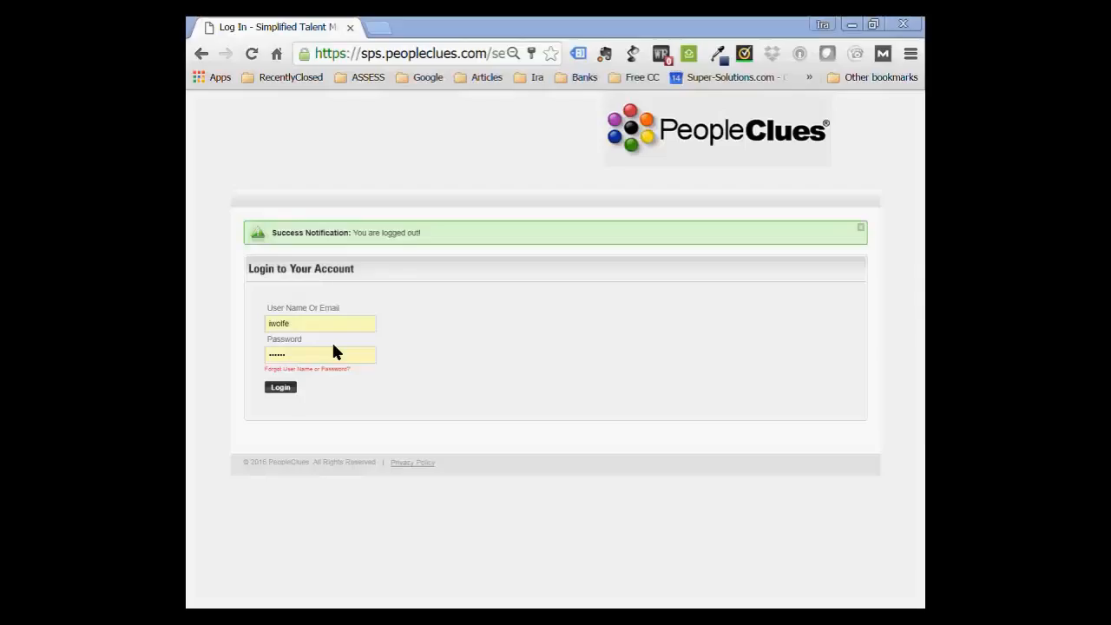
# Log in and review the dashboard's Latest Invitees and Latest Events tables.
pyautogui.click(280, 387)
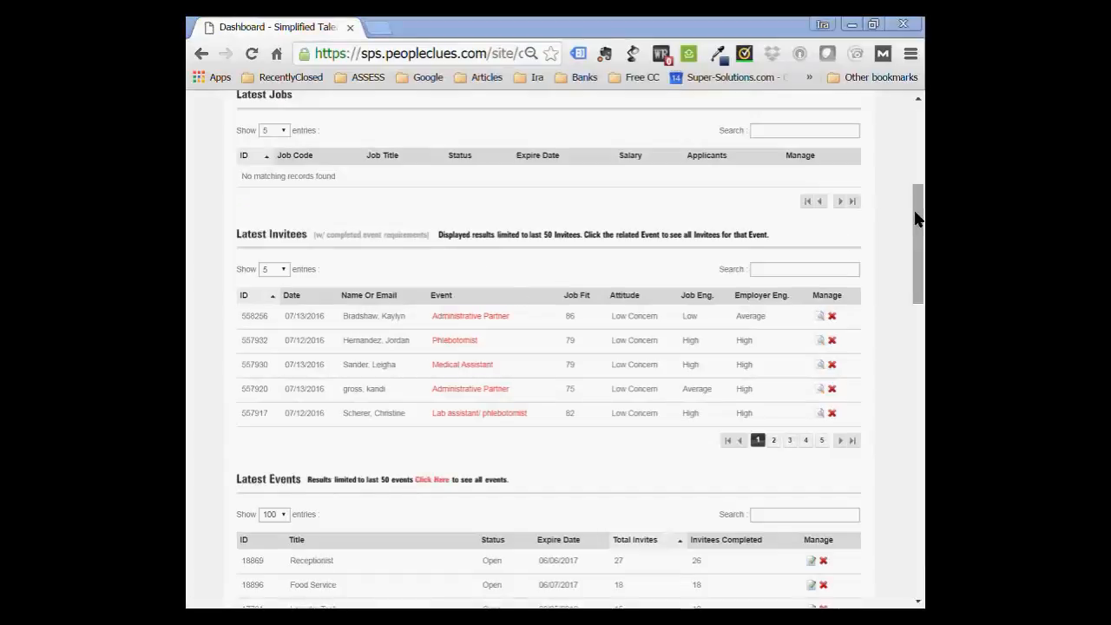
pyautogui.scroll(-3)
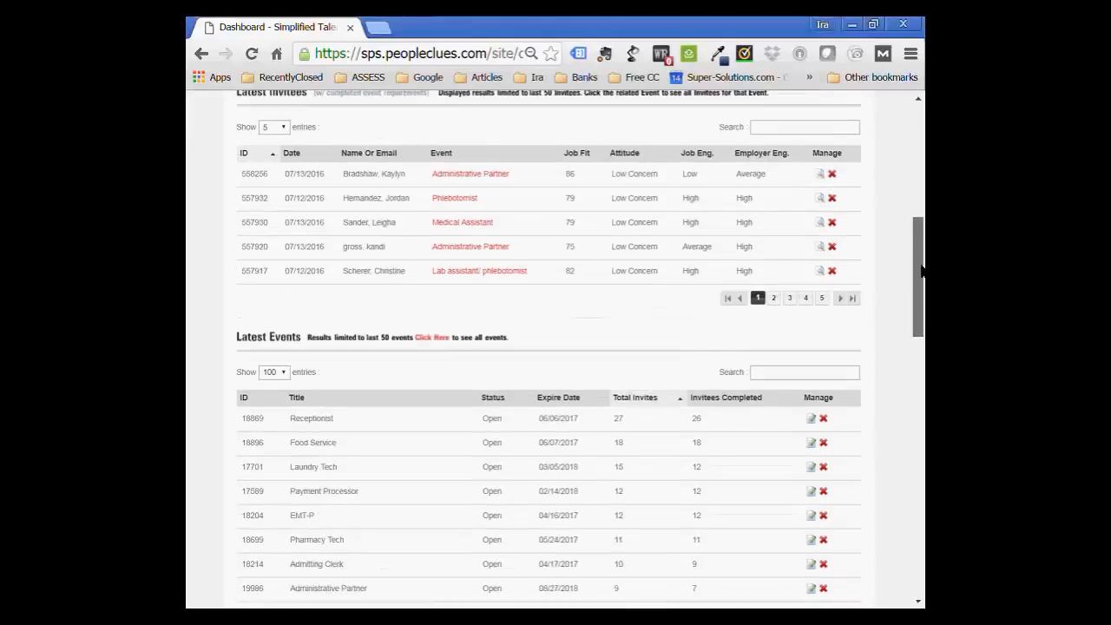
pyautogui.scroll(3)
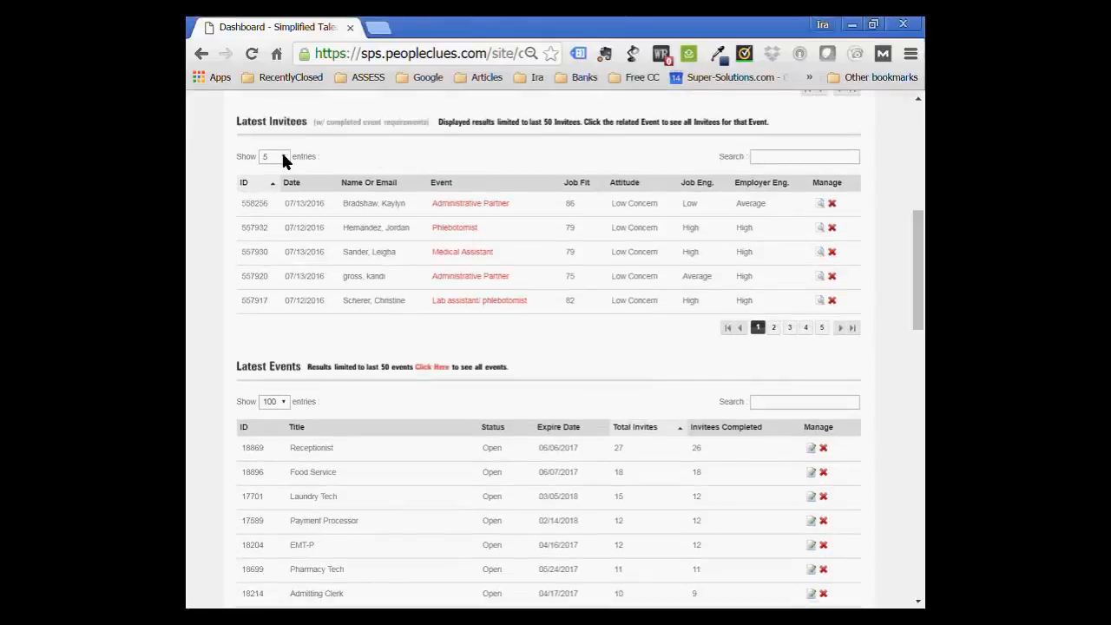
# Show 100 entries per page in the Latest Invitees table instead of 5.
pyautogui.click(275, 156)
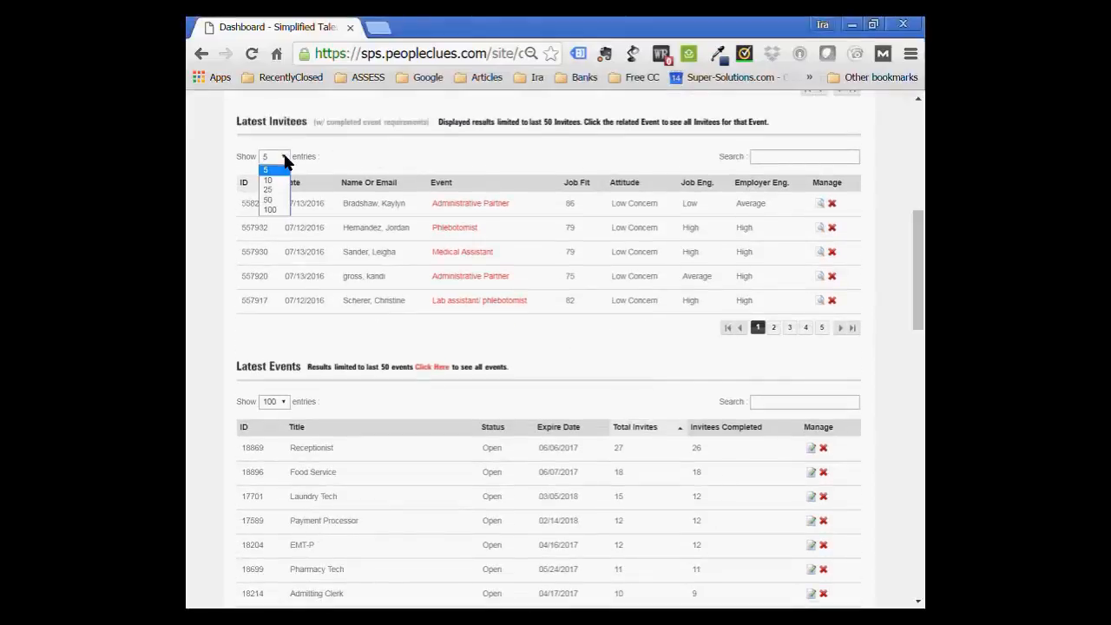
pyautogui.moveTo(304, 173)
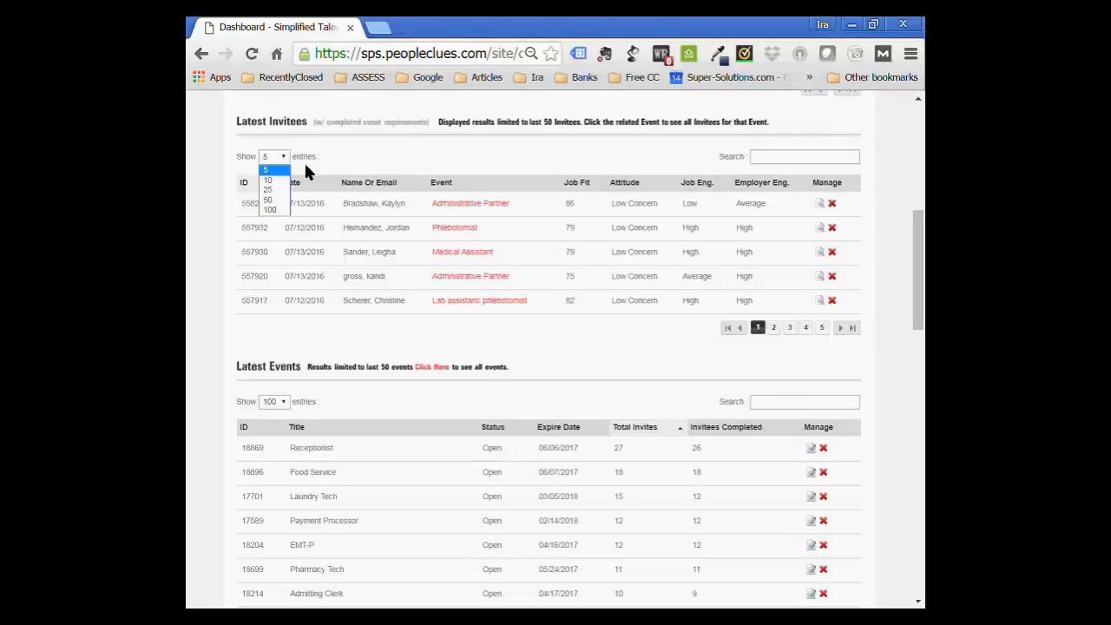
pyautogui.moveTo(337, 173)
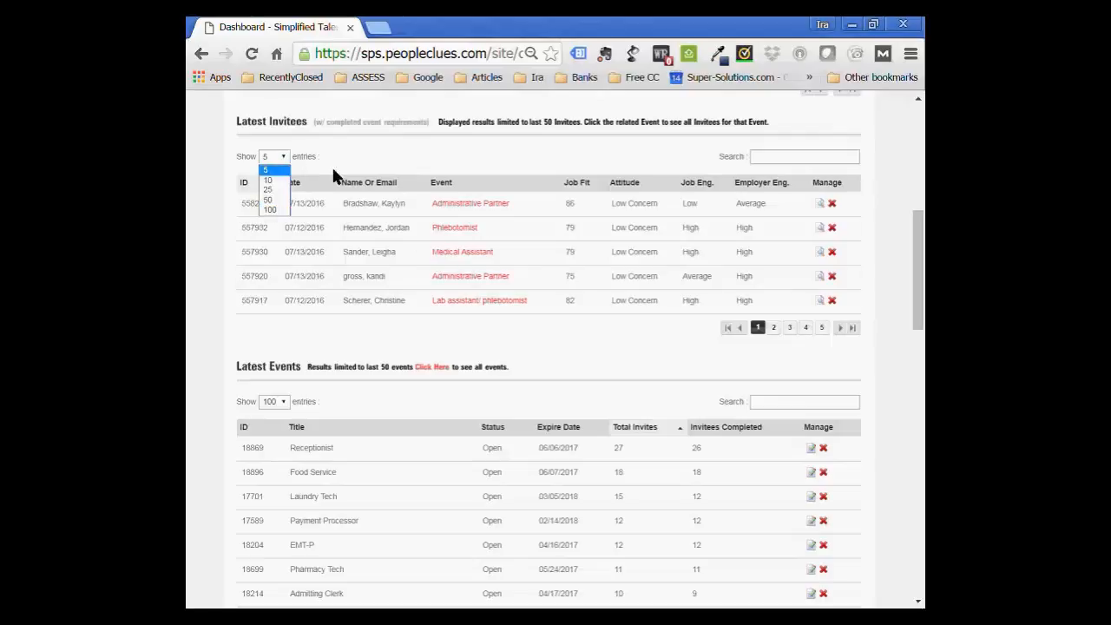
pyautogui.click(269, 208)
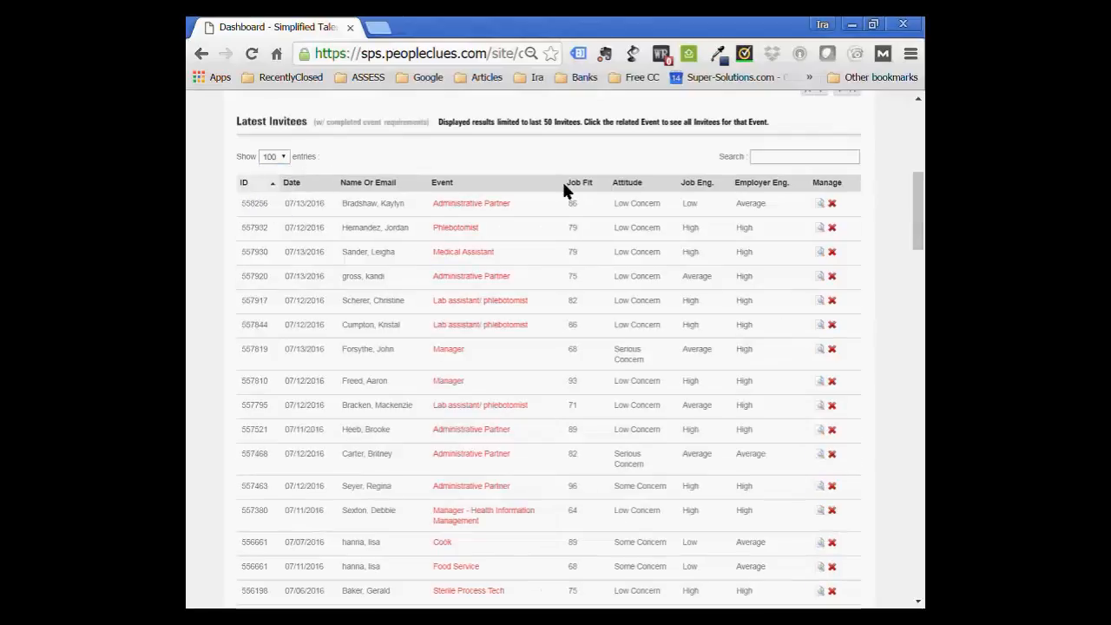
pyautogui.moveTo(566, 226)
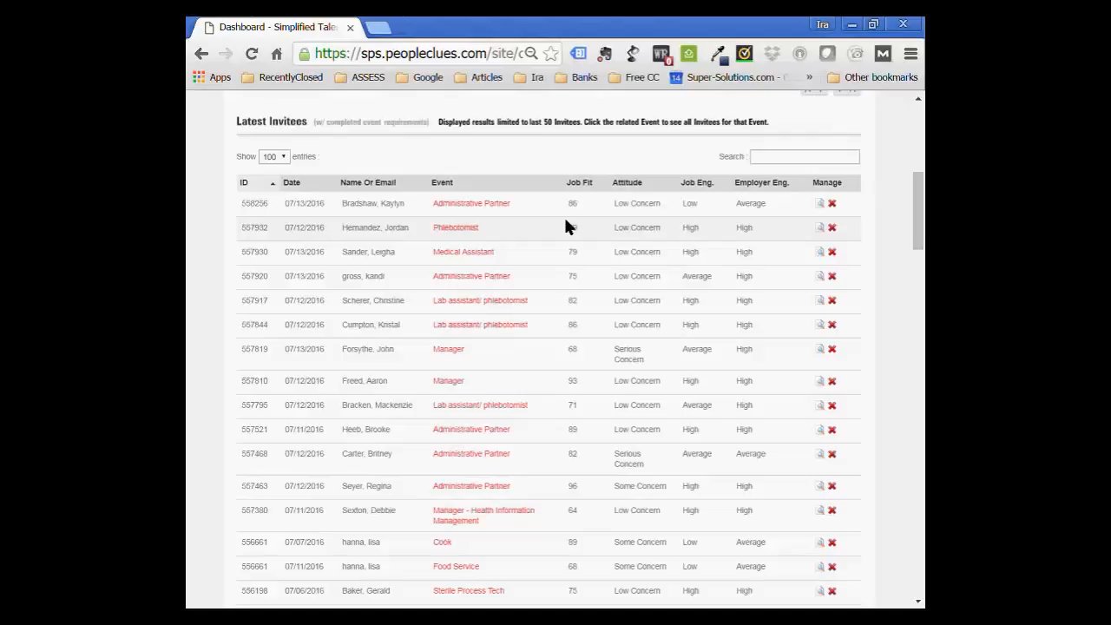
pyautogui.moveTo(451, 191)
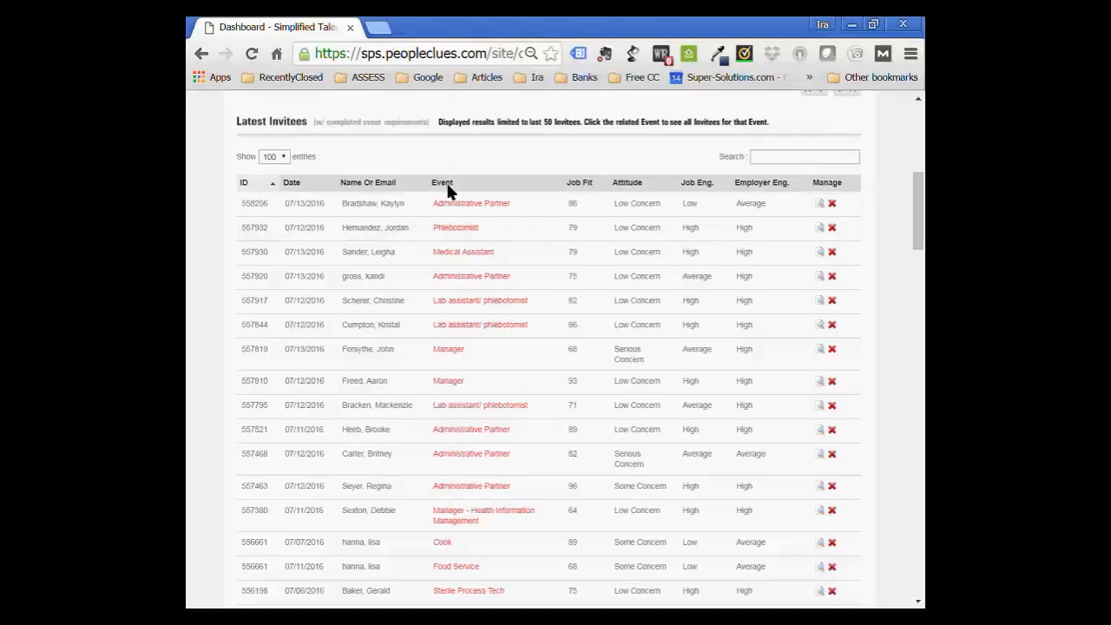
pyautogui.moveTo(483, 187)
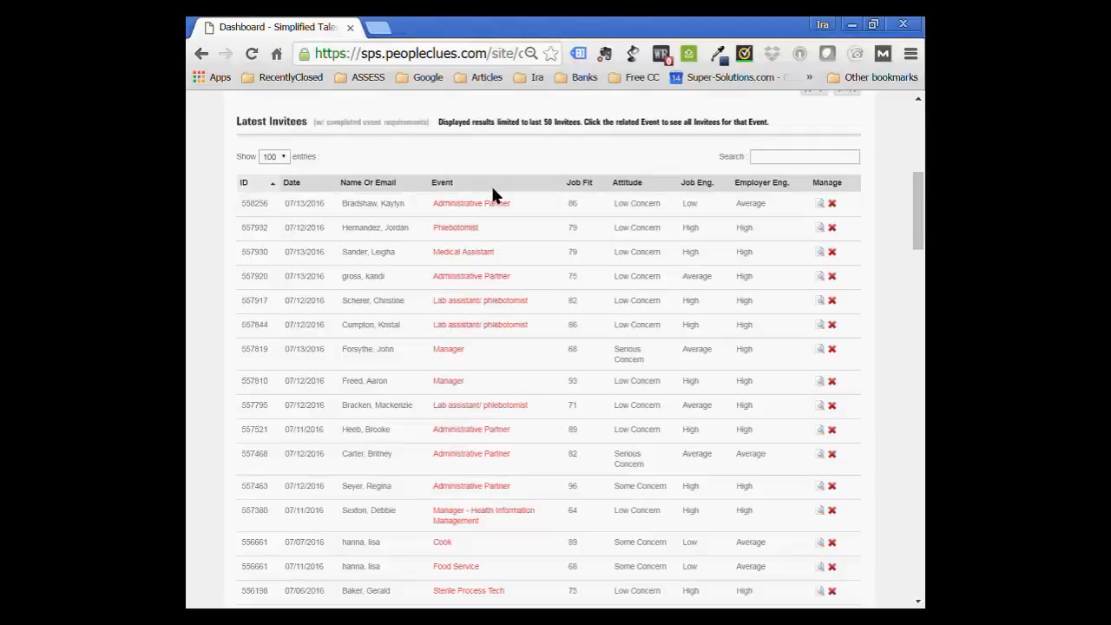
pyautogui.moveTo(586, 190)
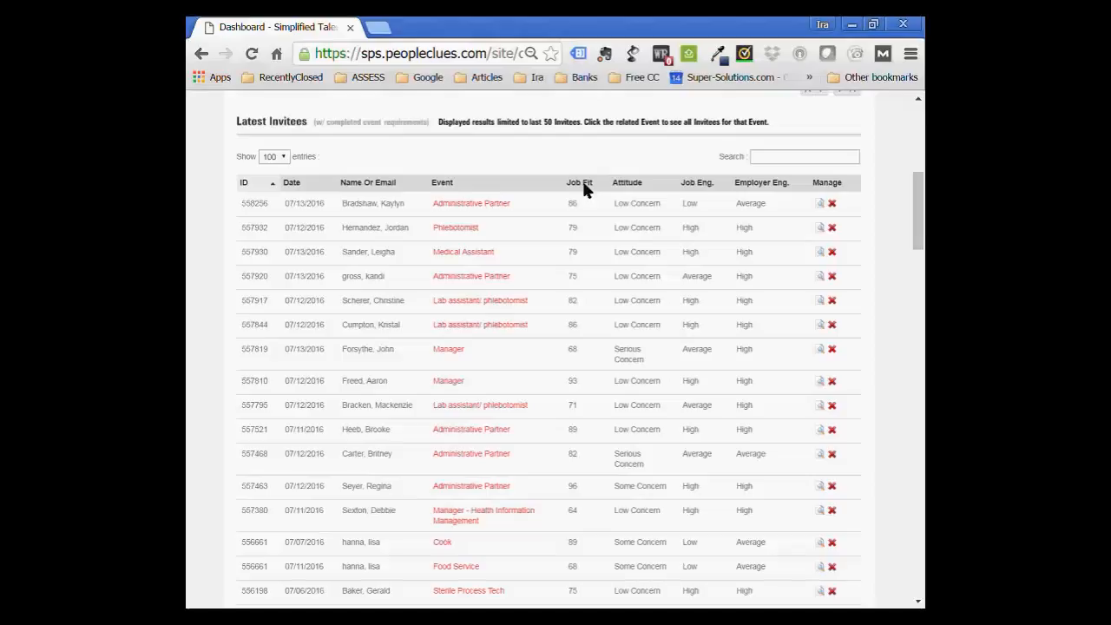
# Sort Latest Invitees by Job Fit both ways, ending with highest scores (100) first.
pyautogui.click(580, 183)
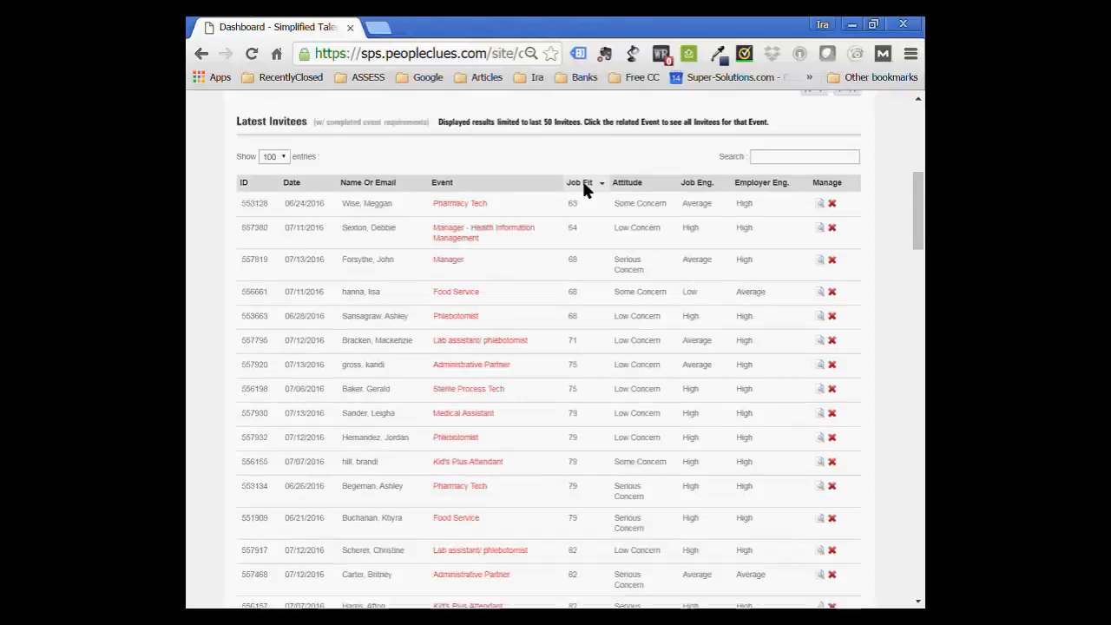
pyautogui.moveTo(580, 222)
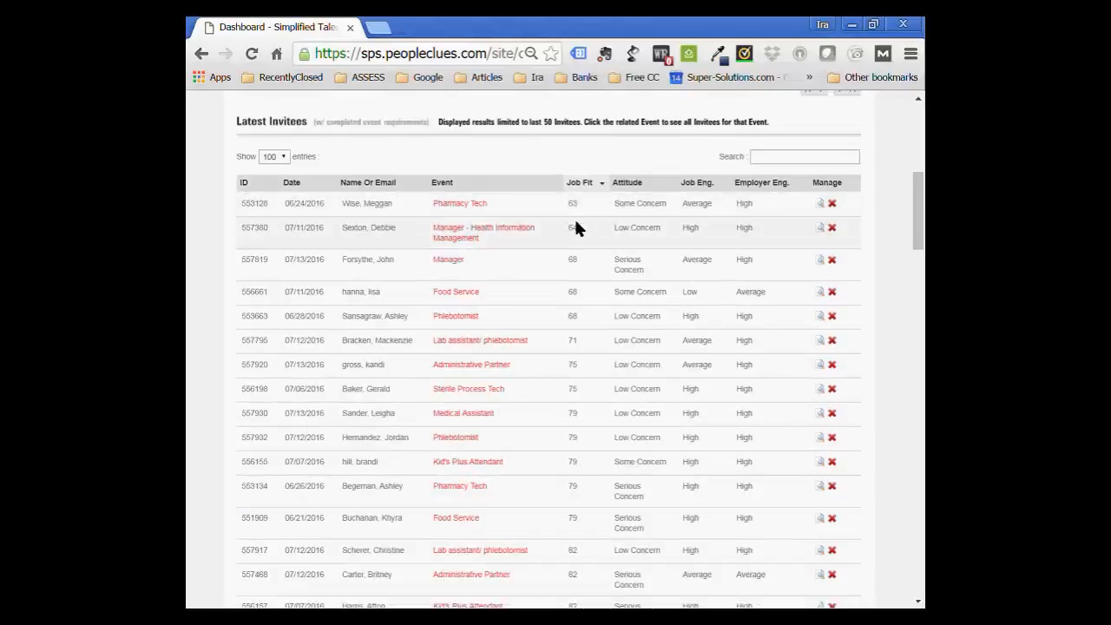
pyautogui.moveTo(580, 292)
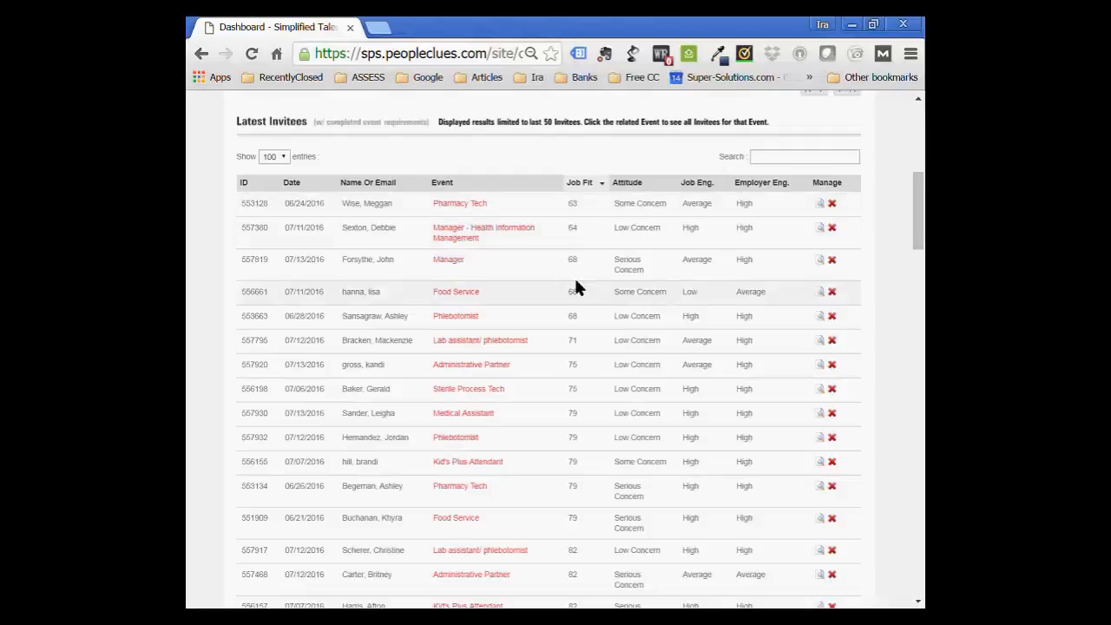
pyautogui.moveTo(584, 260)
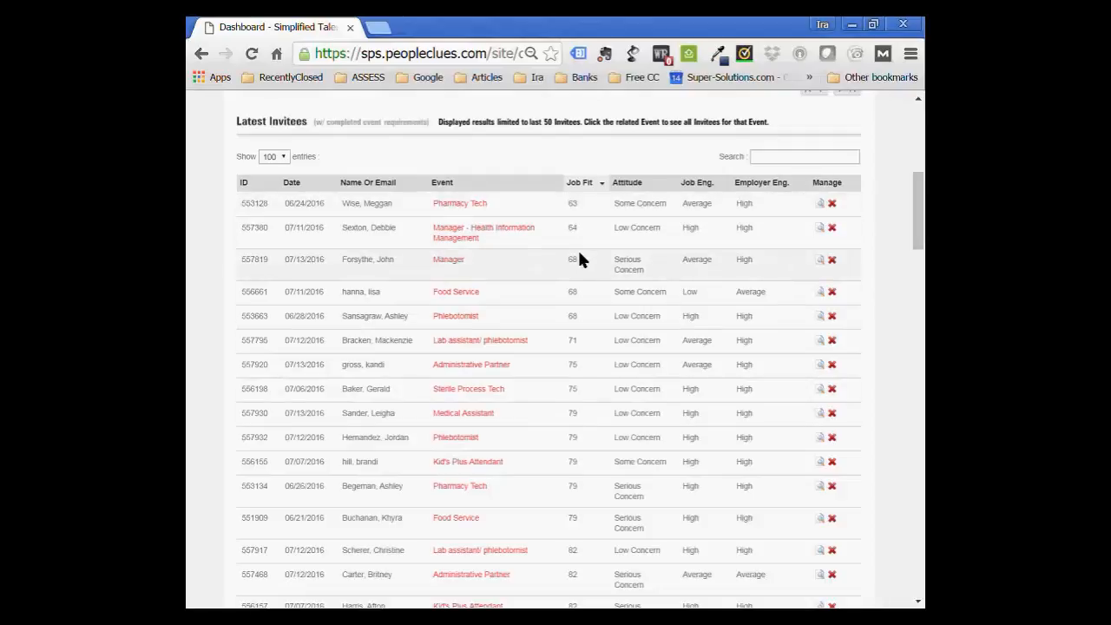
pyautogui.moveTo(593, 190)
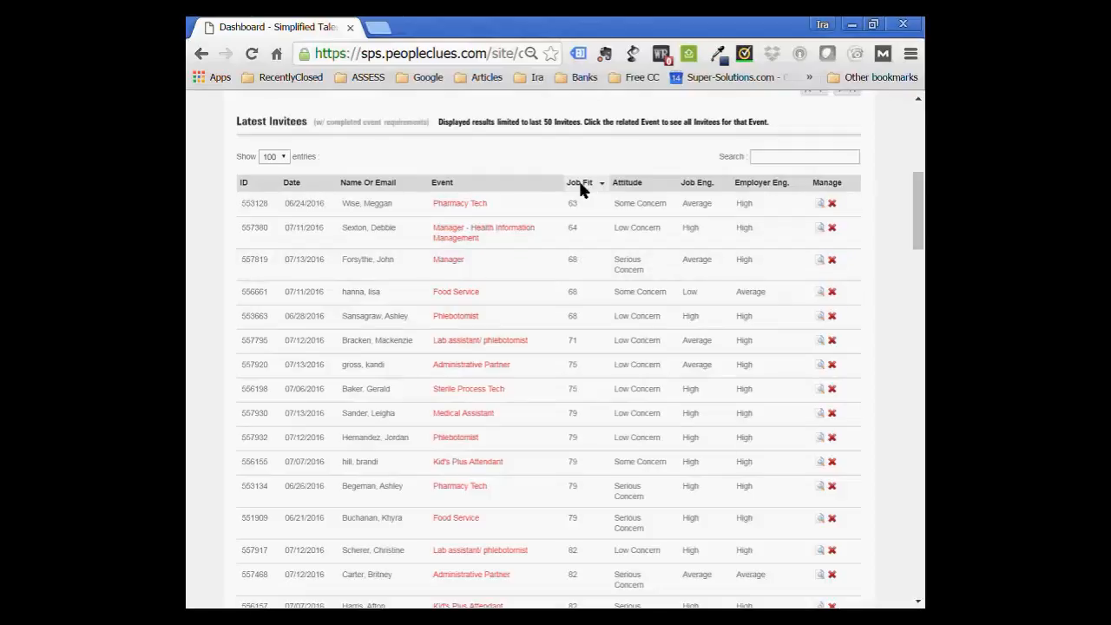
pyautogui.click(580, 182)
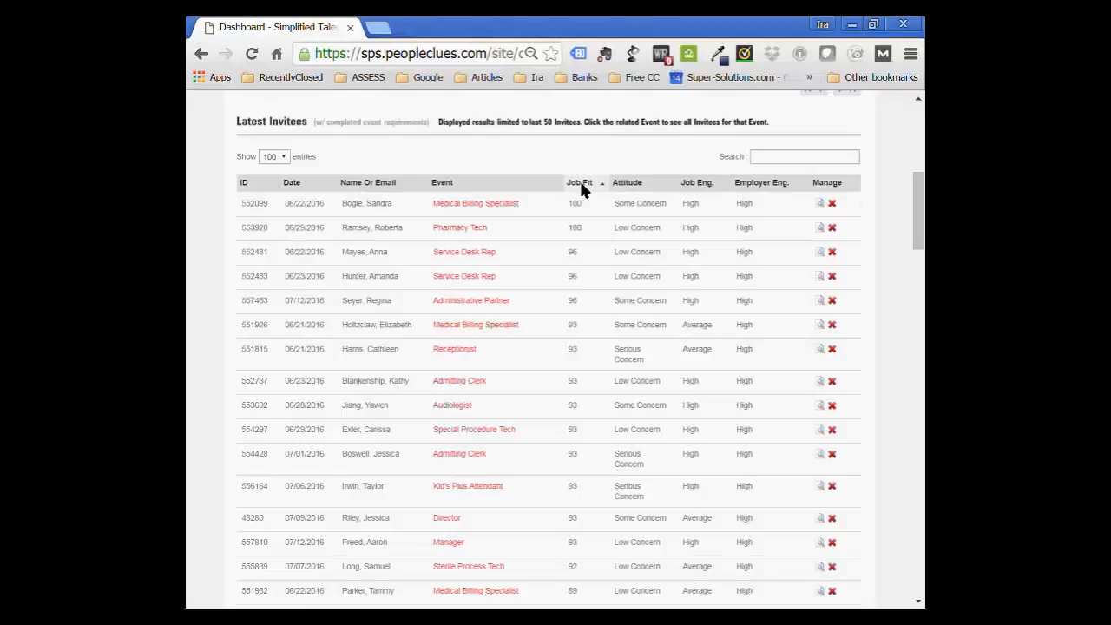
pyautogui.click(580, 182)
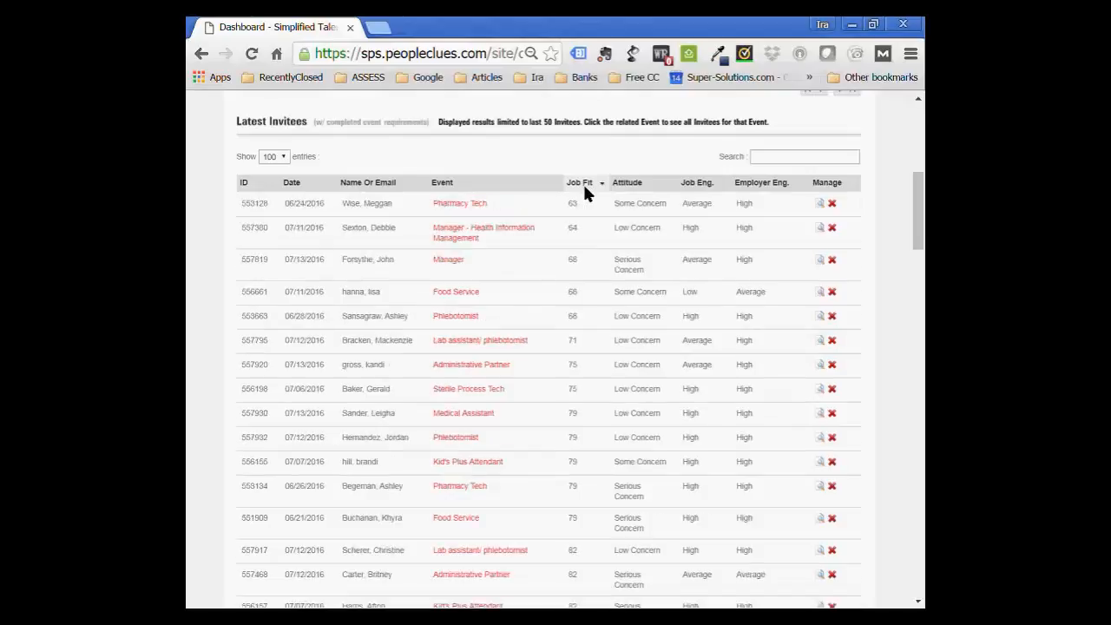
pyautogui.click(580, 183)
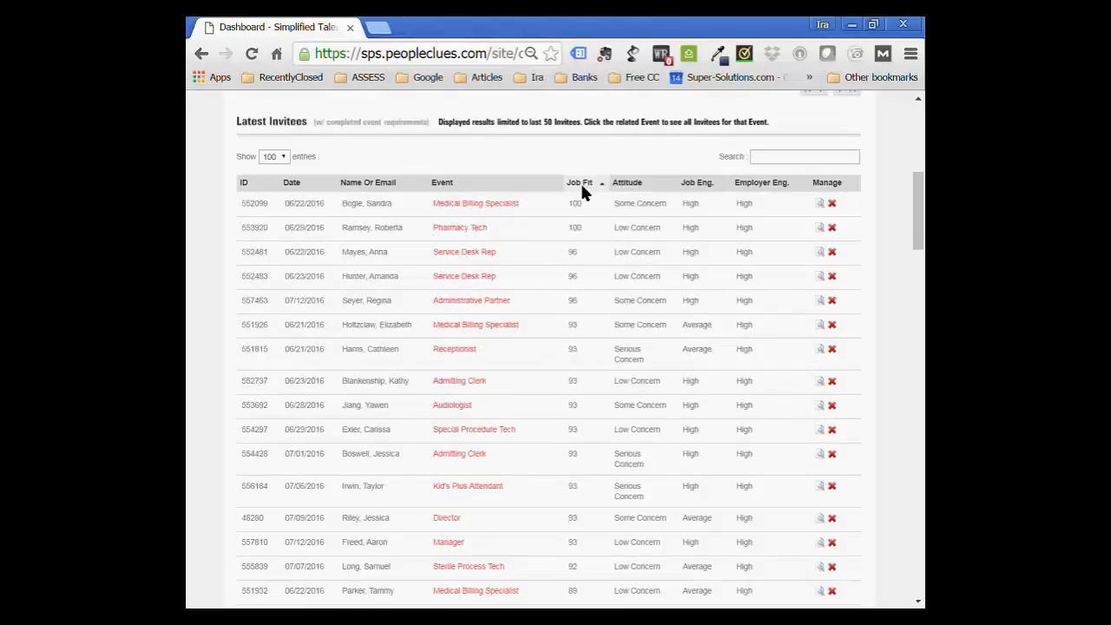
pyautogui.moveTo(627, 182)
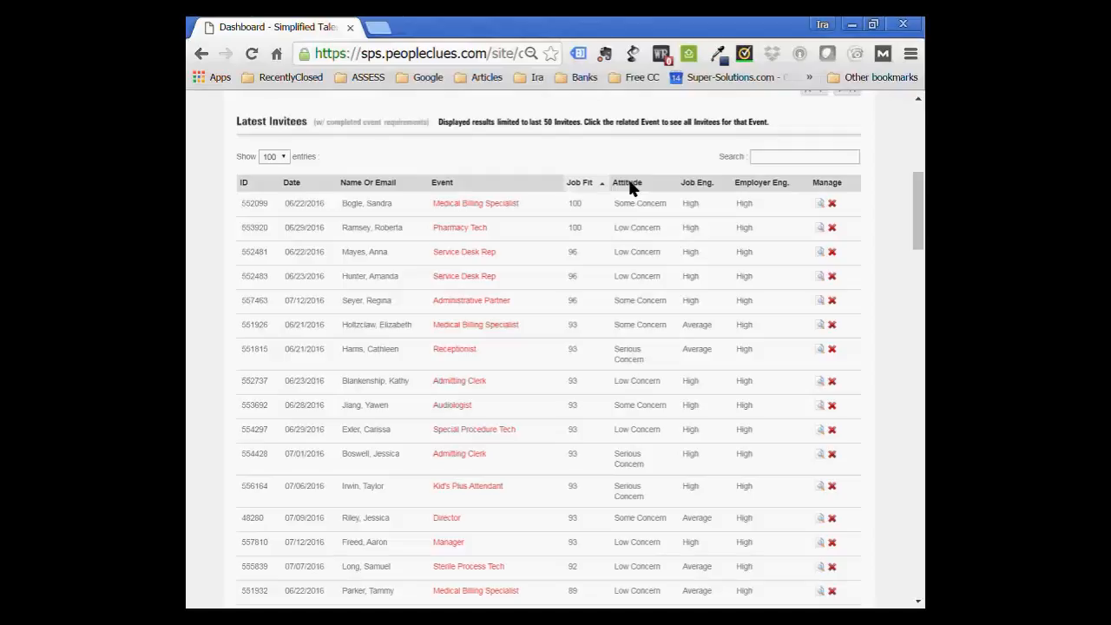
# Sort Latest Invitees by Attitude so Low Concern candidates are listed first.
pyautogui.click(626, 182)
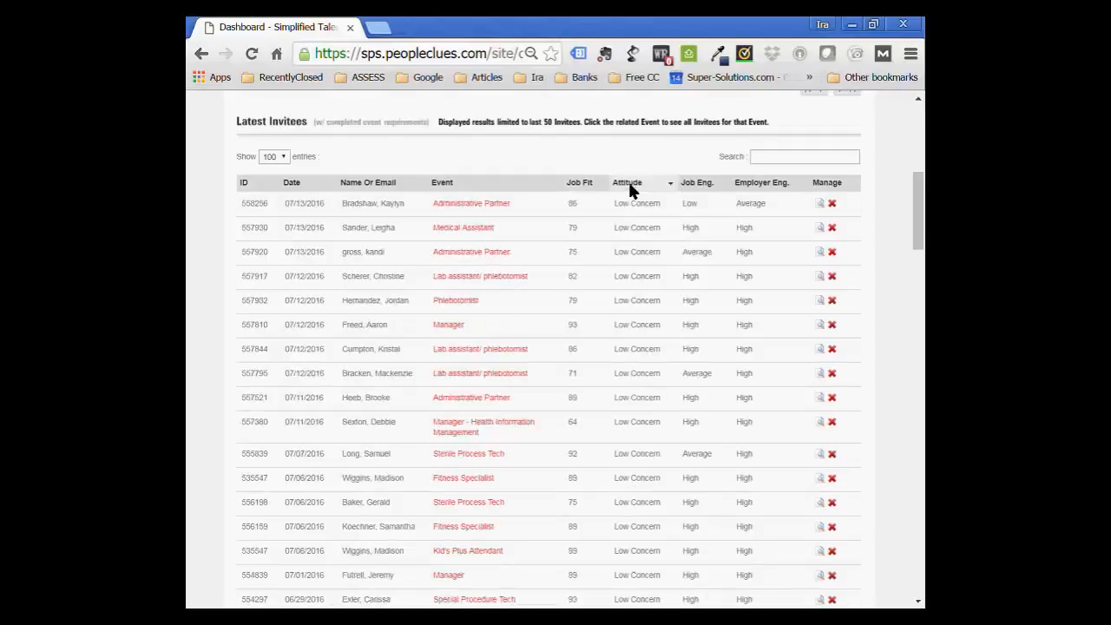
pyautogui.moveTo(649, 224)
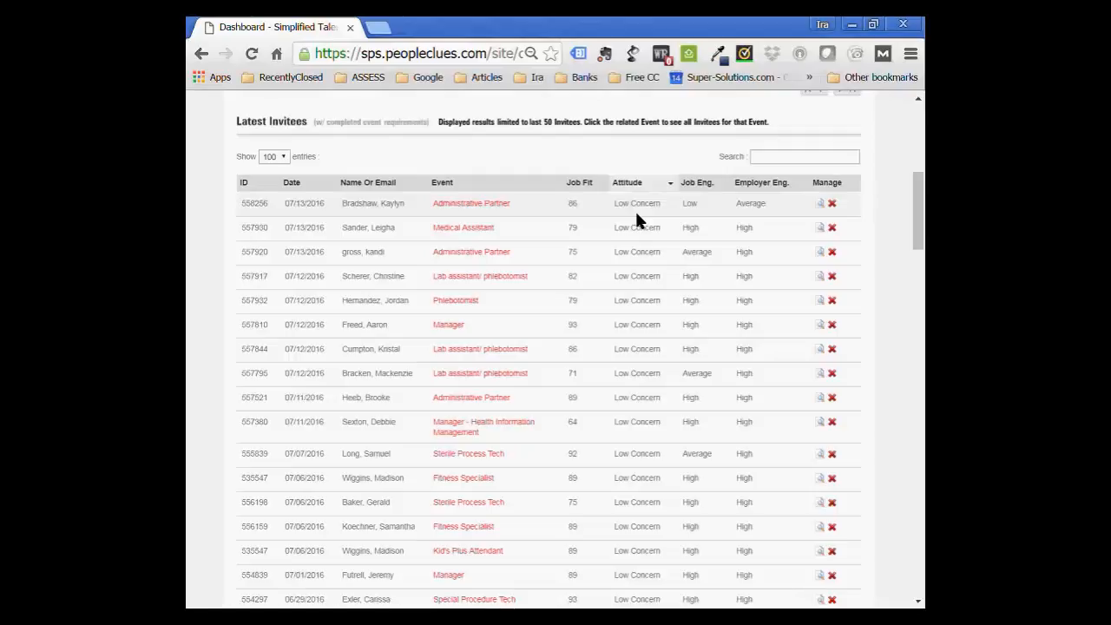
pyautogui.moveTo(636, 188)
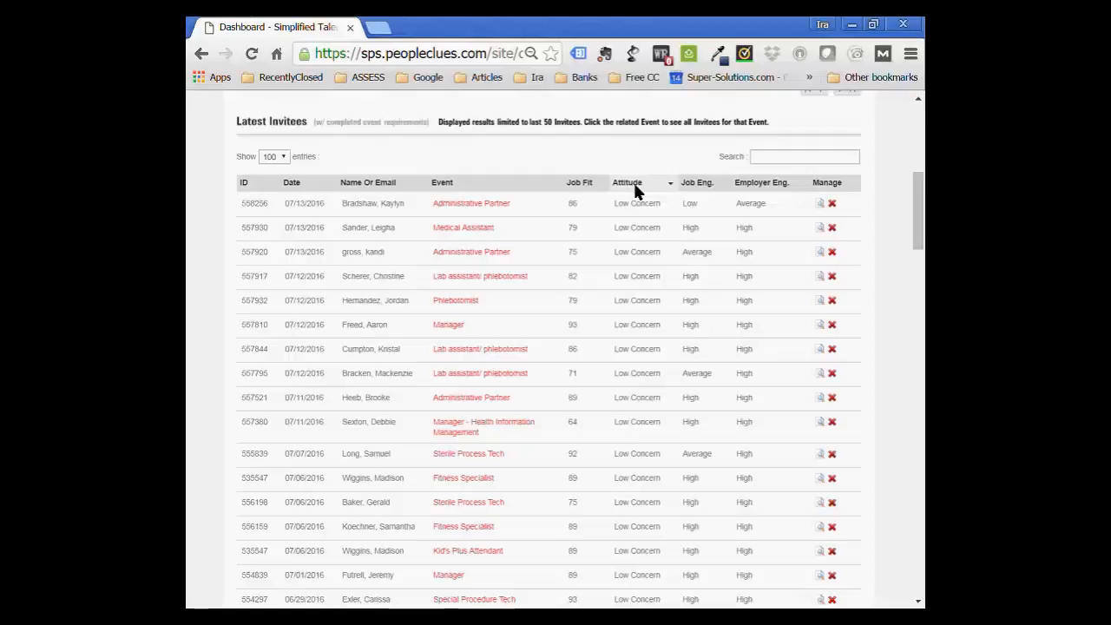
pyautogui.moveTo(468, 199)
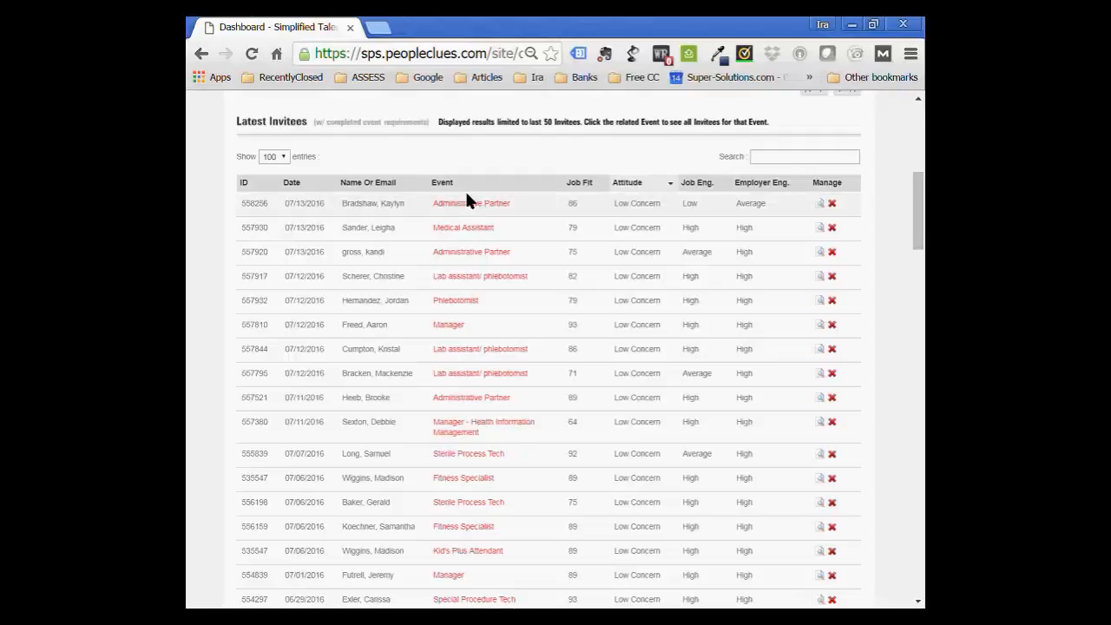
pyautogui.moveTo(472, 202)
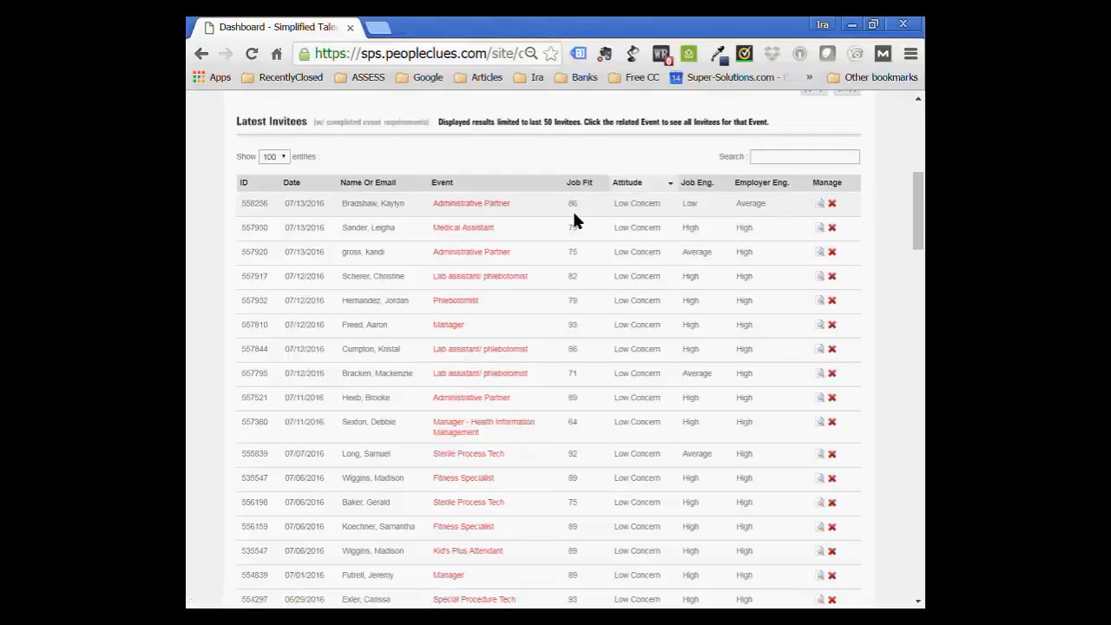
pyautogui.moveTo(580, 241)
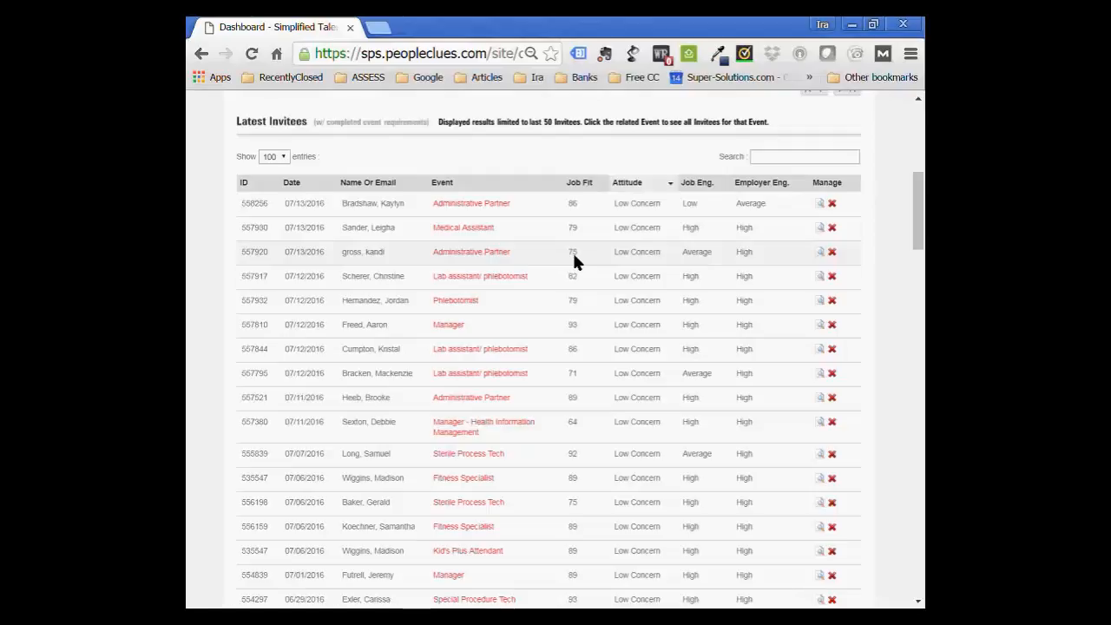
pyautogui.moveTo(588, 390)
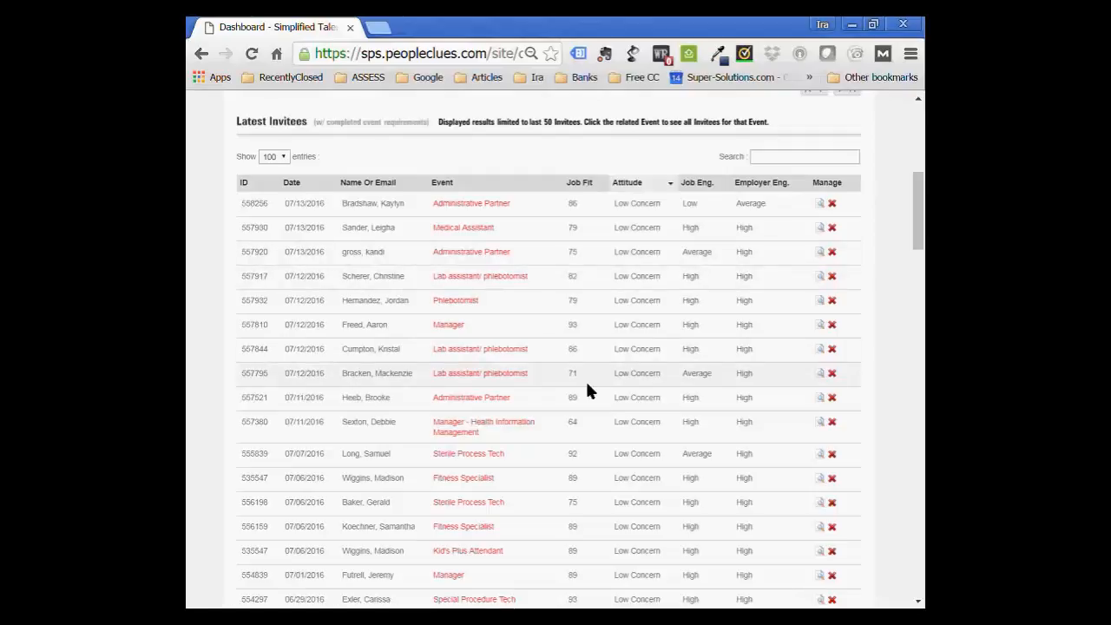
pyautogui.moveTo(604, 408)
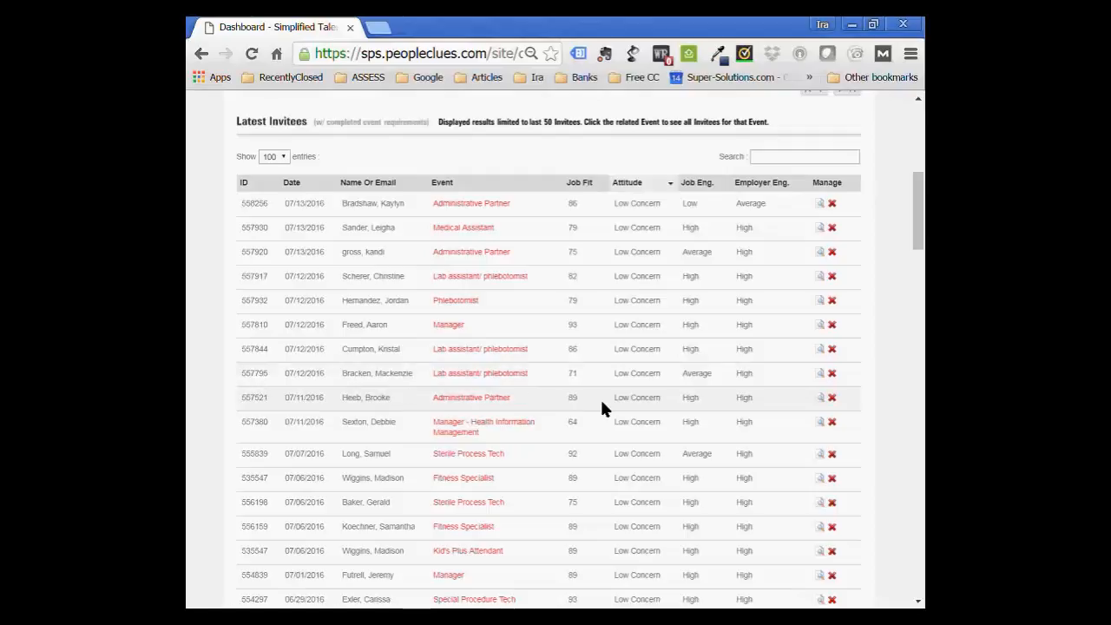
pyautogui.moveTo(594, 226)
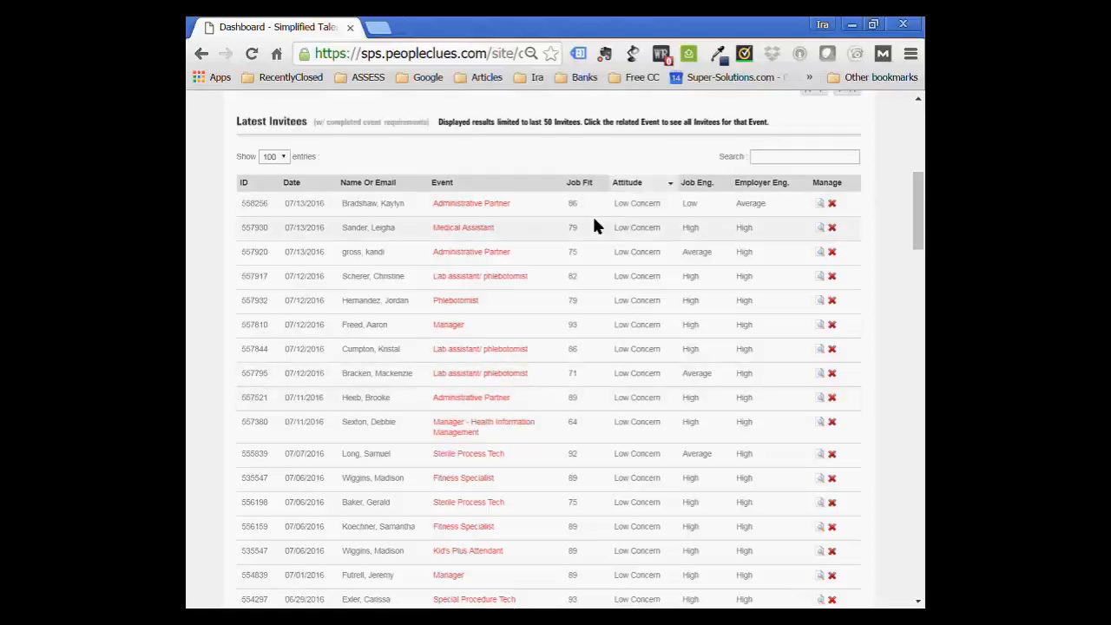
# Re-sort Latest Invitees by Job Fit with the highest scores at the top.
pyautogui.click(580, 182)
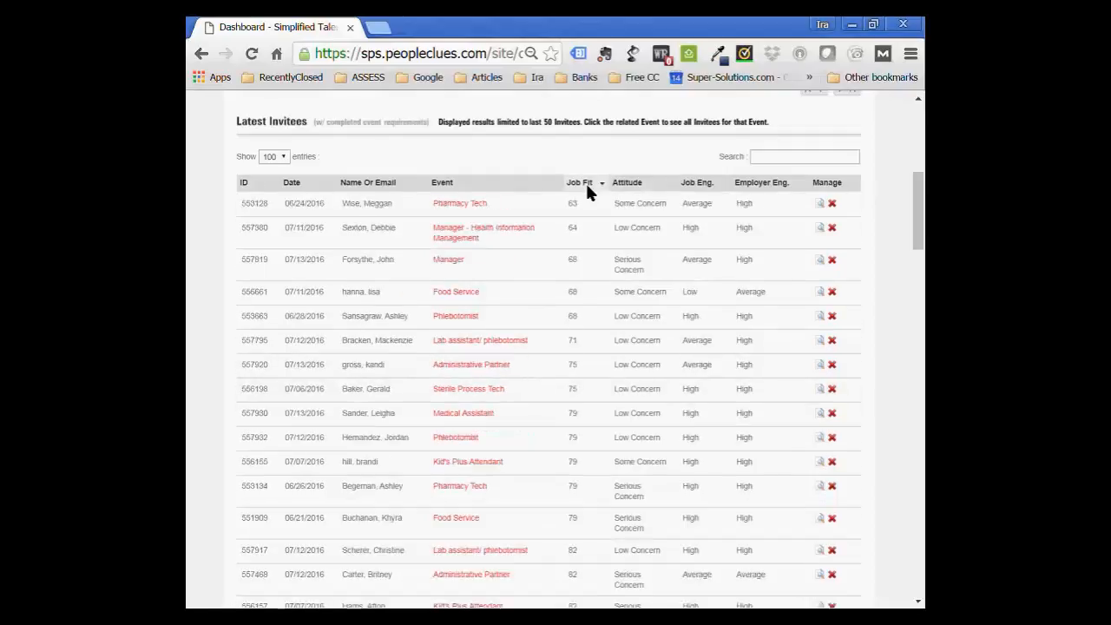
pyautogui.click(580, 182)
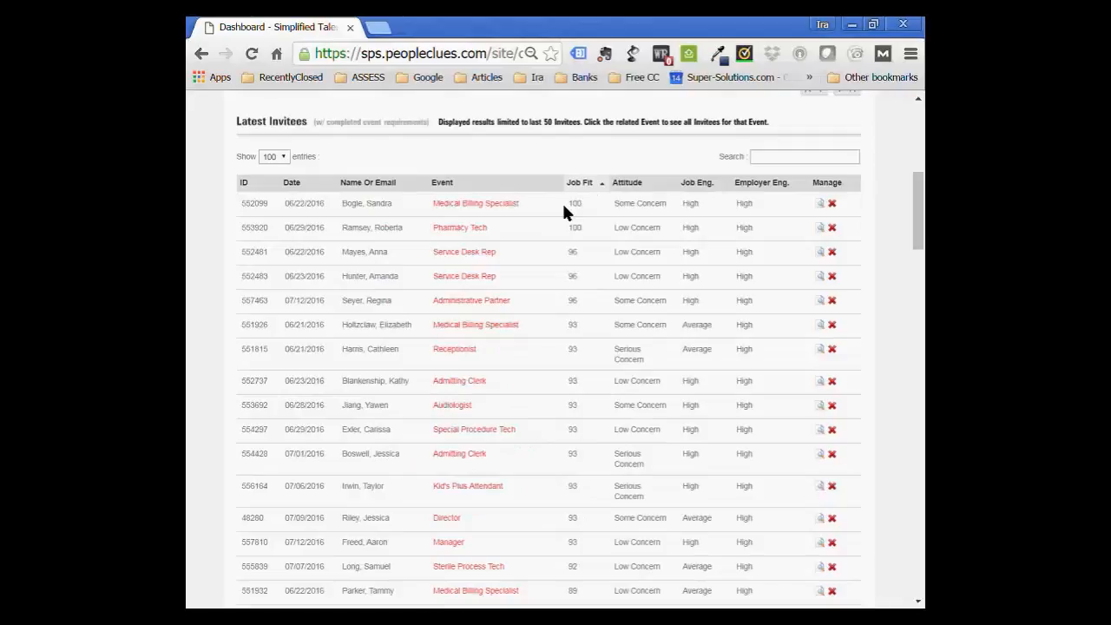
pyautogui.moveTo(651, 212)
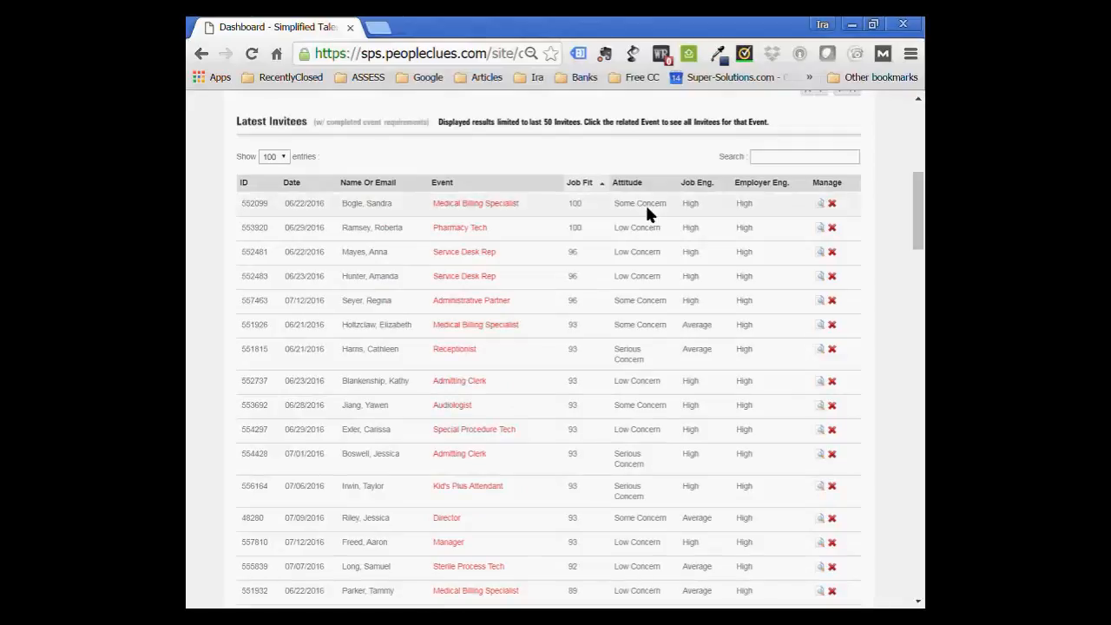
pyautogui.moveTo(594, 321)
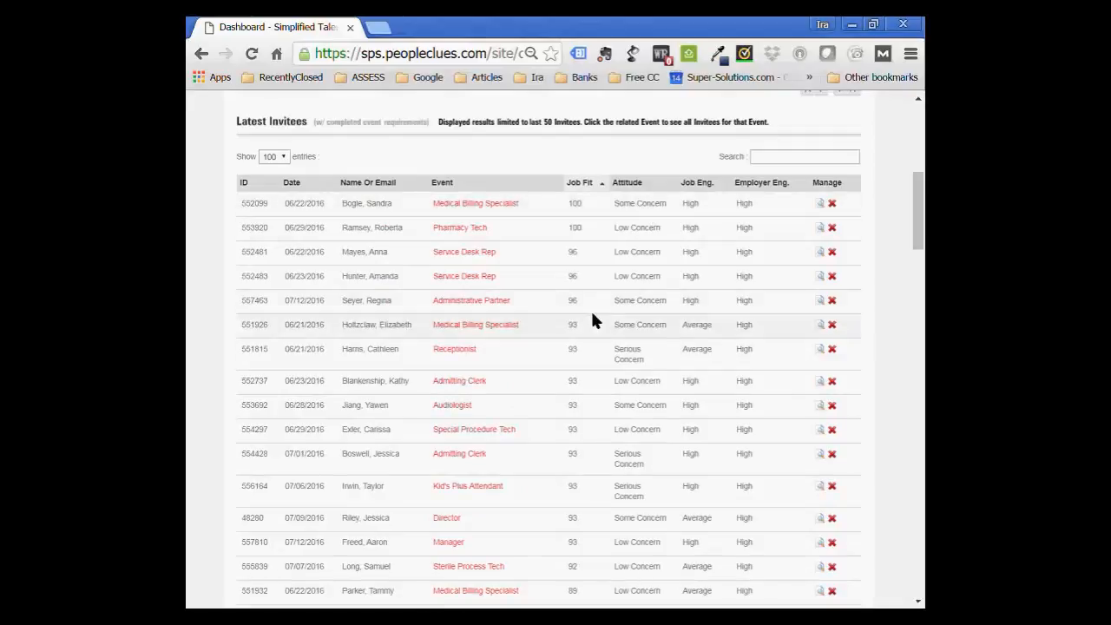
pyautogui.moveTo(565, 355)
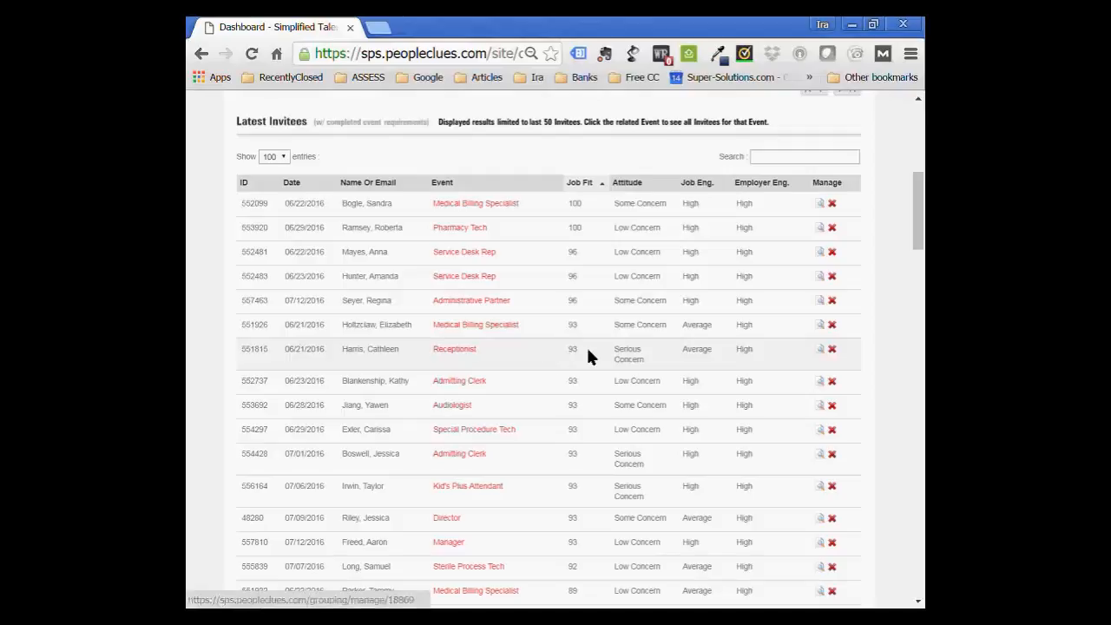
pyautogui.moveTo(670, 349)
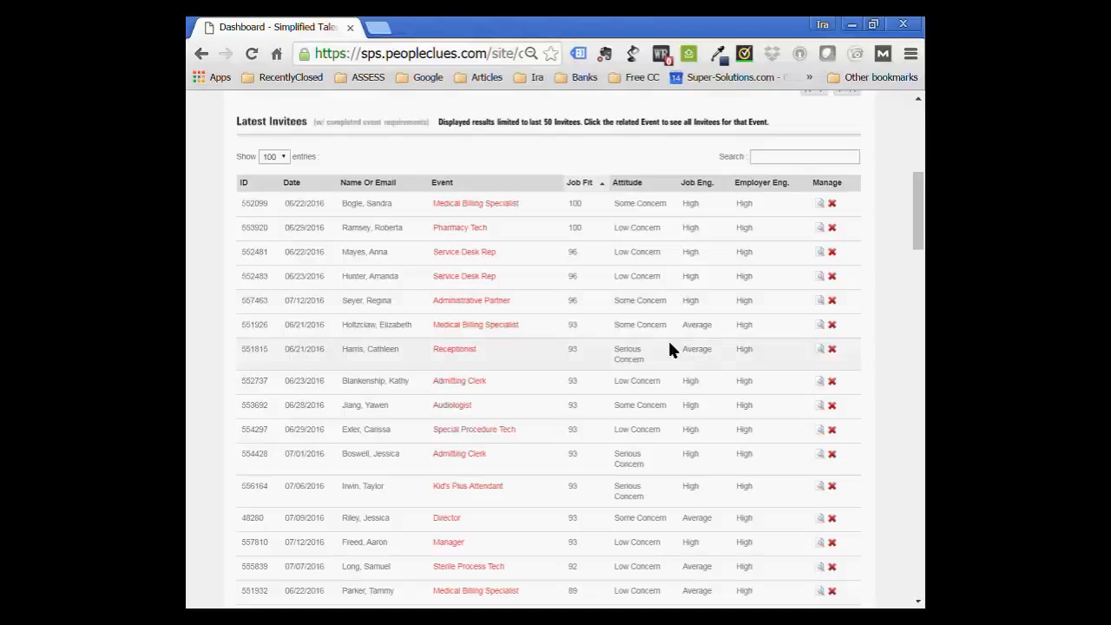
pyautogui.moveTo(708, 187)
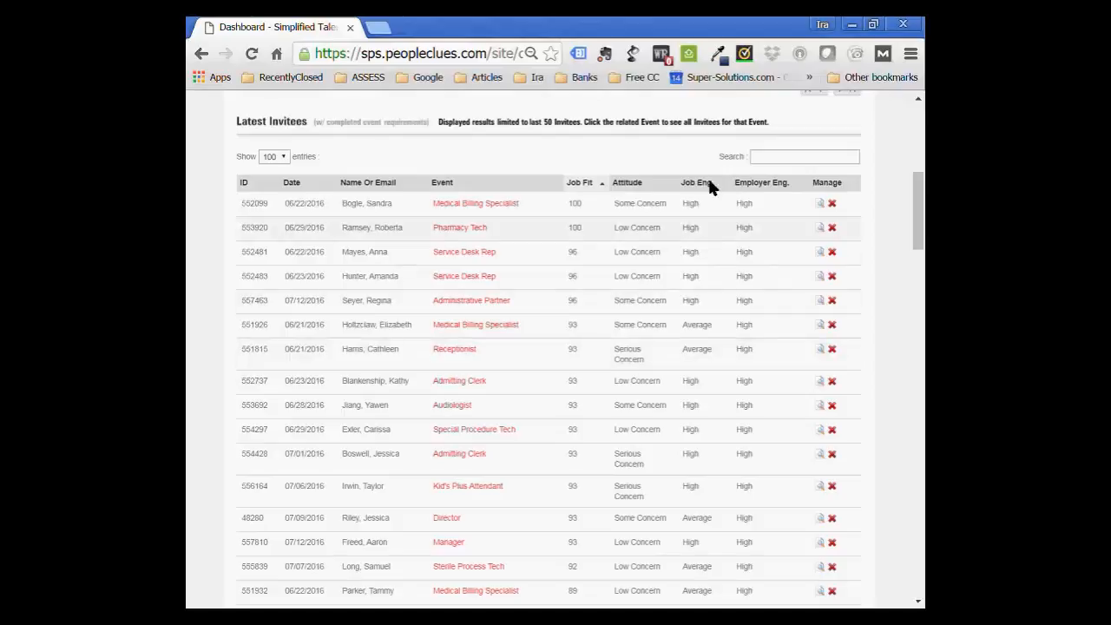
pyautogui.moveTo(767, 194)
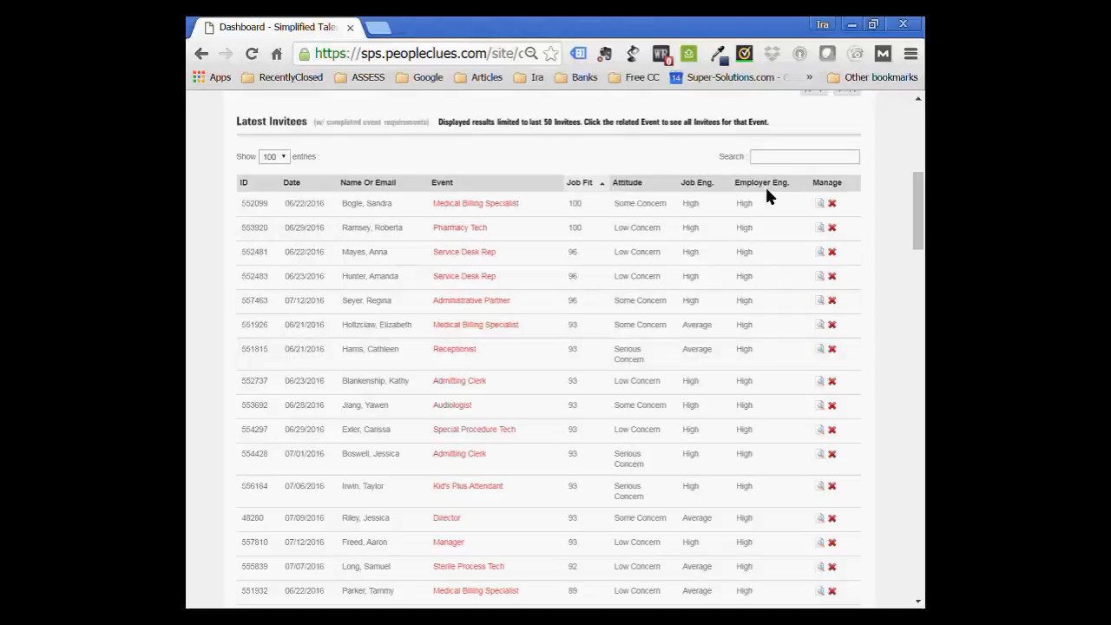
pyautogui.moveTo(691, 270)
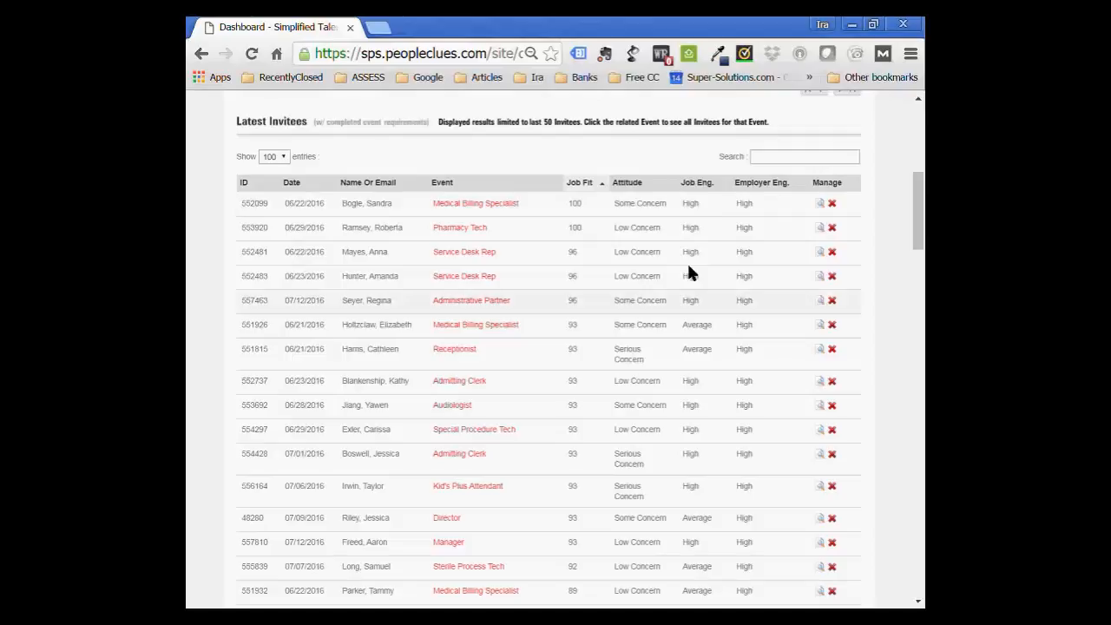
pyautogui.moveTo(681, 356)
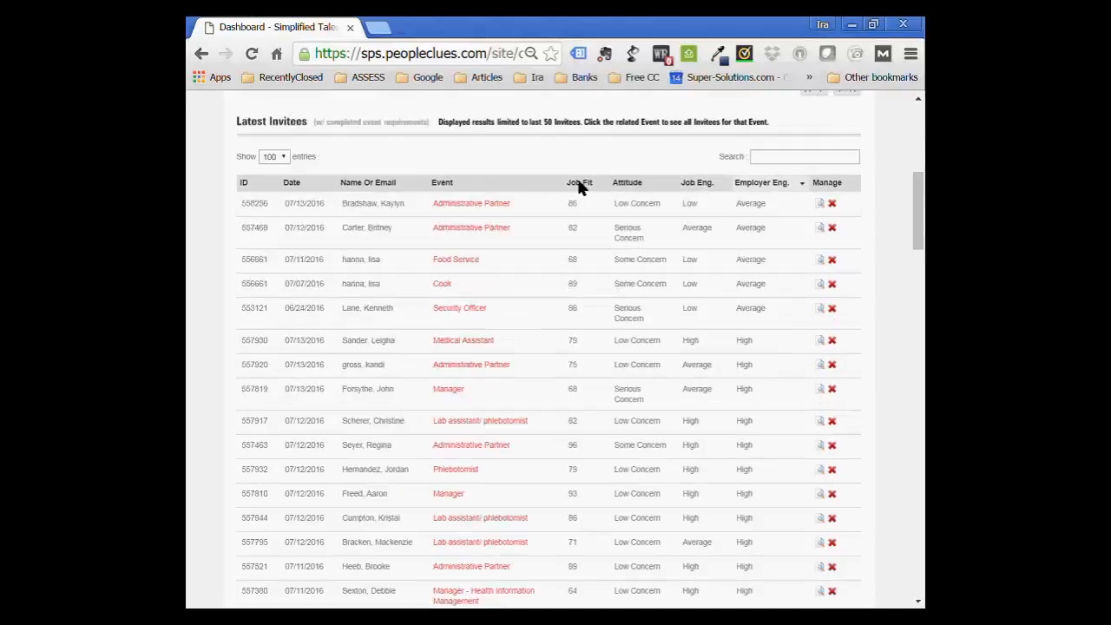
pyautogui.click(579, 183)
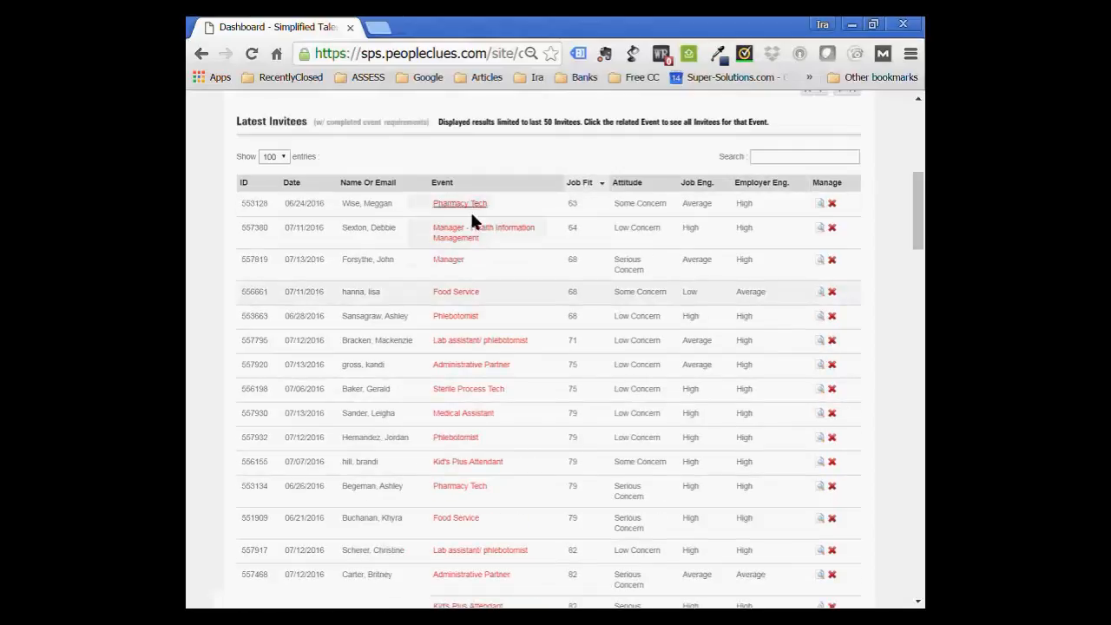
pyautogui.moveTo(459, 203)
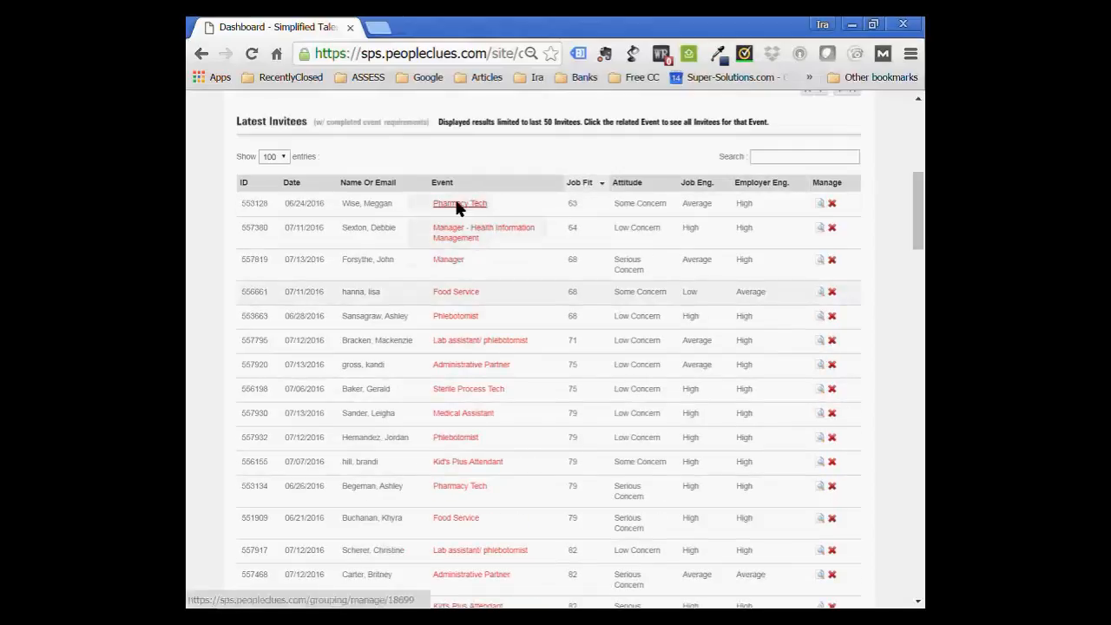
pyautogui.click(458, 203)
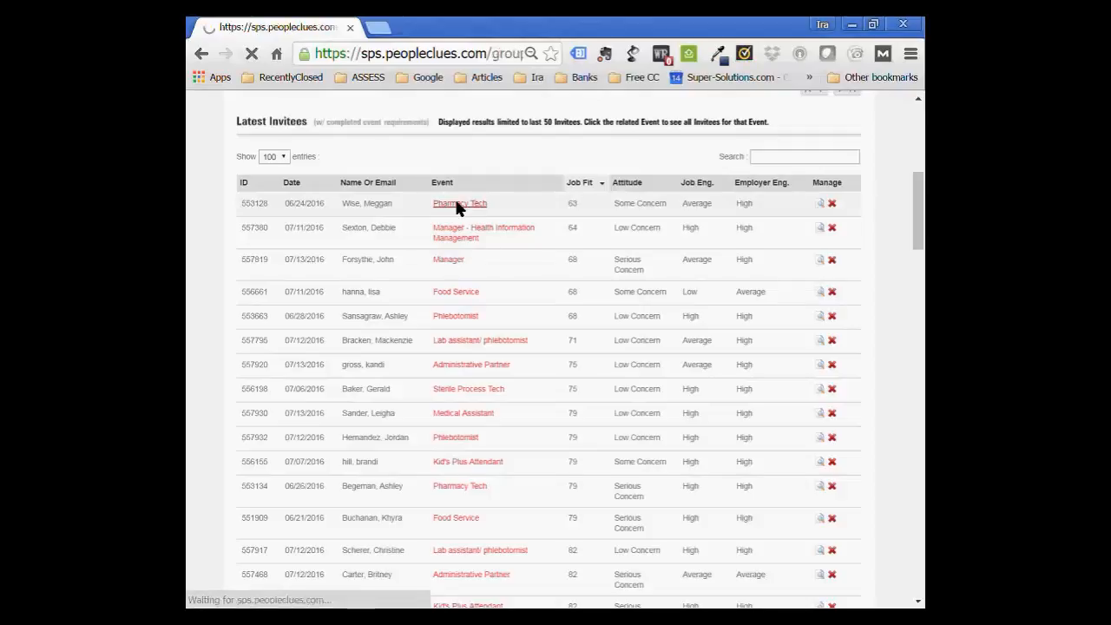
pyautogui.click(460, 204)
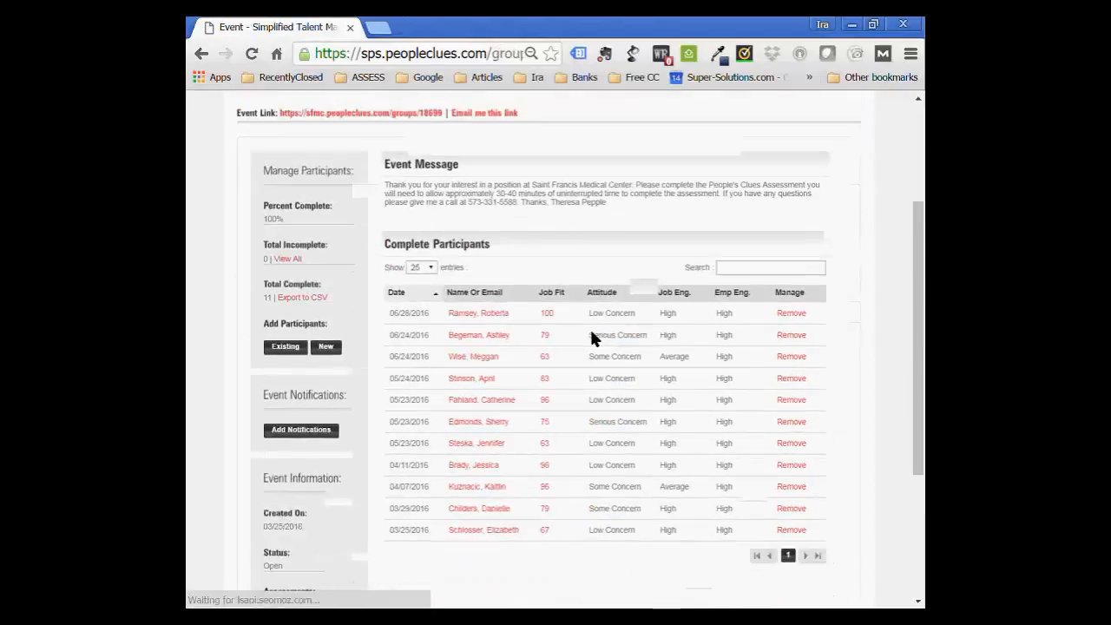
pyautogui.scroll(-3)
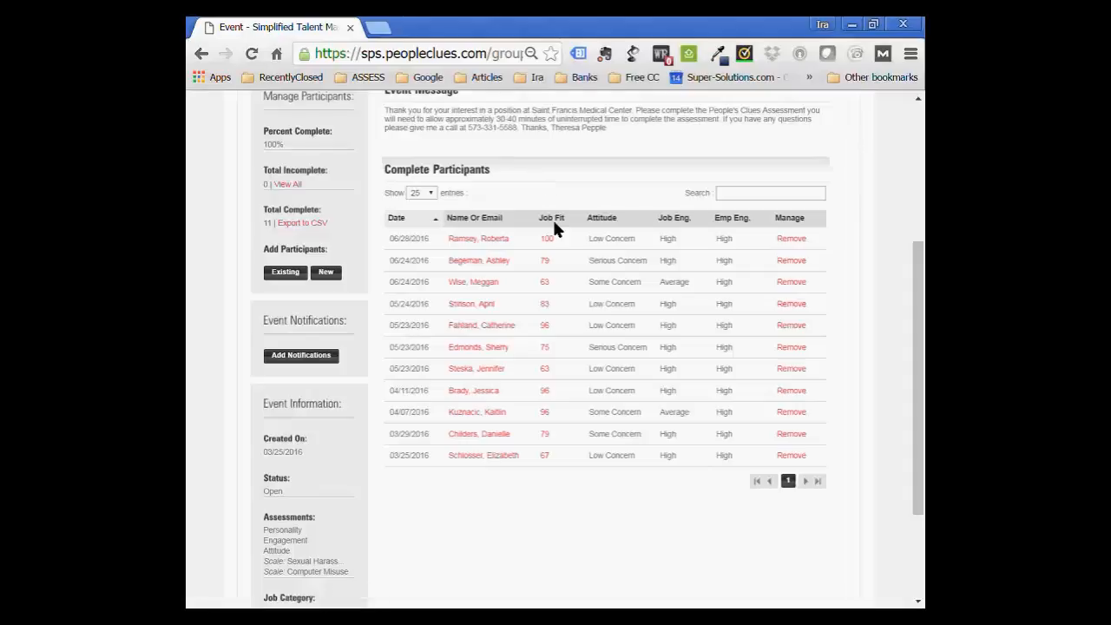
pyautogui.moveTo(477, 226)
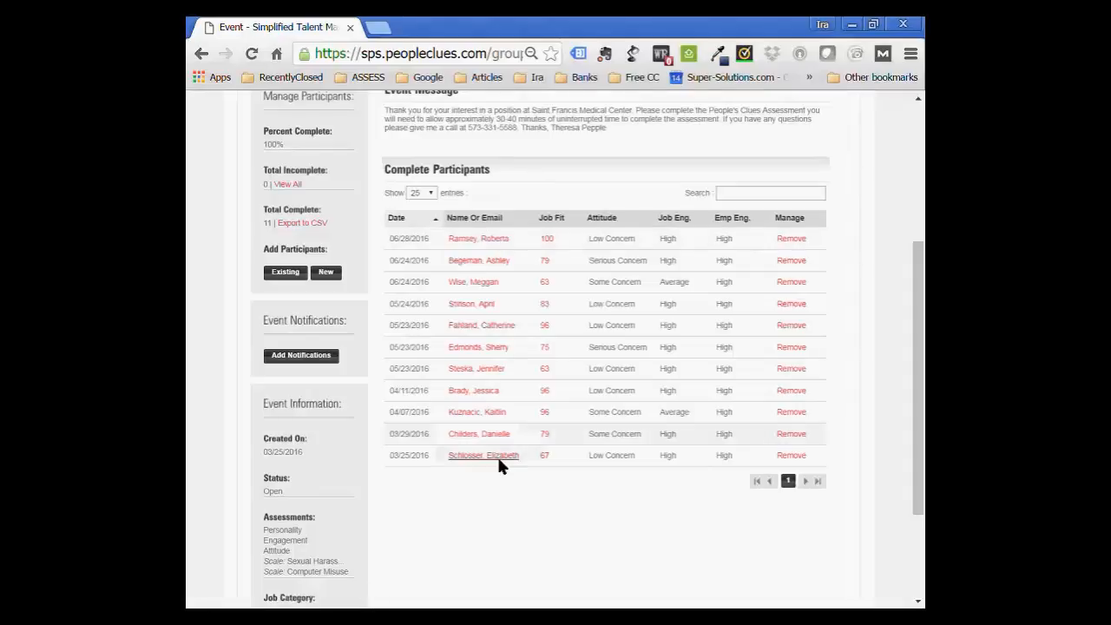
pyautogui.click(550, 219)
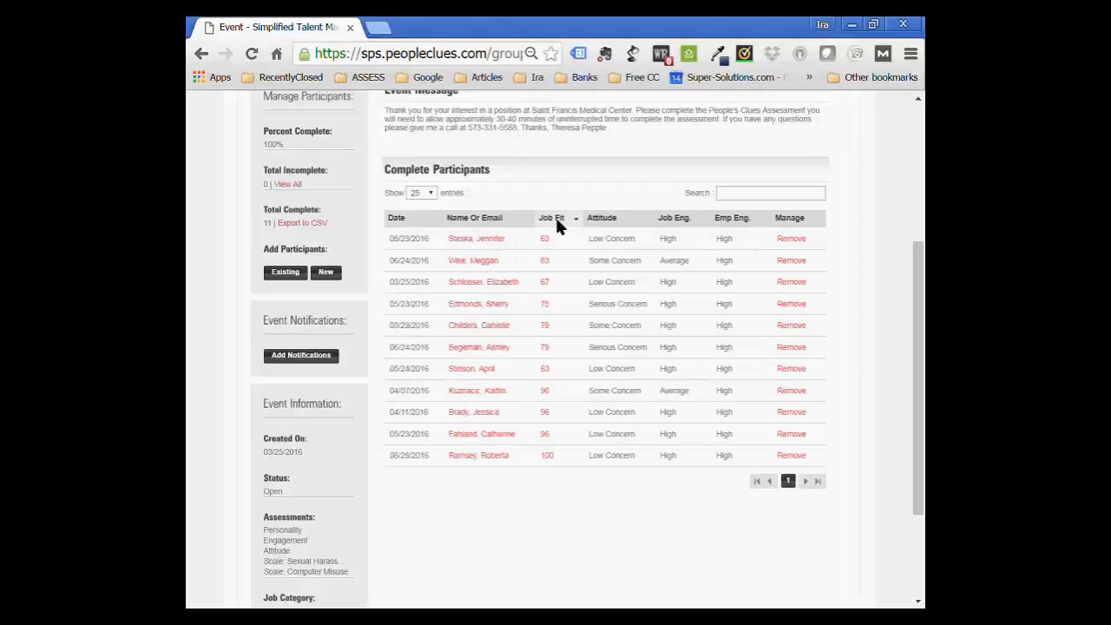
pyautogui.click(601, 219)
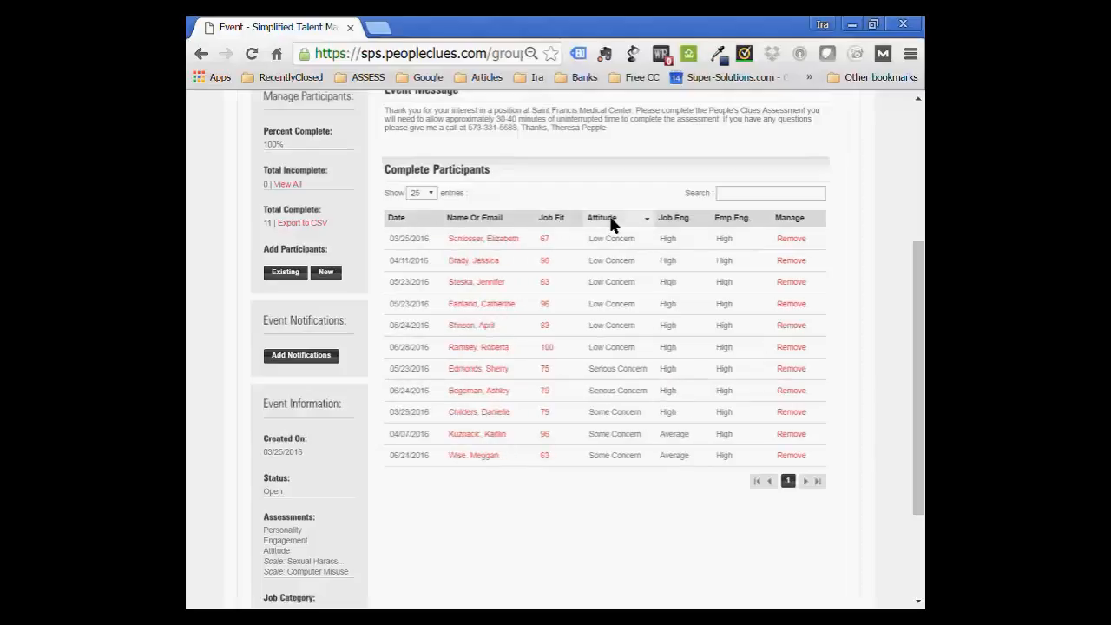
pyautogui.click(676, 219)
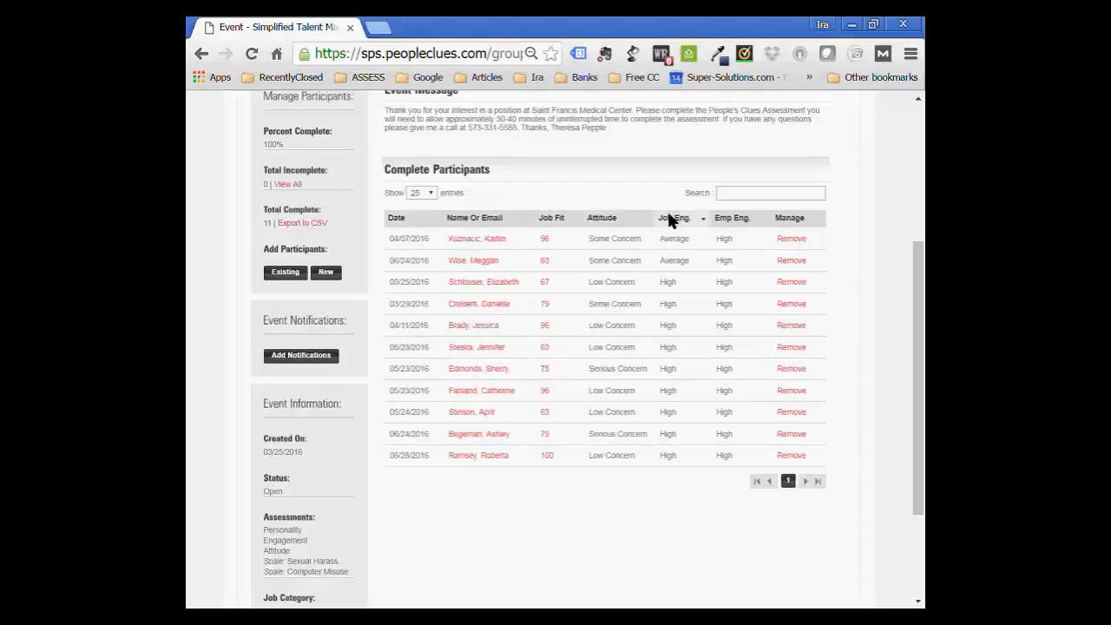
pyautogui.click(674, 219)
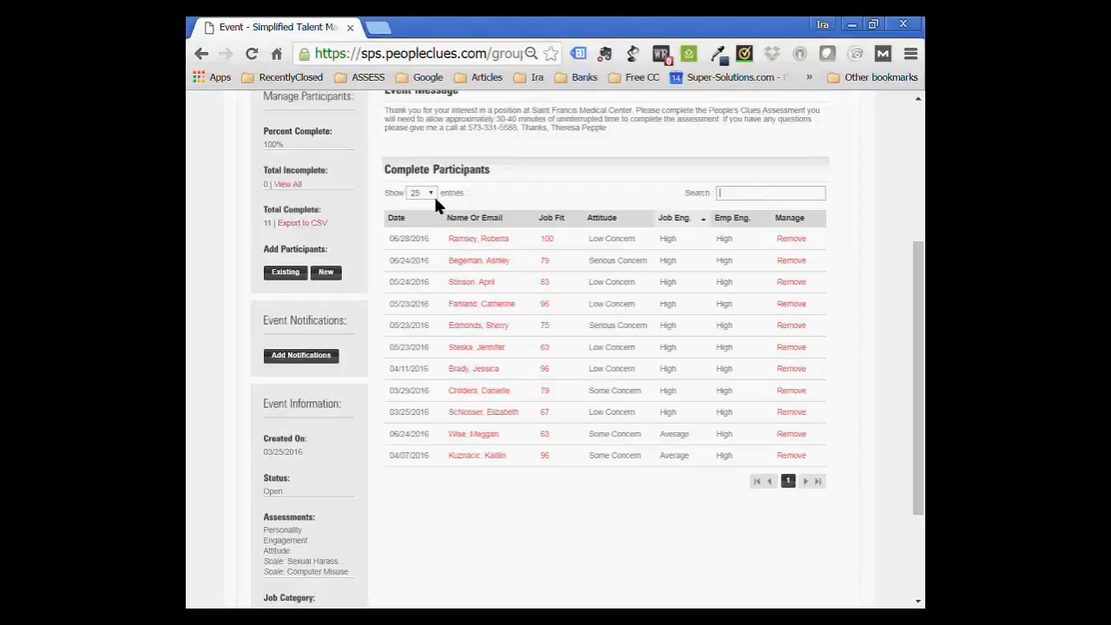
pyautogui.click(420, 191)
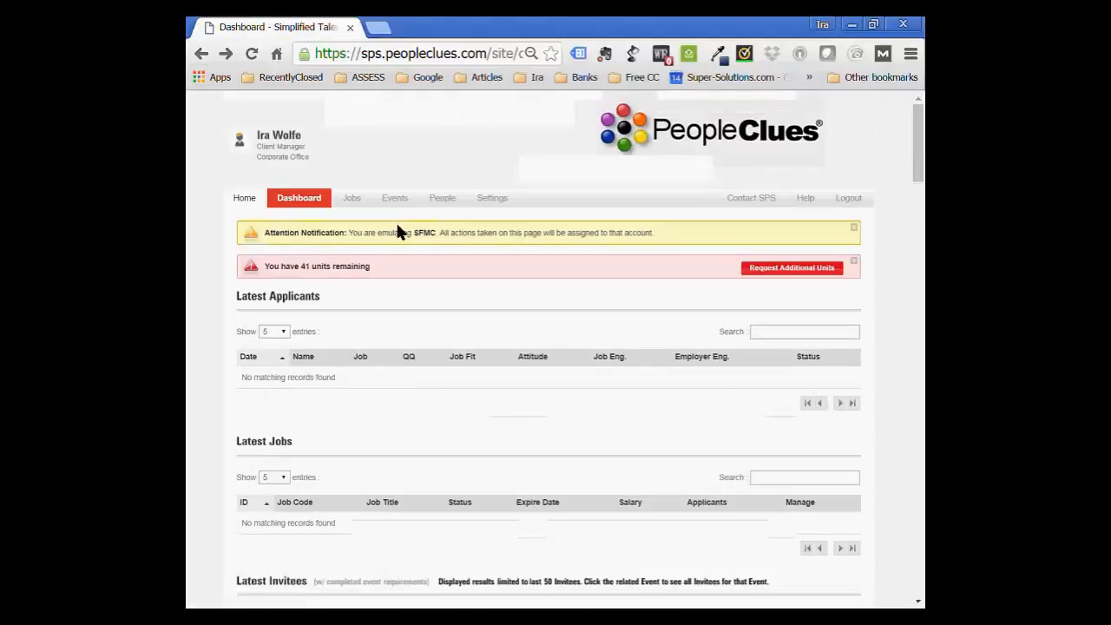
# From Manage Events, open the Medical Assistant event with its single complete participant.
pyautogui.click(394, 198)
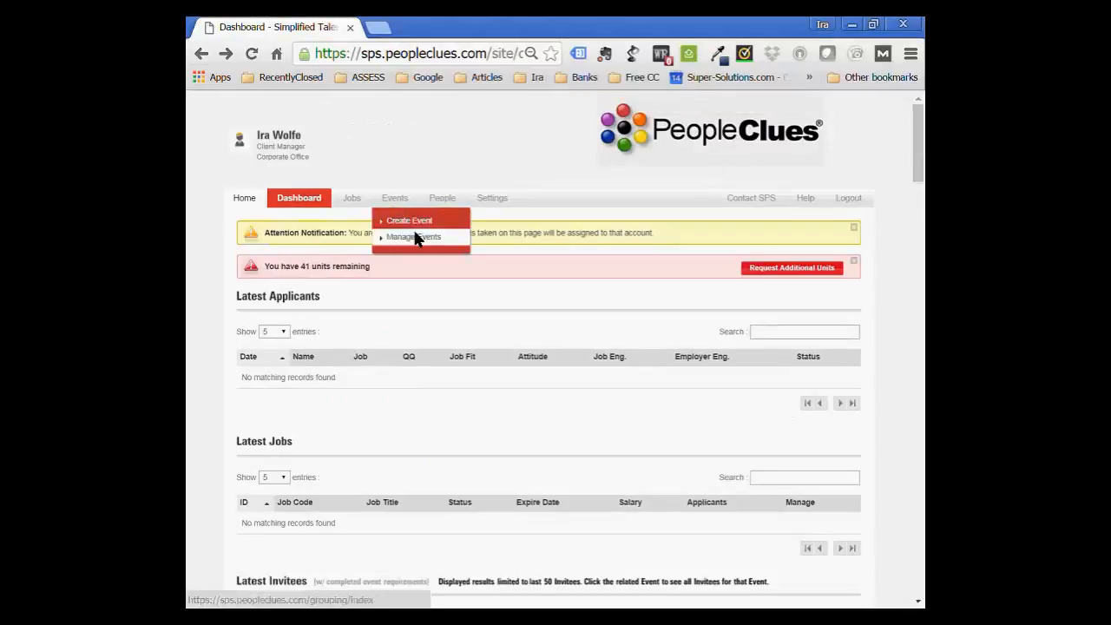
pyautogui.click(414, 236)
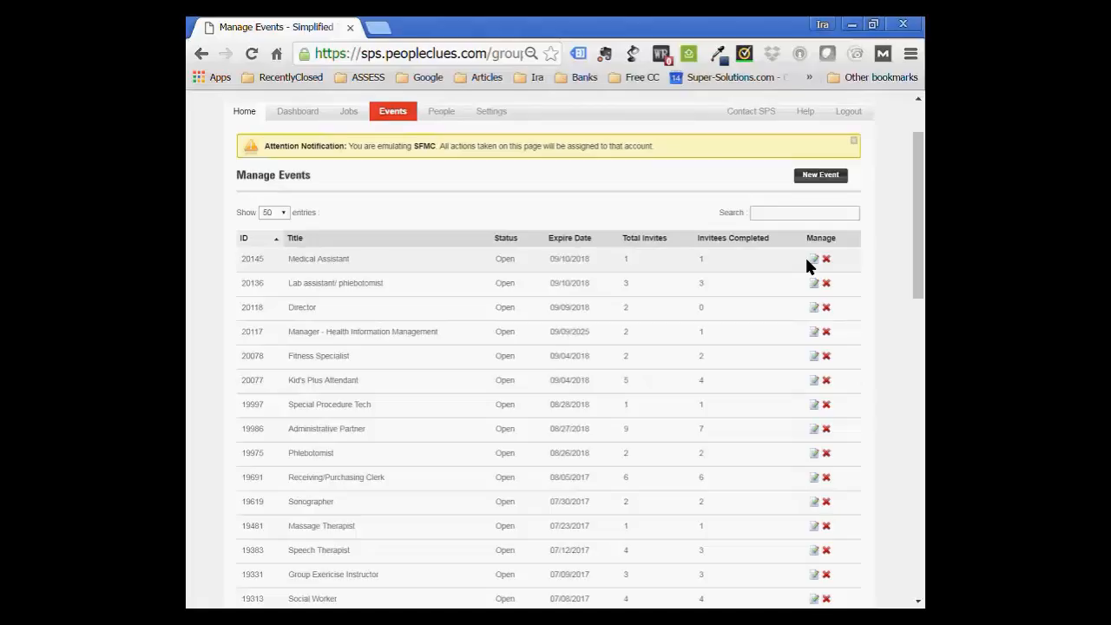
pyautogui.click(813, 259)
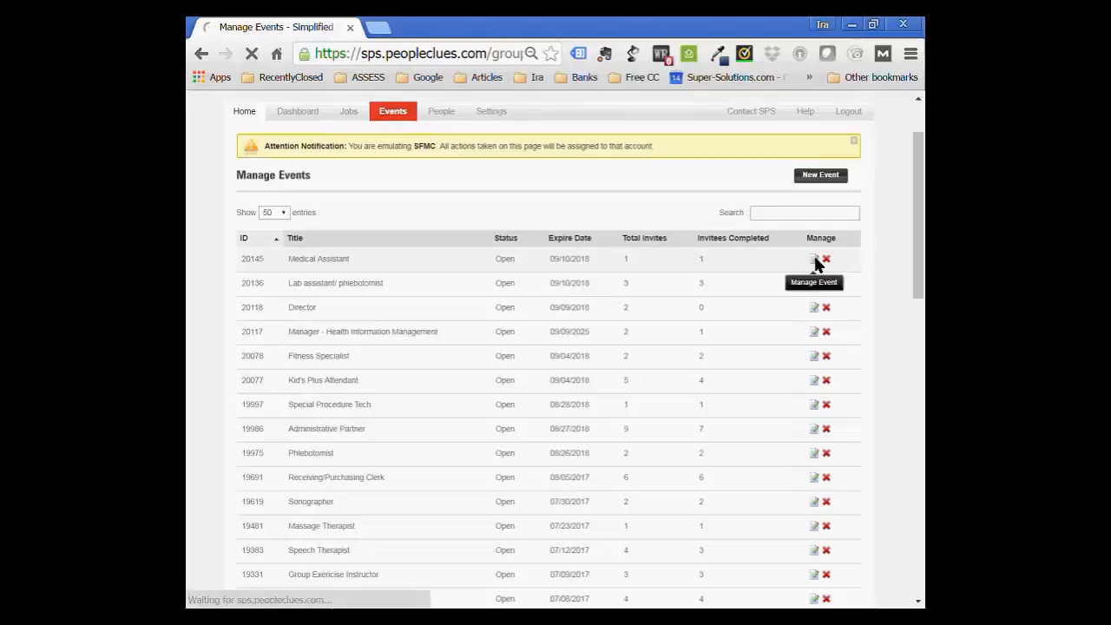
pyautogui.click(812, 259)
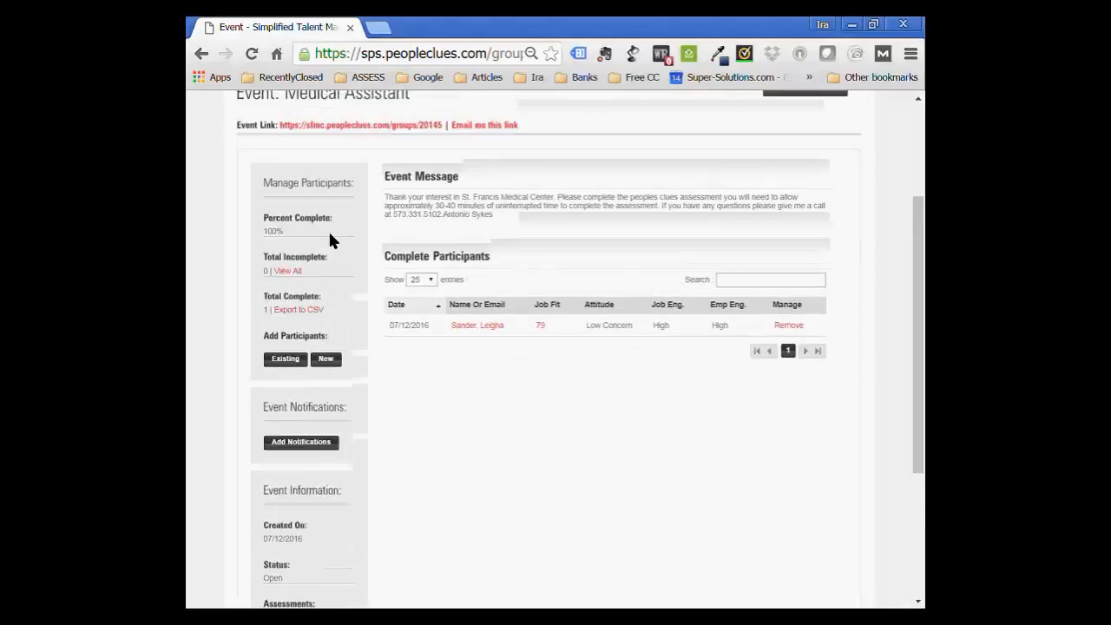
pyautogui.moveTo(304, 304)
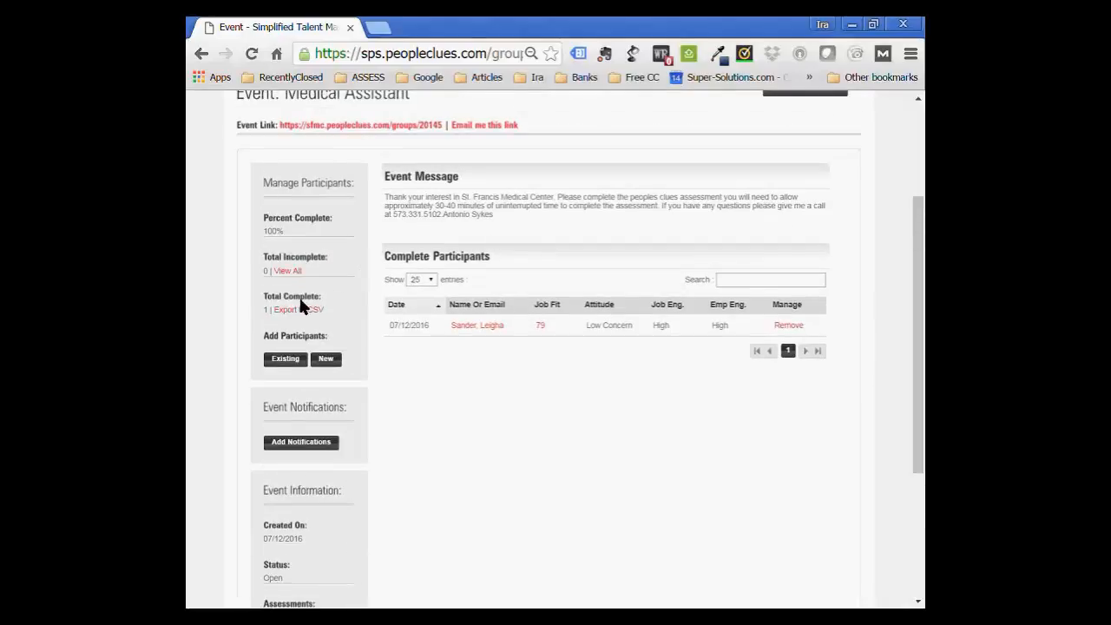
pyautogui.moveTo(284, 107)
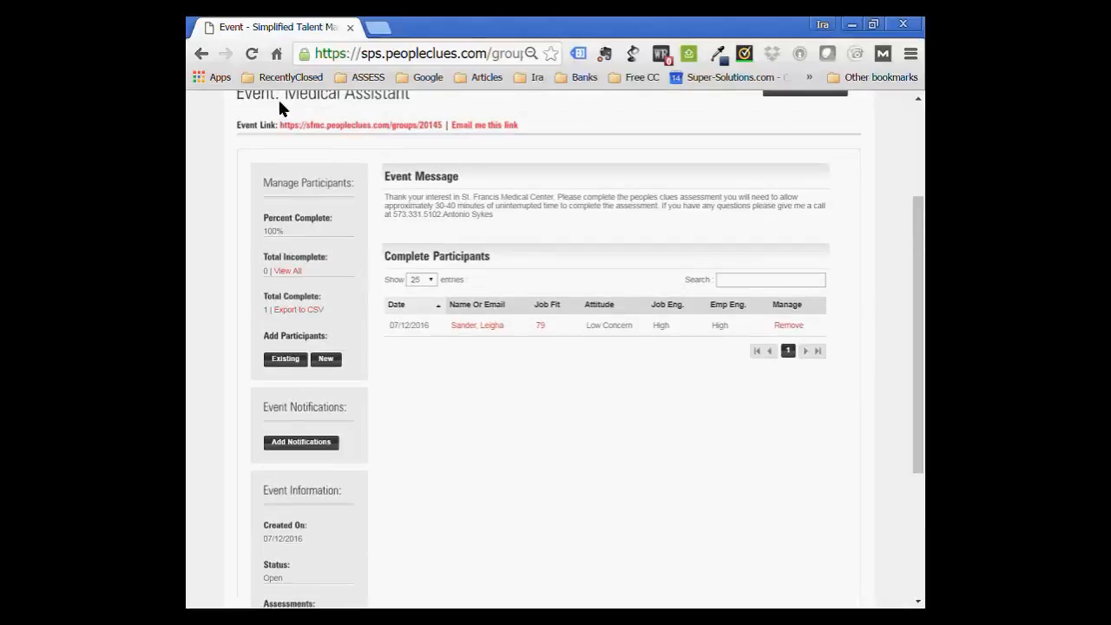
# Review the Medical Assistant event's link and Complete Participants table.
pyautogui.scroll(3)
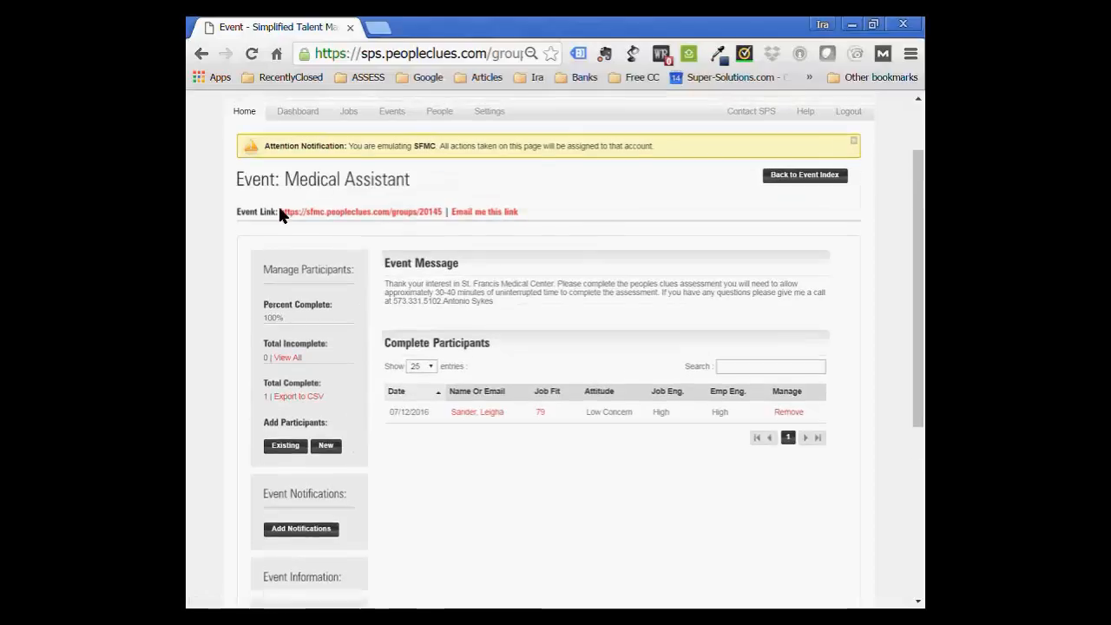
pyautogui.moveTo(403, 217)
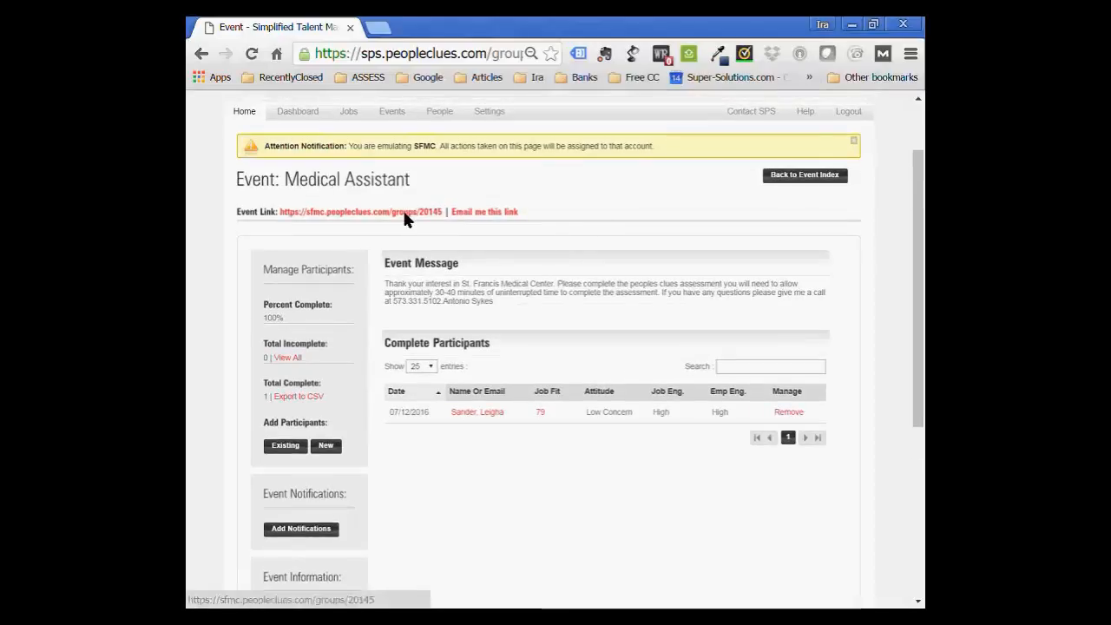
pyautogui.moveTo(339, 225)
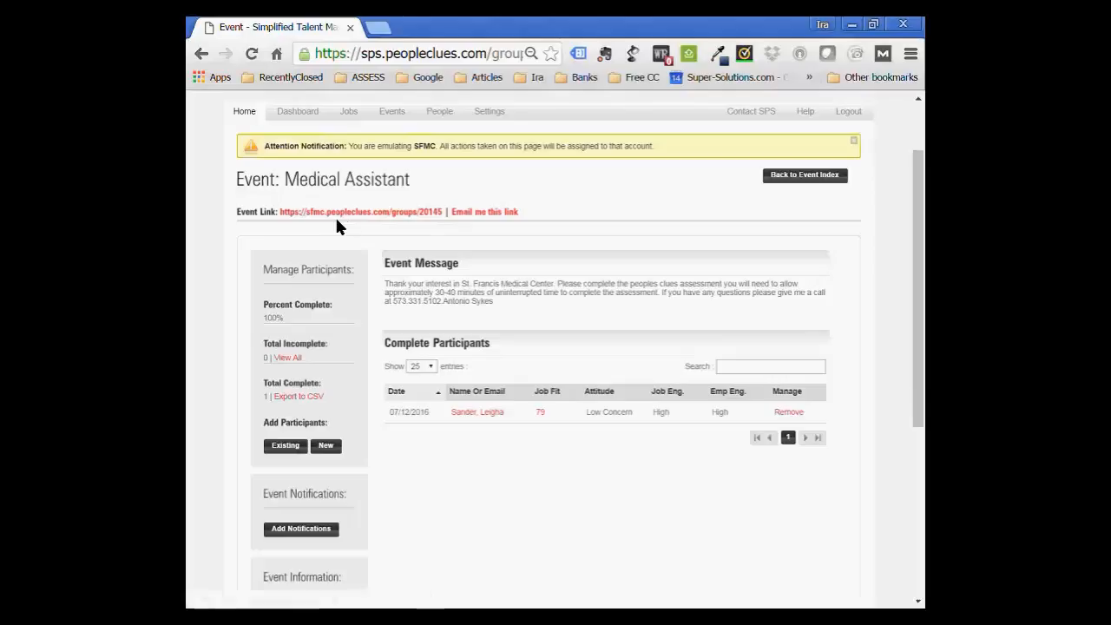
pyautogui.moveTo(361, 212)
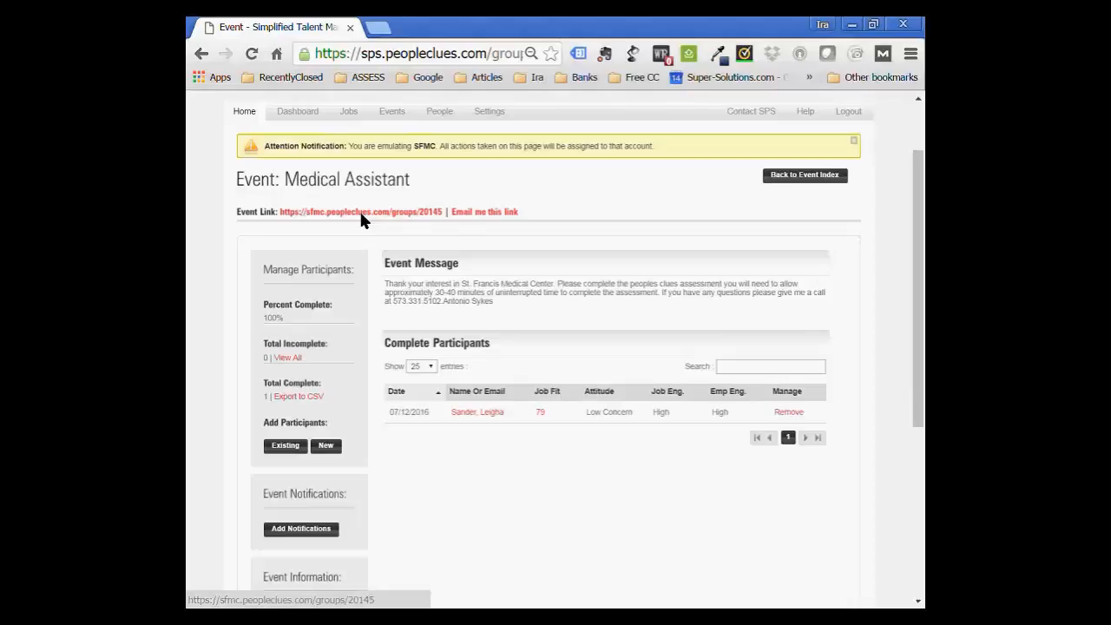
pyautogui.moveTo(493, 215)
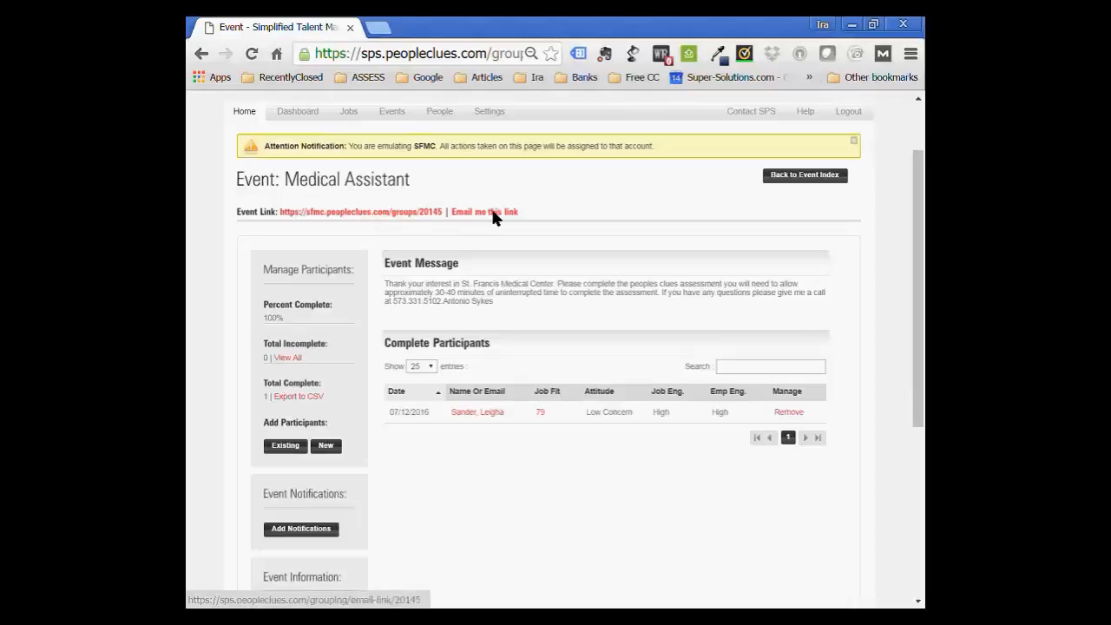
# Email the Medical Assistant event link to yourself and review Manage Participants.
pyautogui.click(485, 212)
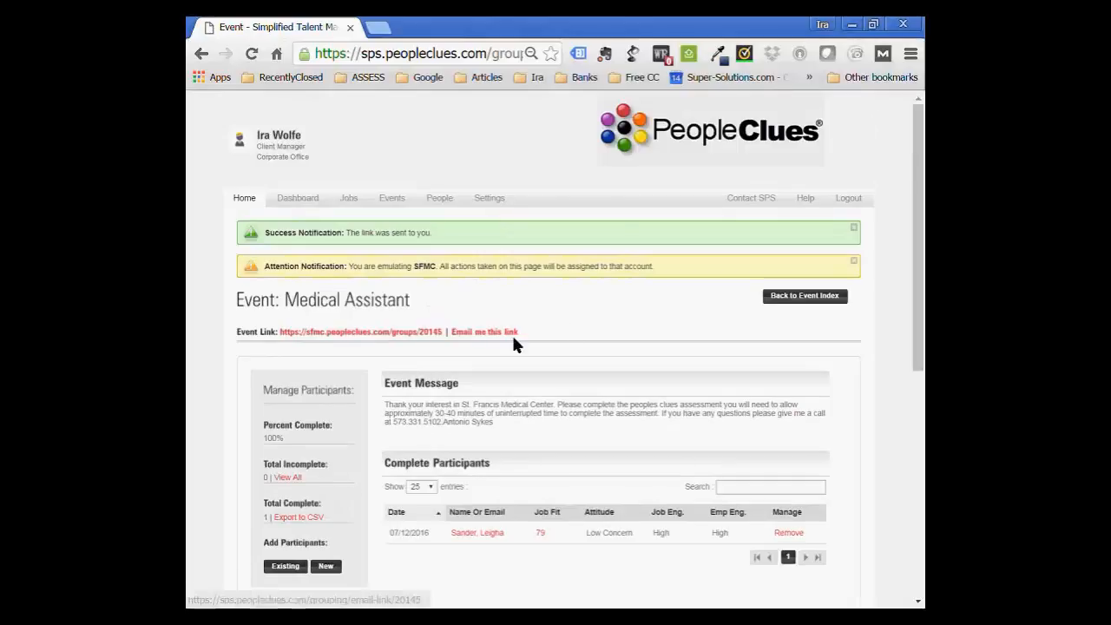
pyautogui.scroll(-3)
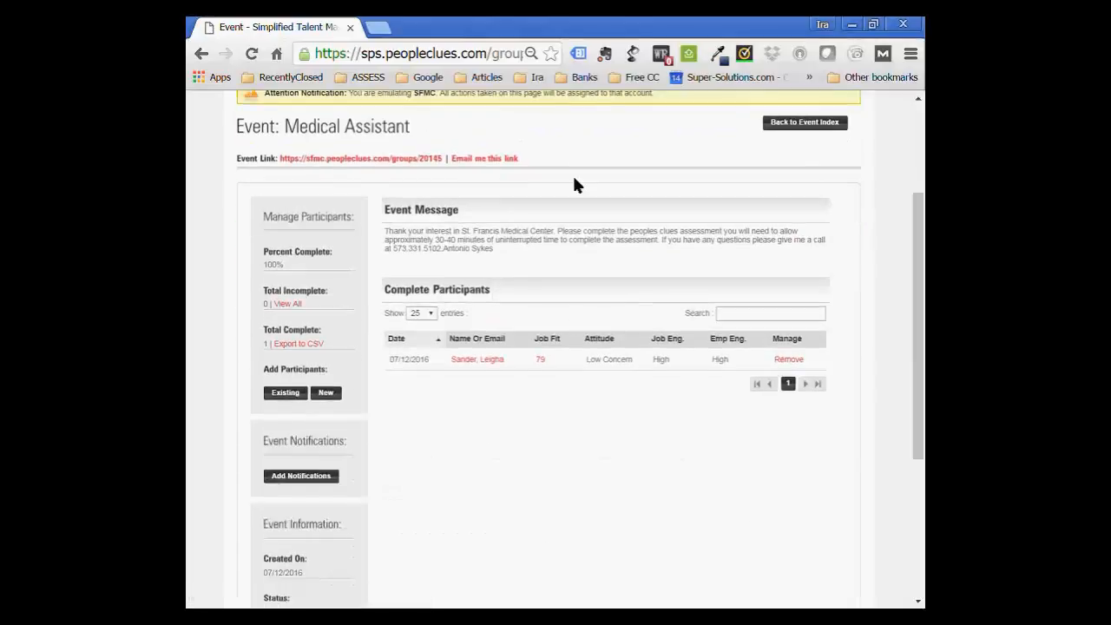
pyautogui.click(482, 158)
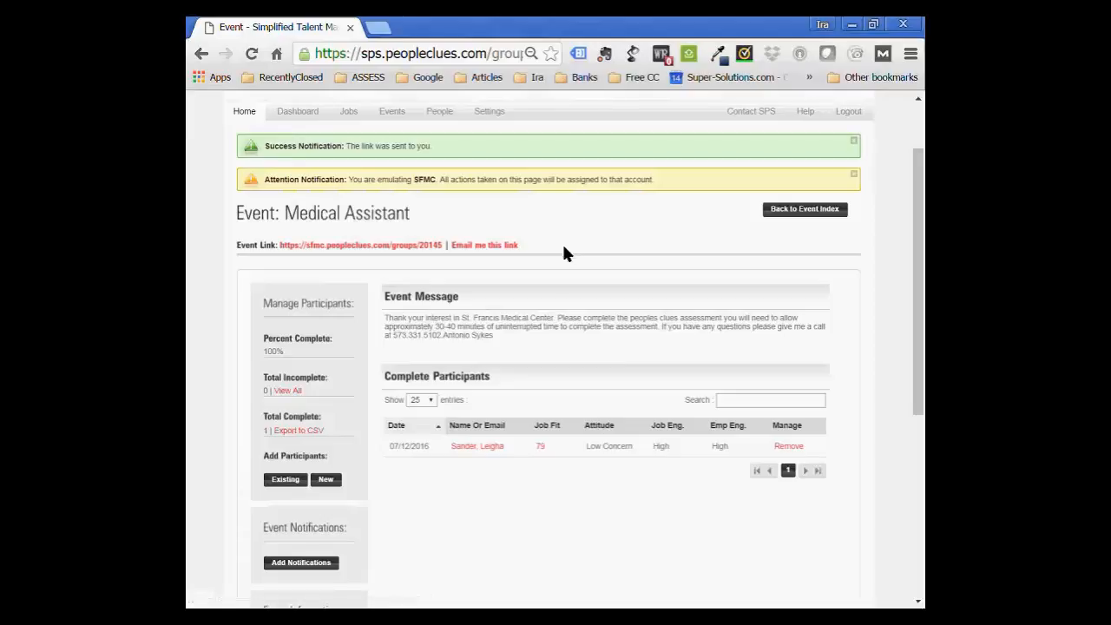
pyautogui.scroll(-3)
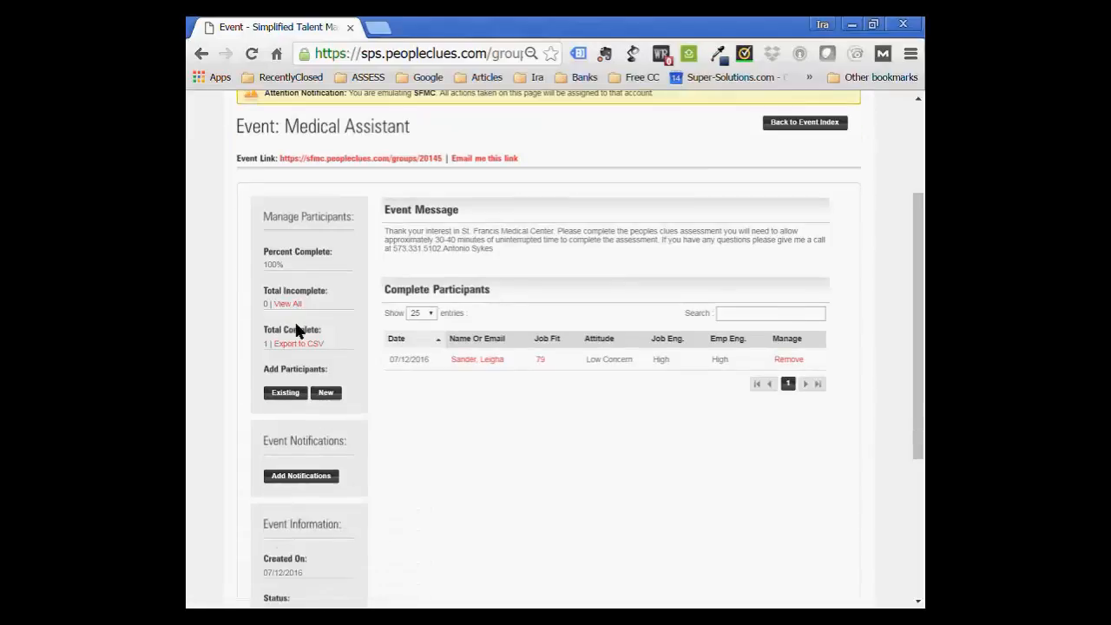
pyautogui.moveTo(298, 344)
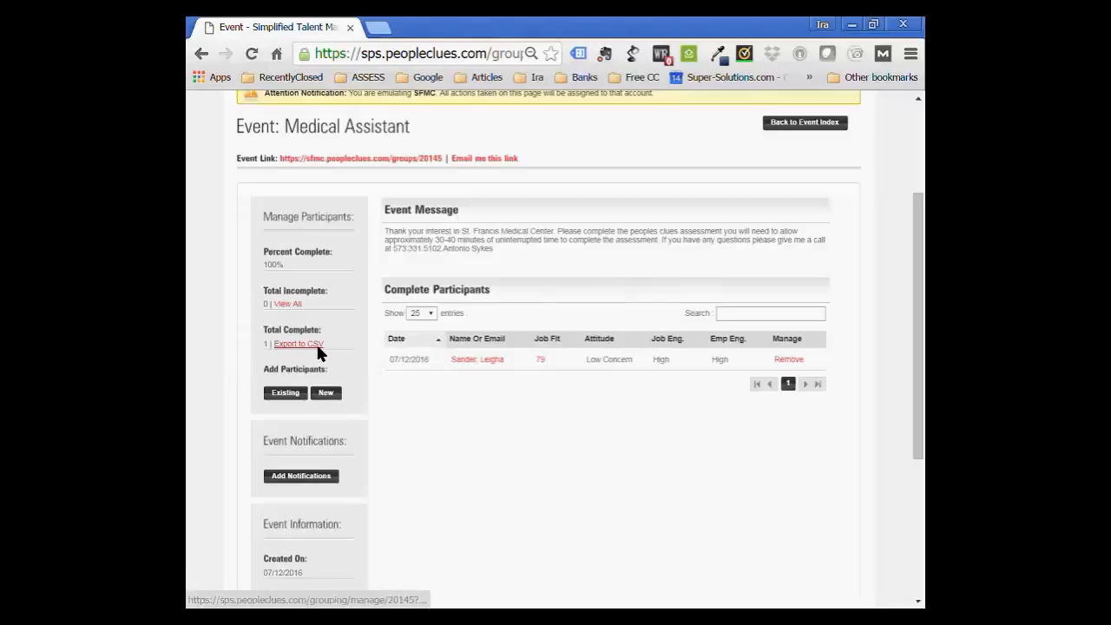
pyautogui.moveTo(299, 344)
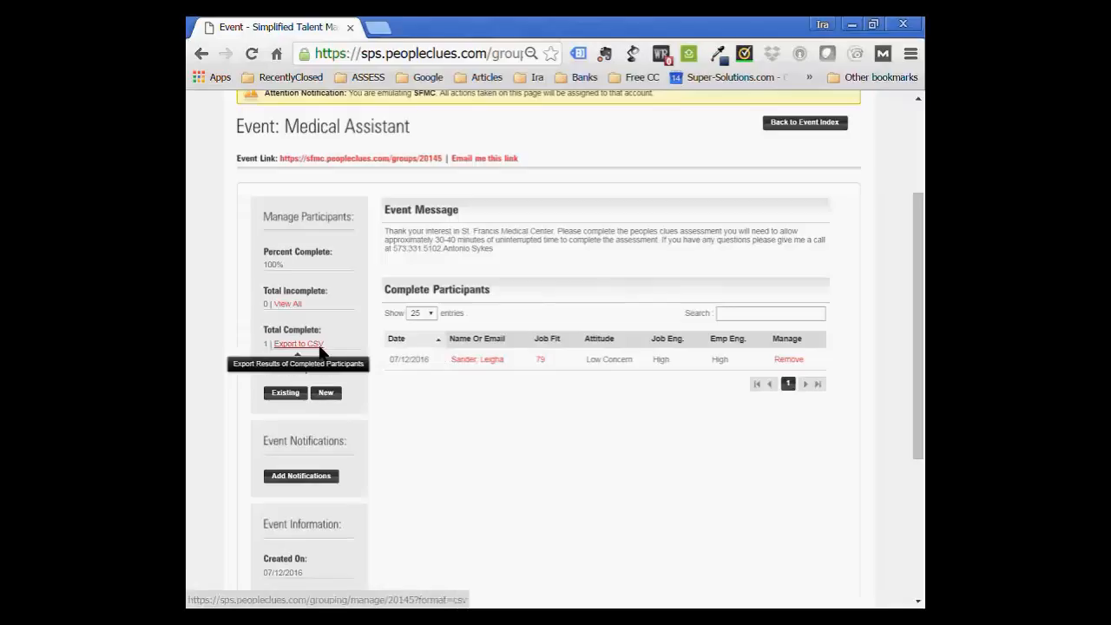
pyautogui.moveTo(330, 356)
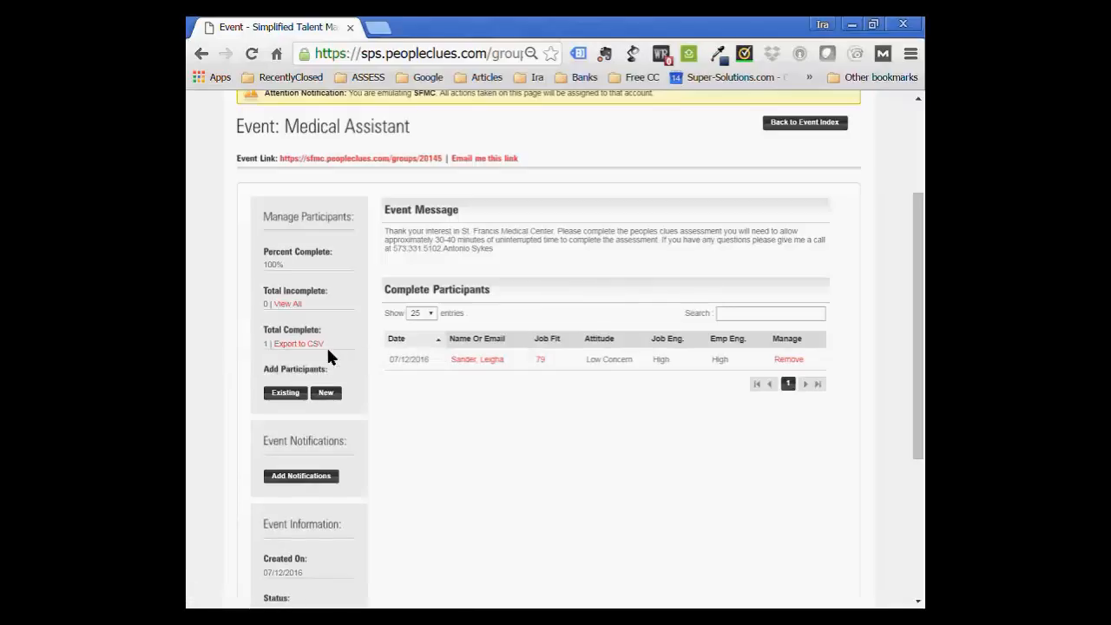
pyautogui.scroll(-3)
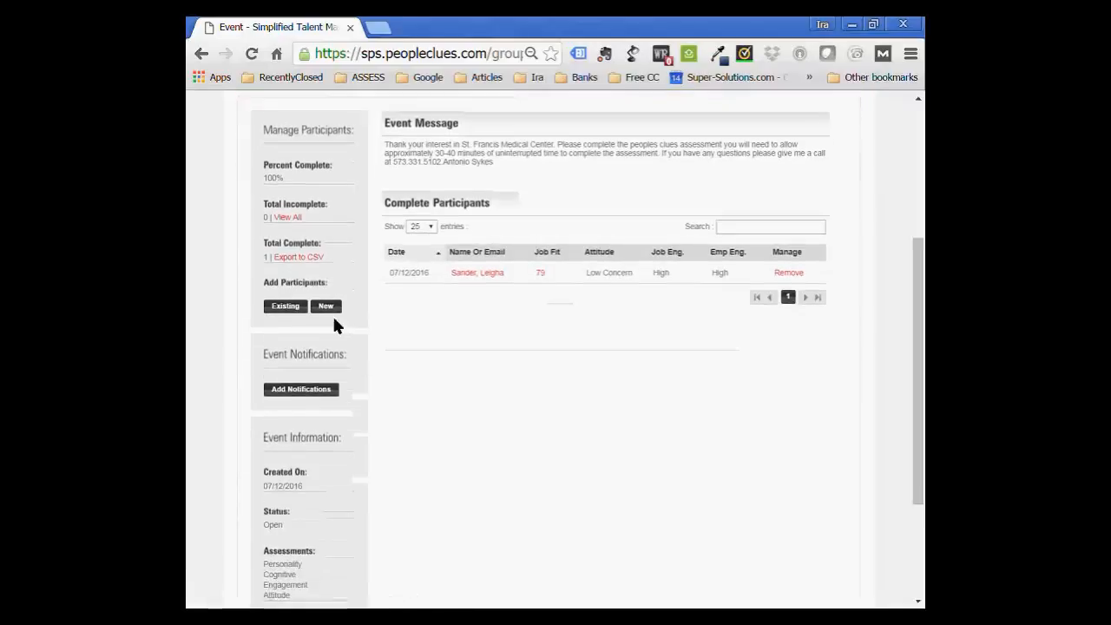
pyautogui.moveTo(327, 305)
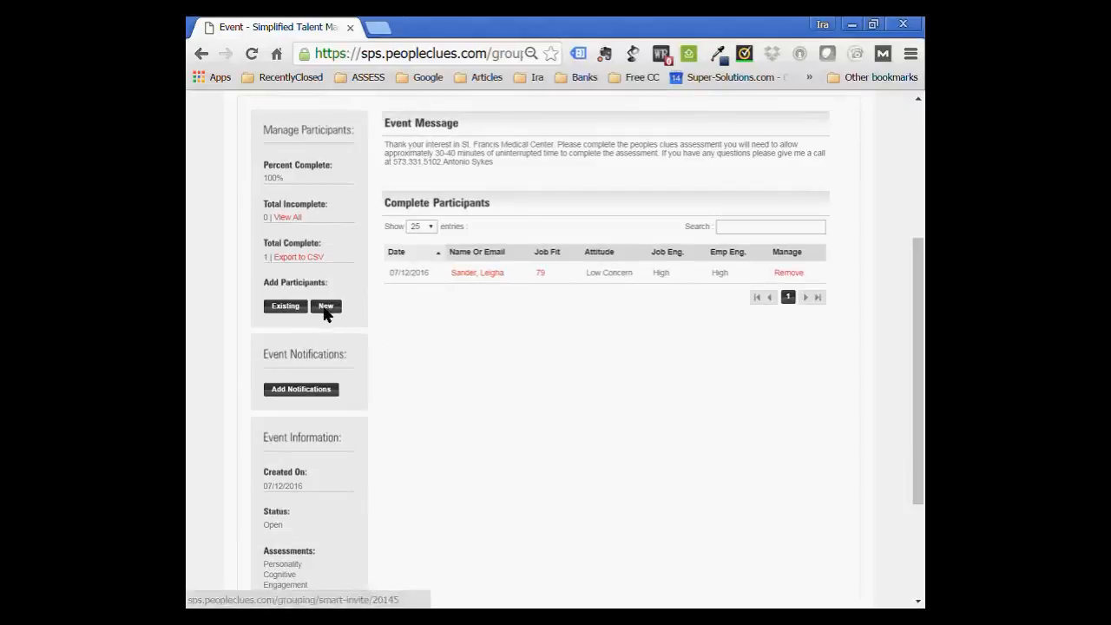
pyautogui.click(327, 306)
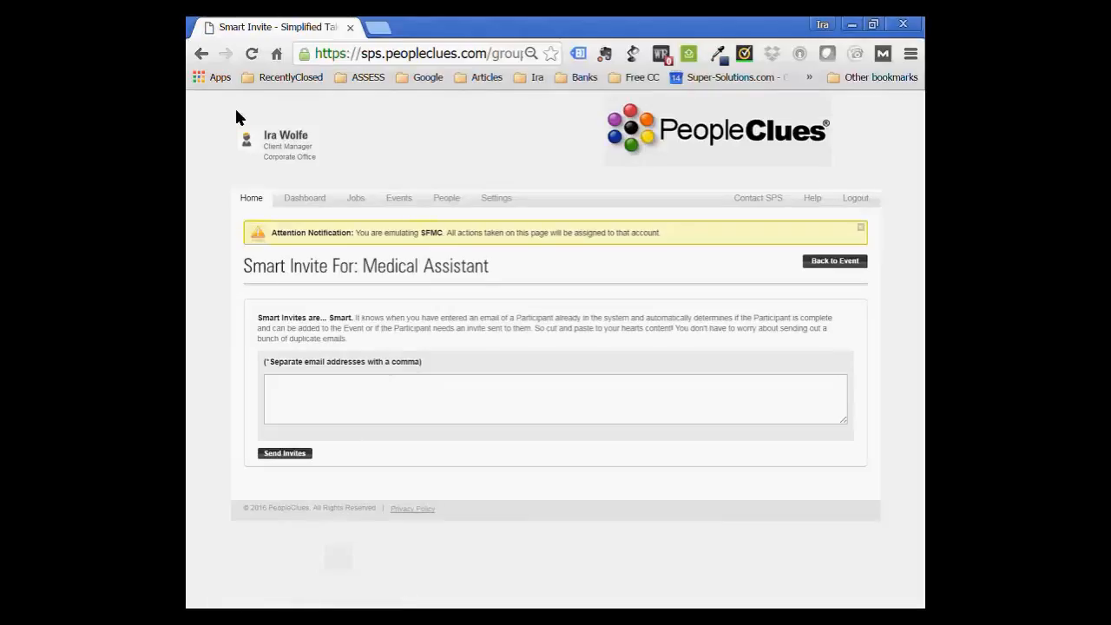
pyautogui.click(833, 261)
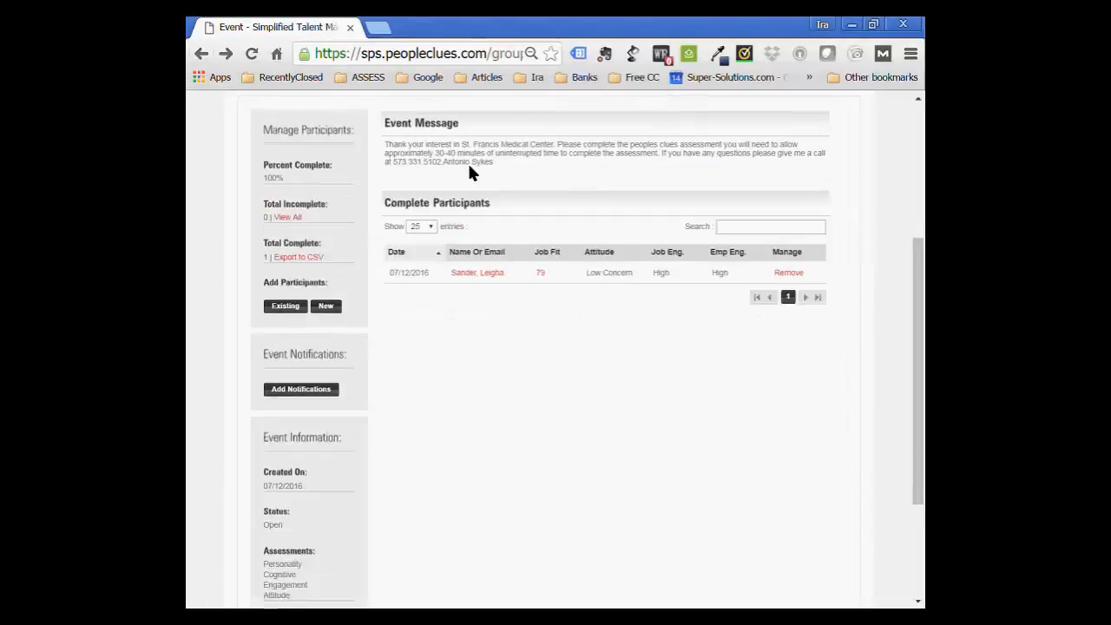
pyautogui.click(482, 244)
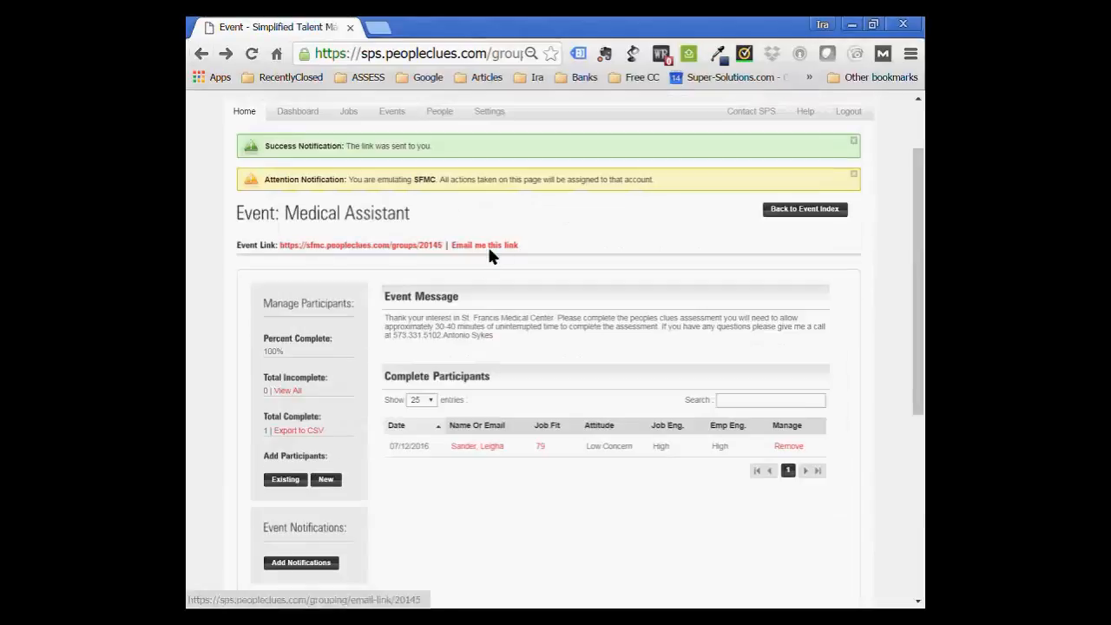
pyautogui.moveTo(425, 252)
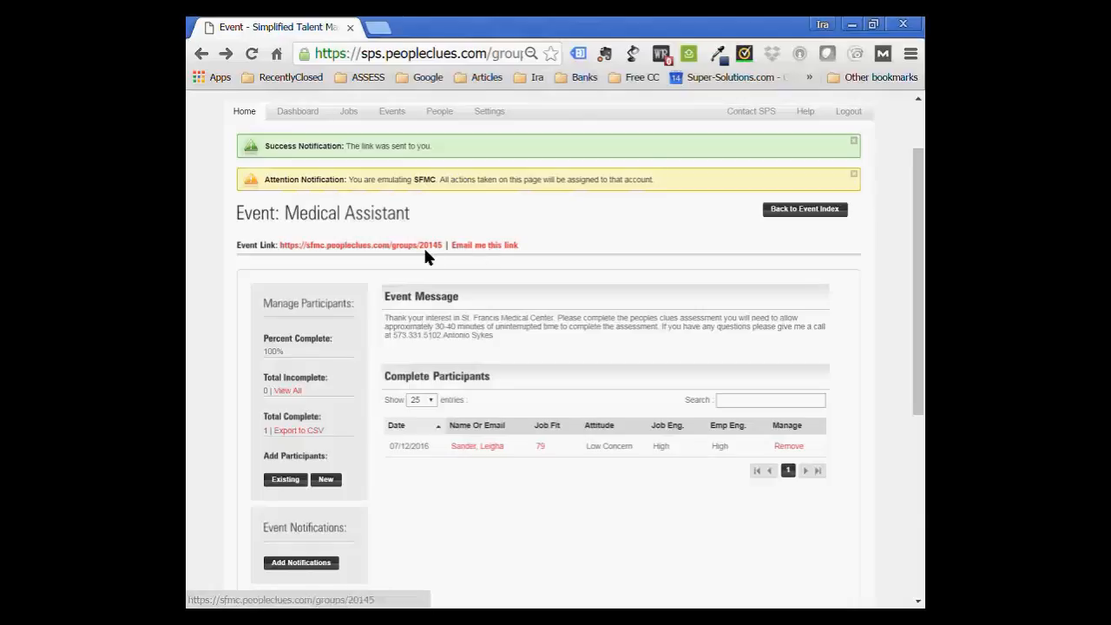
pyautogui.moveTo(455, 299)
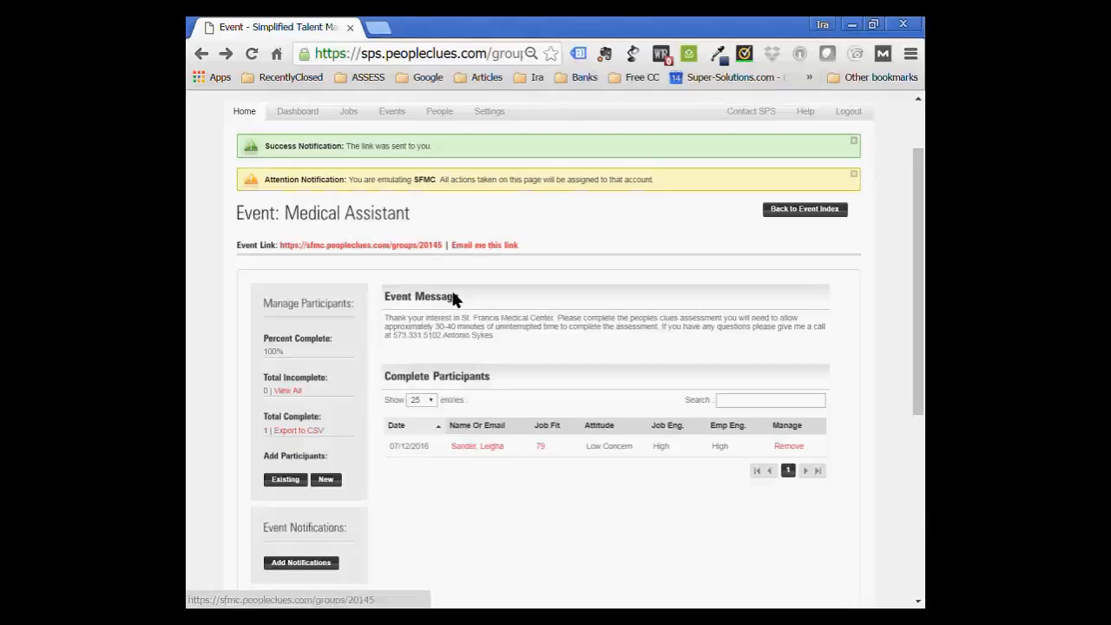
pyautogui.scroll(-3)
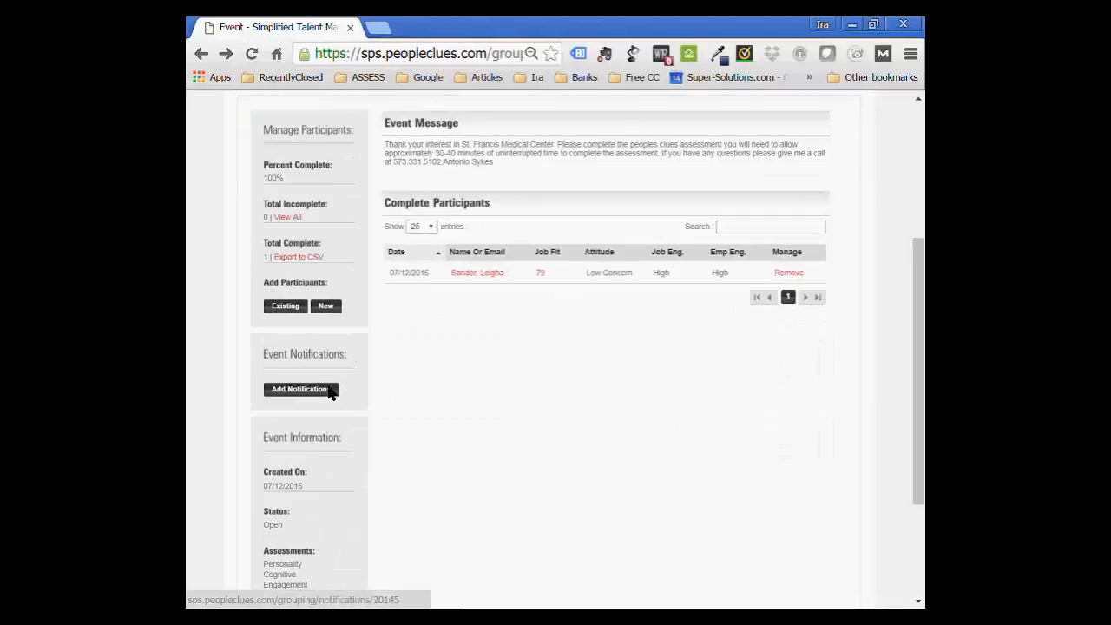
pyautogui.click(298, 389)
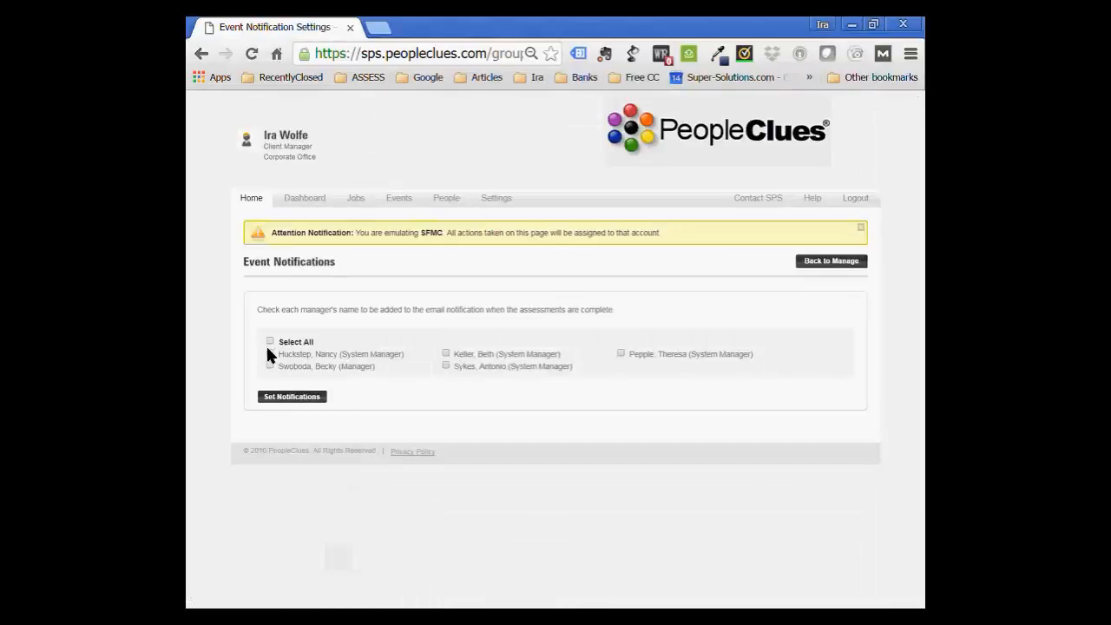
pyautogui.moveTo(378, 365)
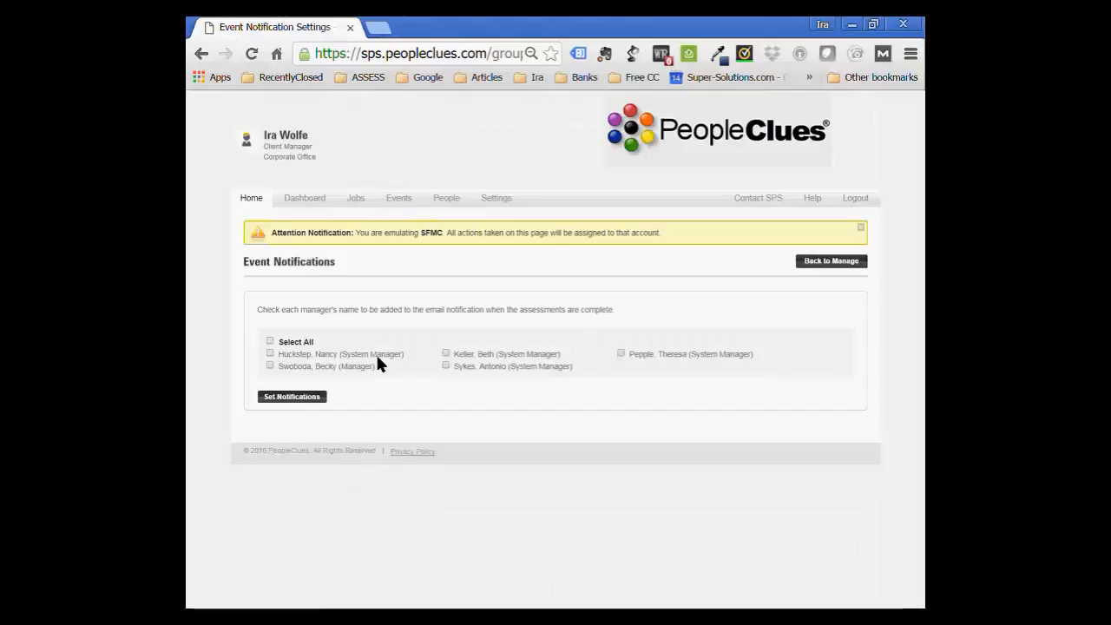
pyautogui.moveTo(274, 359)
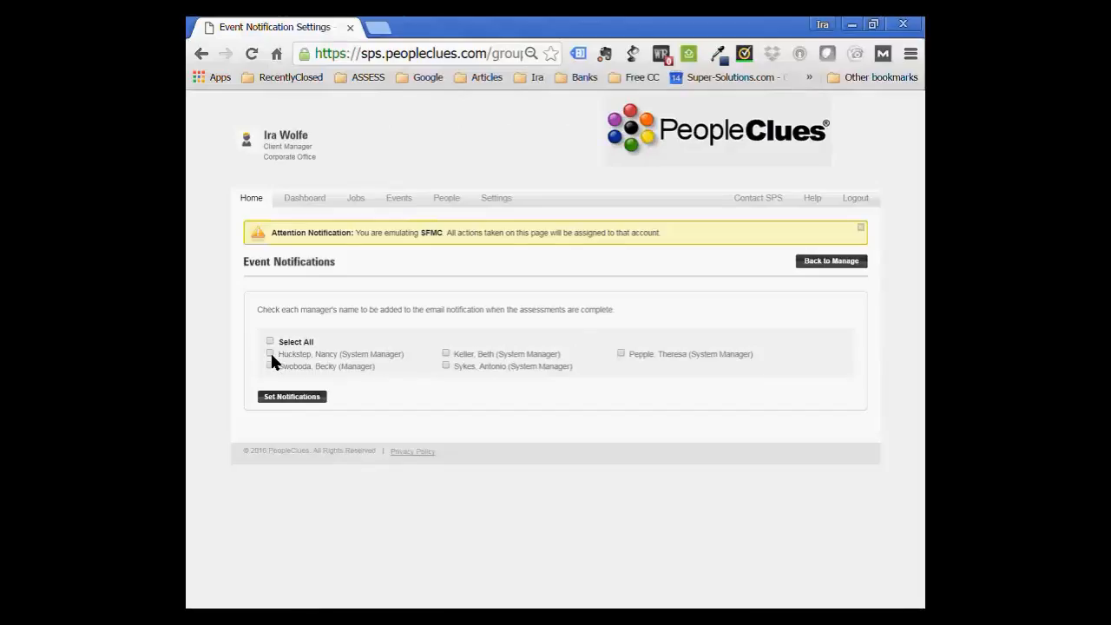
pyautogui.moveTo(267, 351)
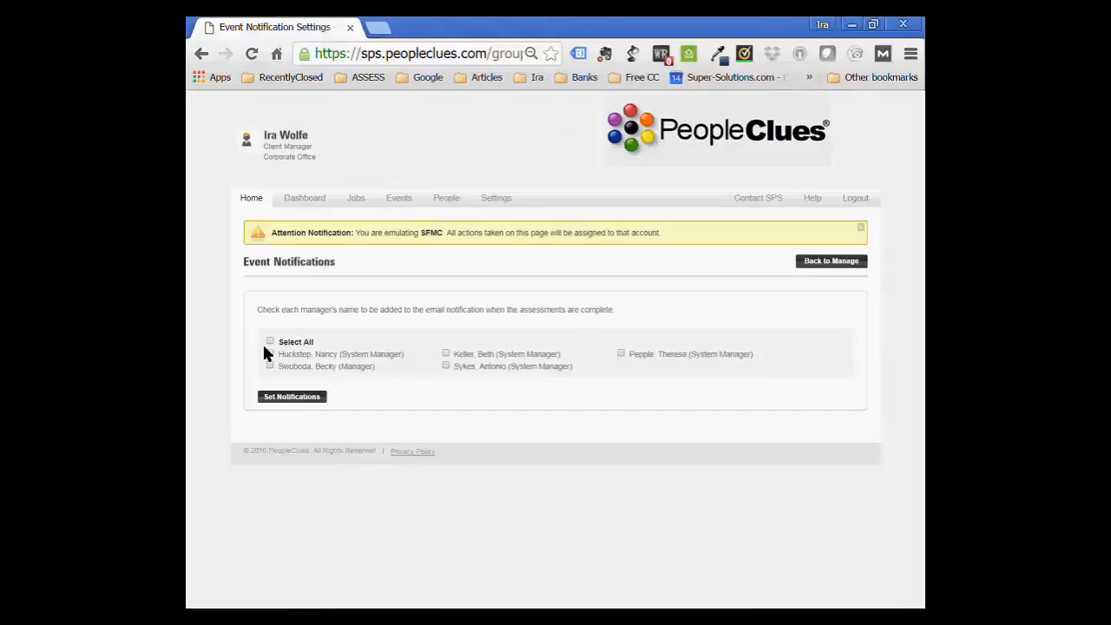
pyautogui.moveTo(277, 358)
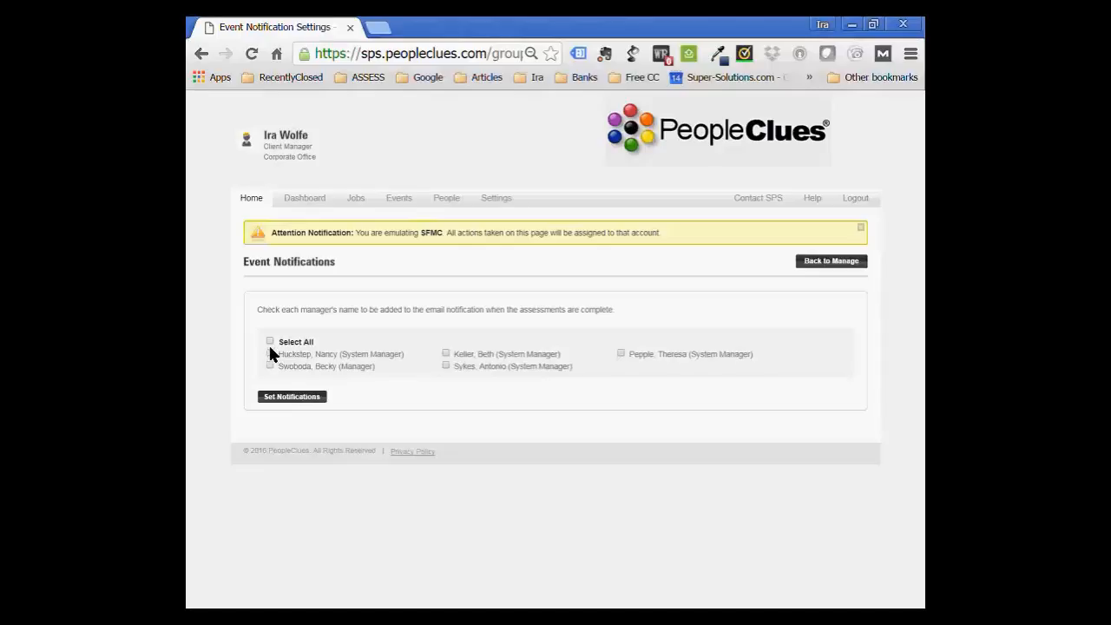
pyautogui.moveTo(444, 365)
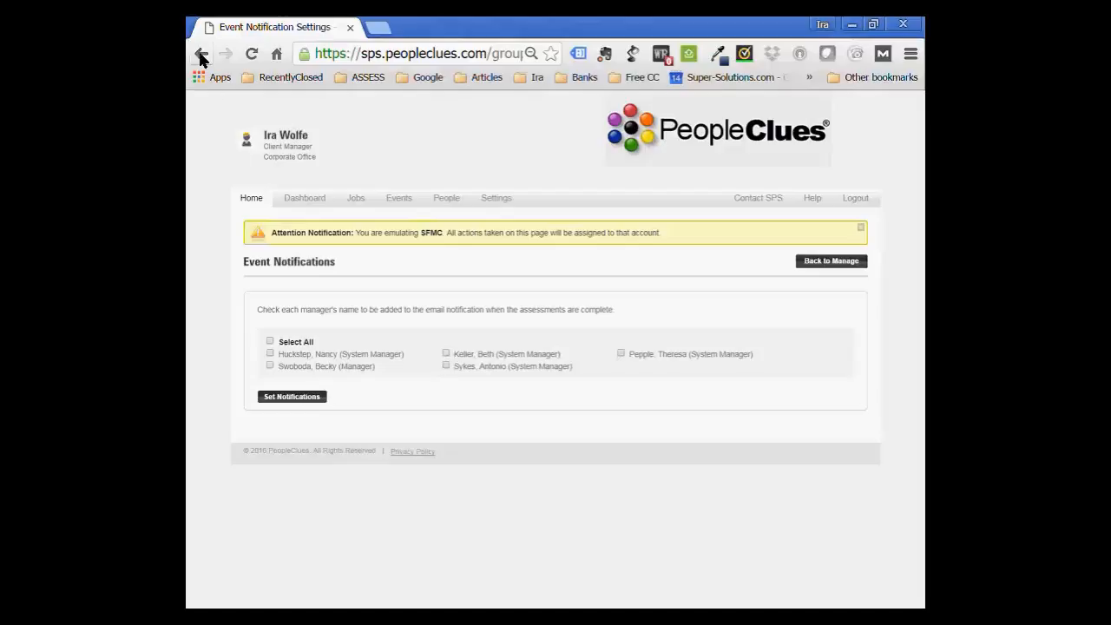
pyautogui.click(201, 52)
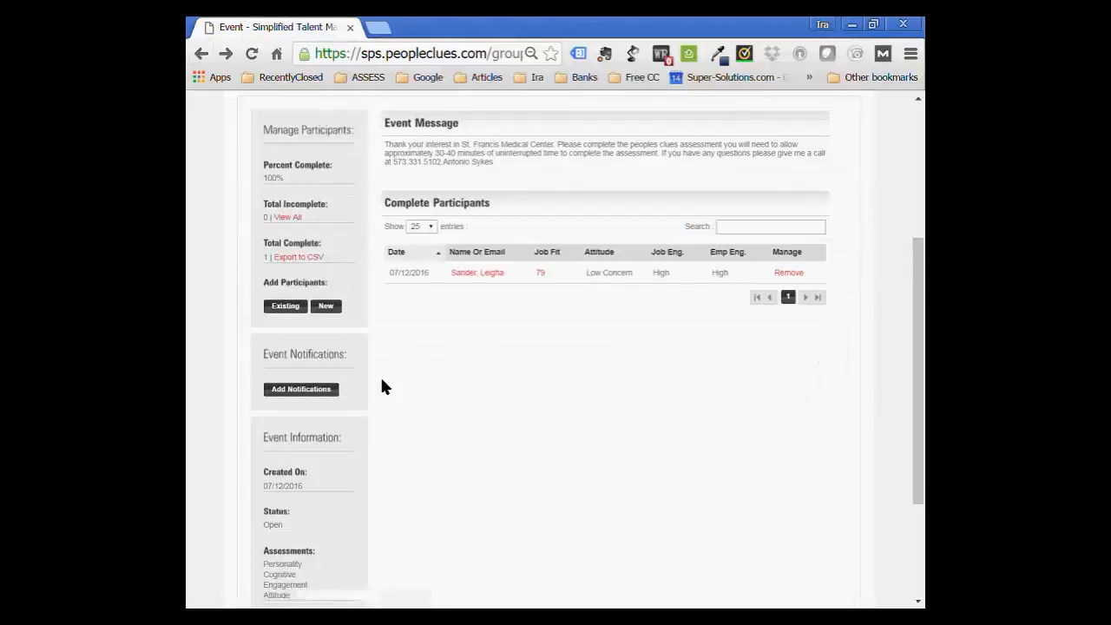
pyautogui.scroll(-3)
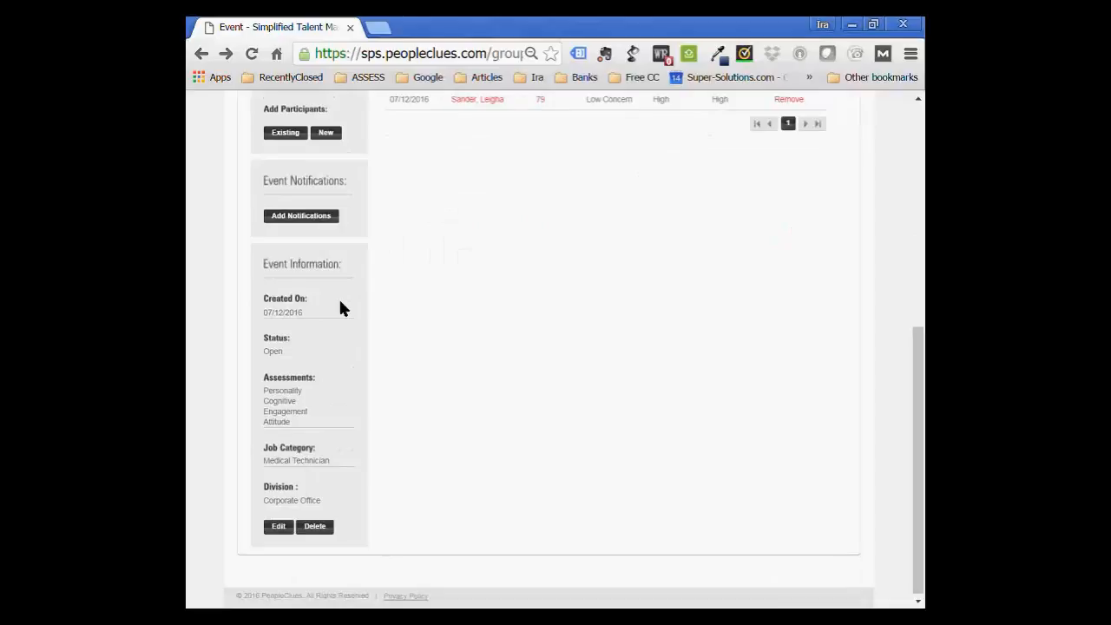
pyautogui.moveTo(361, 482)
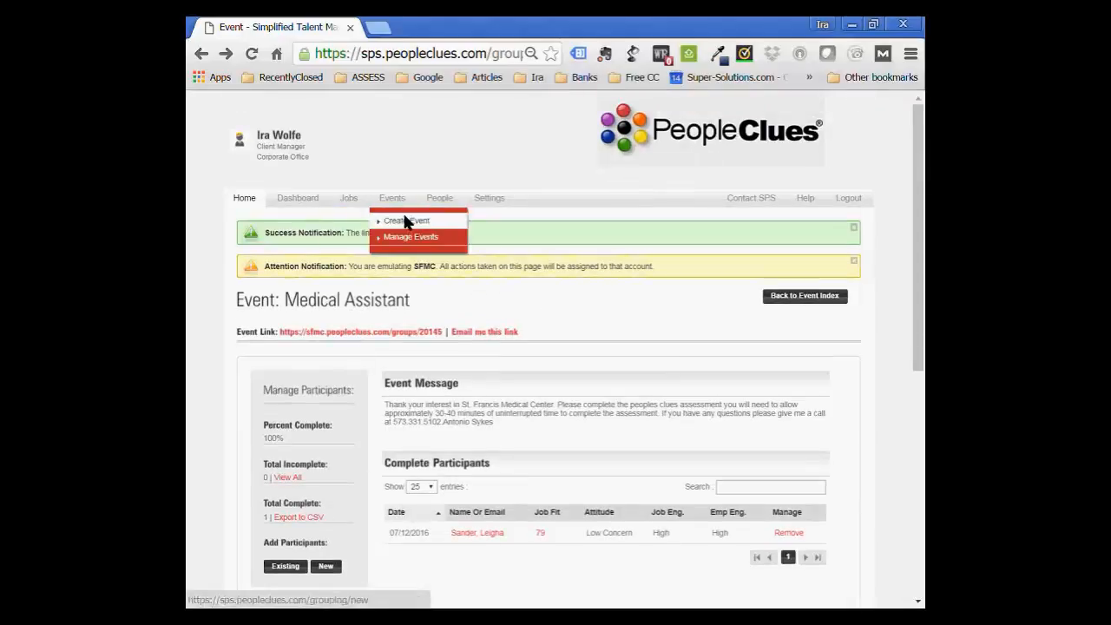
# Start a new event titled 'CSR', leaving the invitation and thank-you messages empty.
pyautogui.click(404, 221)
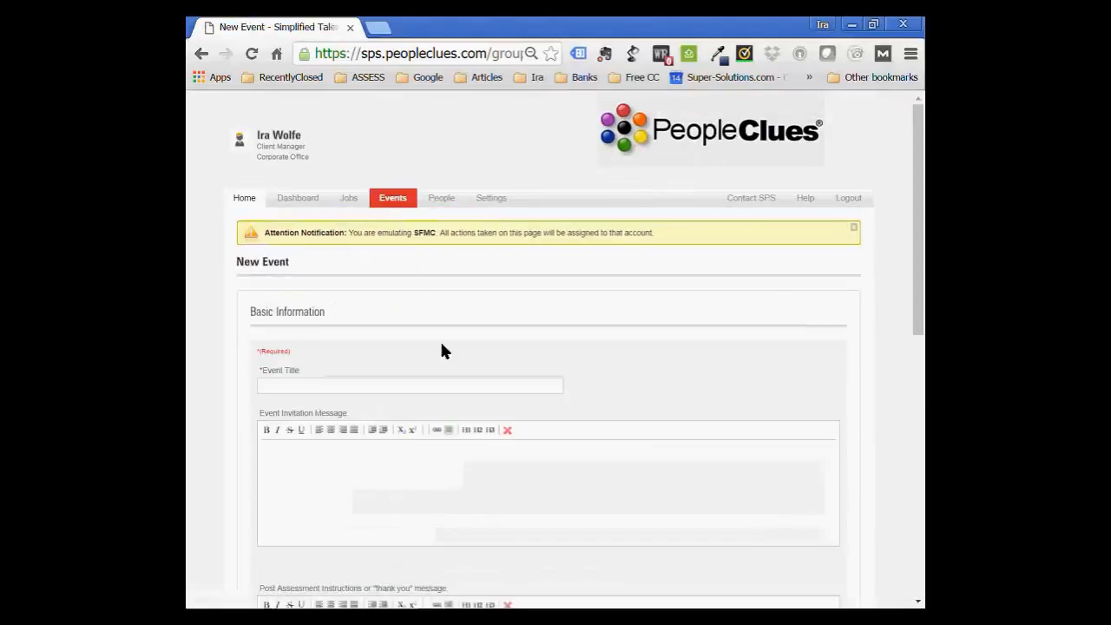
pyautogui.scroll(-3)
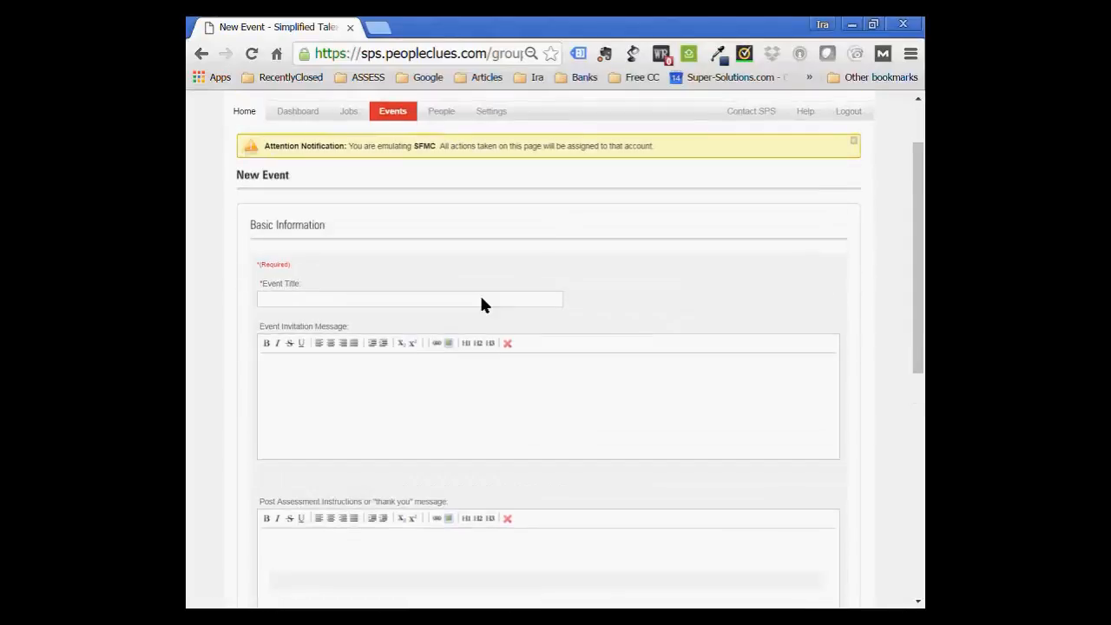
pyautogui.moveTo(356, 304)
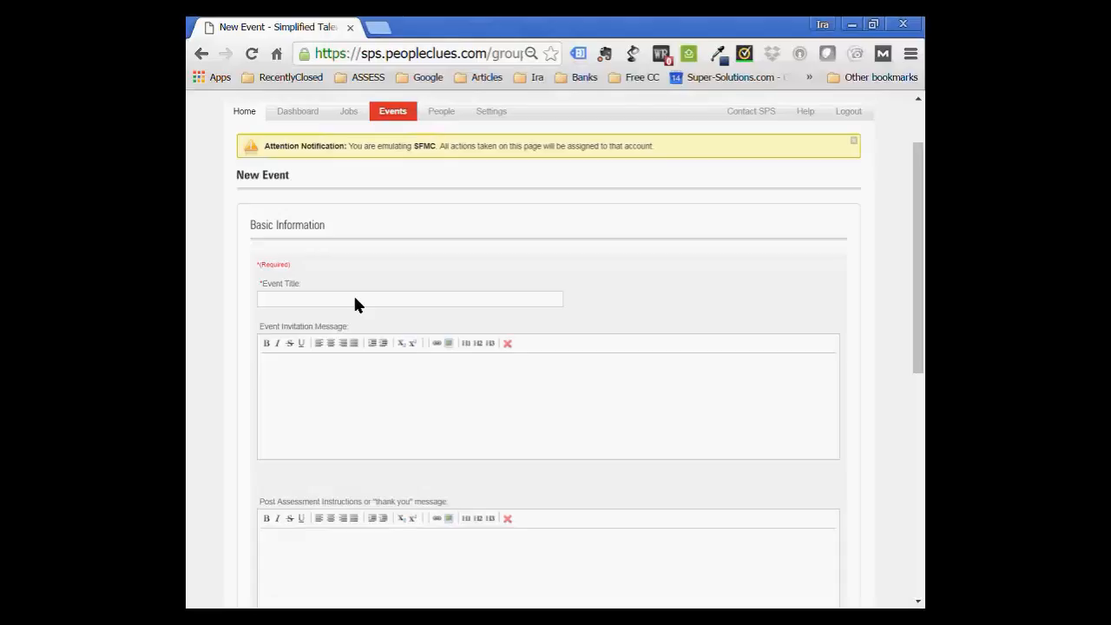
pyautogui.moveTo(615, 328)
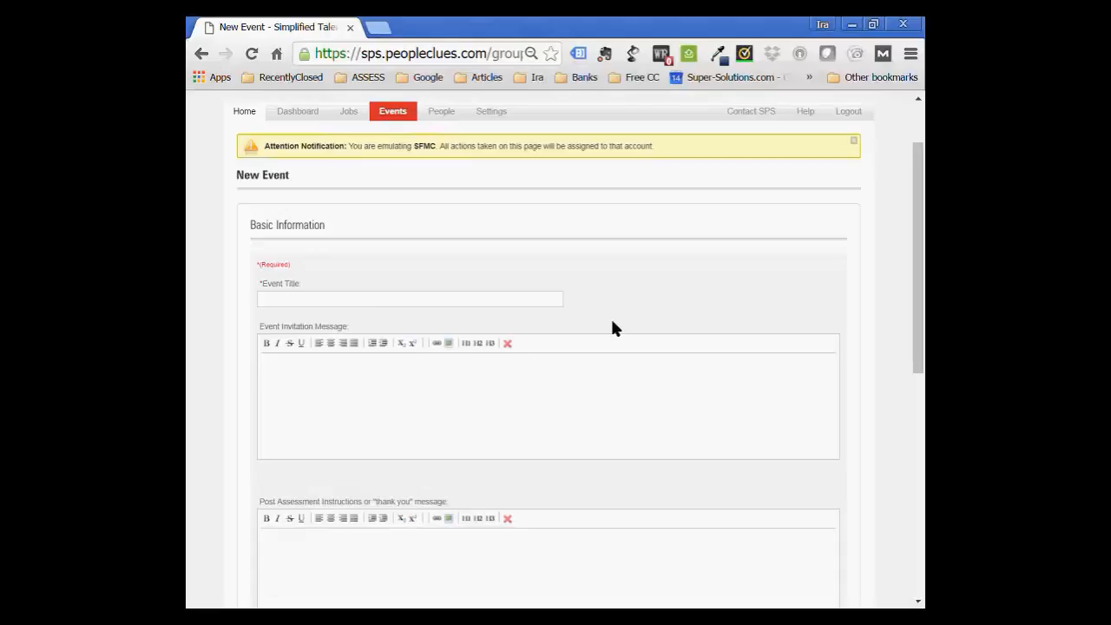
pyautogui.write('CS')
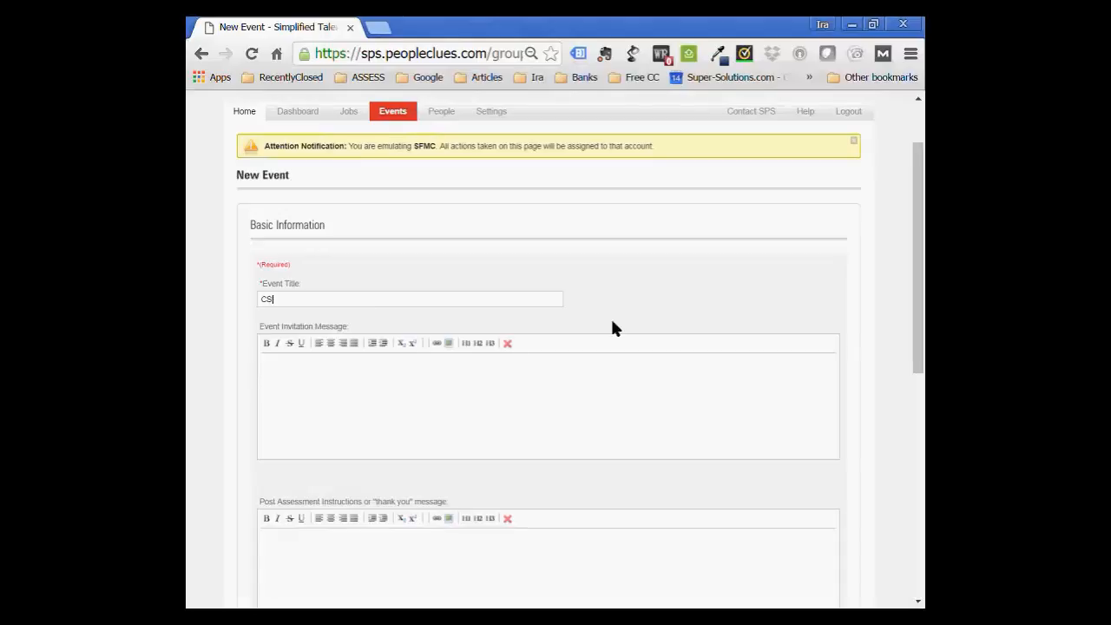
pyautogui.write('R')
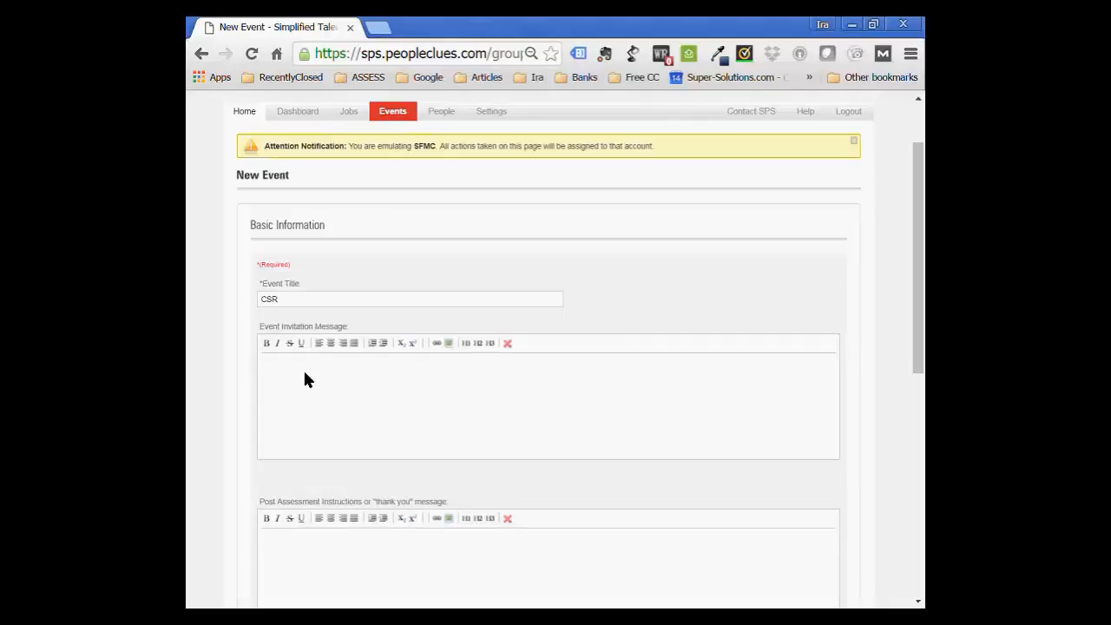
pyautogui.moveTo(292, 358)
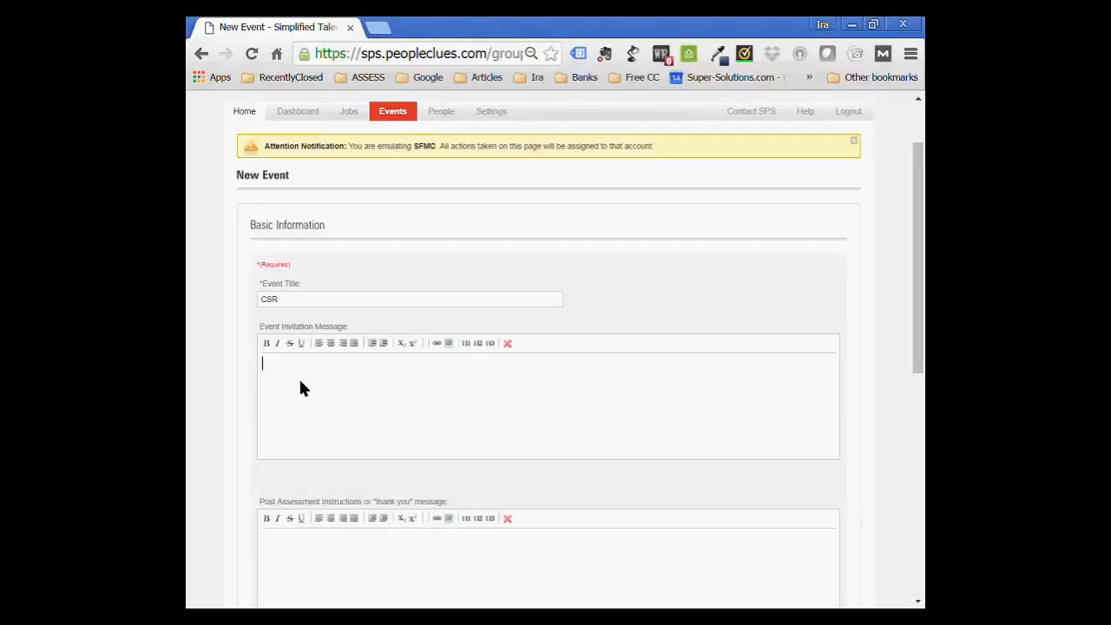
pyautogui.moveTo(313, 392)
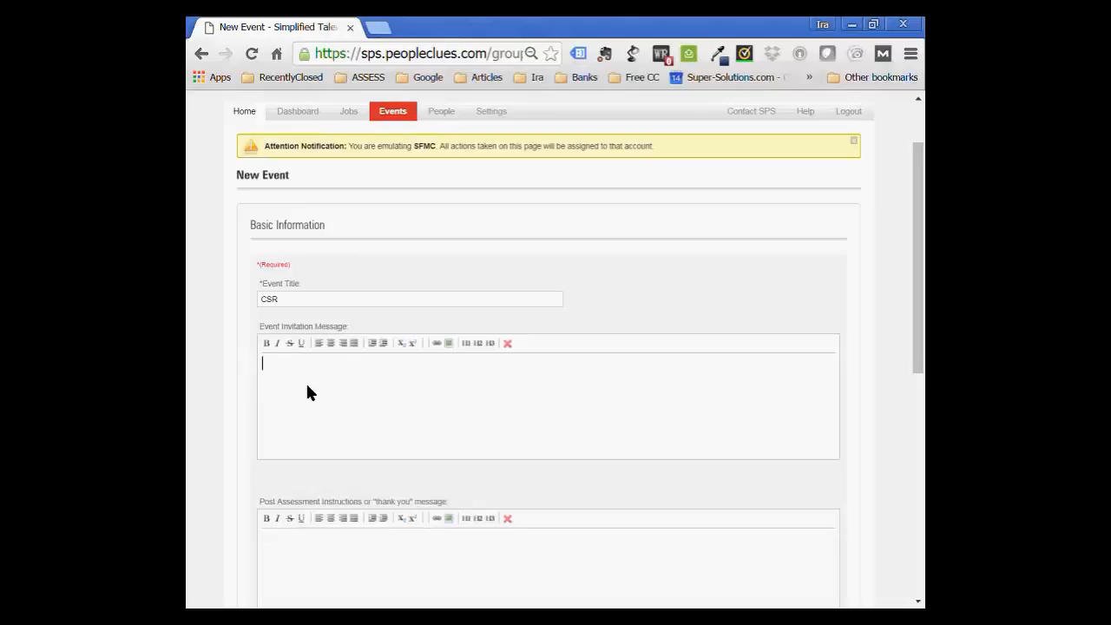
pyautogui.moveTo(330, 396)
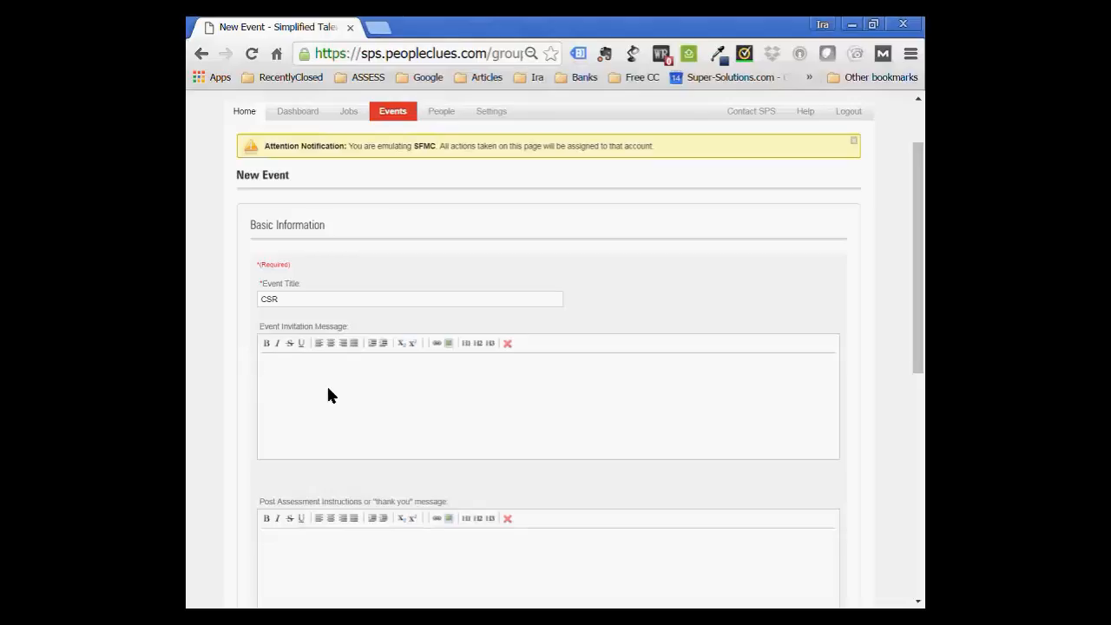
pyautogui.scroll(-3)
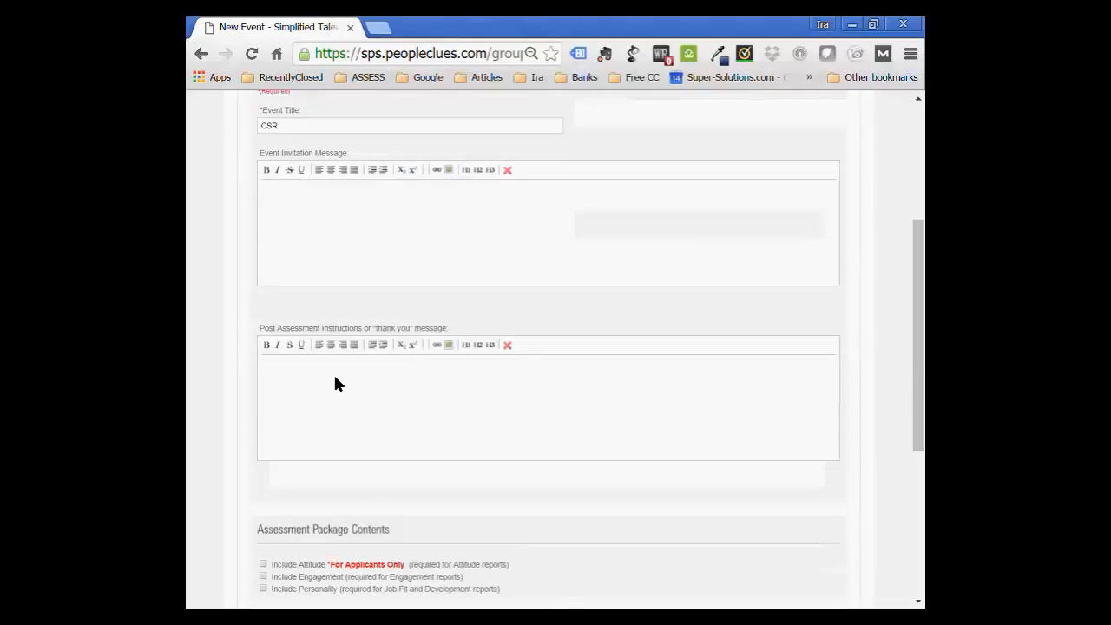
pyautogui.moveTo(422, 393)
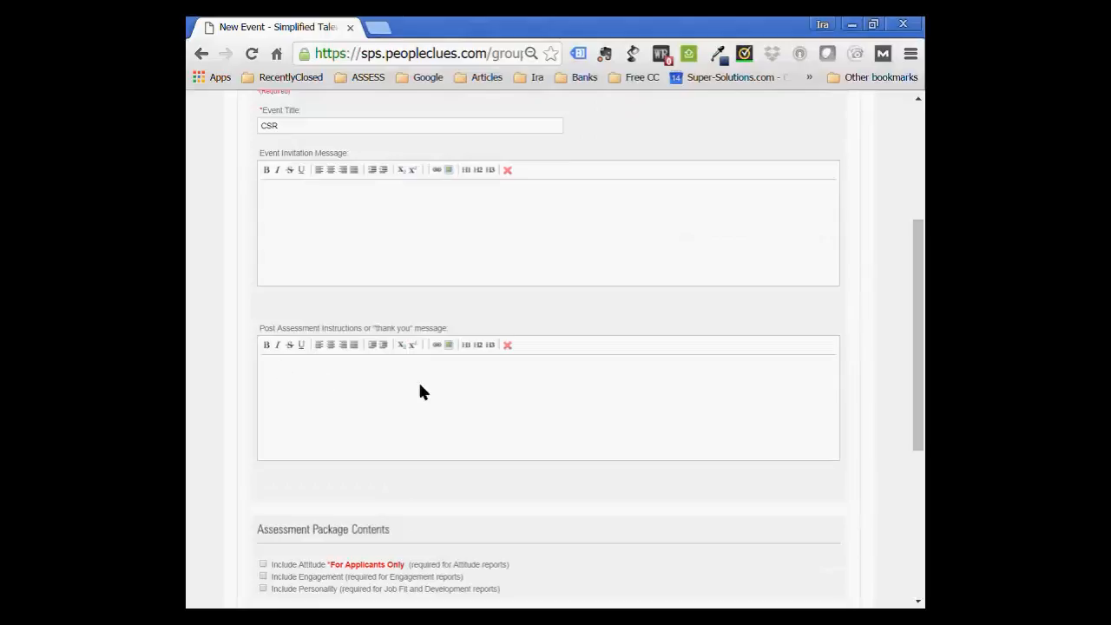
pyautogui.moveTo(425, 396)
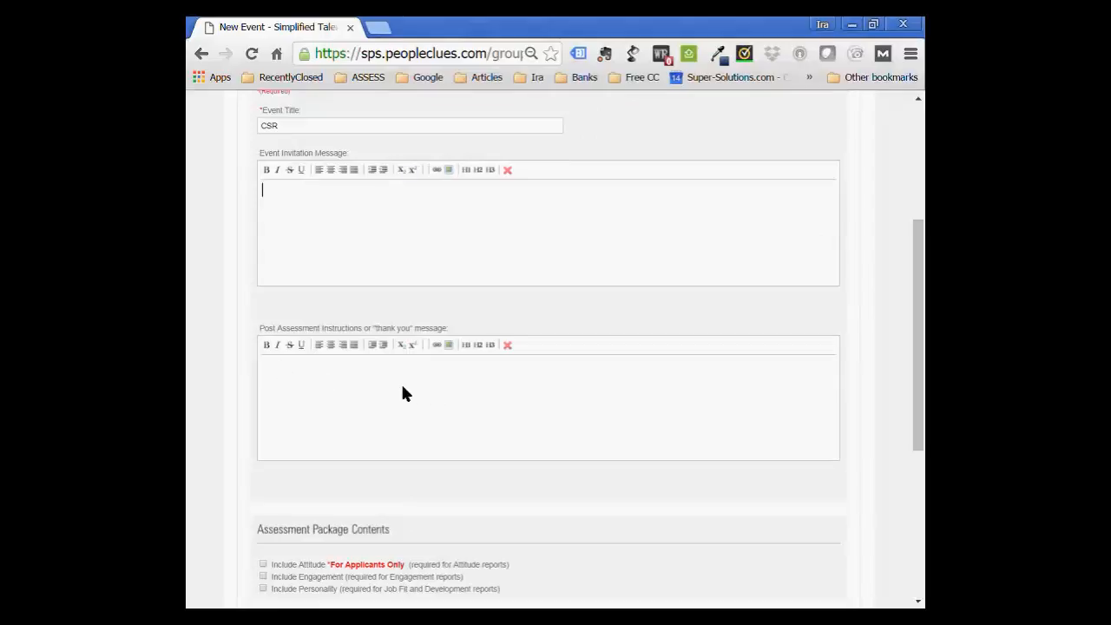
pyautogui.moveTo(437, 396)
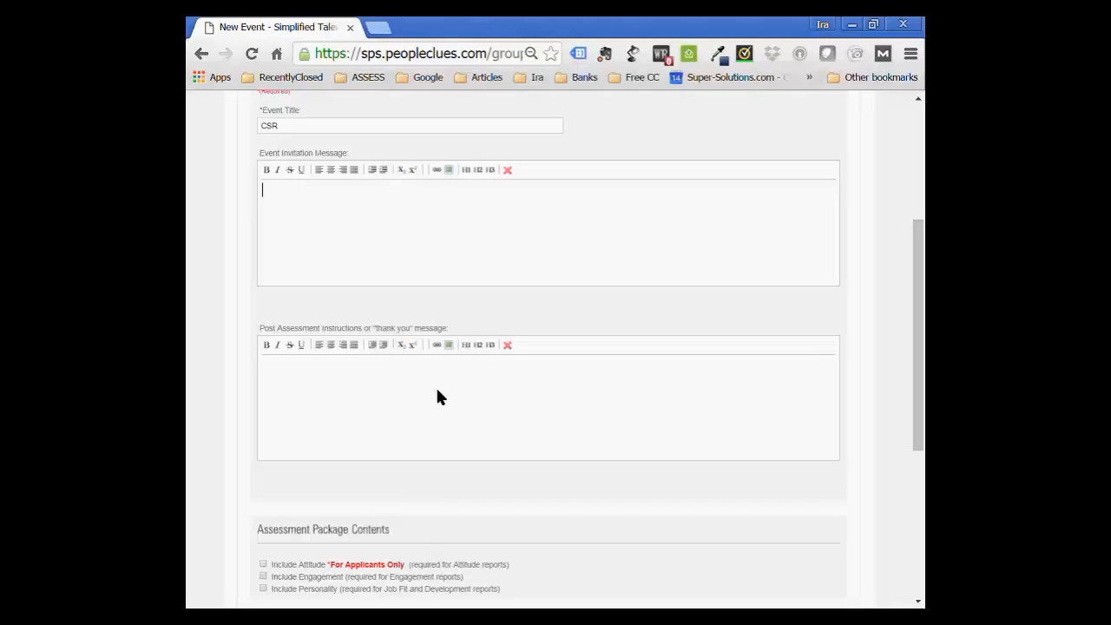
pyautogui.moveTo(430, 406)
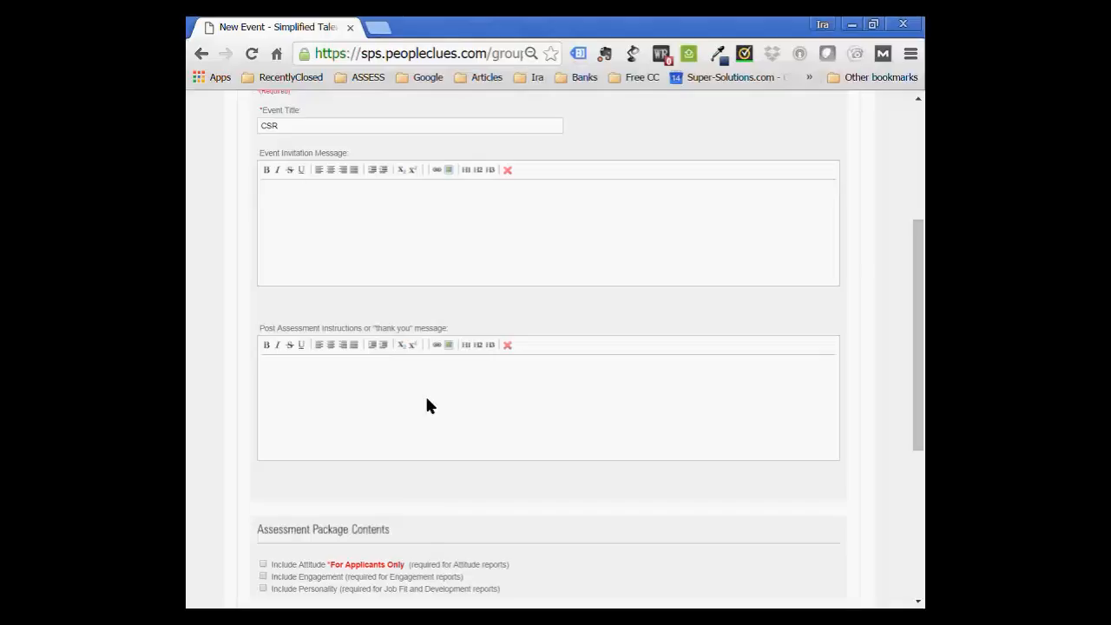
pyautogui.moveTo(350, 389)
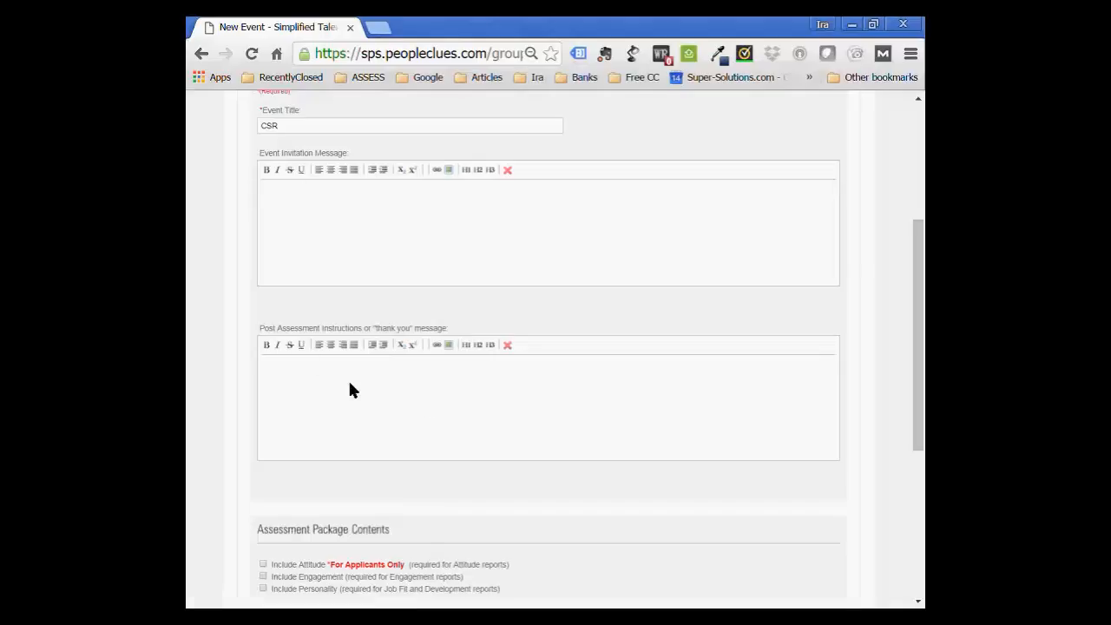
pyautogui.moveTo(438, 373)
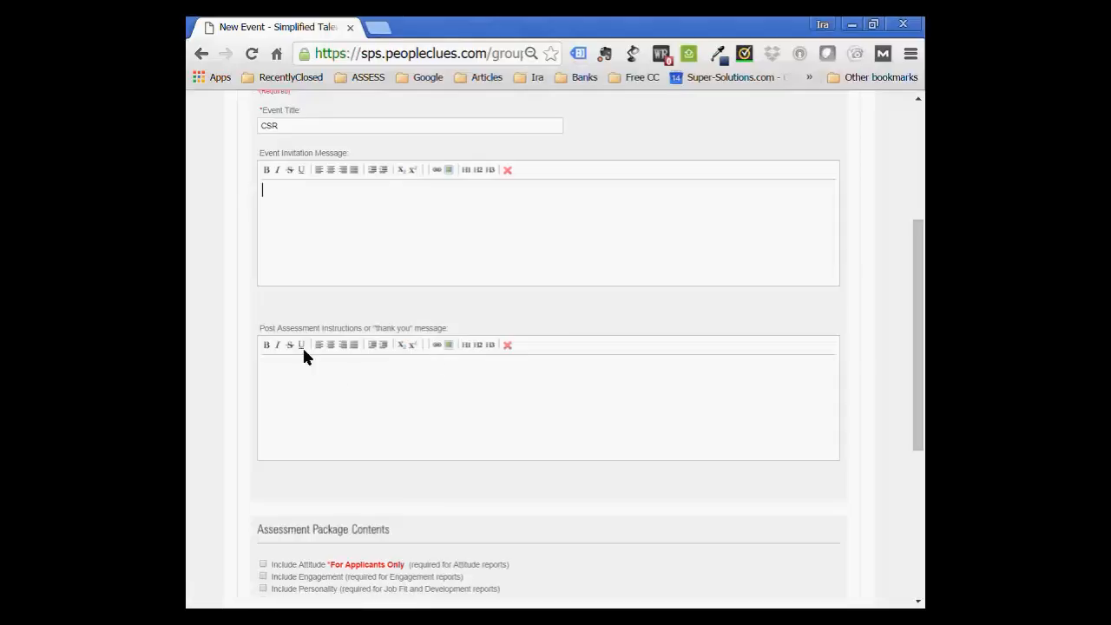
pyautogui.moveTo(391, 419)
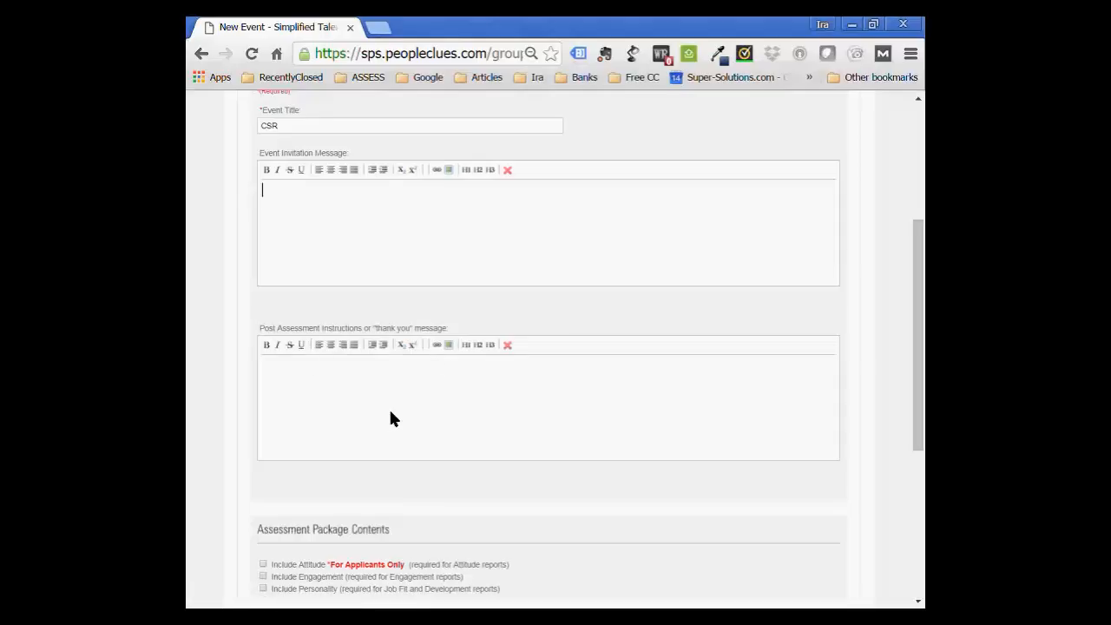
pyautogui.moveTo(417, 398)
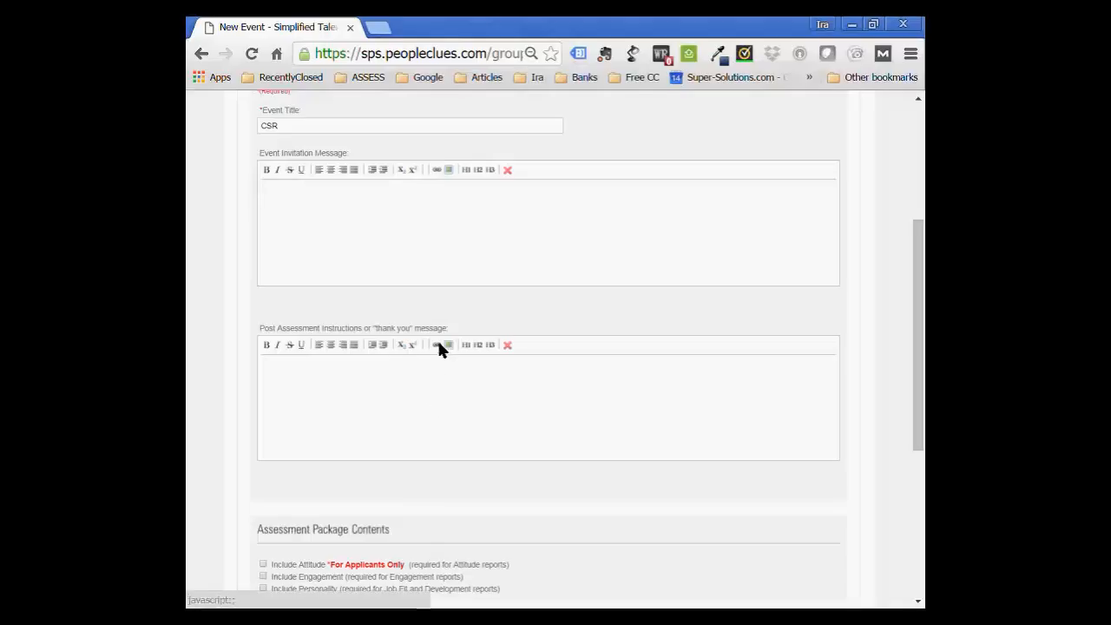
pyautogui.scroll(-3)
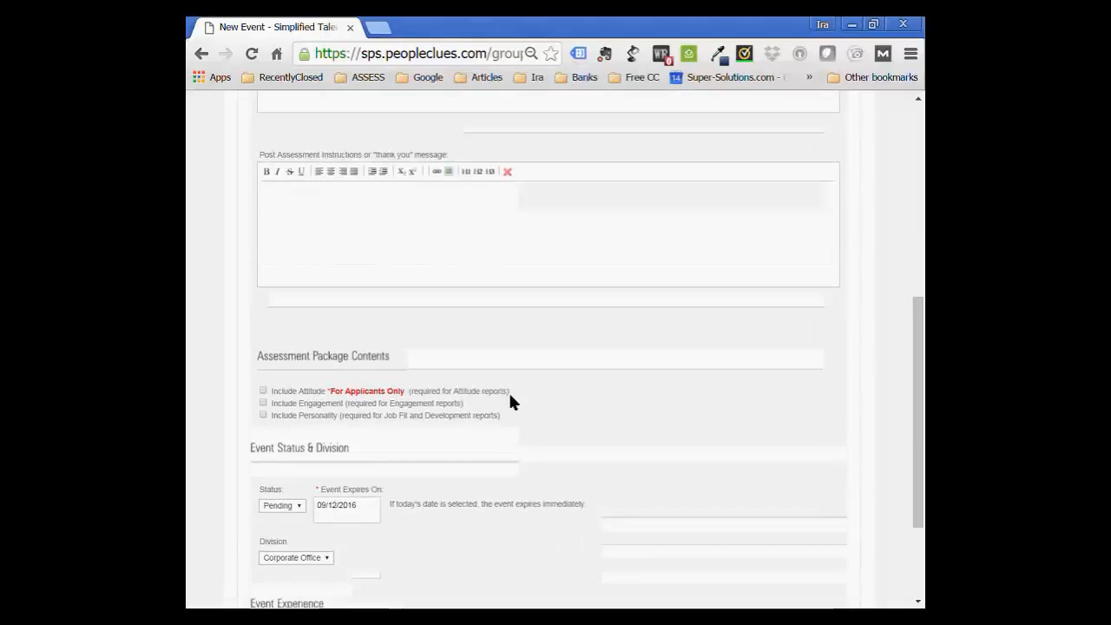
# Include Attitude, Engagement and Personality in the CSR event's assessment package.
pyautogui.scroll(-3)
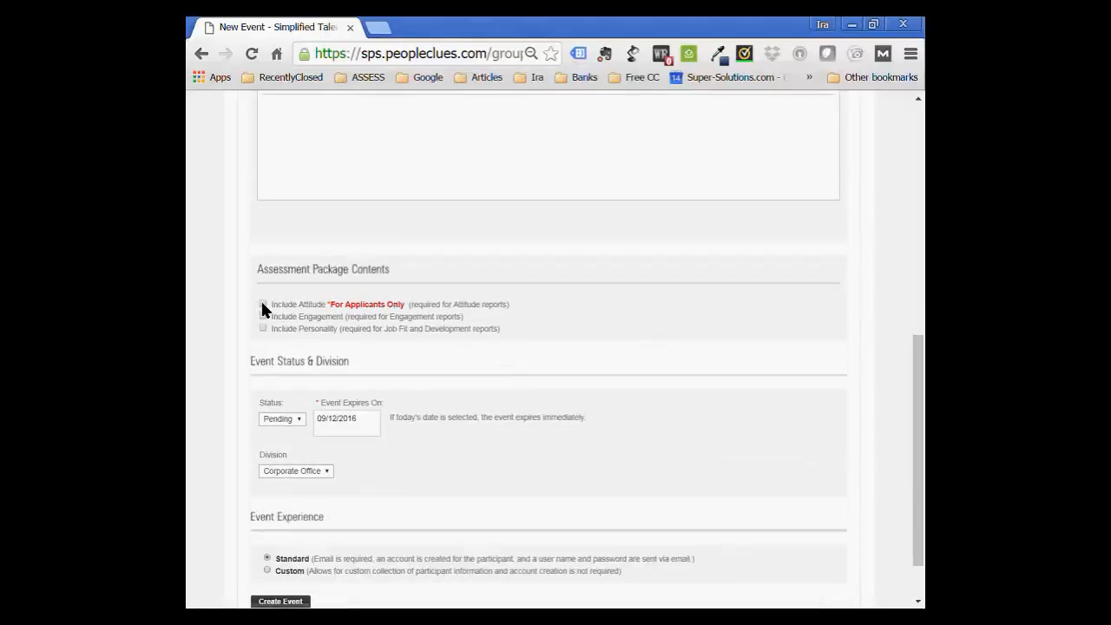
pyautogui.click(264, 305)
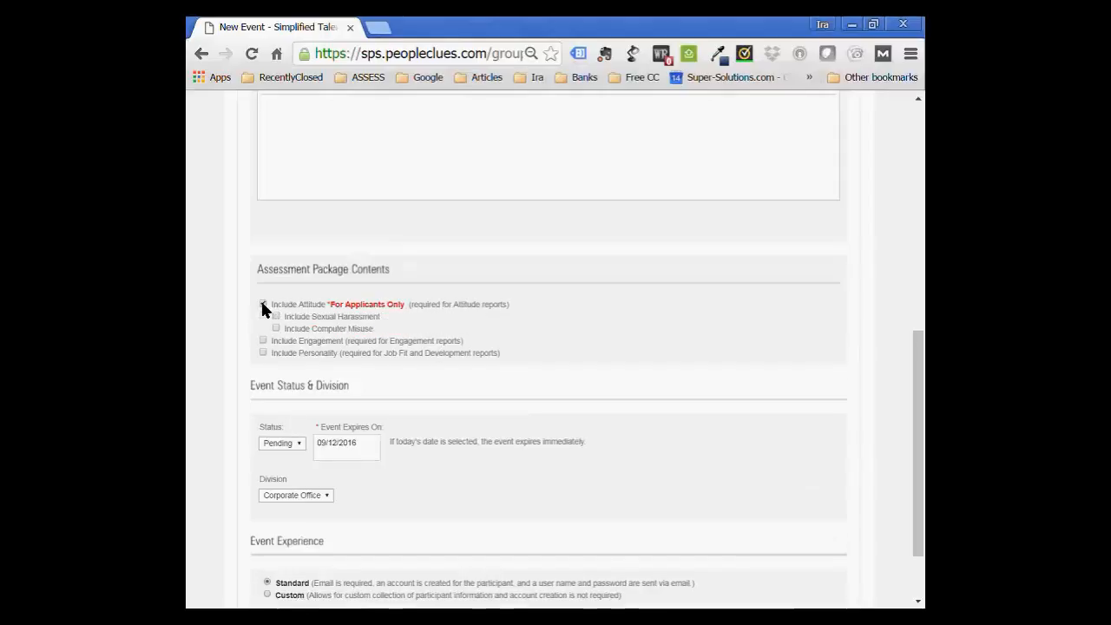
pyautogui.click(264, 304)
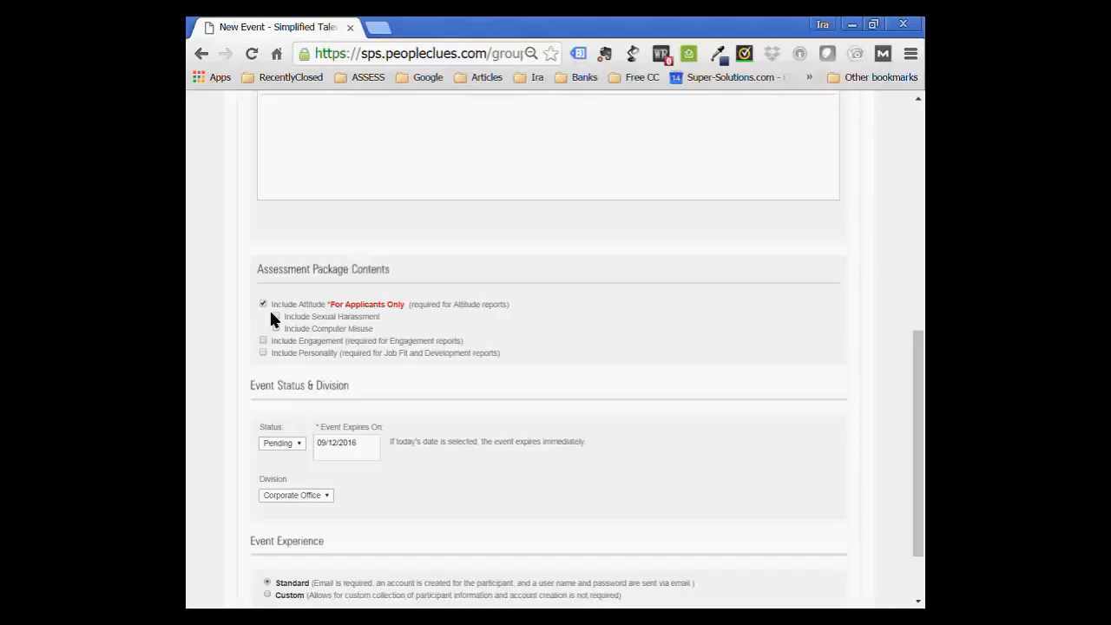
pyautogui.moveTo(271, 328)
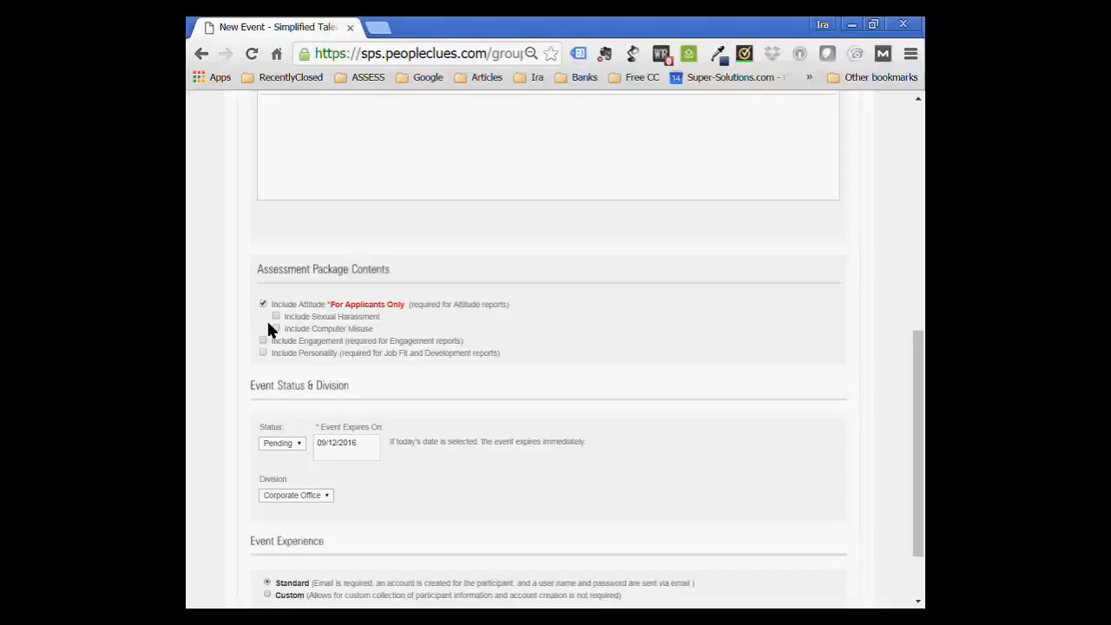
pyautogui.moveTo(286, 333)
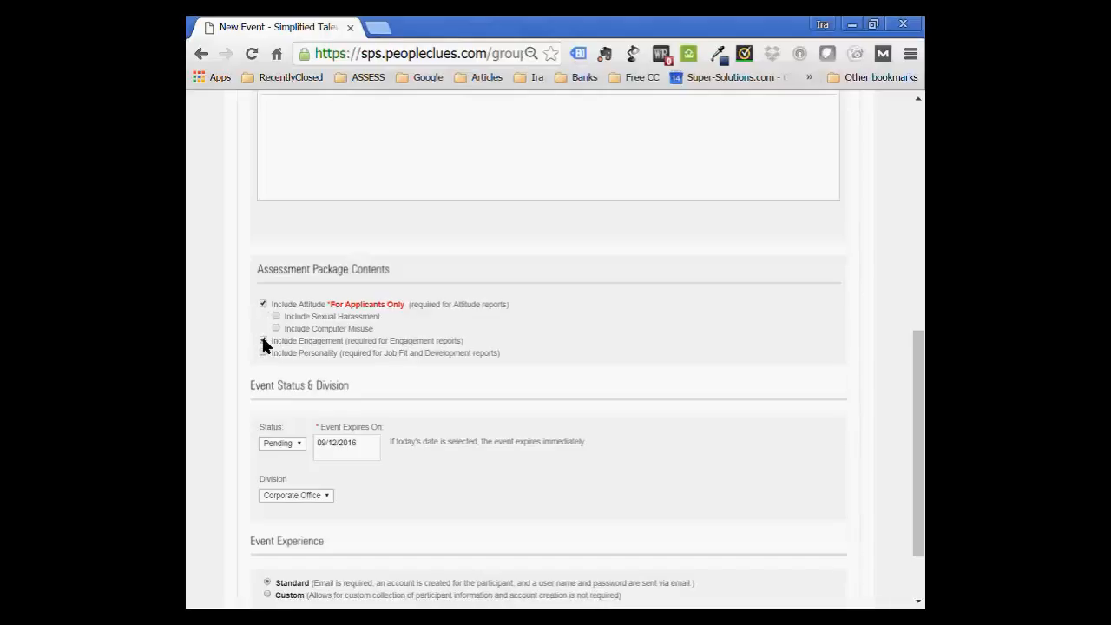
pyautogui.click(264, 339)
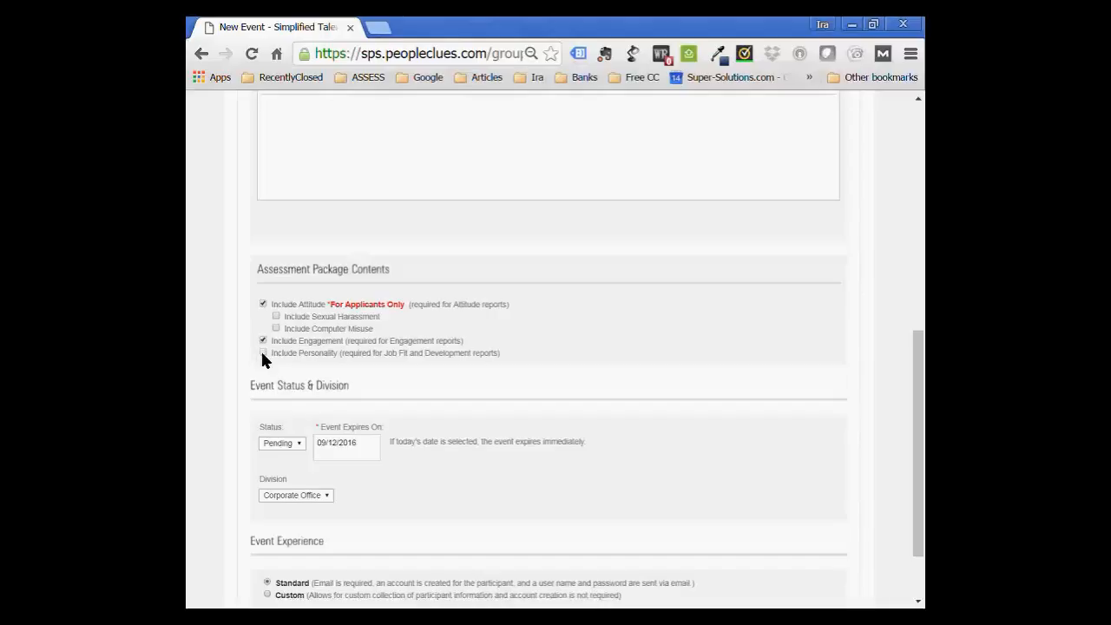
pyautogui.click(264, 353)
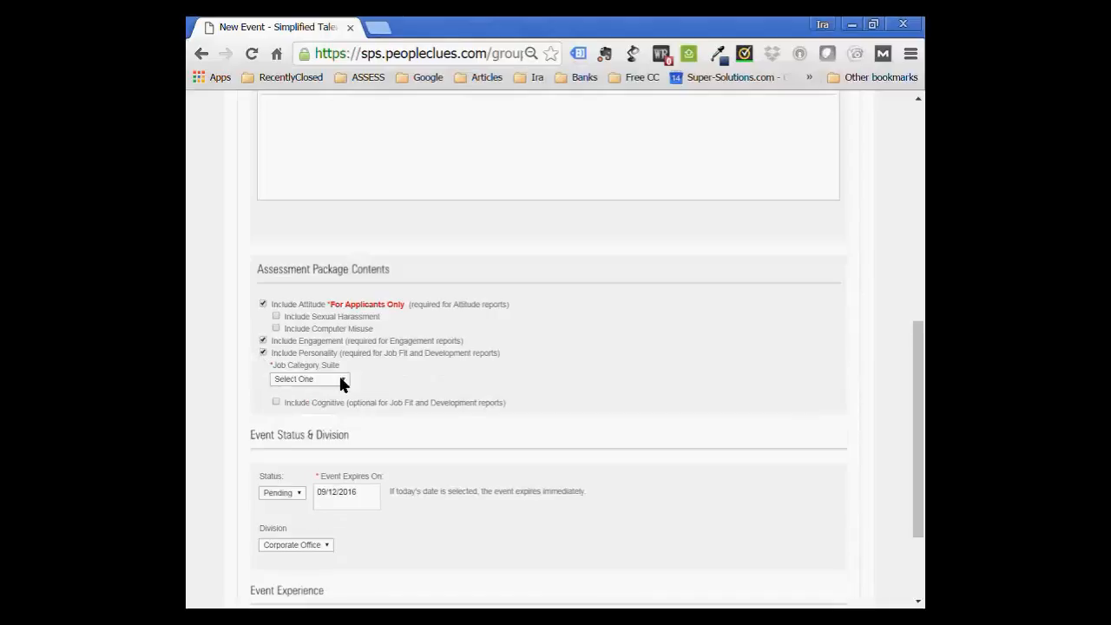
# Choose the General Business job category suite and the Warehouse job category for the CSR event.
pyautogui.click(309, 379)
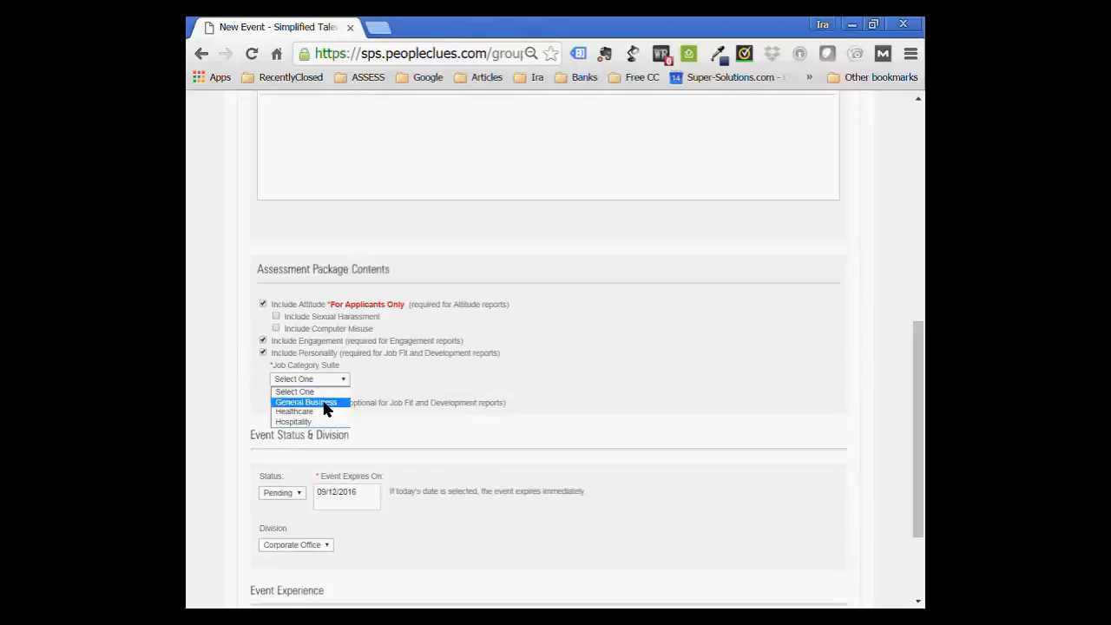
pyautogui.click(306, 403)
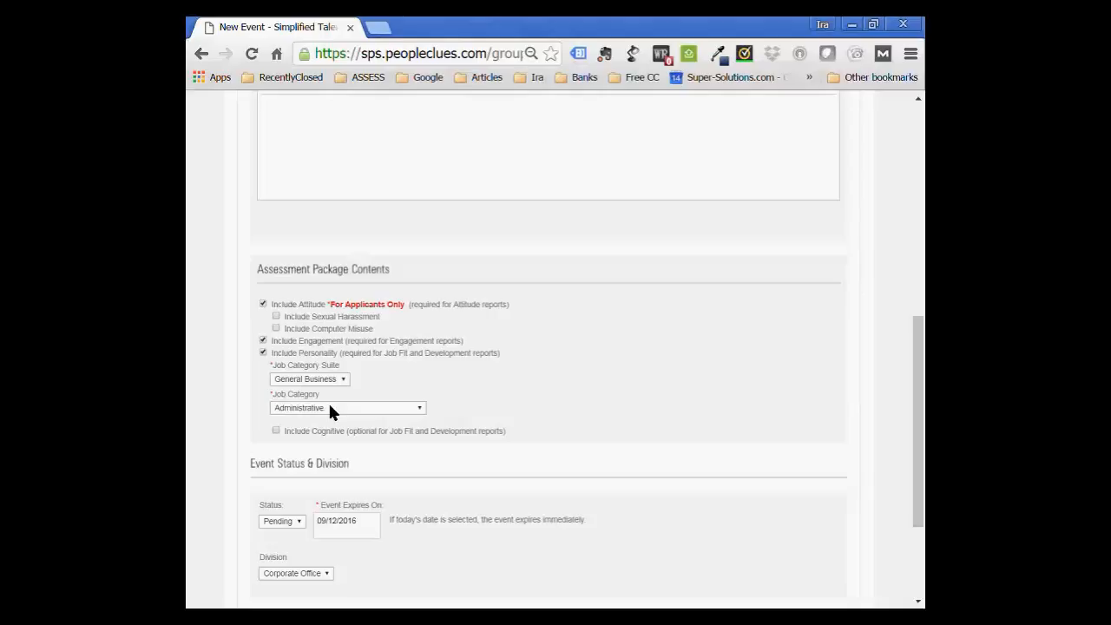
pyautogui.click(347, 406)
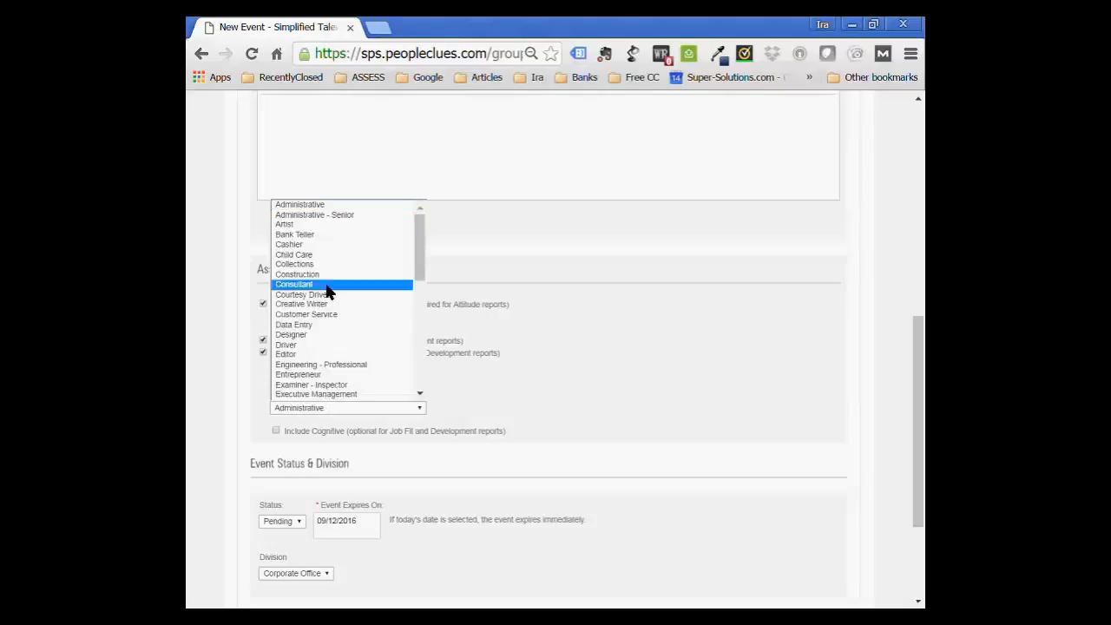
pyautogui.moveTo(326, 314)
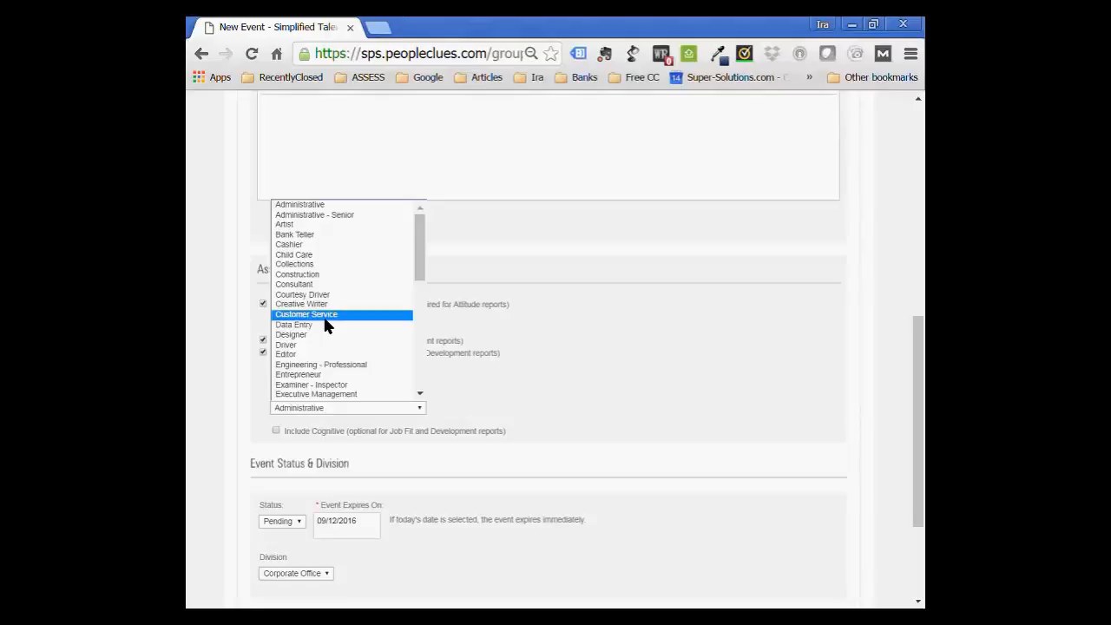
pyautogui.scroll(-3)
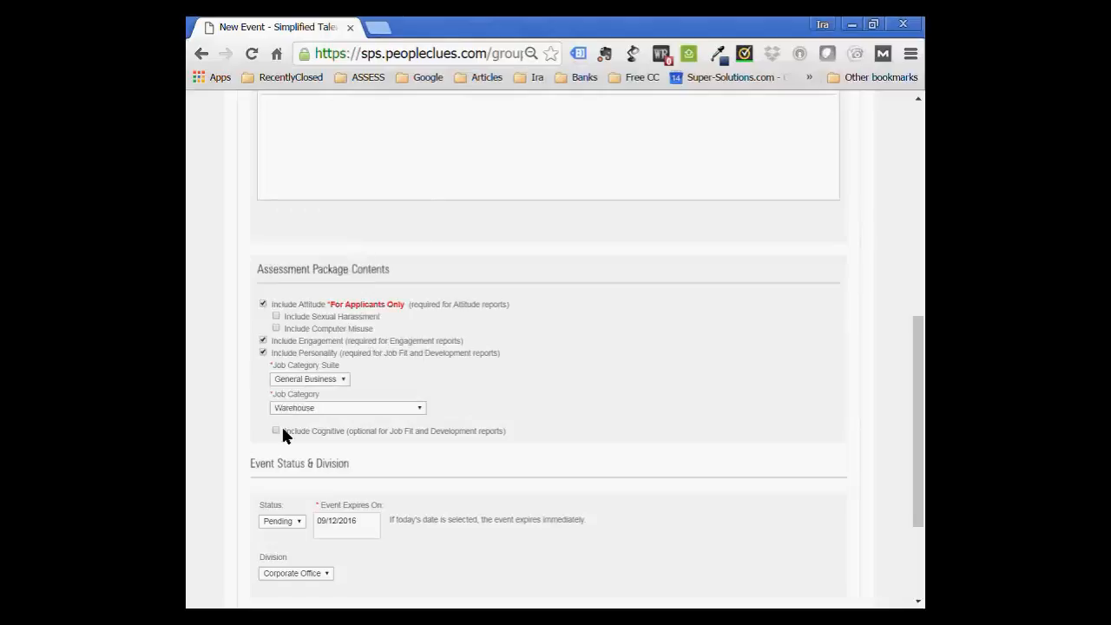
# Include the optional Cognitive assessment and drop Attitude from the package.
pyautogui.click(276, 431)
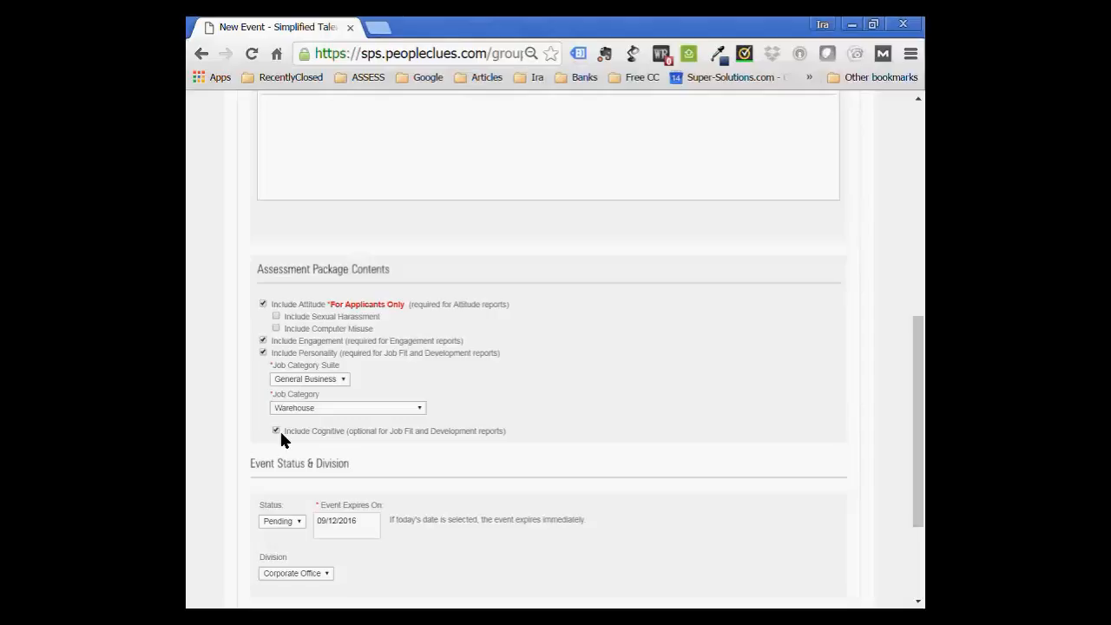
pyautogui.moveTo(278, 437)
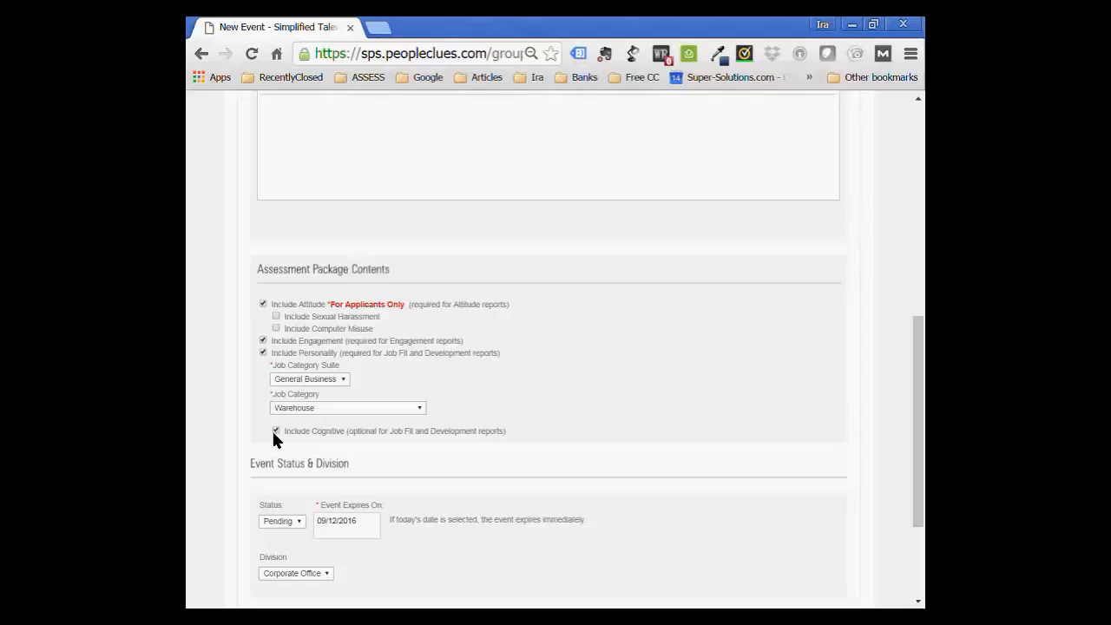
pyautogui.click(278, 431)
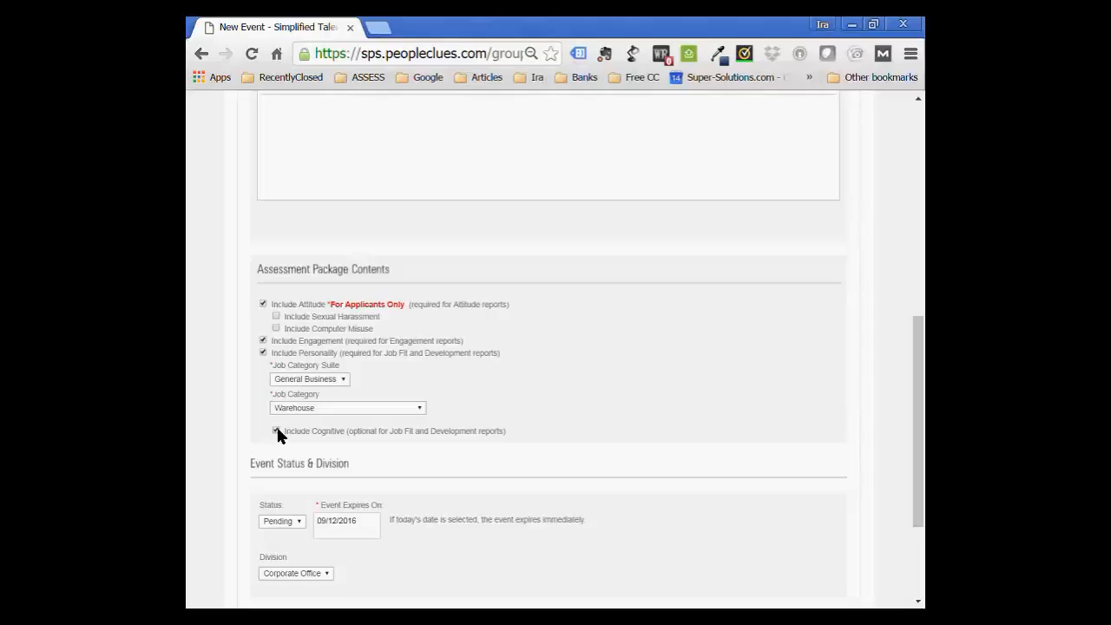
pyautogui.click(264, 304)
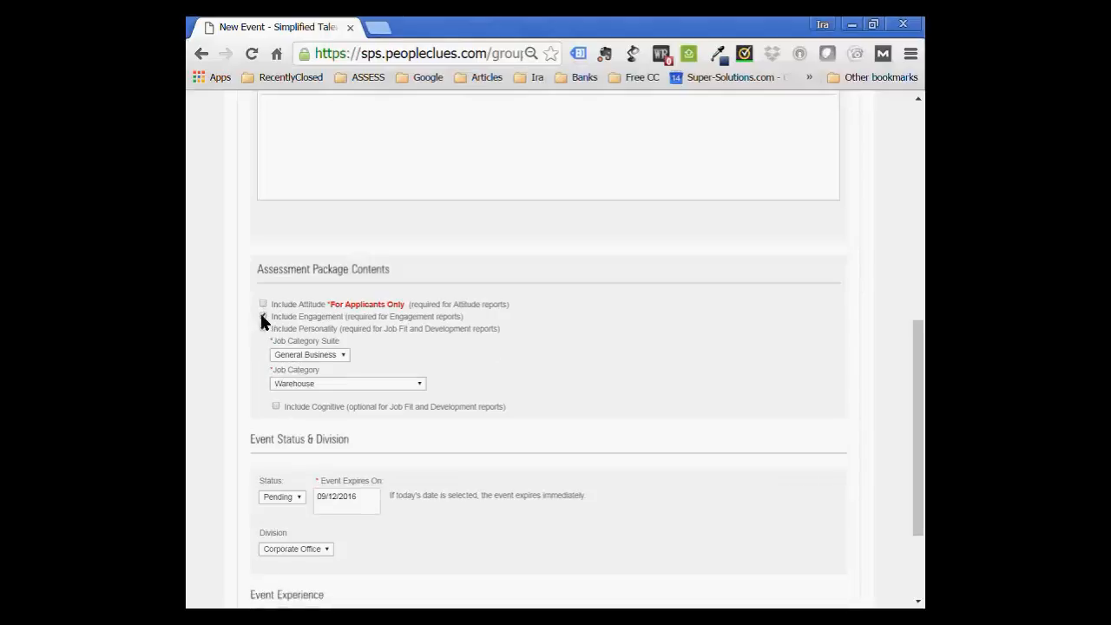
# Include Personality, set status Open with Standard experience, and create the CSR event.
pyautogui.click(264, 328)
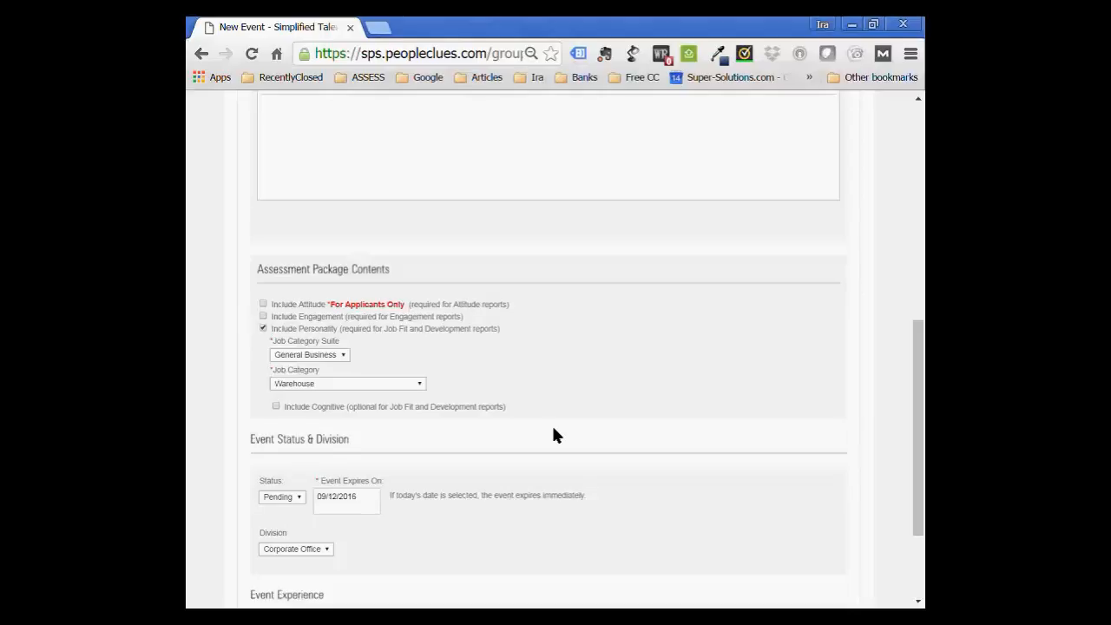
pyautogui.scroll(-3)
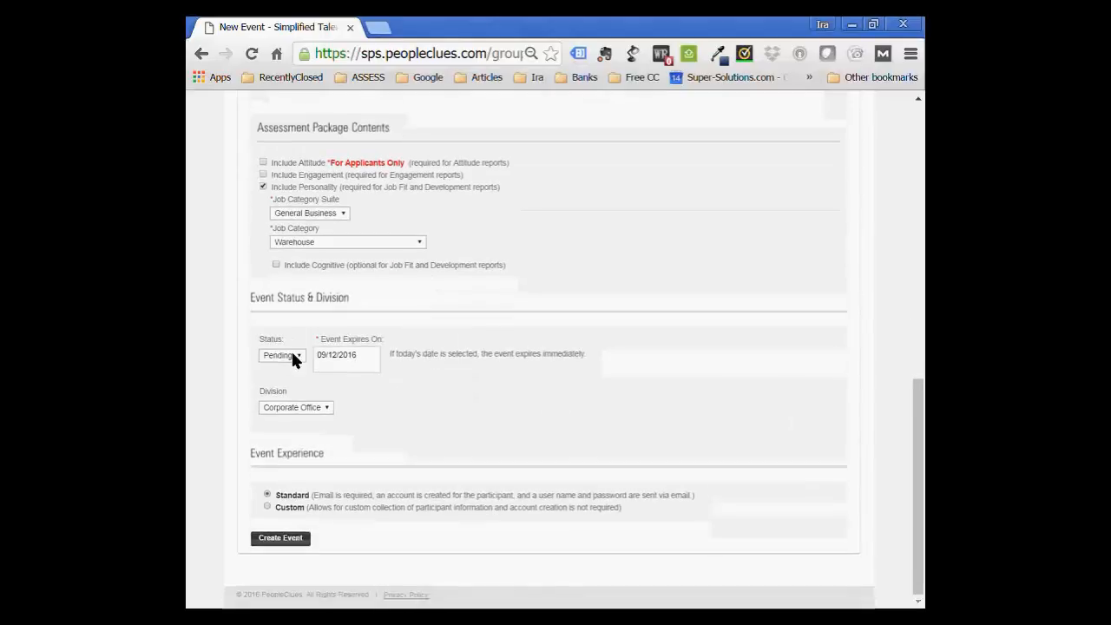
pyautogui.click(282, 355)
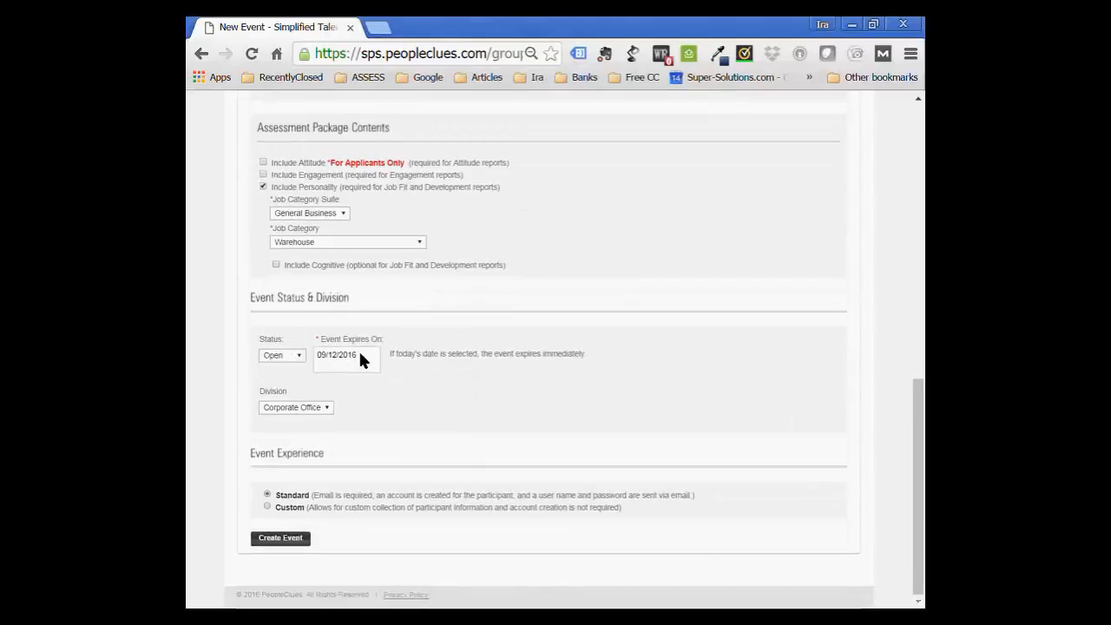
pyautogui.click(346, 354)
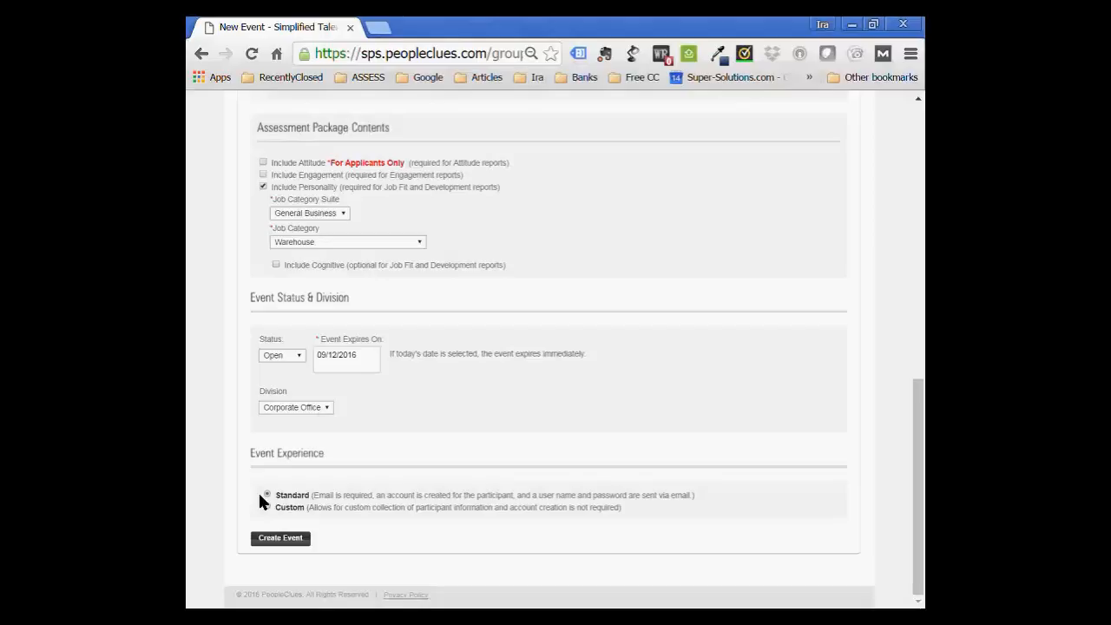
pyautogui.click(267, 495)
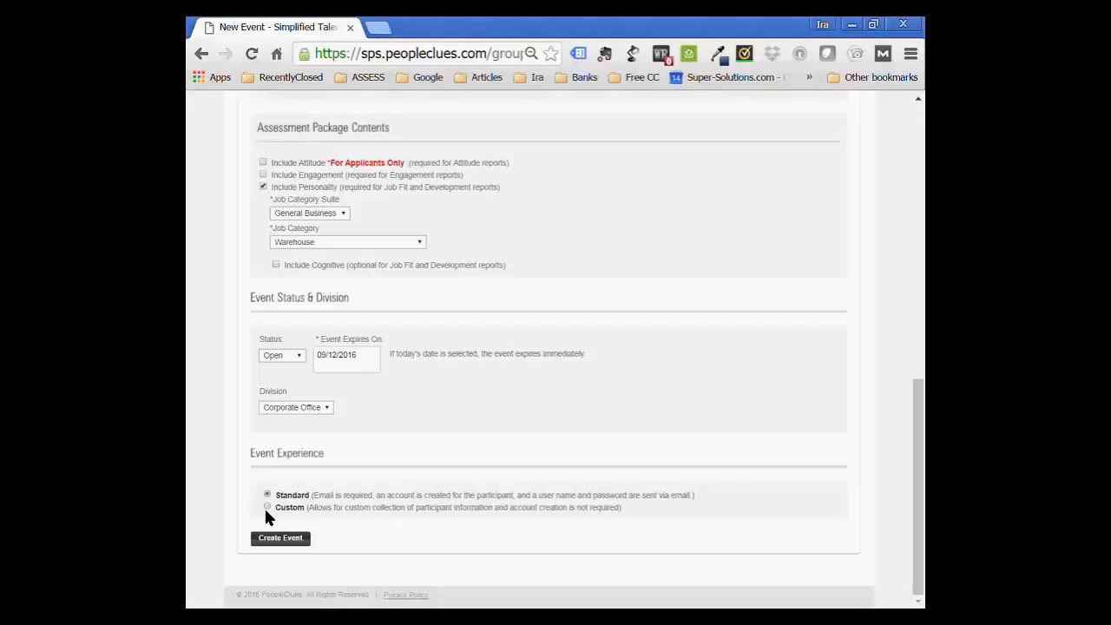
pyautogui.moveTo(500, 413)
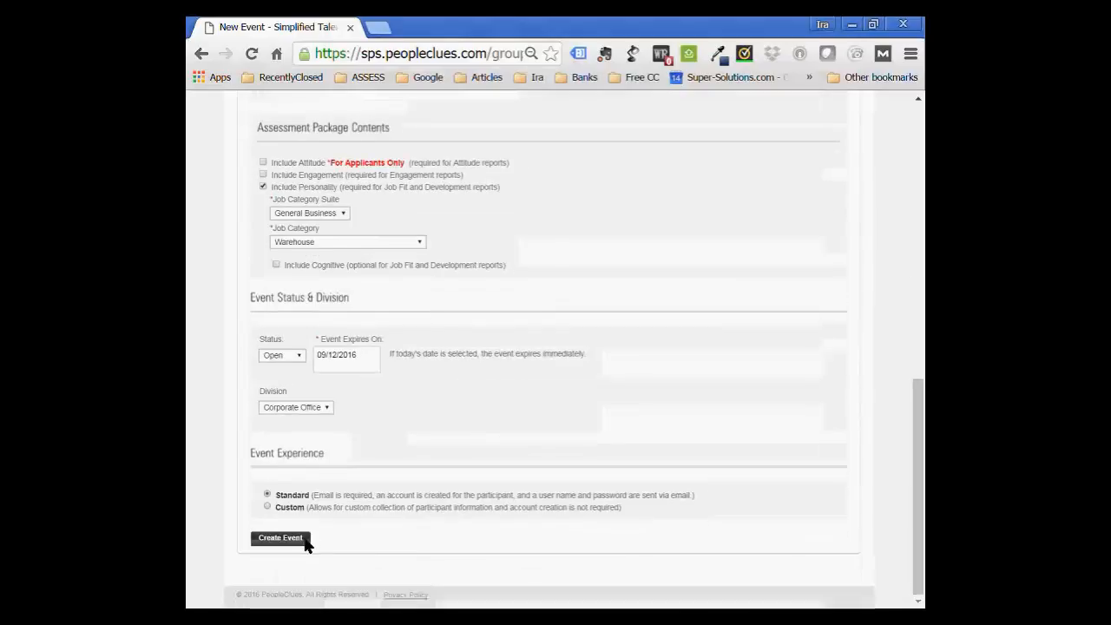
pyautogui.click(279, 538)
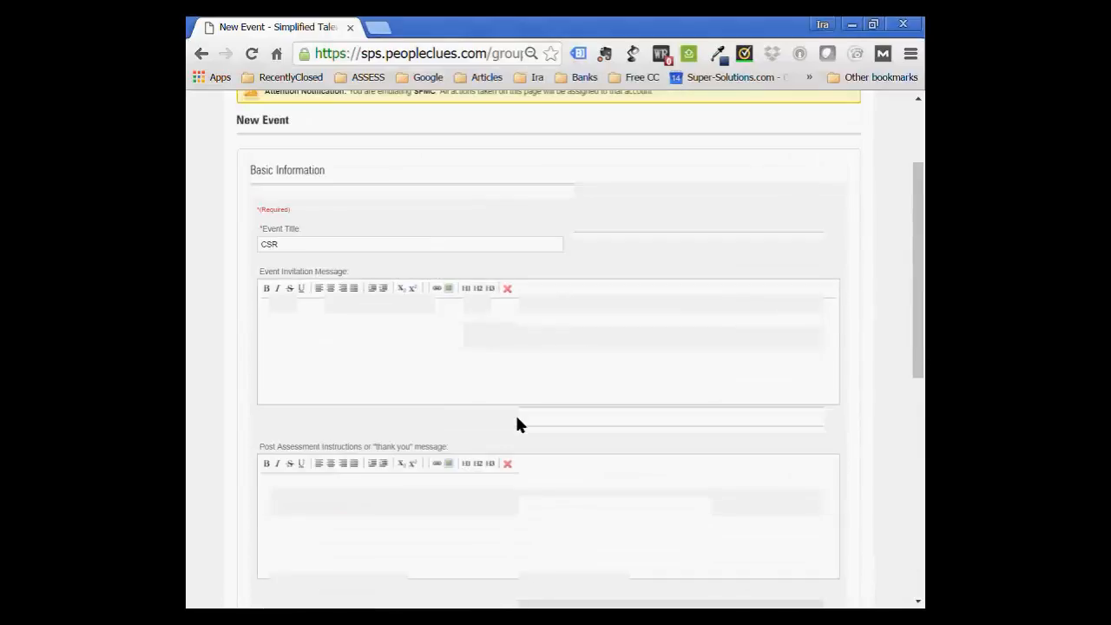
pyautogui.scroll(3)
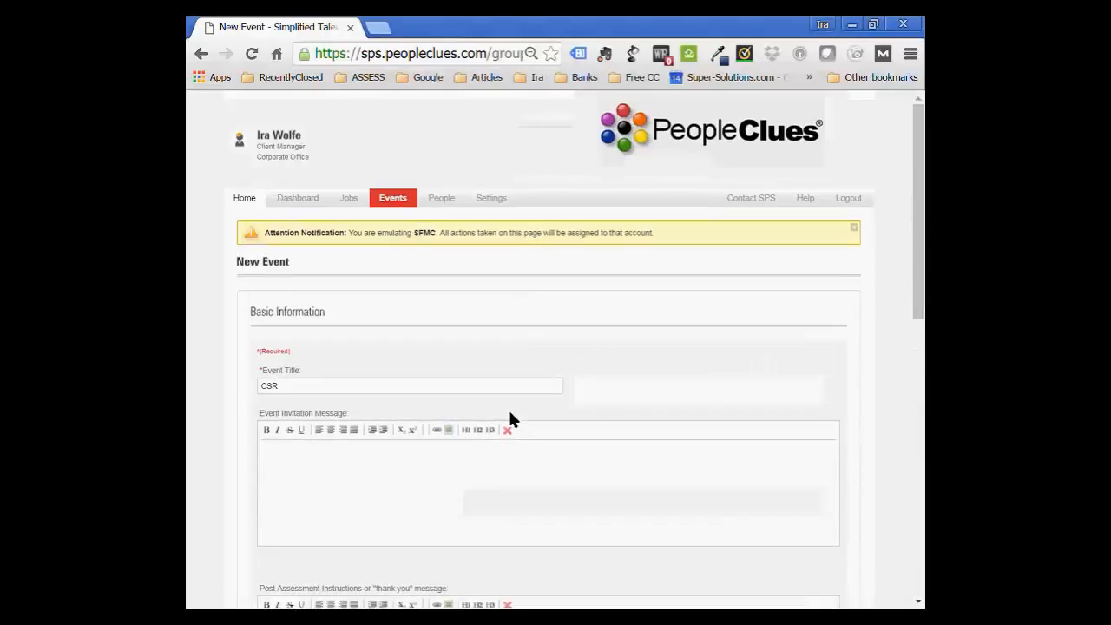
pyautogui.moveTo(588, 406)
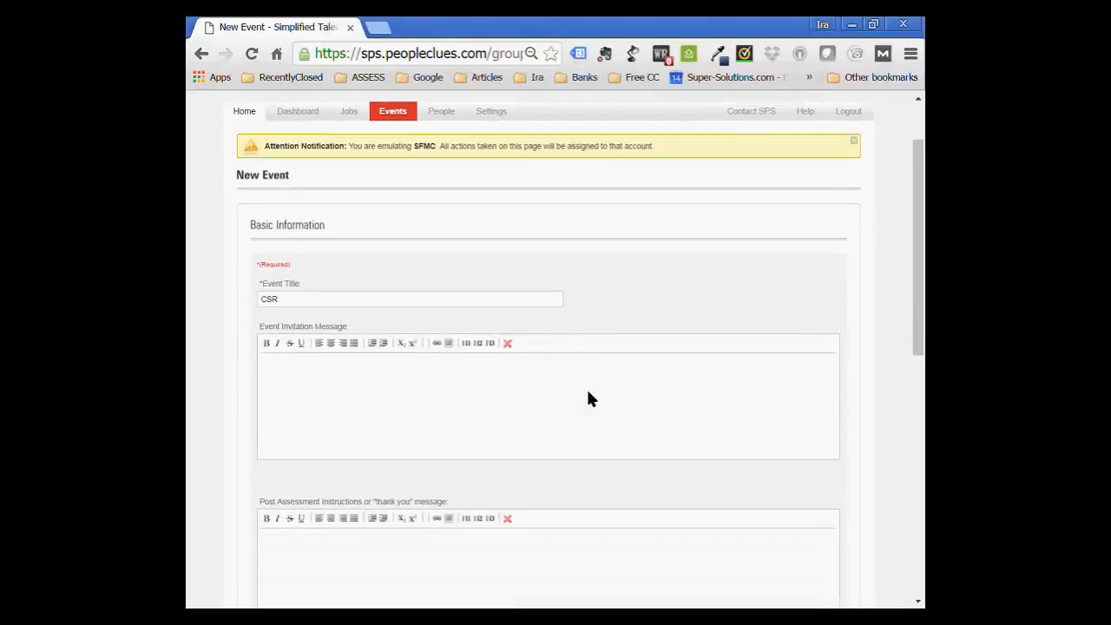
pyautogui.scroll(-3)
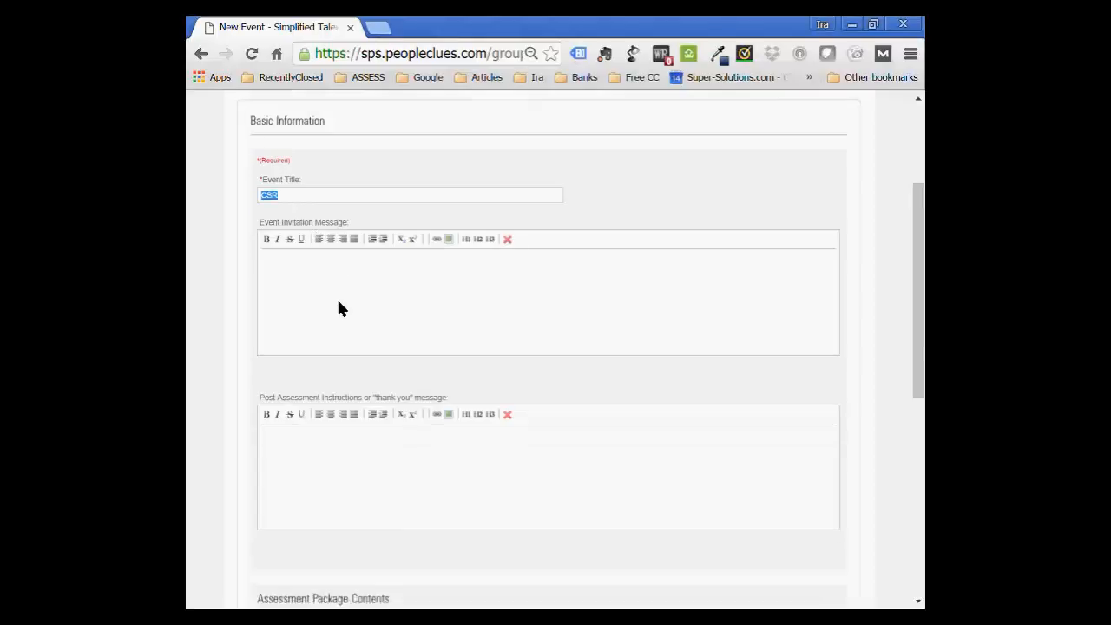
pyautogui.scroll(-3)
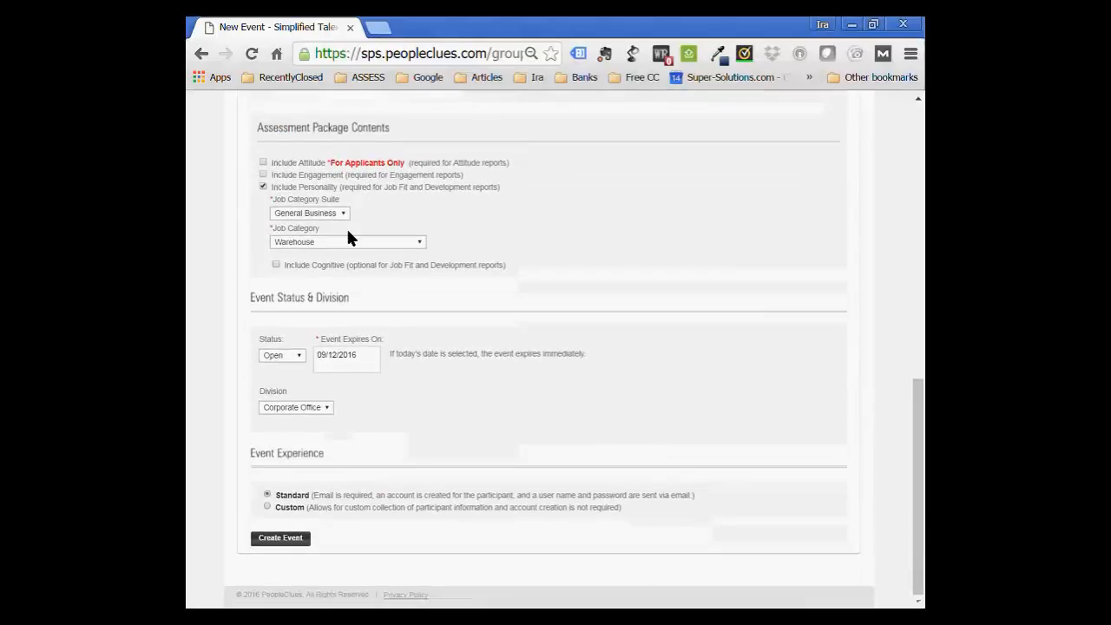
pyautogui.moveTo(363, 179)
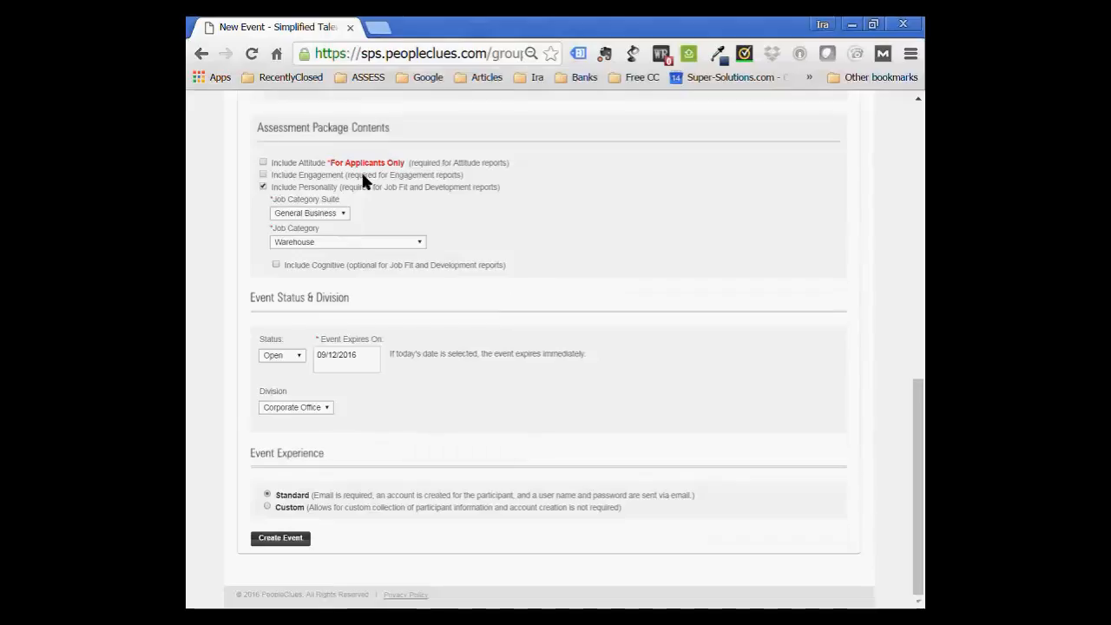
pyautogui.moveTo(321, 250)
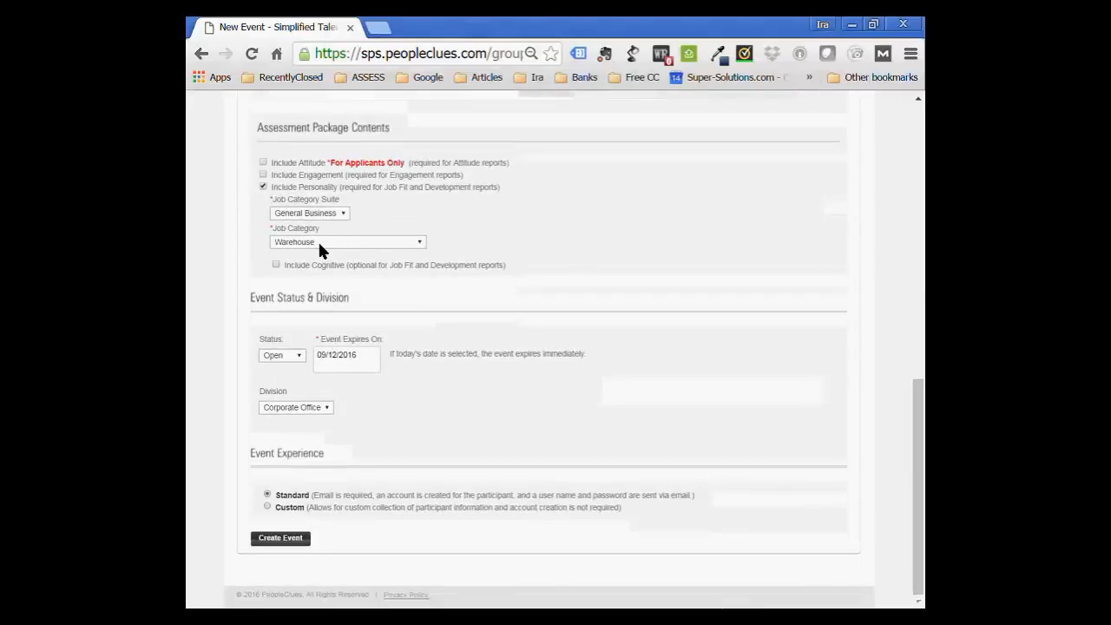
pyautogui.moveTo(465, 356)
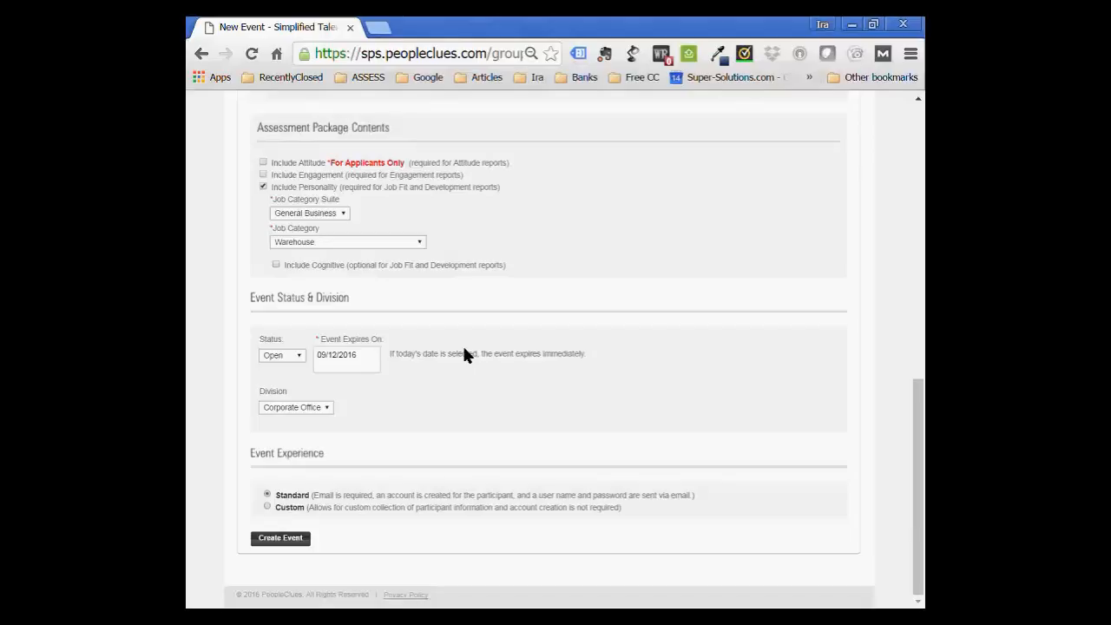
pyautogui.scroll(3)
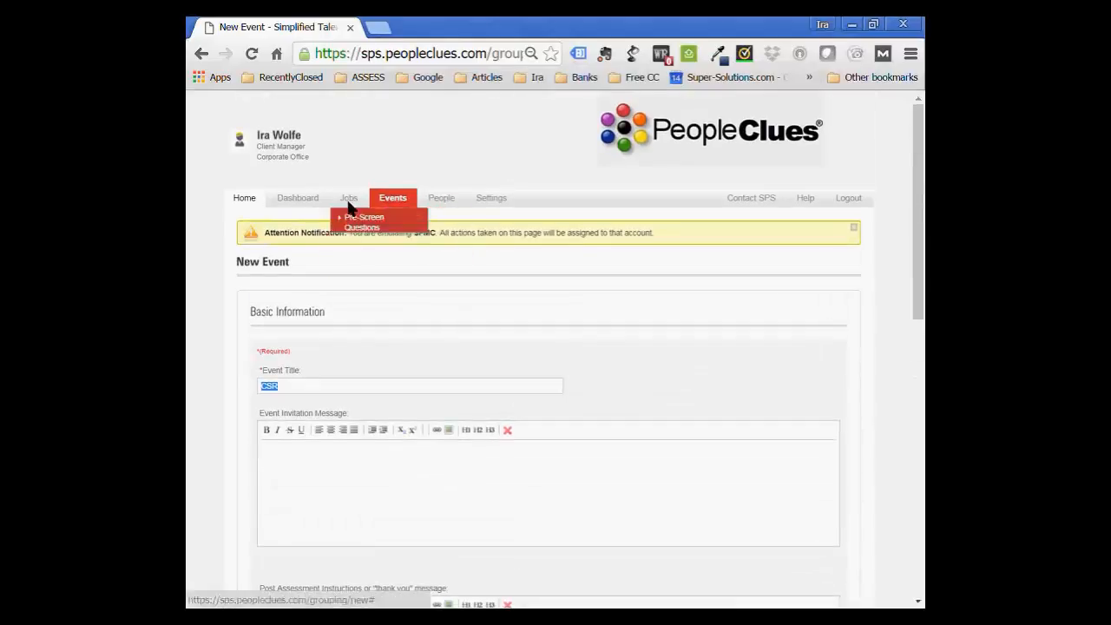
pyautogui.moveTo(304, 200)
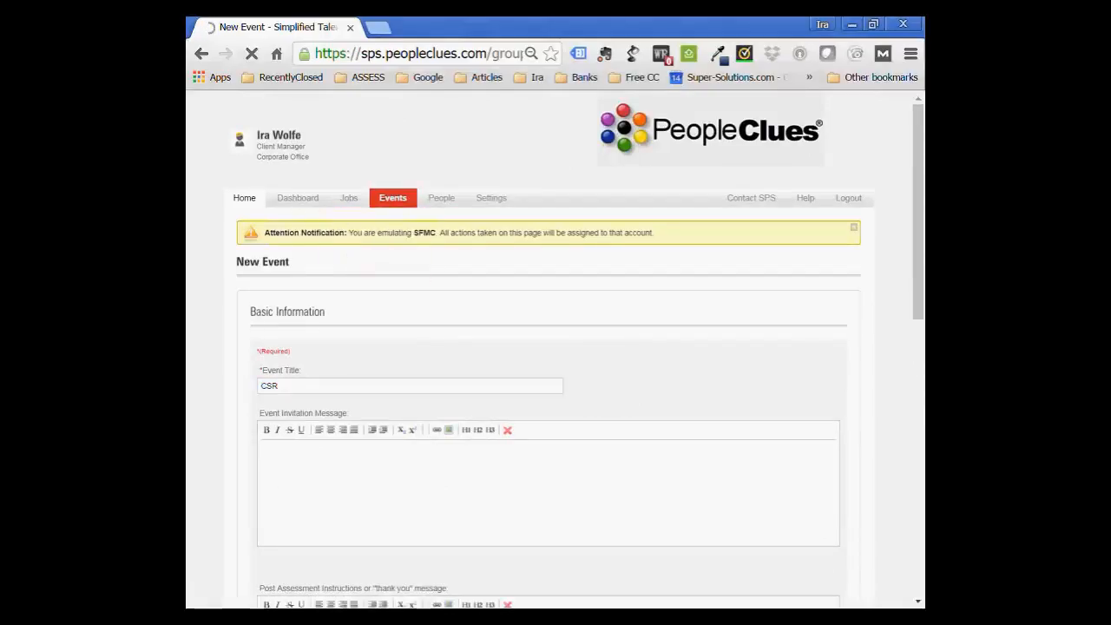
# Return to the Dashboard and view the Latest Jobs and Latest Invitees tables.
pyautogui.click(299, 198)
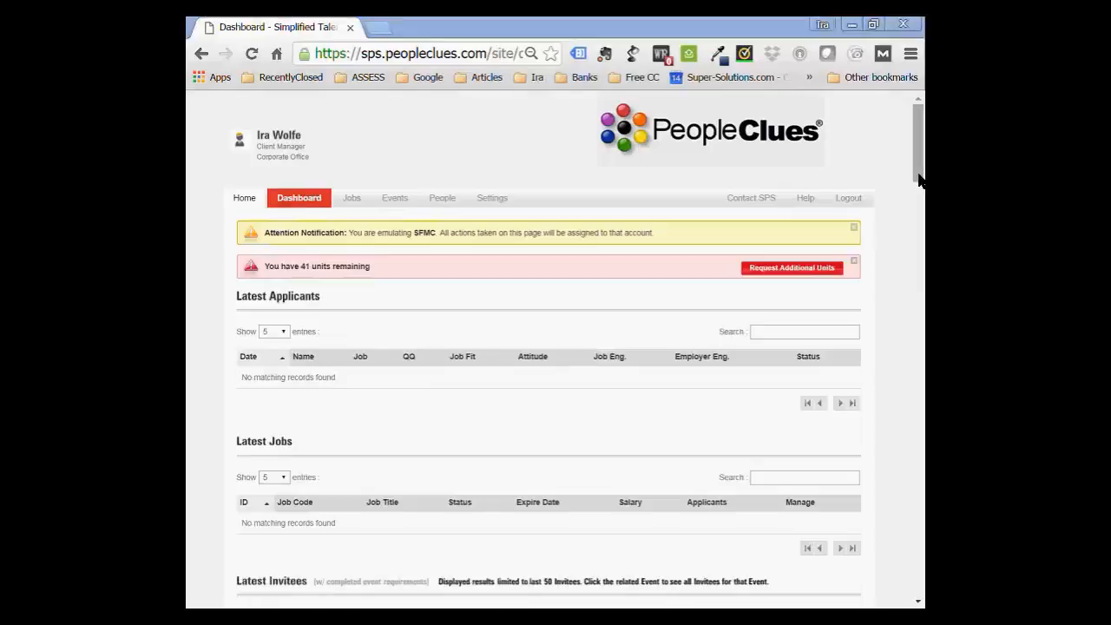
pyautogui.scroll(-3)
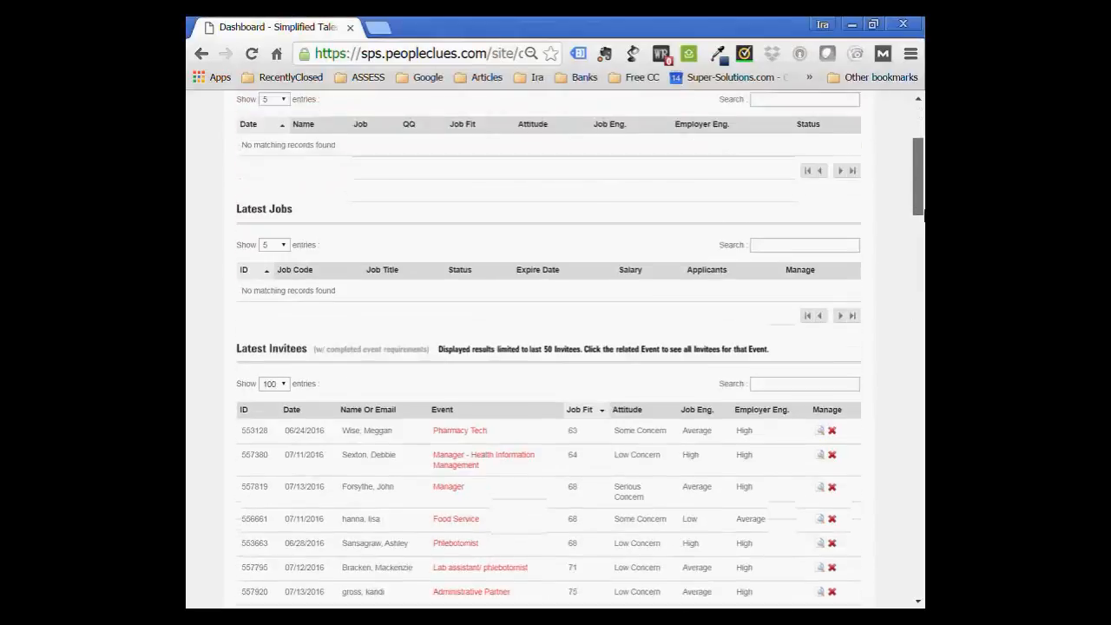
pyautogui.scroll(-3)
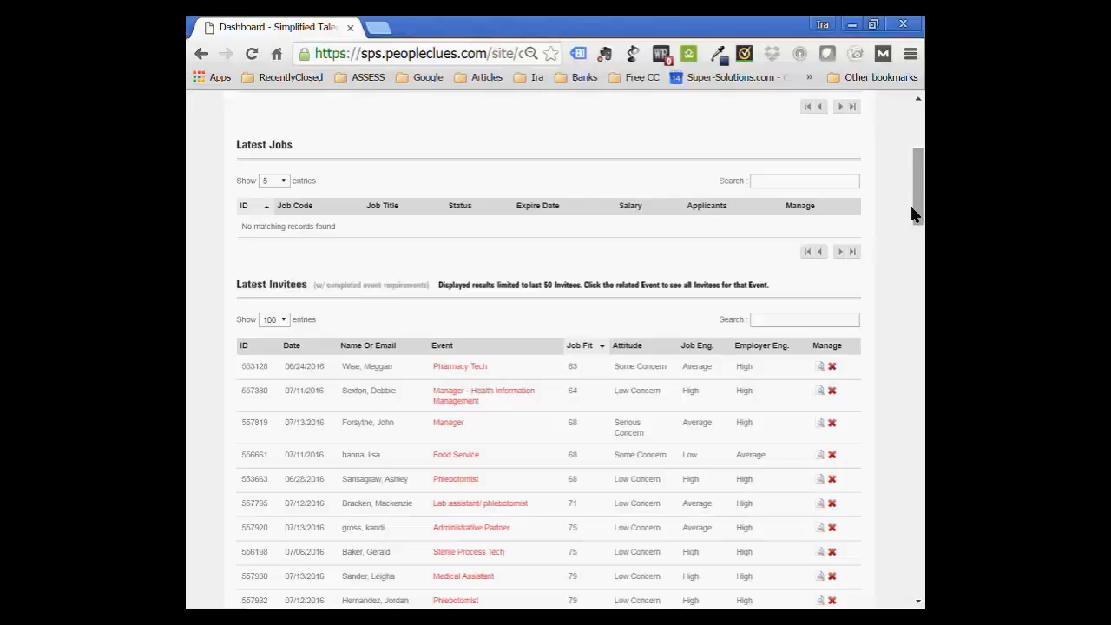
pyautogui.moveTo(549, 149)
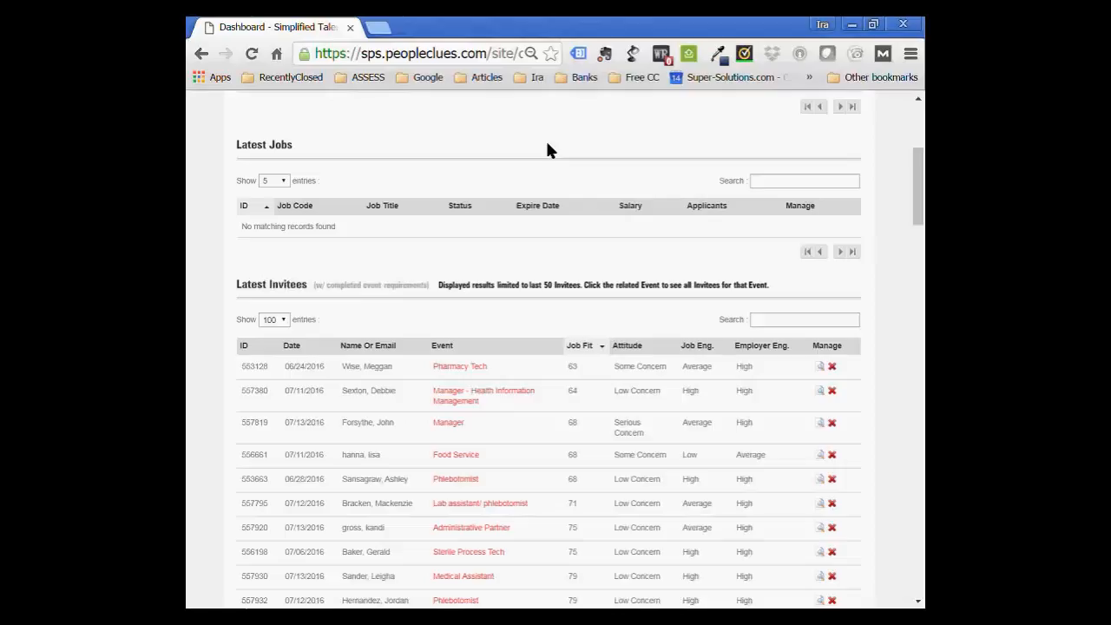
pyautogui.moveTo(455, 454)
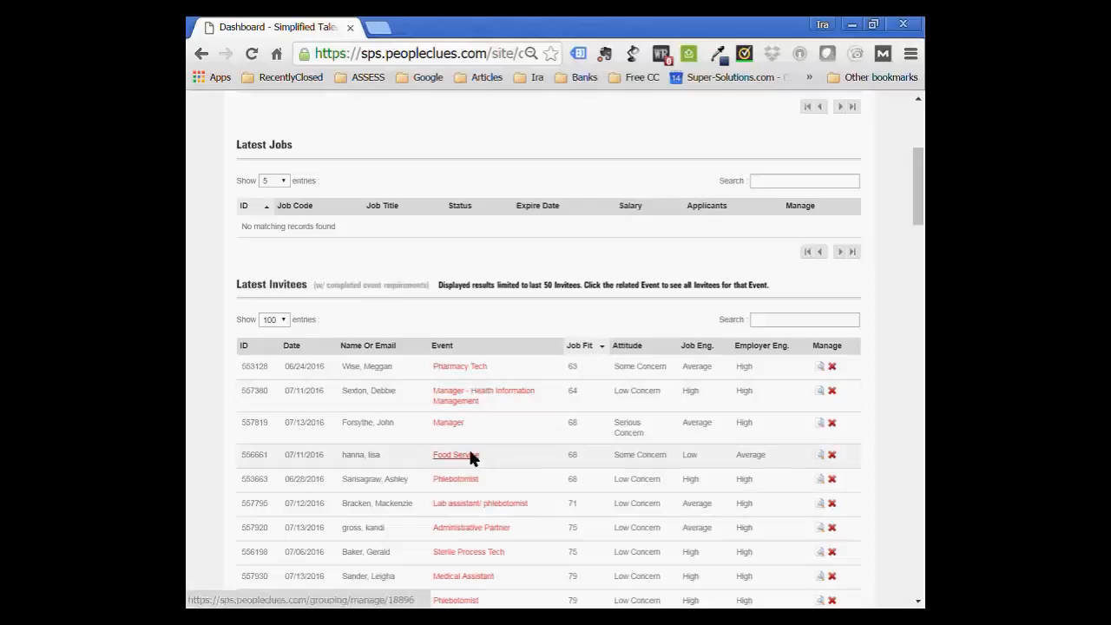
pyautogui.moveTo(525, 156)
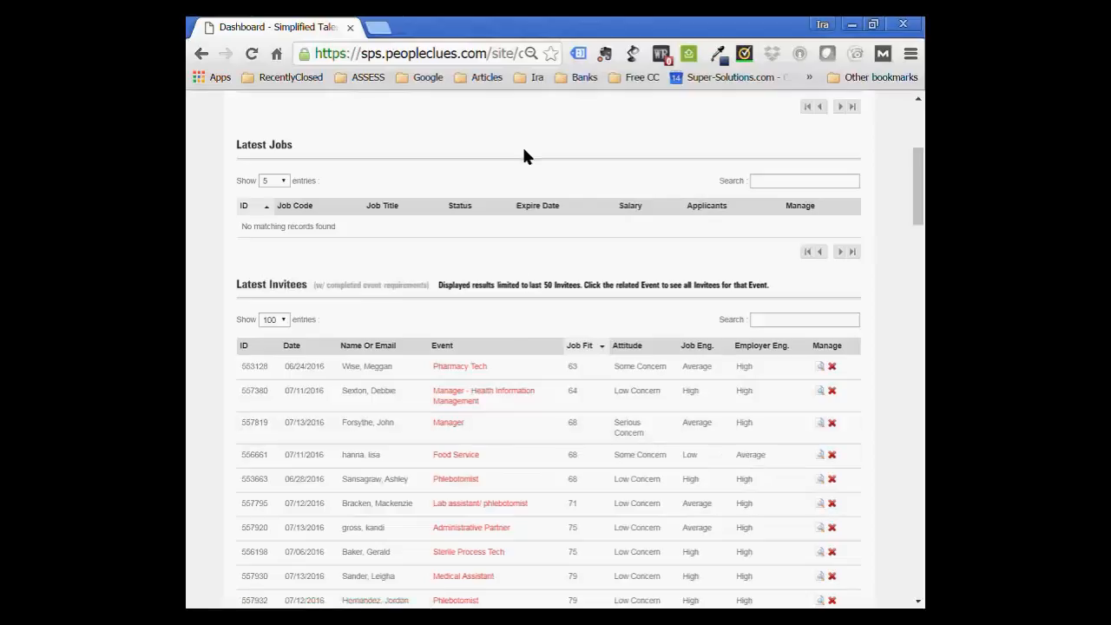
pyautogui.moveTo(483, 459)
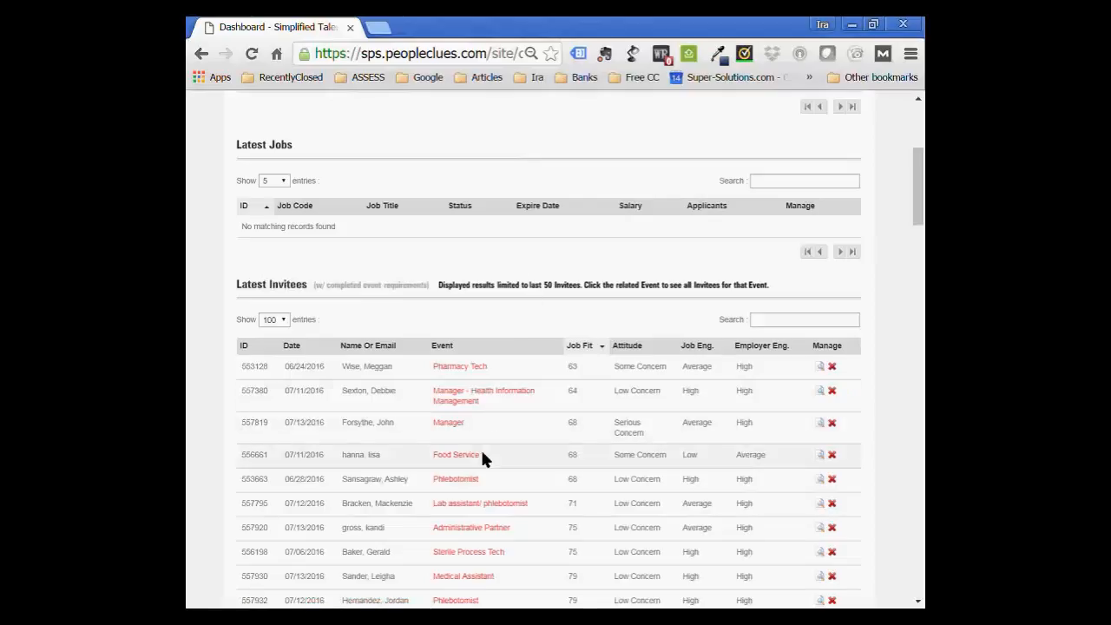
pyautogui.moveTo(496, 445)
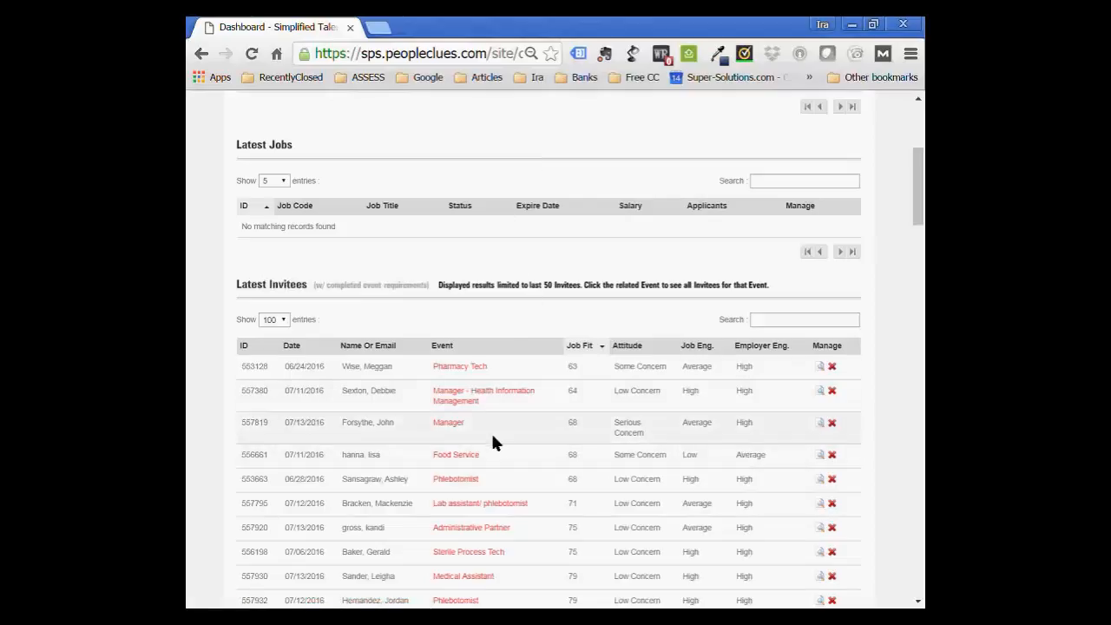
pyautogui.moveTo(545, 135)
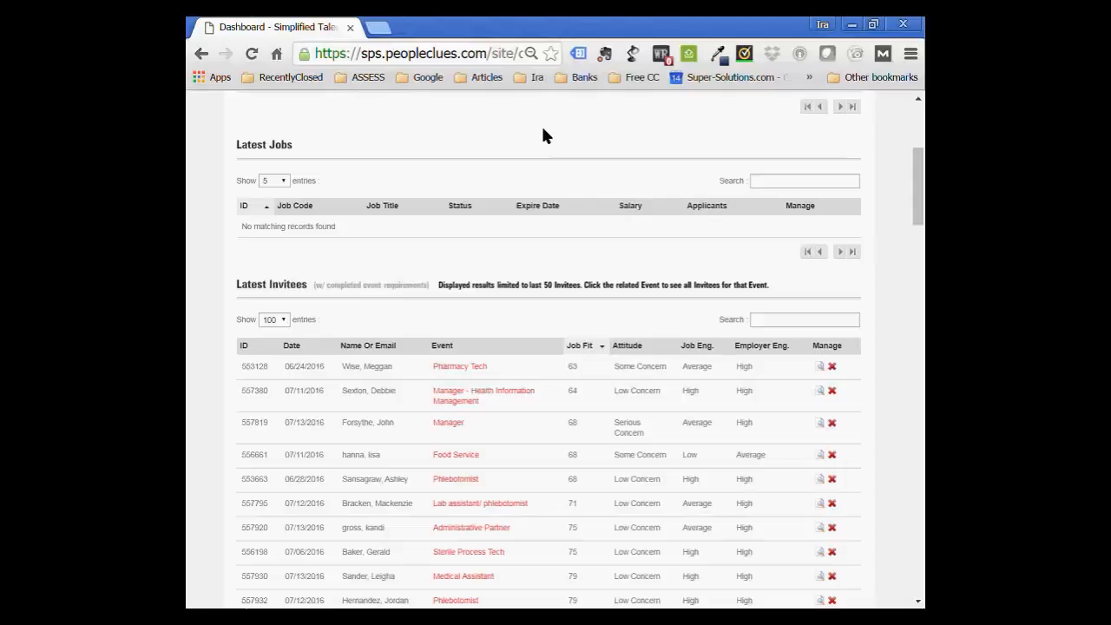
pyautogui.moveTo(427, 263)
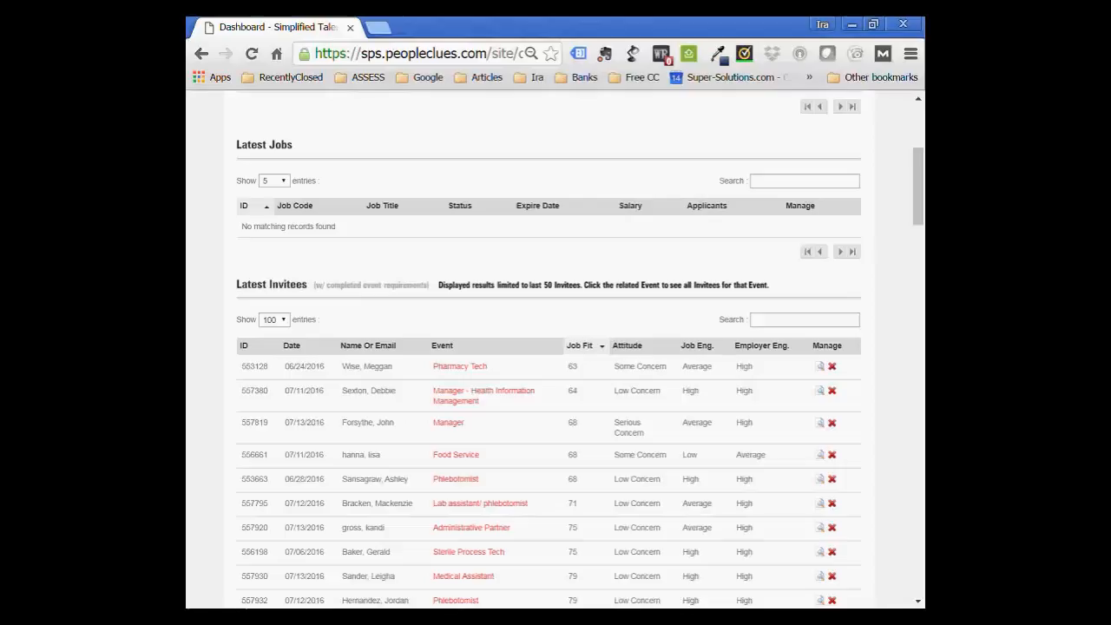
pyautogui.moveTo(502, 340)
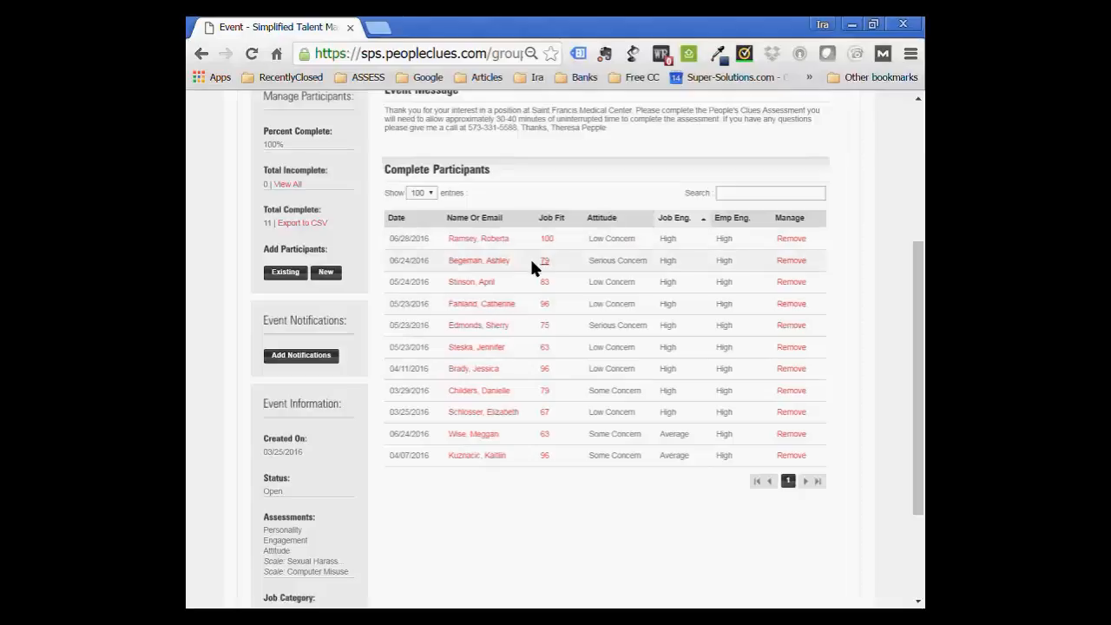
pyautogui.moveTo(479, 260)
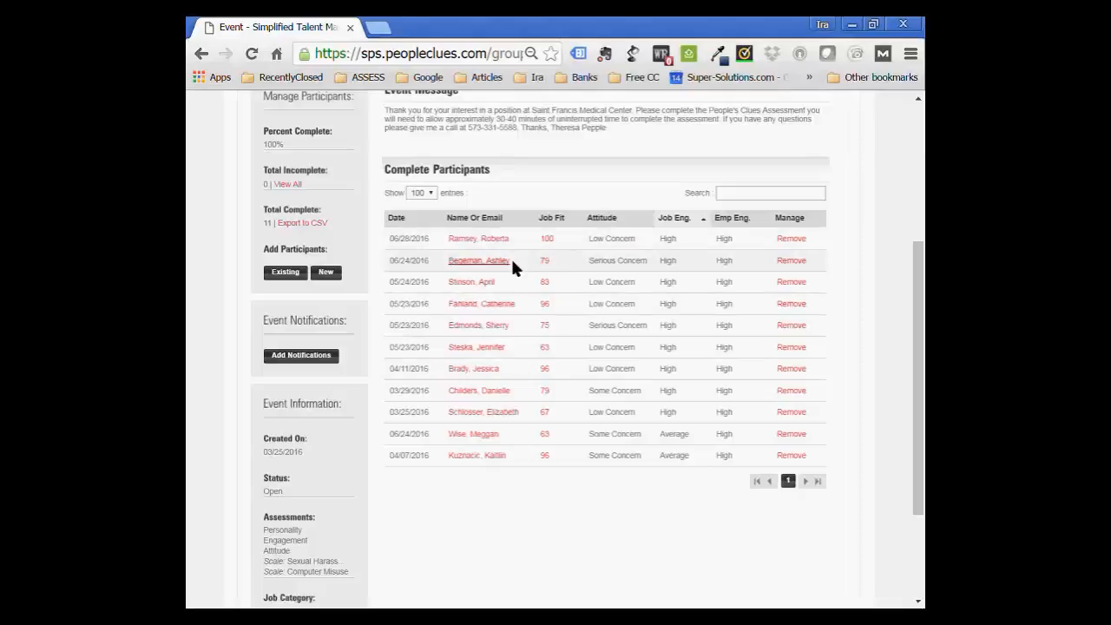
pyautogui.moveTo(545, 269)
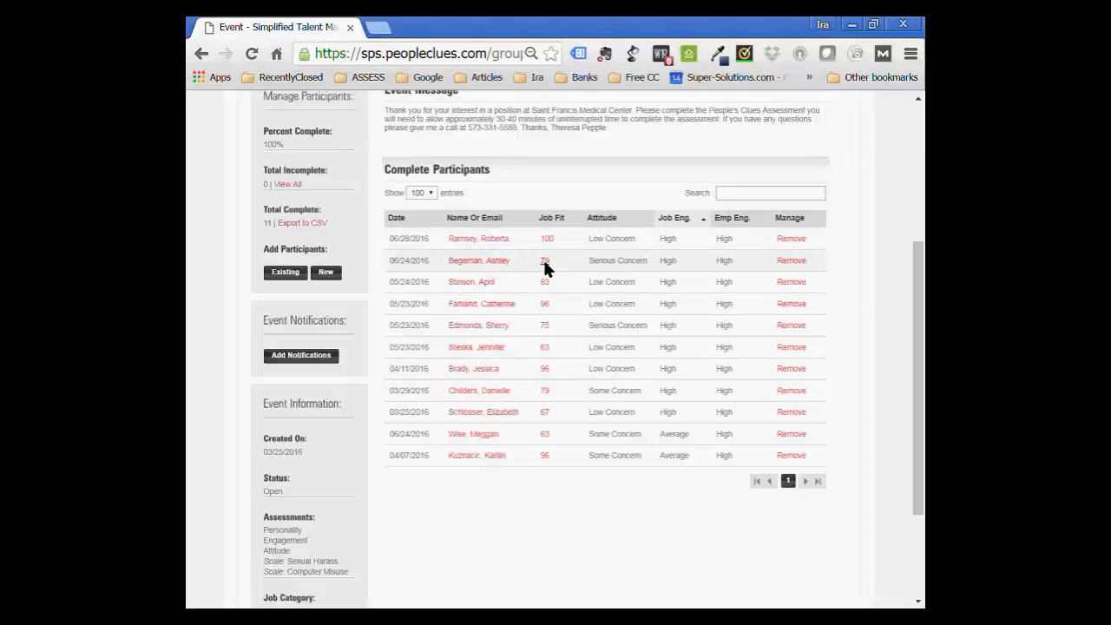
pyautogui.moveTo(646, 267)
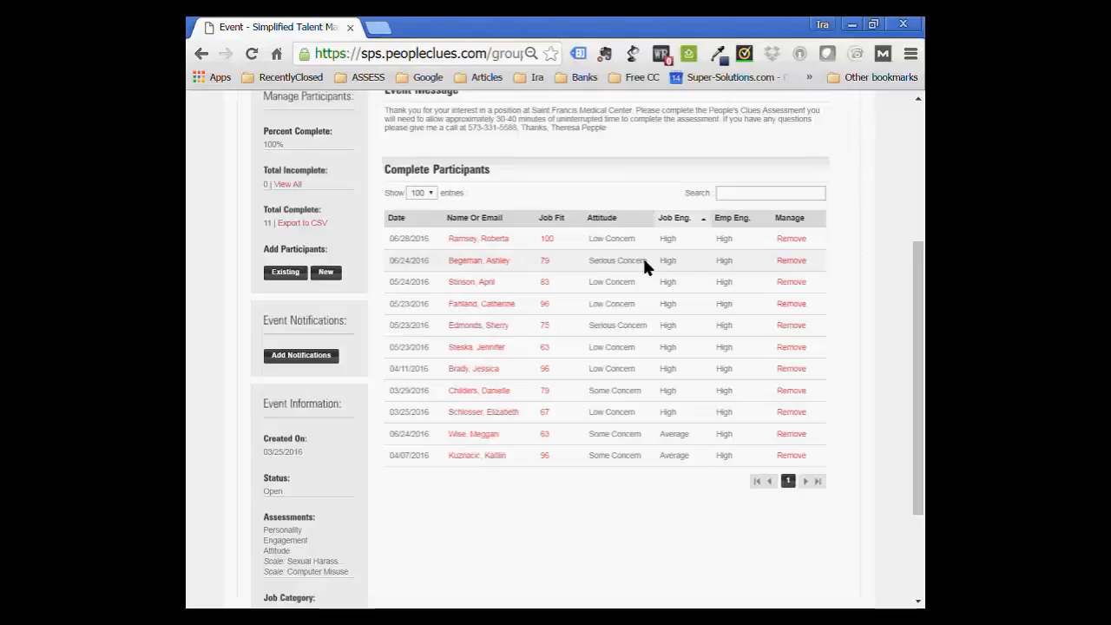
pyautogui.moveTo(545, 260)
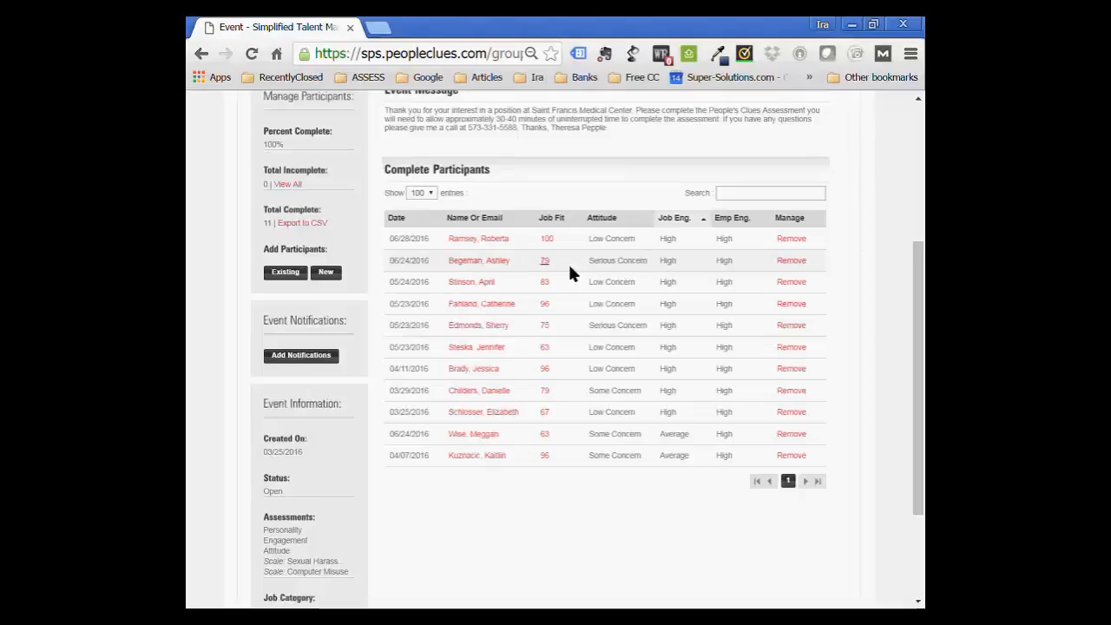
pyautogui.moveTo(645, 262)
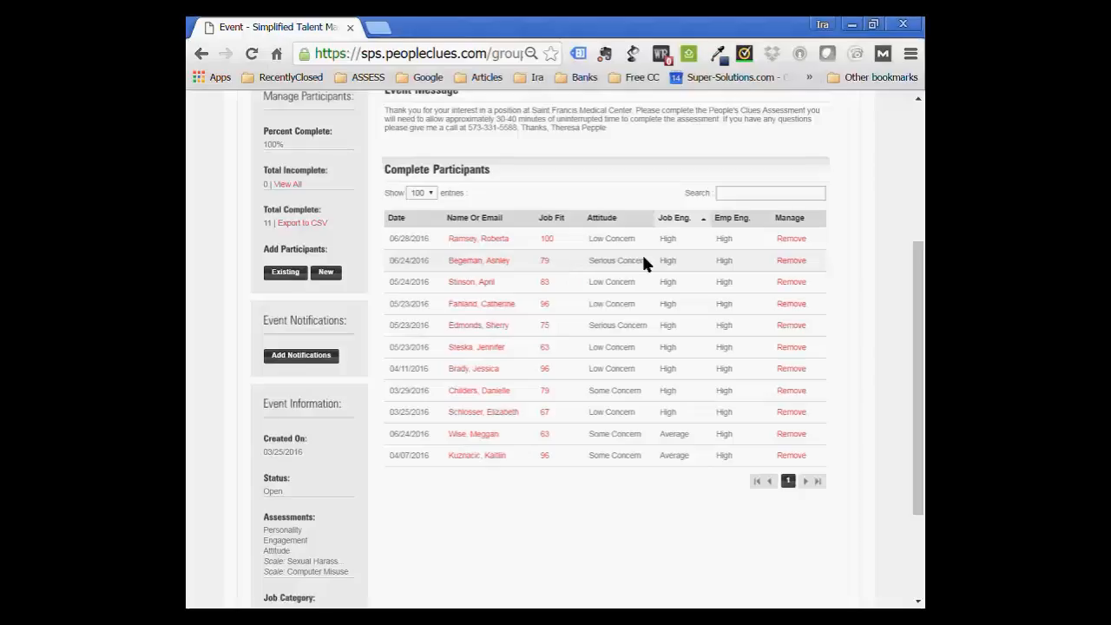
pyautogui.moveTo(480, 261)
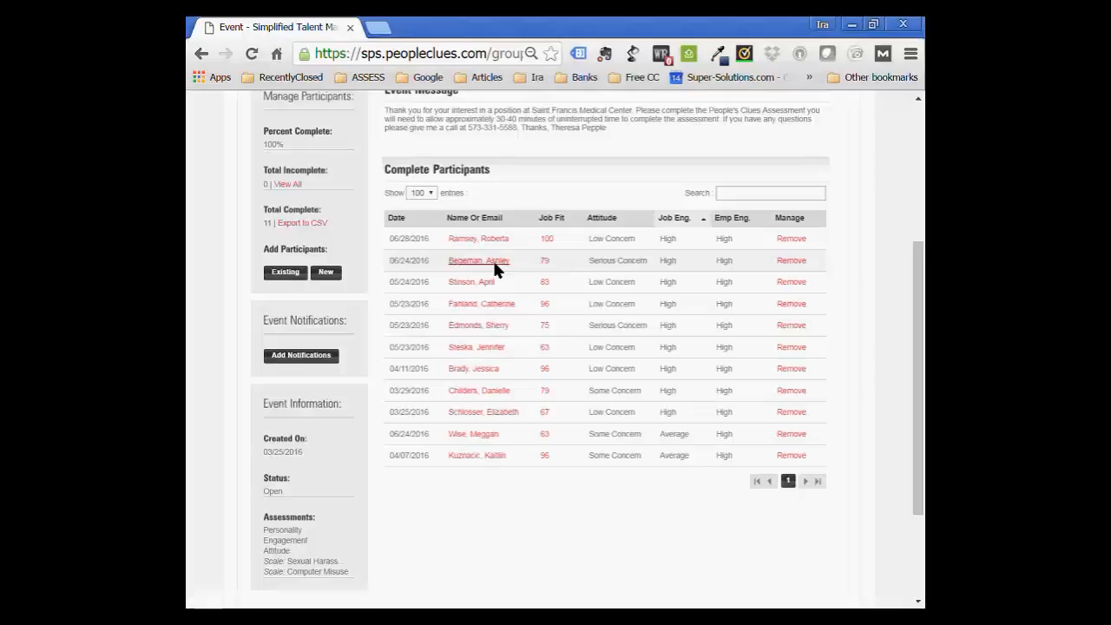
# Open the summary page of the Pharmacy Tech participant scoring 79.
pyautogui.click(479, 261)
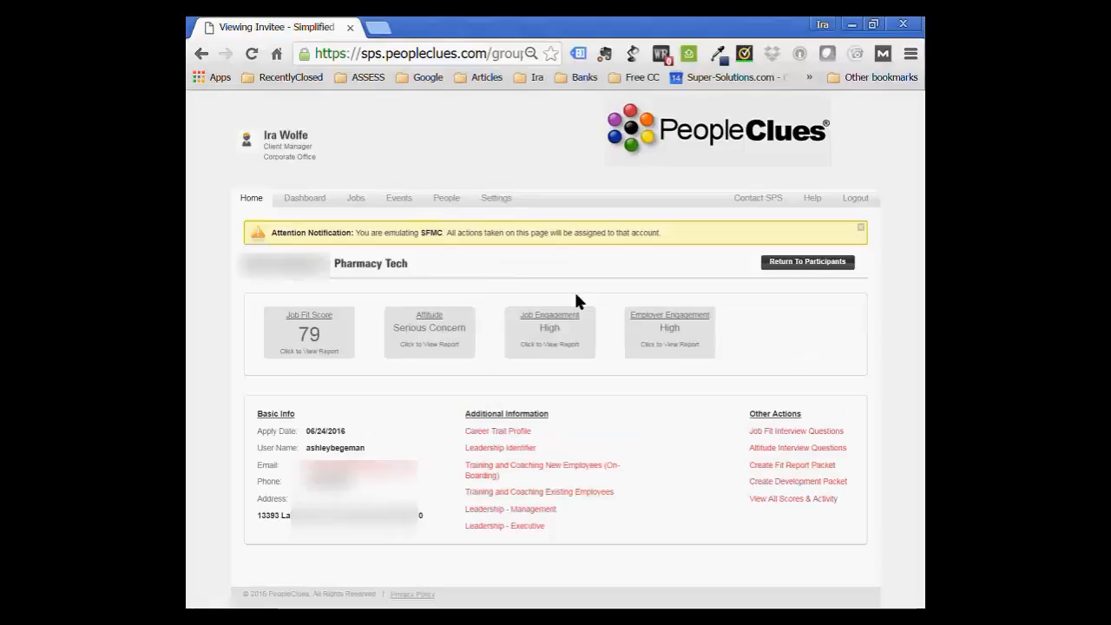
pyautogui.moveTo(364, 291)
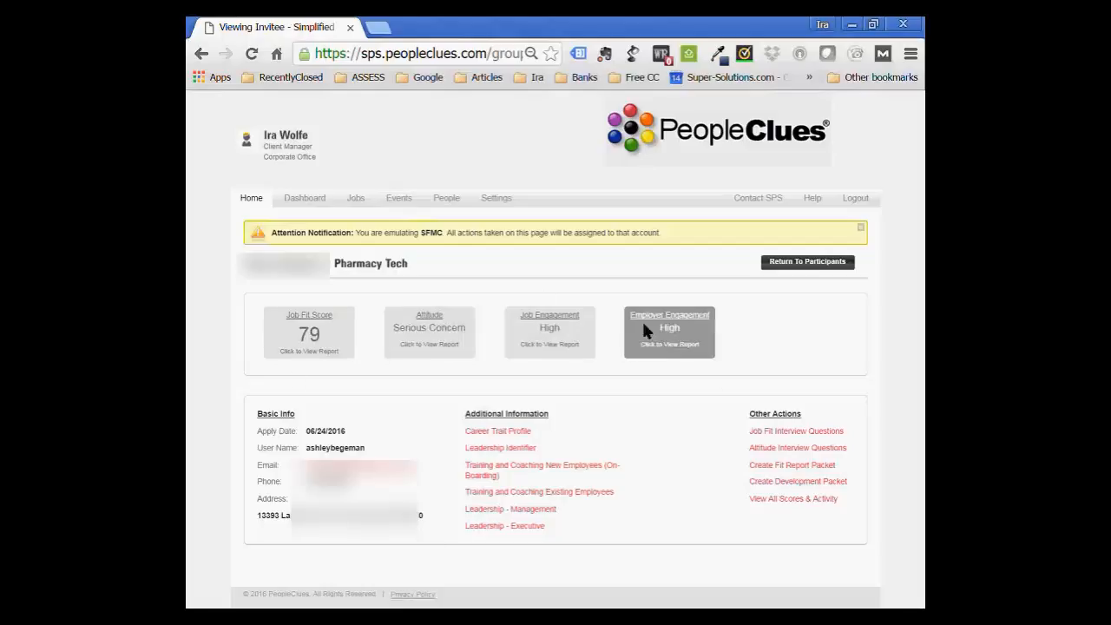
pyautogui.moveTo(310, 356)
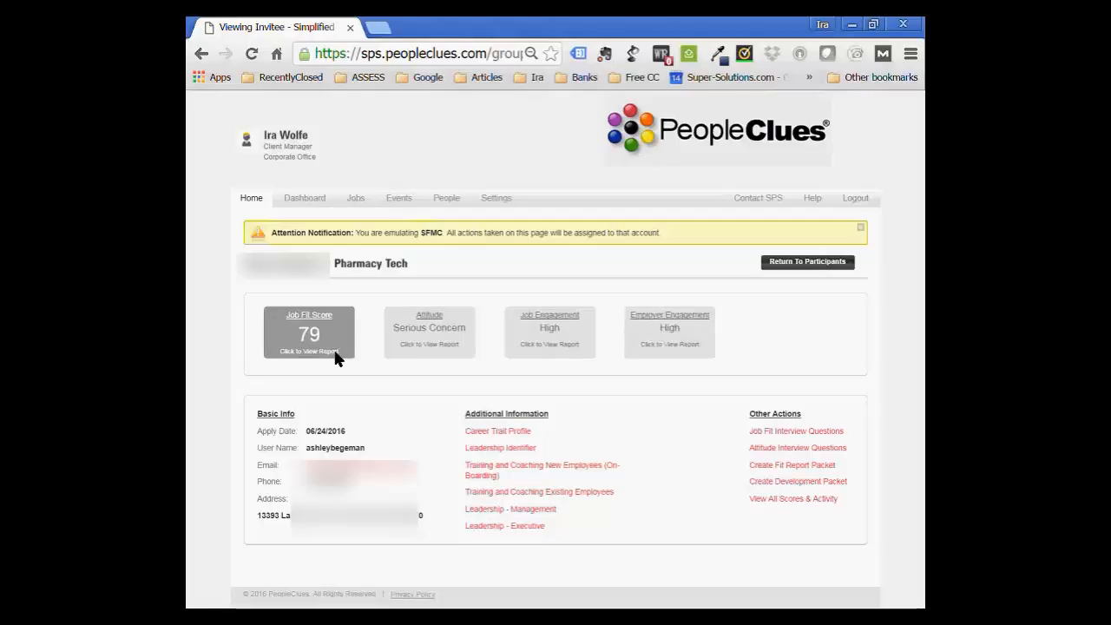
pyautogui.moveTo(368, 454)
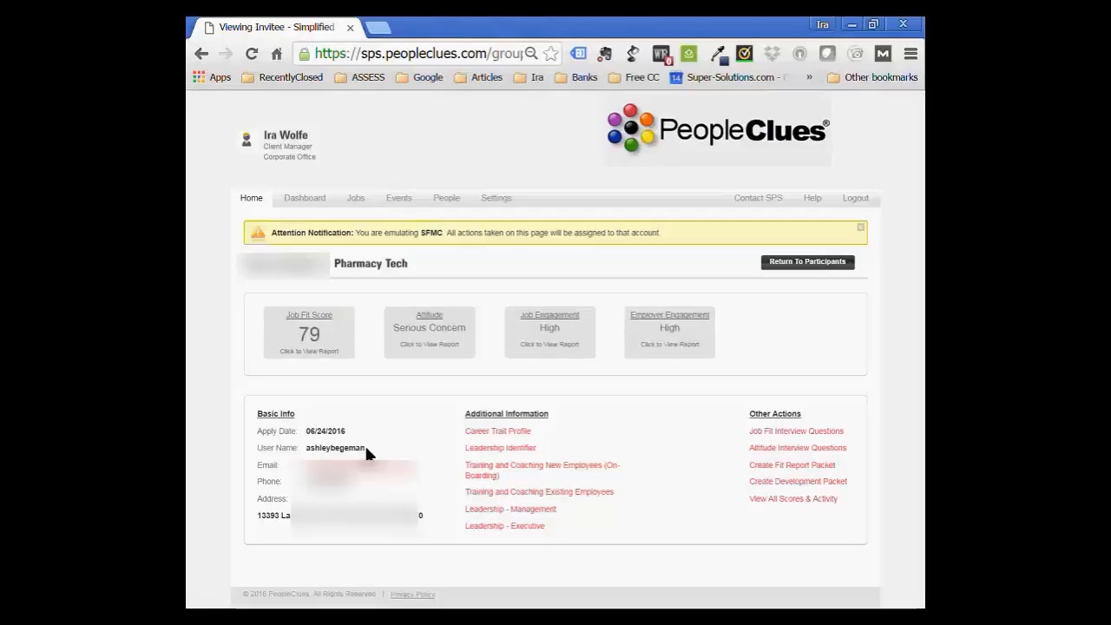
pyautogui.moveTo(444, 495)
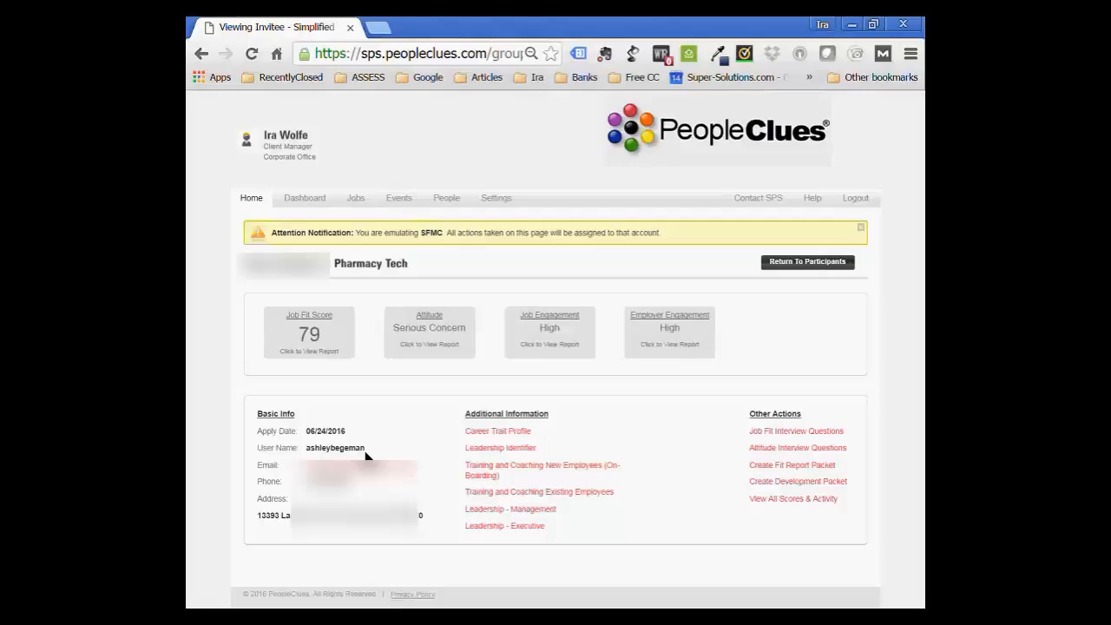
pyautogui.moveTo(364, 466)
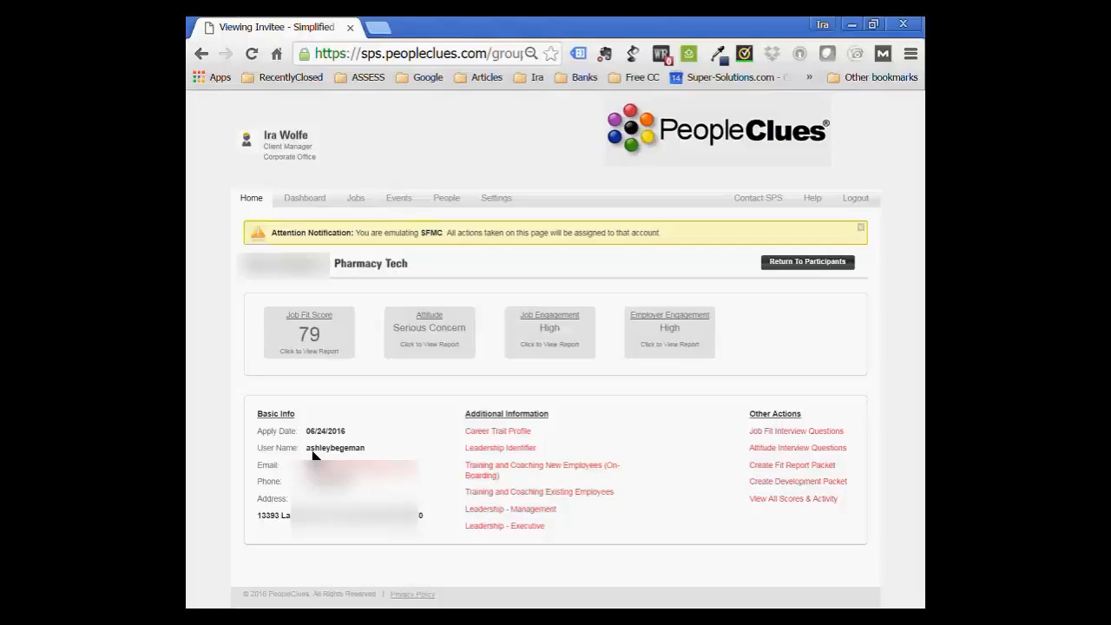
pyautogui.moveTo(425, 451)
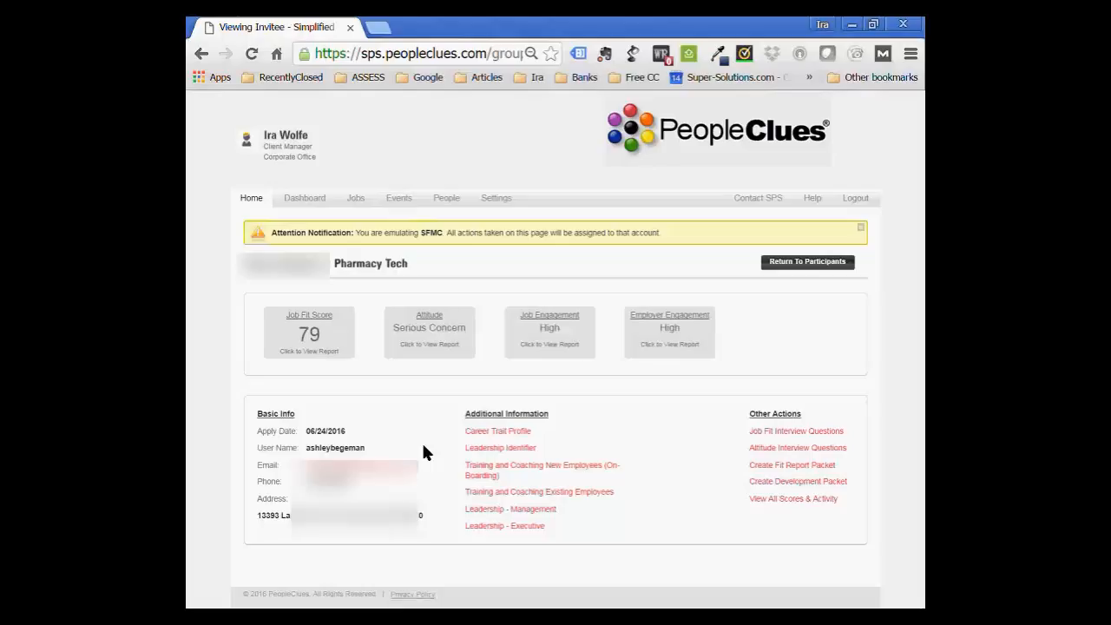
pyautogui.moveTo(424, 512)
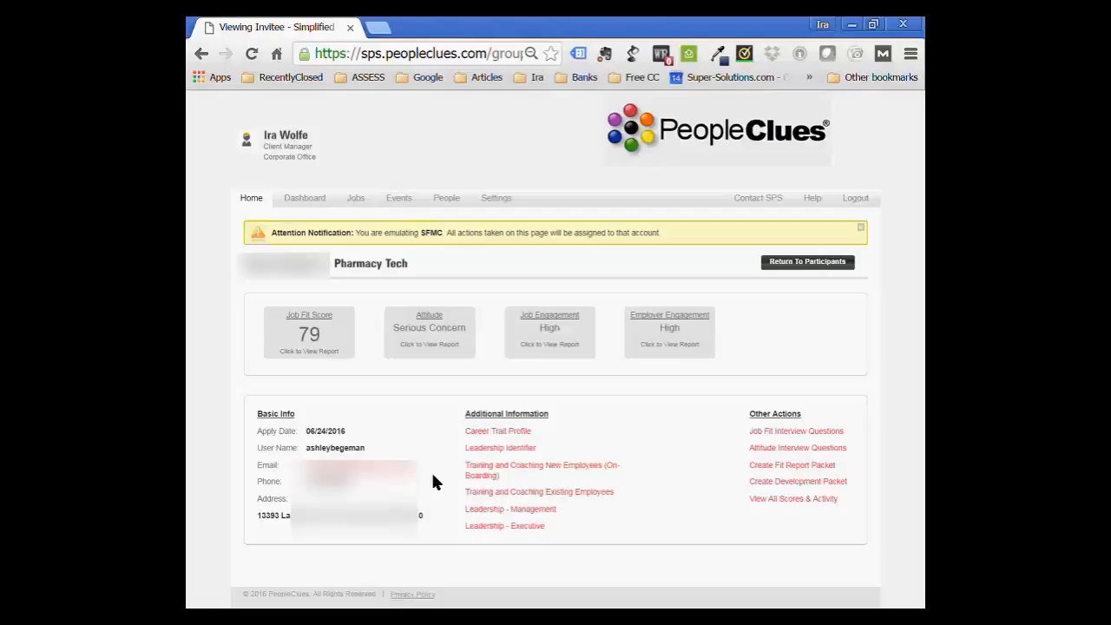
pyautogui.moveTo(629, 428)
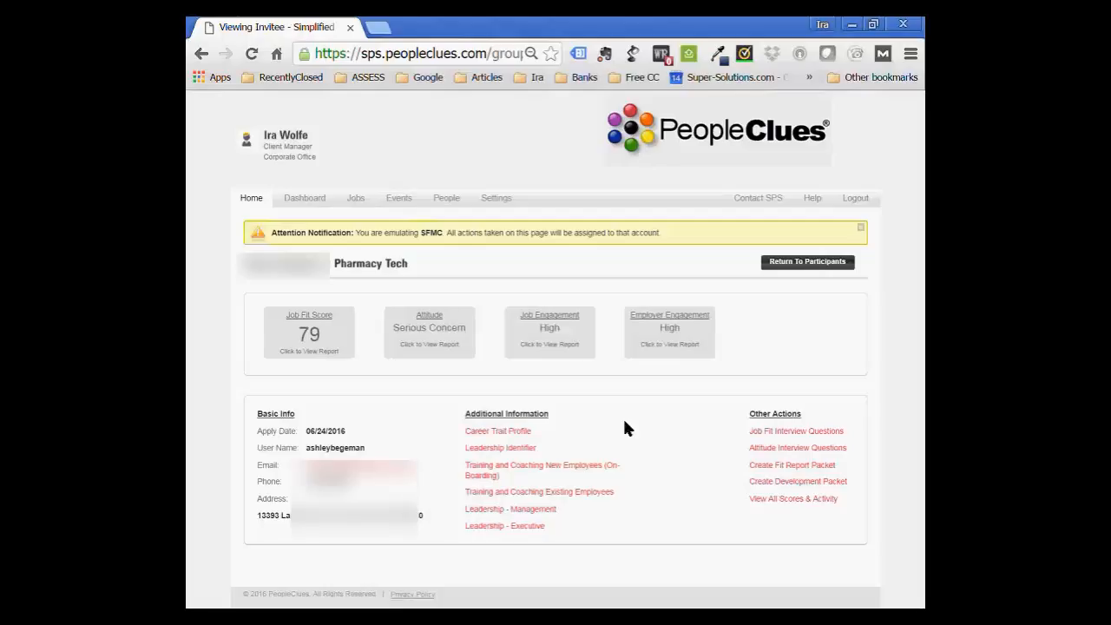
pyautogui.moveTo(533, 435)
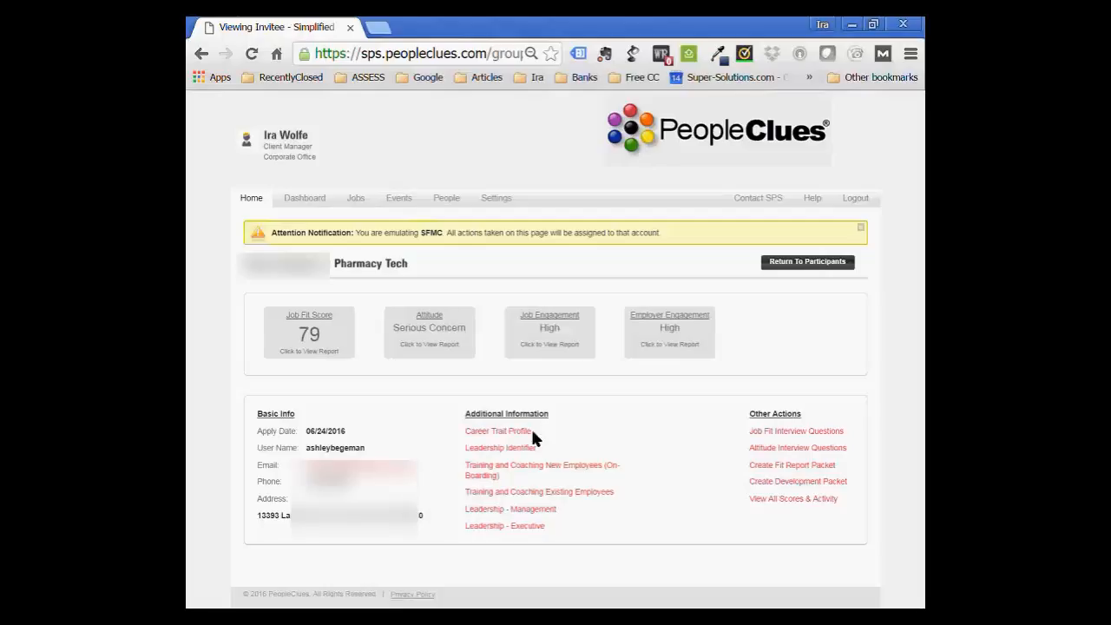
pyautogui.moveTo(785, 448)
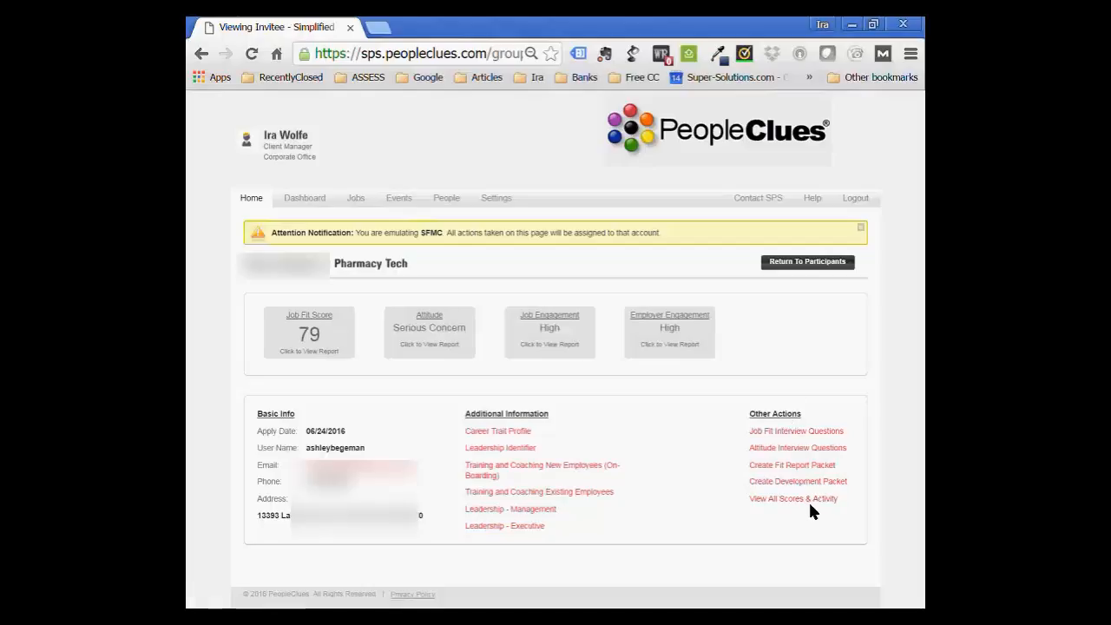
pyautogui.moveTo(792, 498)
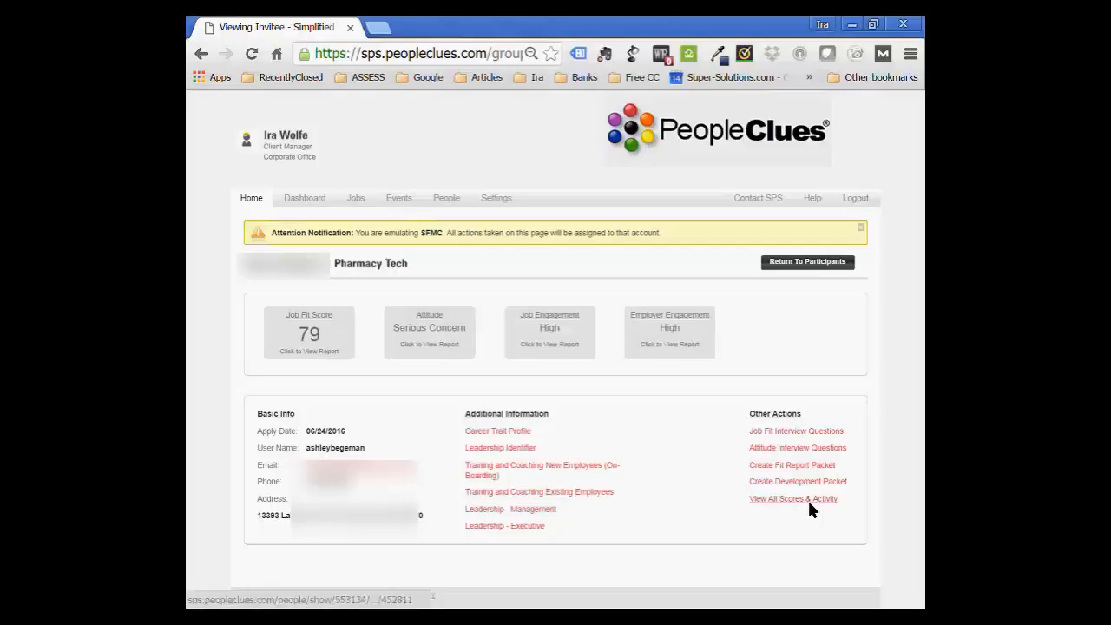
pyautogui.moveTo(309, 333)
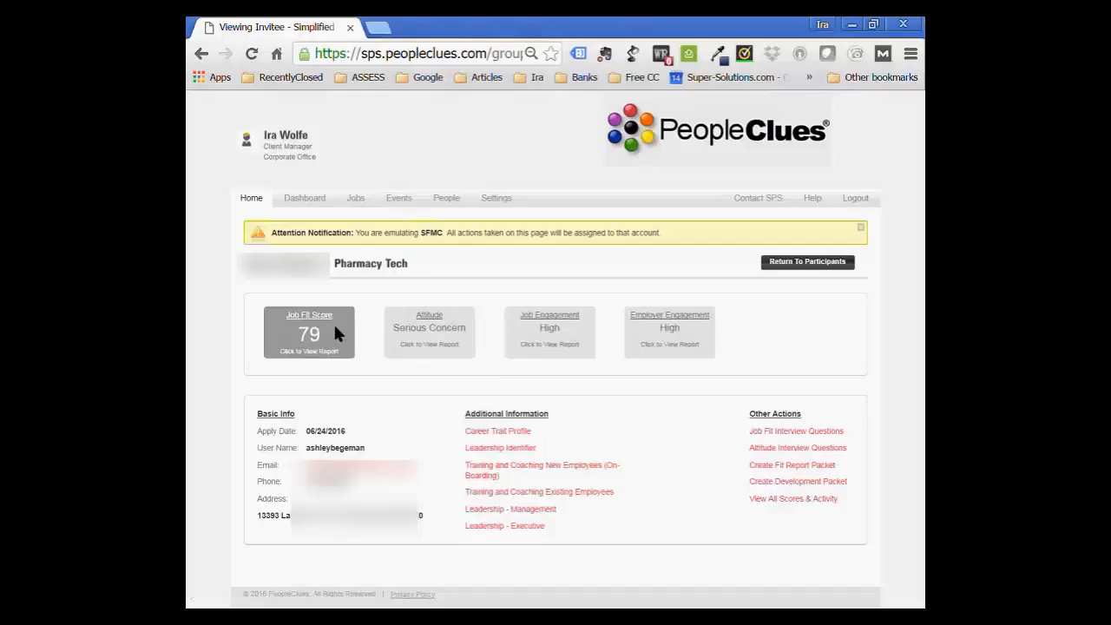
# Open the Pharmacy Aide Job Fit Report (79%) and browse its first personality trait sections.
pyautogui.click(309, 333)
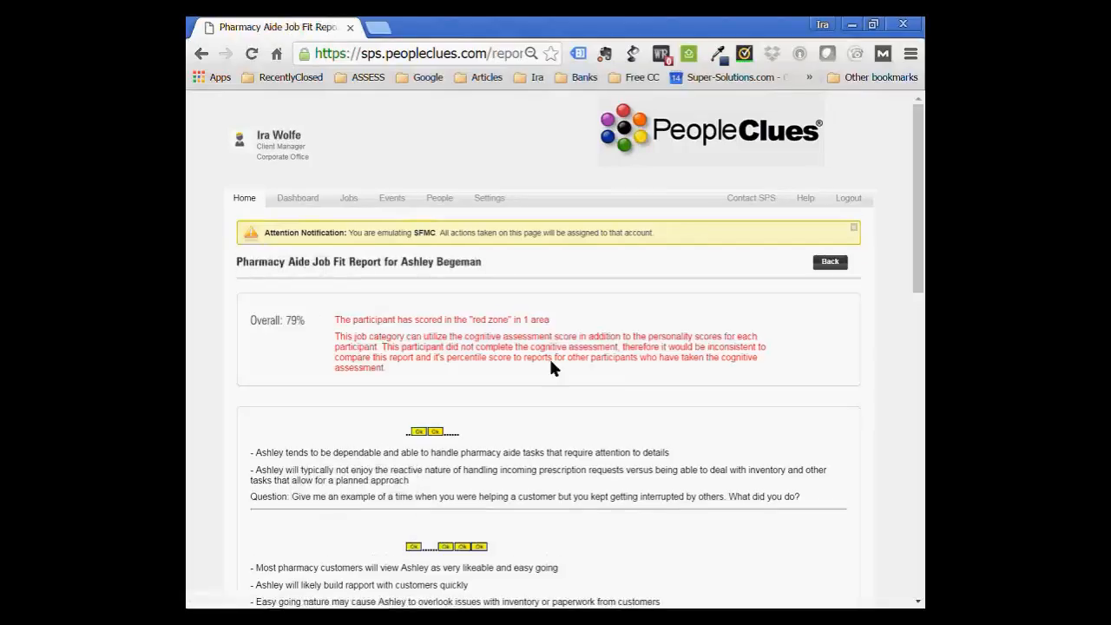
pyautogui.scroll(-3)
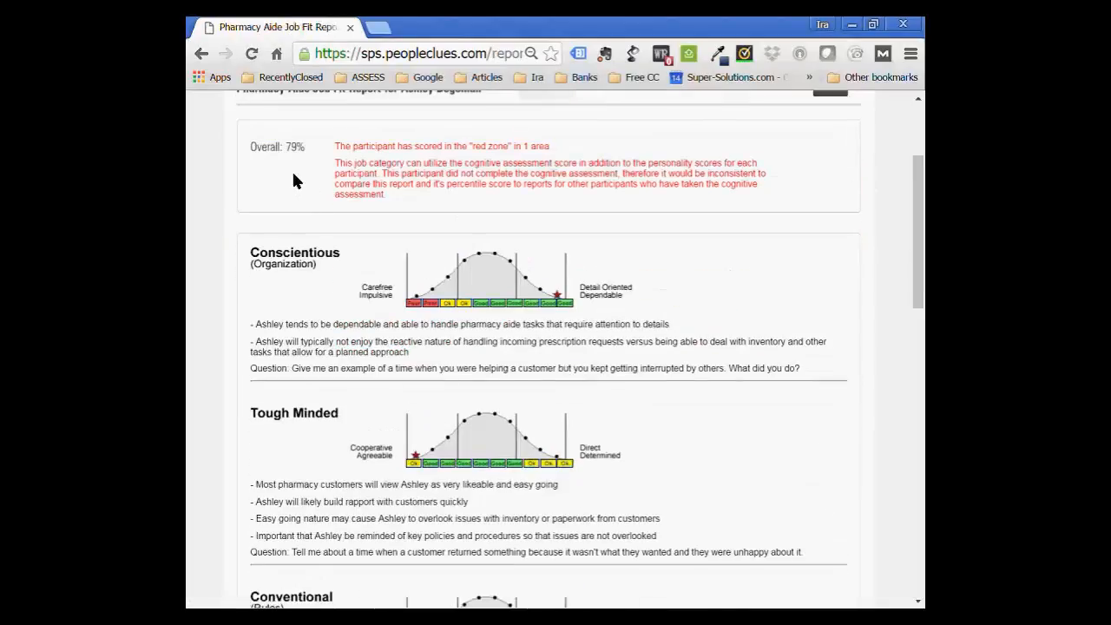
pyautogui.scroll(-3)
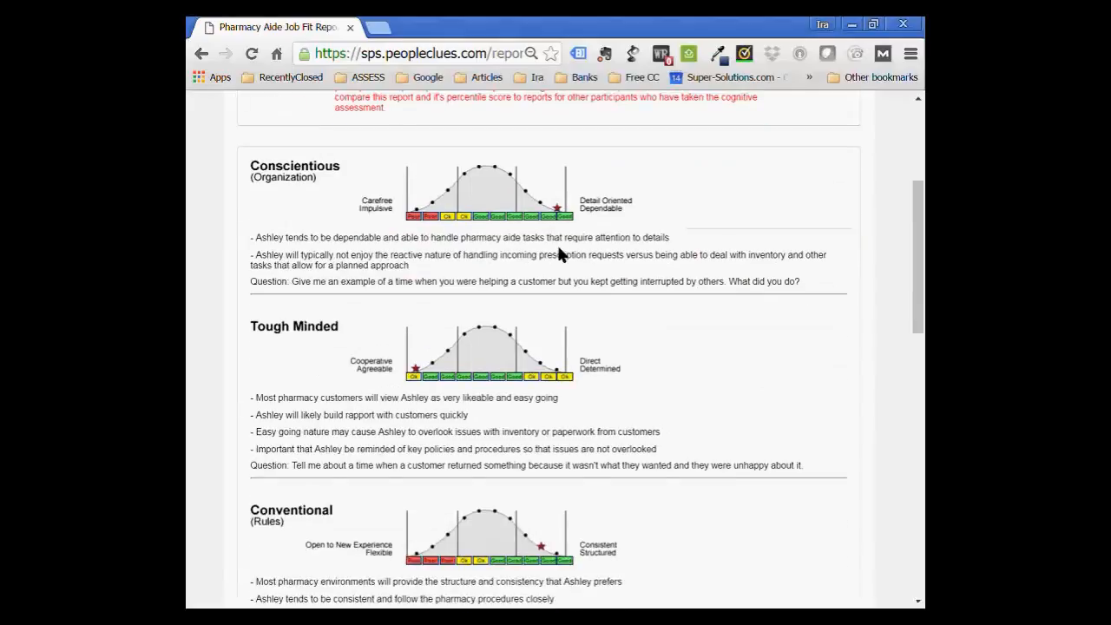
pyautogui.moveTo(580, 181)
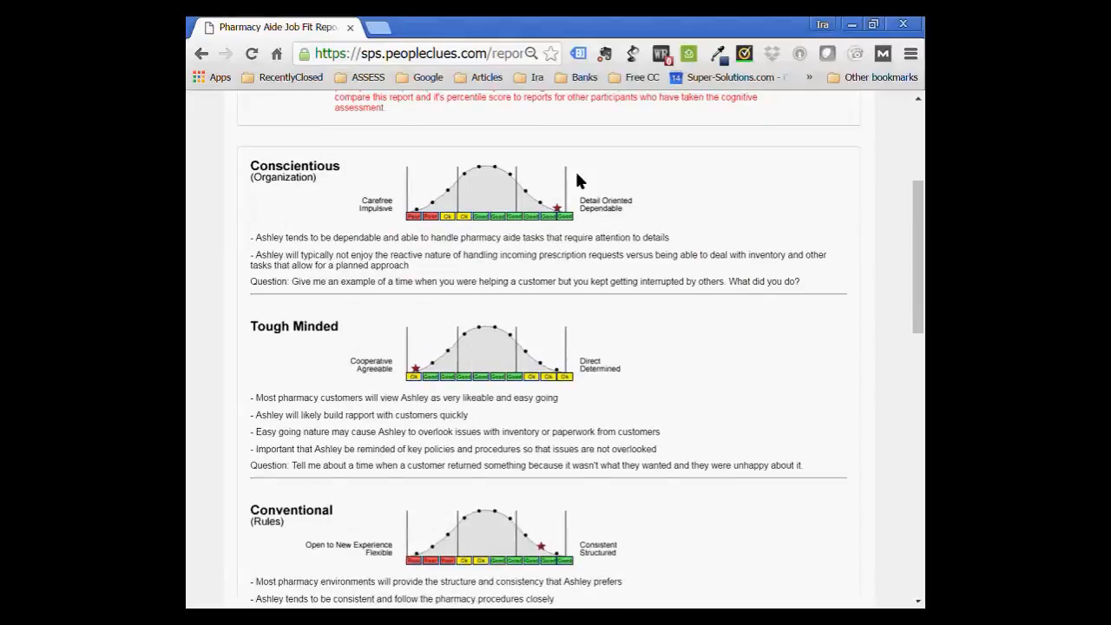
pyautogui.scroll(-3)
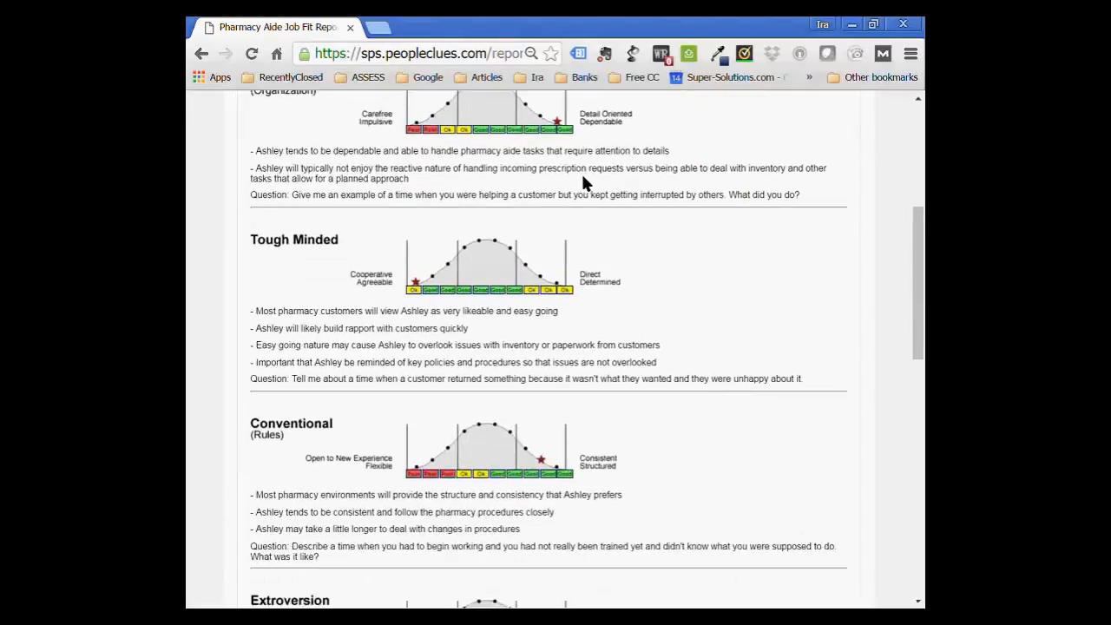
pyautogui.scroll(3)
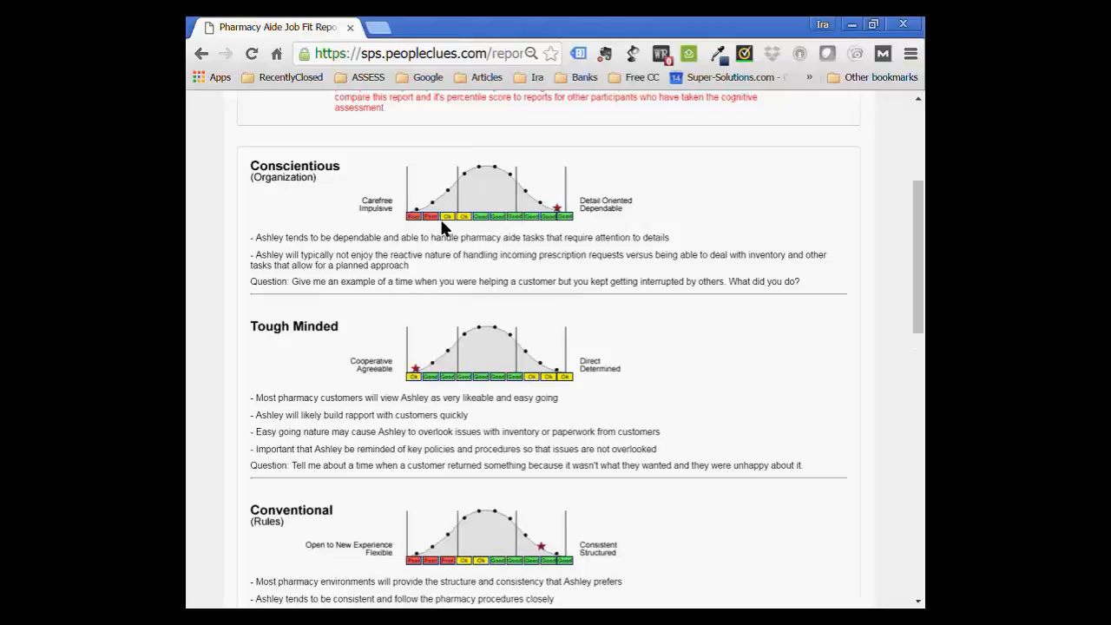
pyautogui.moveTo(472, 240)
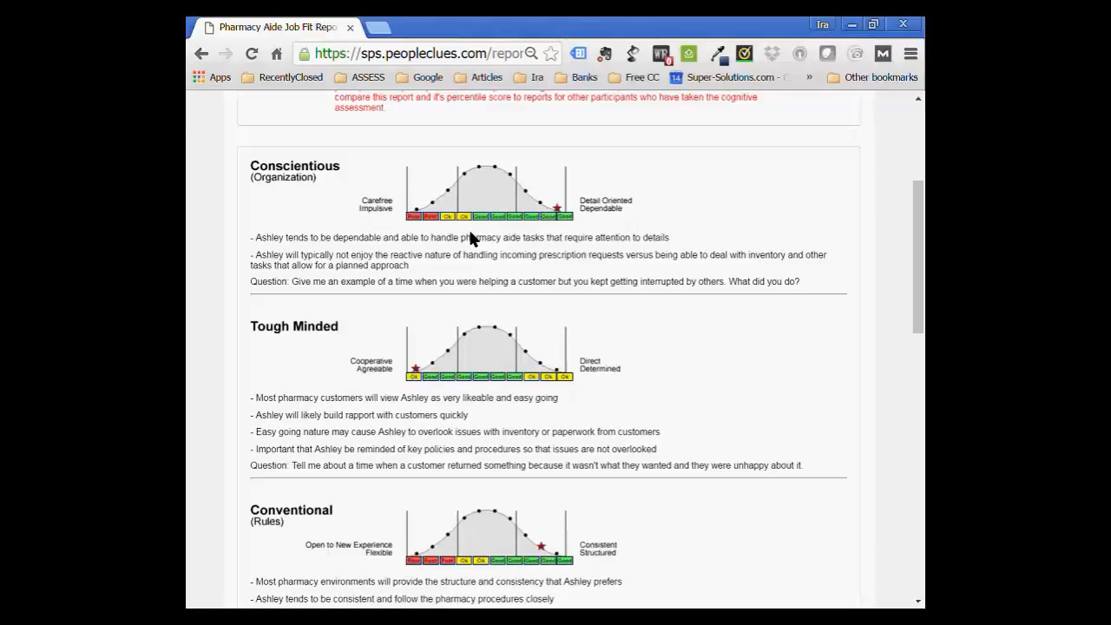
pyautogui.scroll(3)
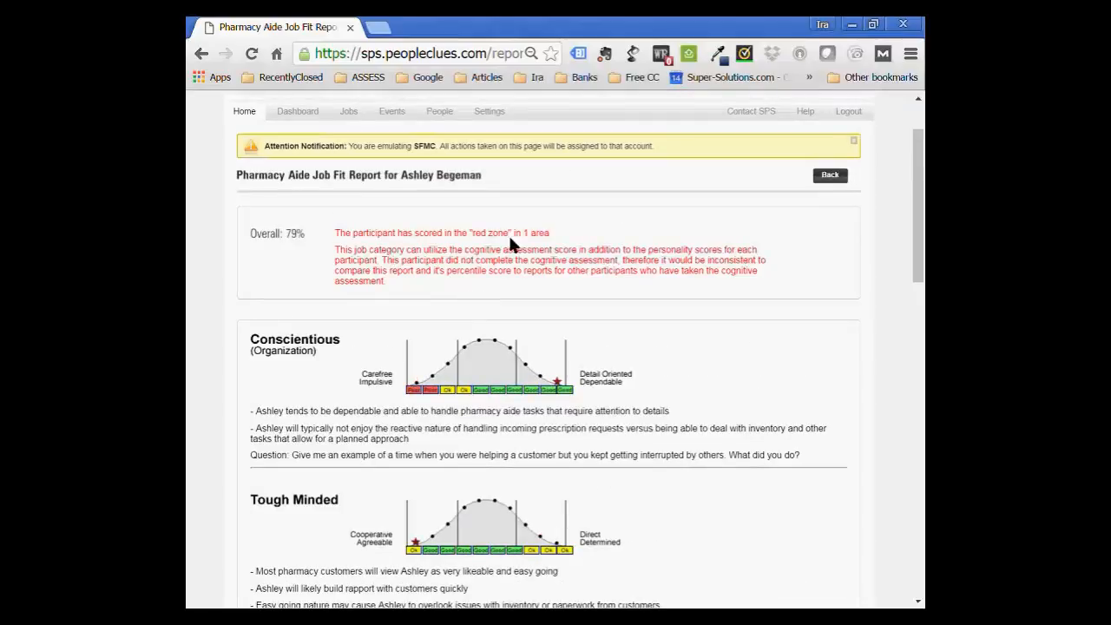
pyautogui.moveTo(547, 305)
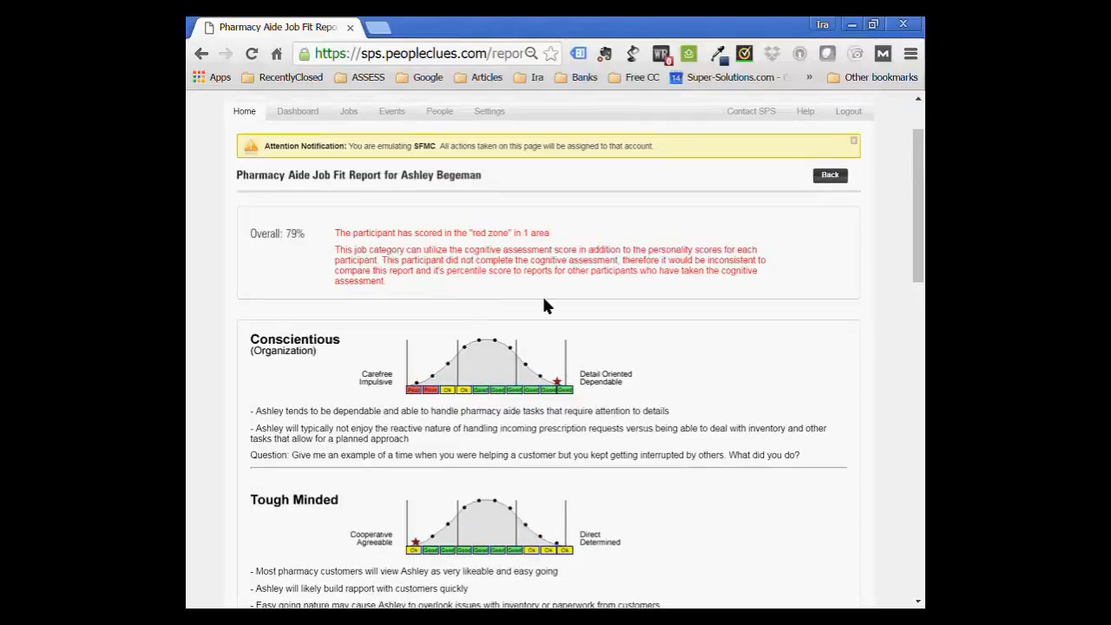
pyautogui.scroll(-3)
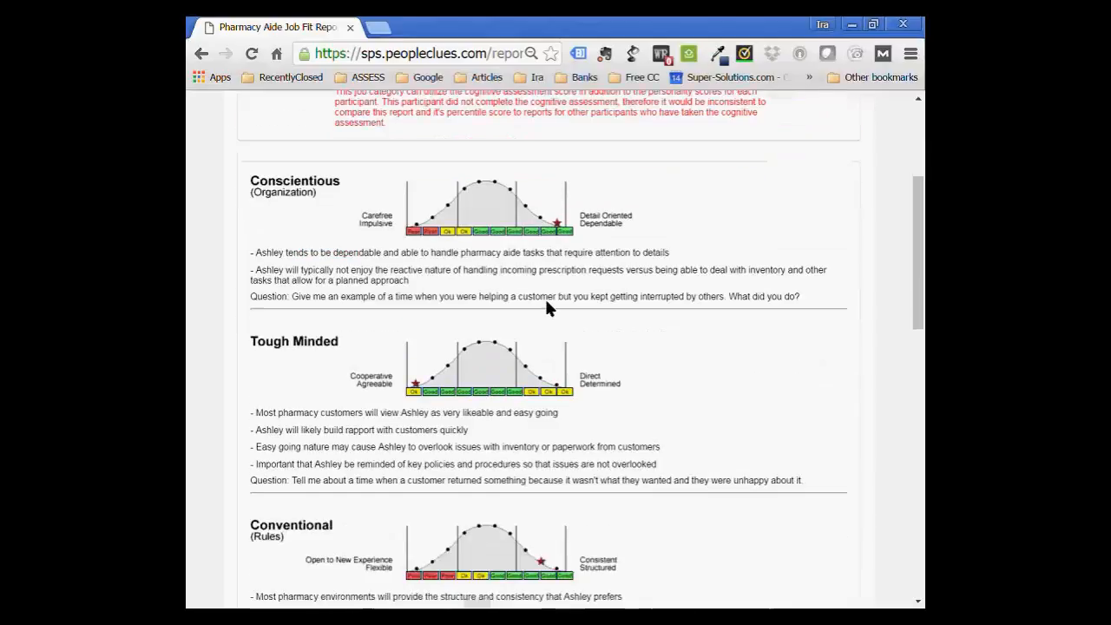
pyautogui.scroll(-3)
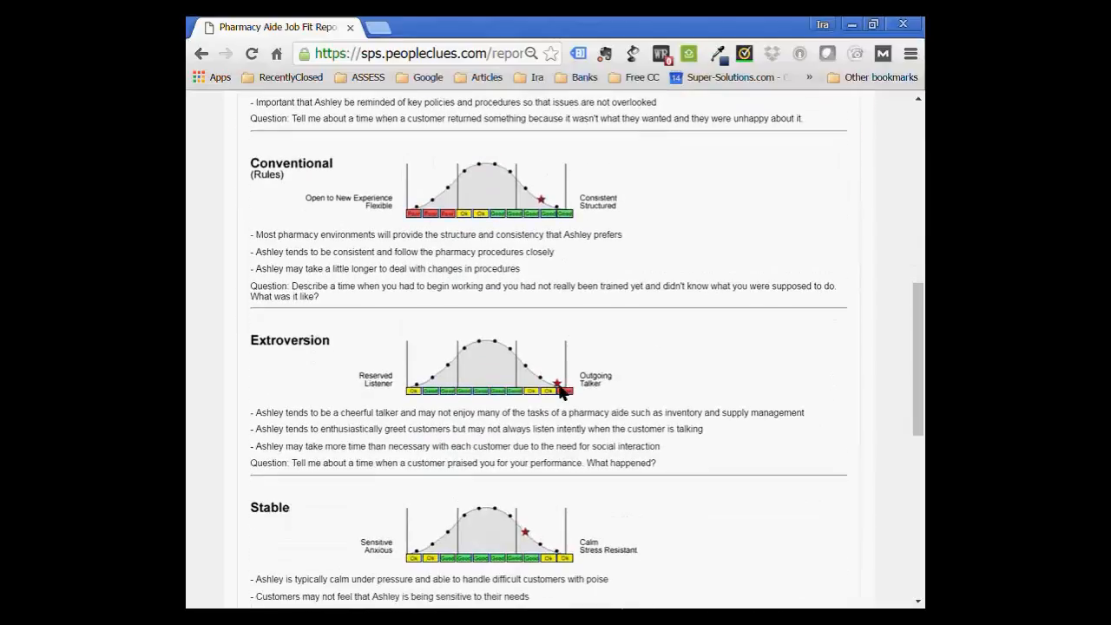
pyautogui.moveTo(695, 382)
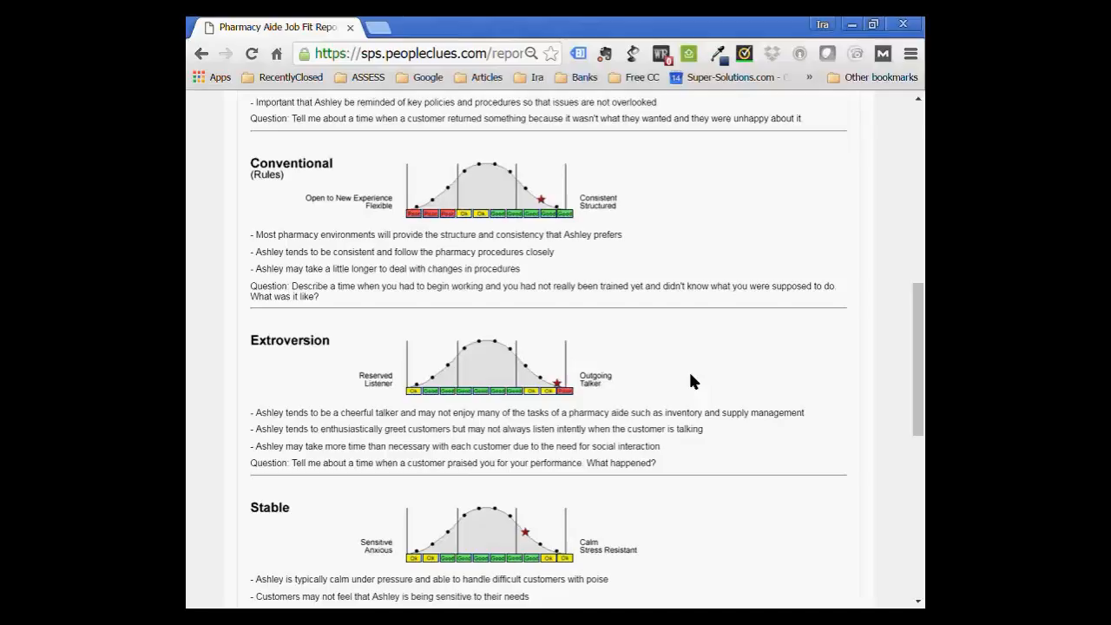
pyautogui.scroll(3)
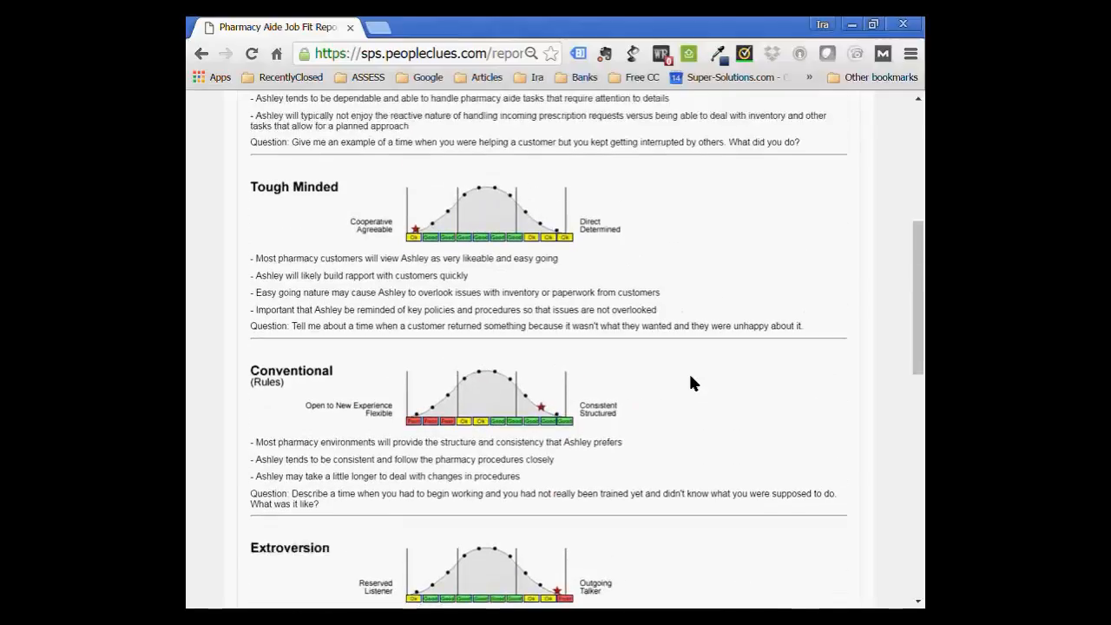
# Scroll through the Conventional, Extroversion, Stable, Team and Good Impression trait sections.
pyautogui.scroll(3)
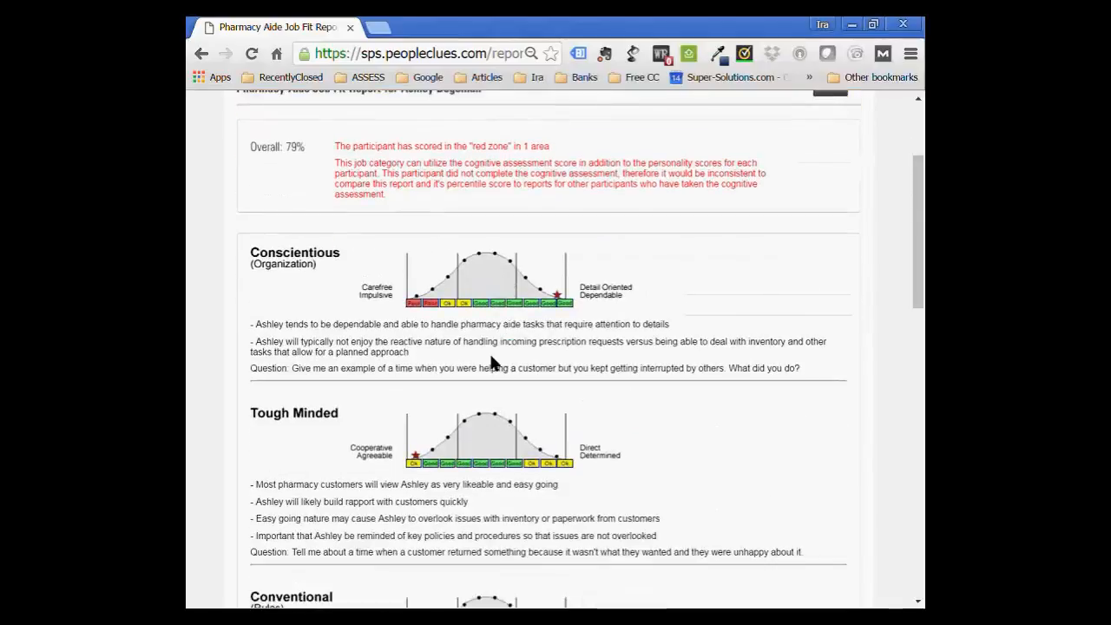
pyautogui.moveTo(385, 316)
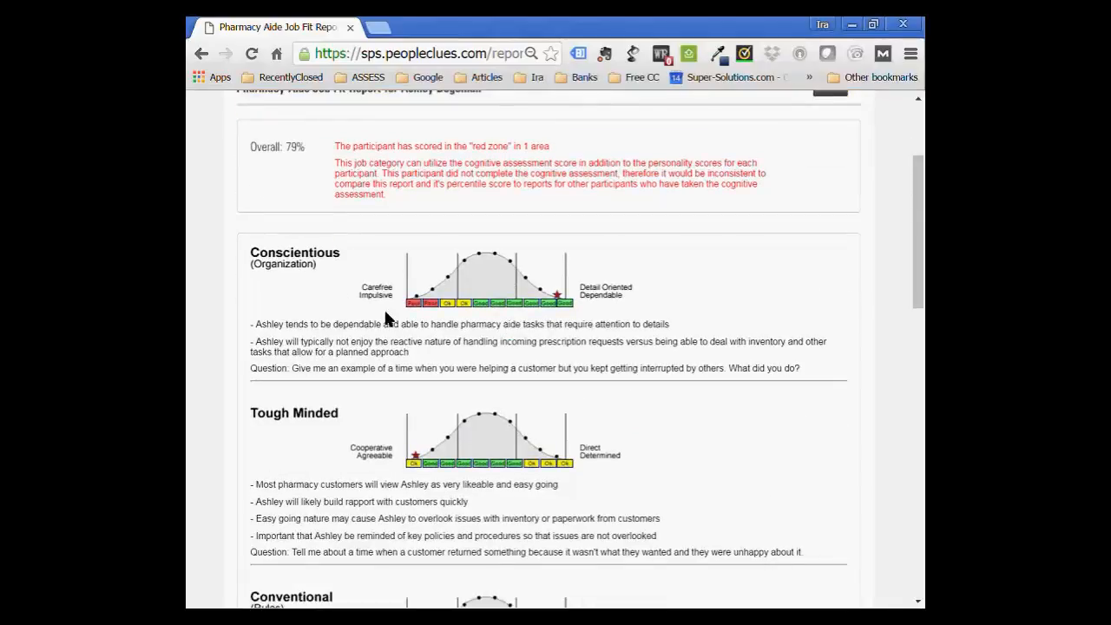
pyautogui.scroll(-3)
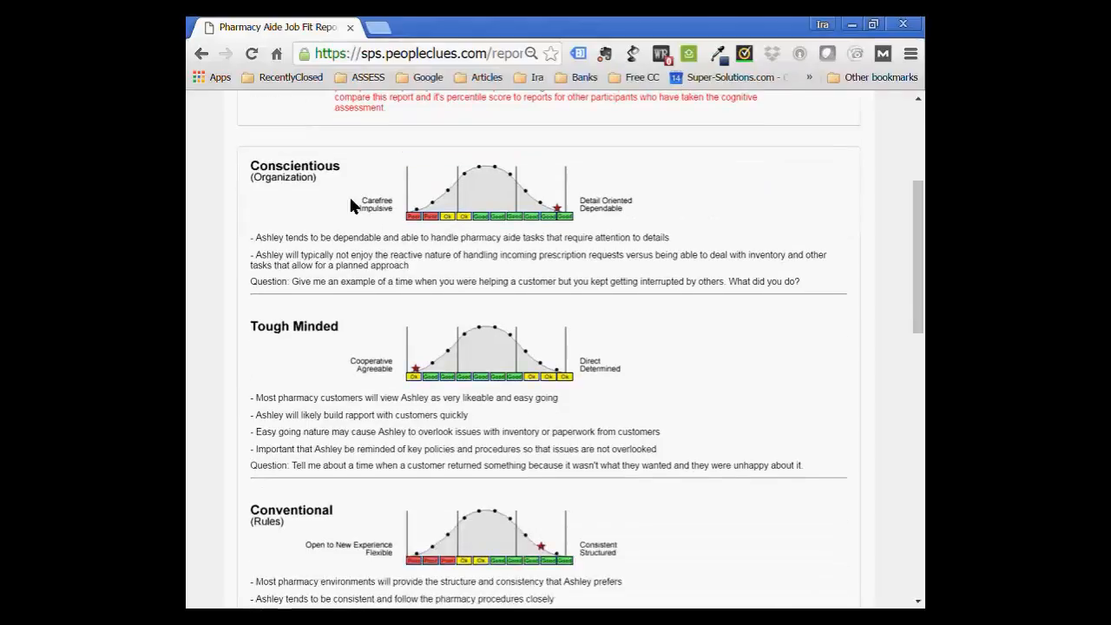
pyautogui.moveTo(385, 234)
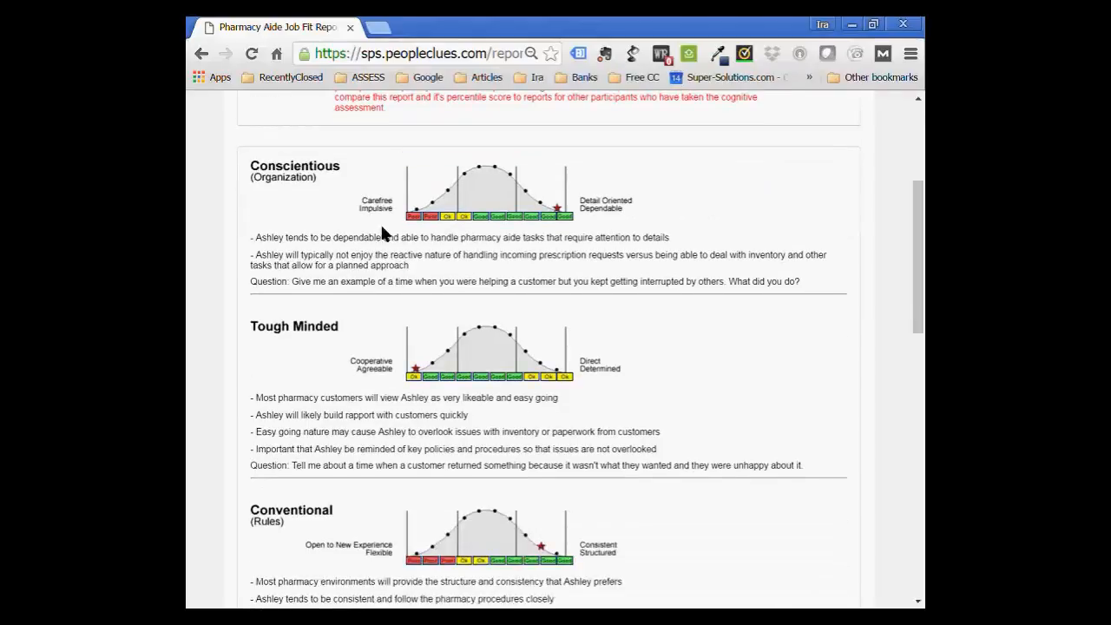
pyautogui.moveTo(611, 432)
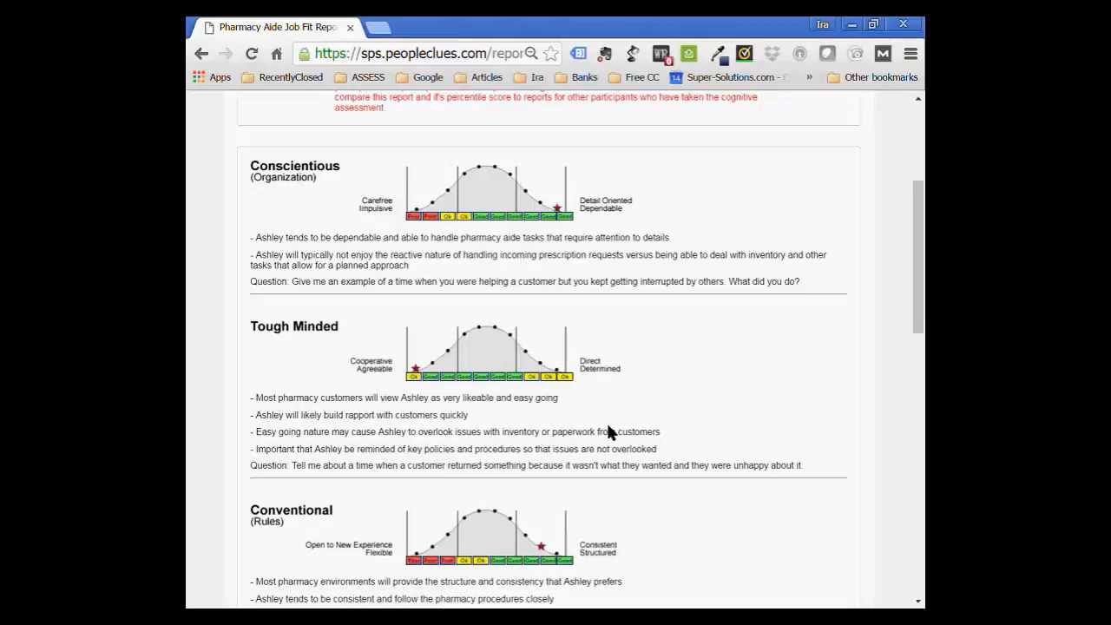
pyautogui.scroll(-3)
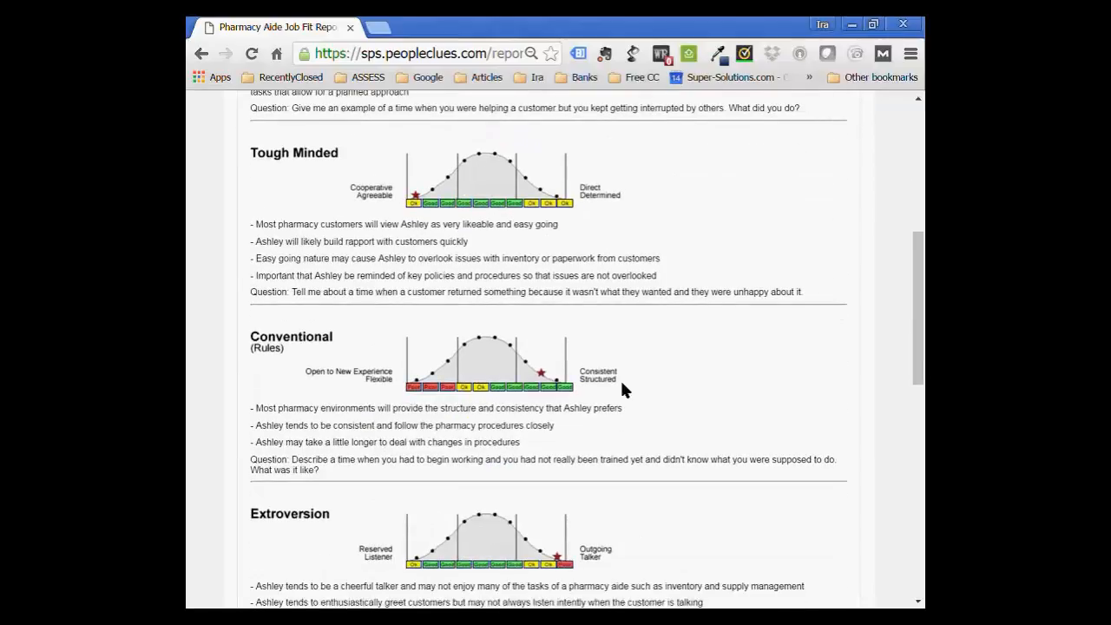
pyautogui.moveTo(414, 392)
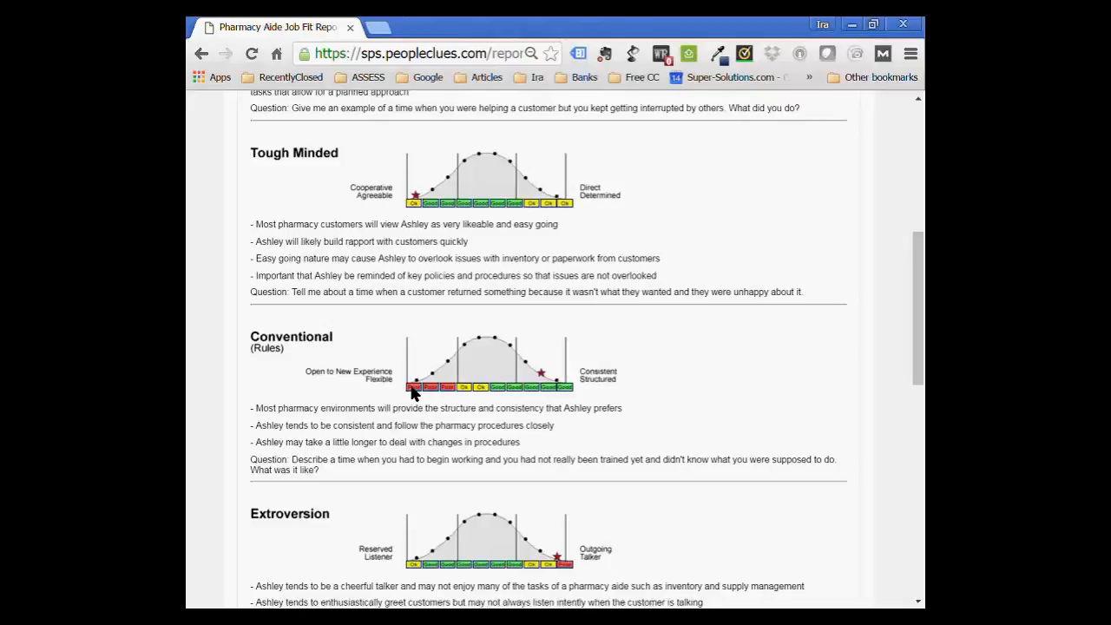
pyautogui.scroll(-3)
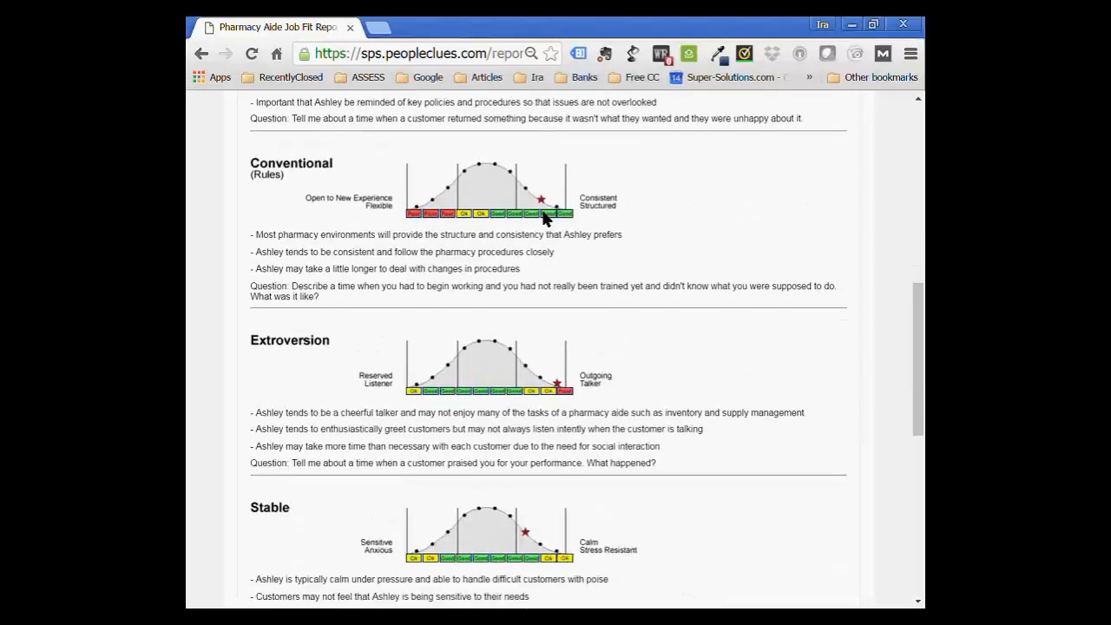
pyautogui.moveTo(616, 401)
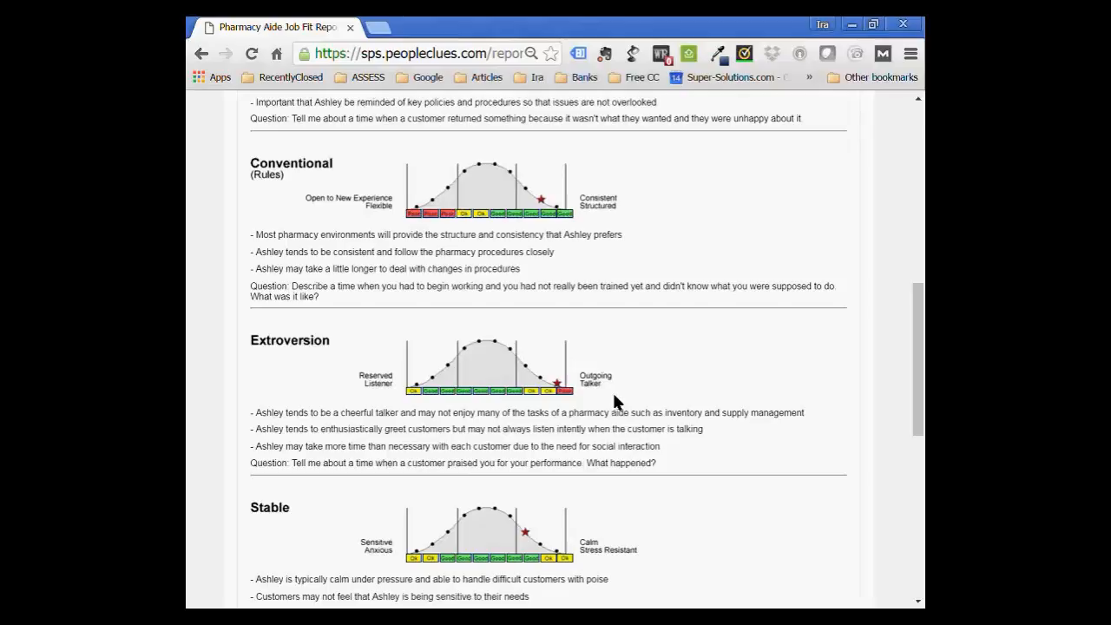
pyautogui.scroll(-3)
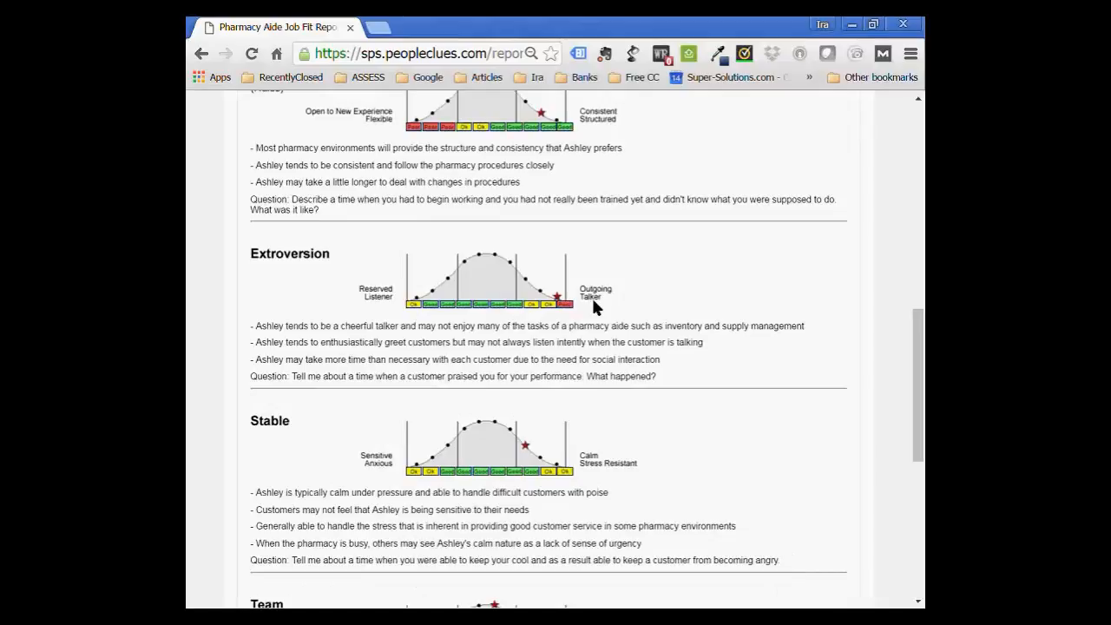
pyautogui.moveTo(630, 427)
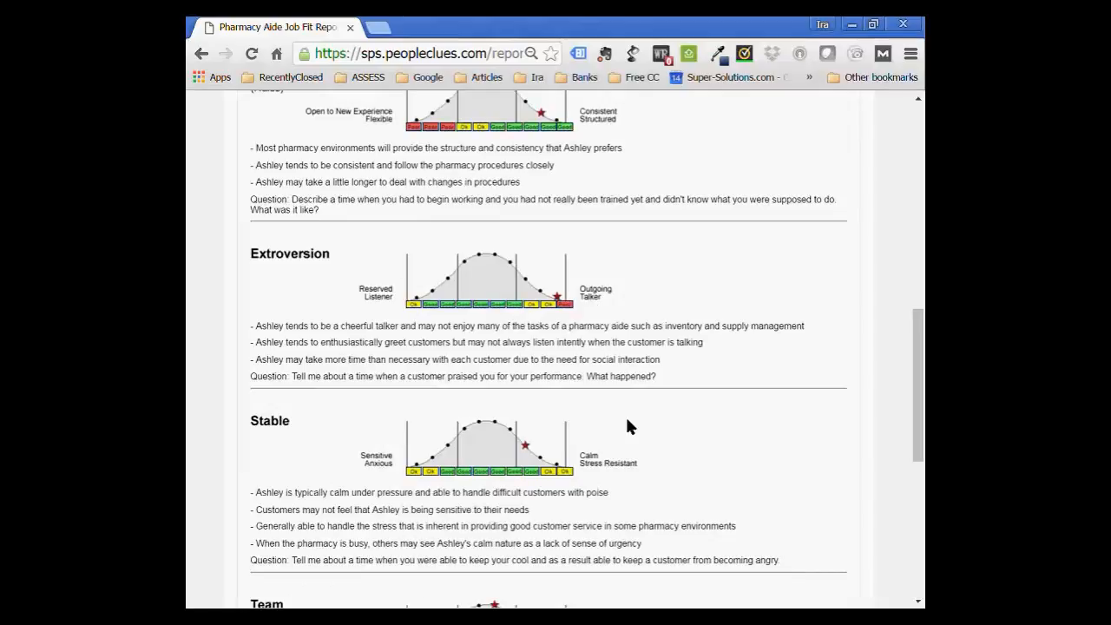
pyautogui.scroll(-3)
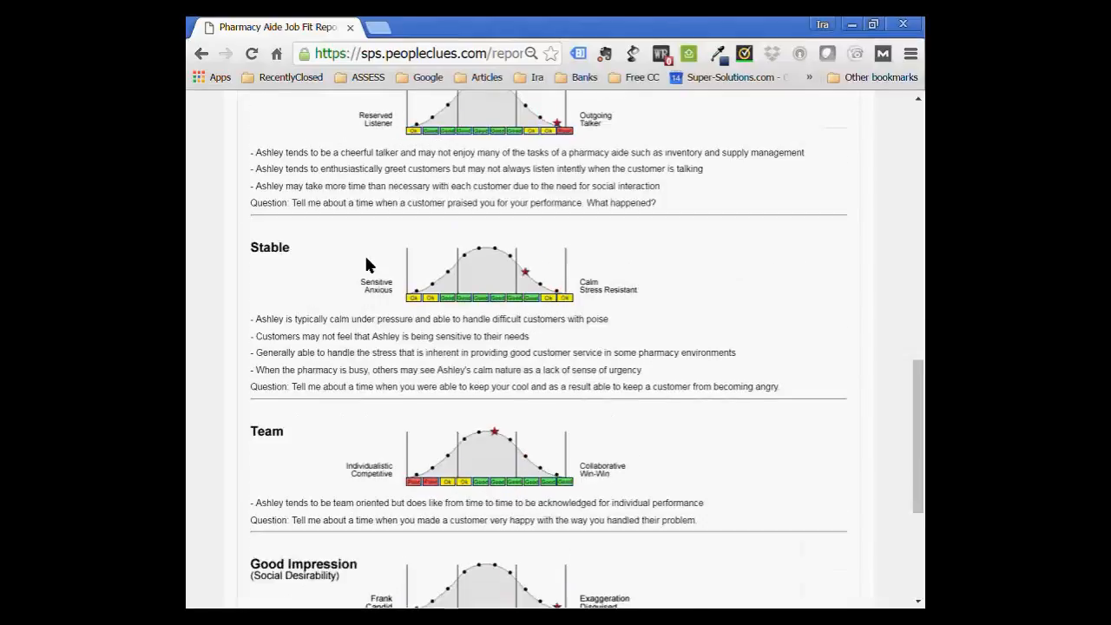
pyautogui.moveTo(531, 309)
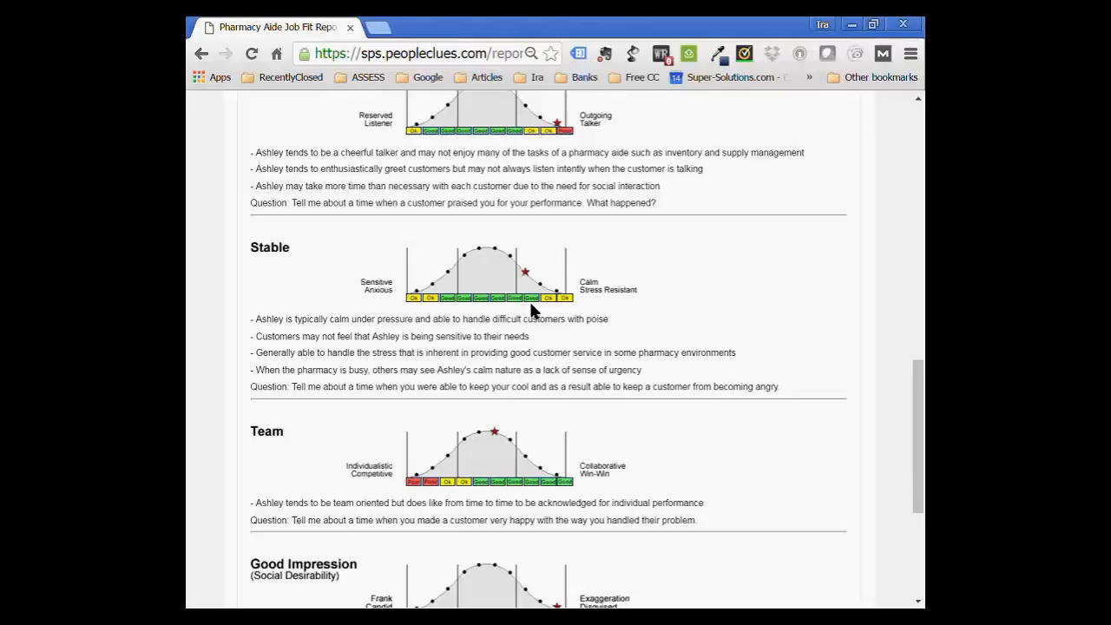
pyautogui.moveTo(559, 323)
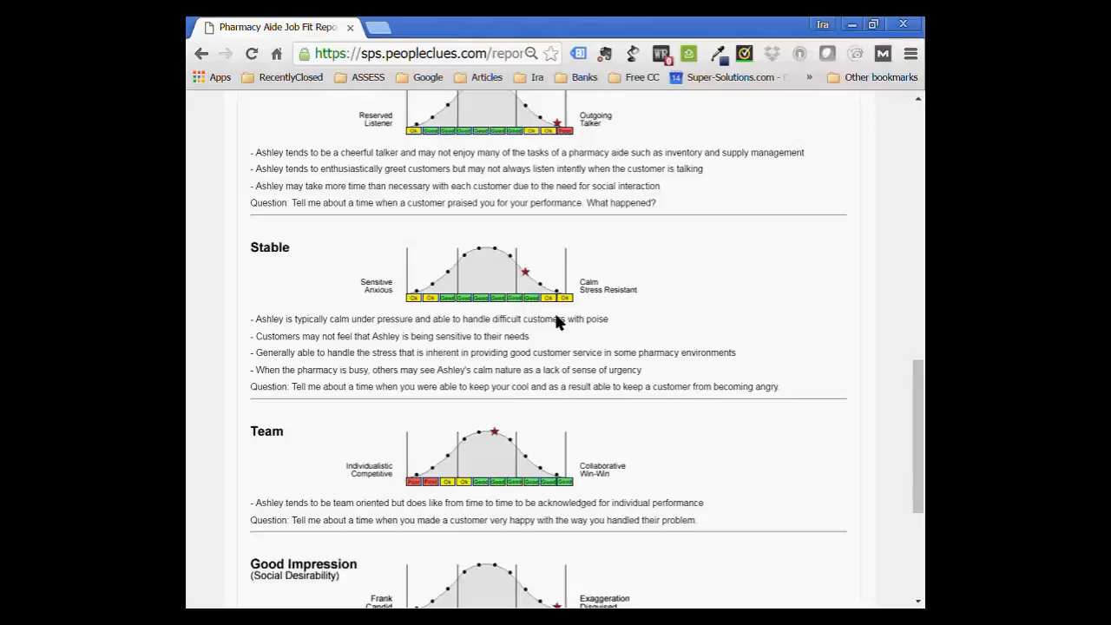
pyautogui.moveTo(632, 389)
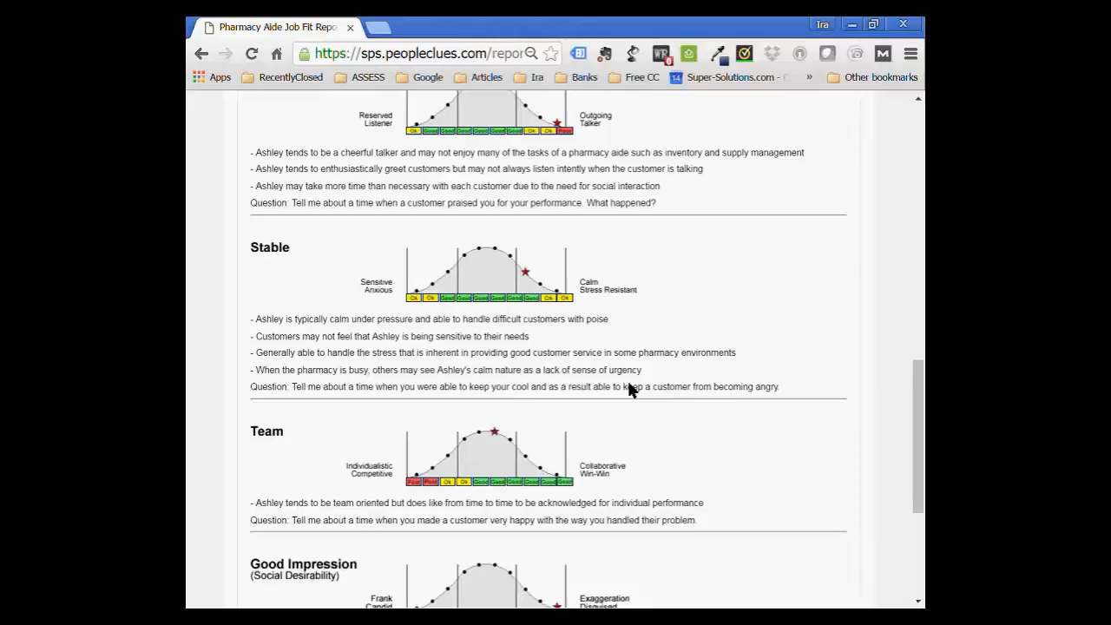
pyautogui.scroll(-3)
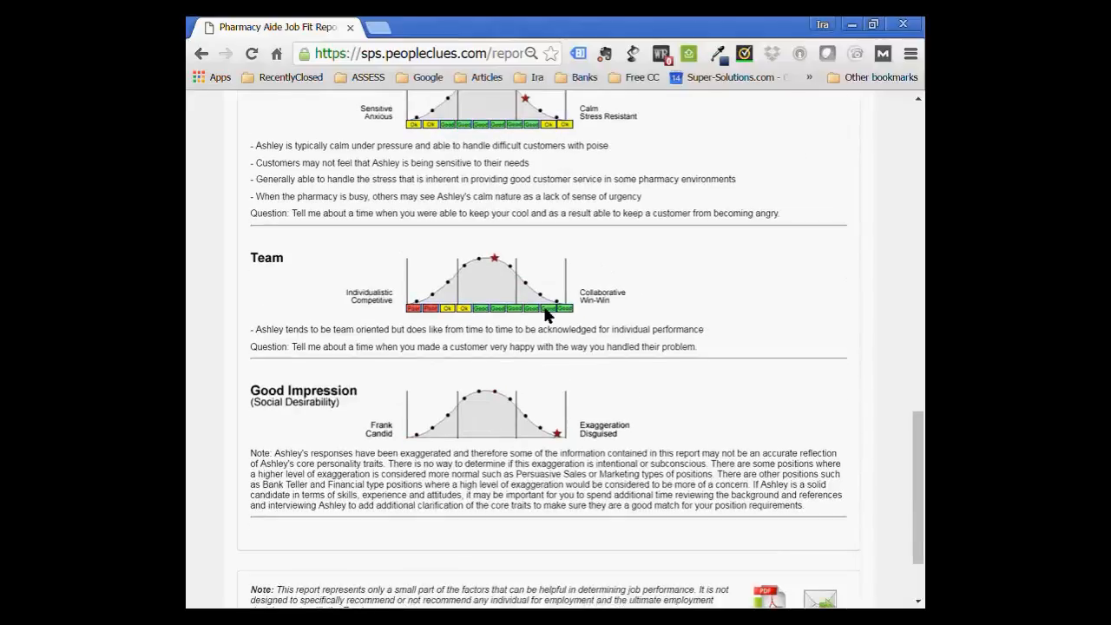
pyautogui.moveTo(628, 391)
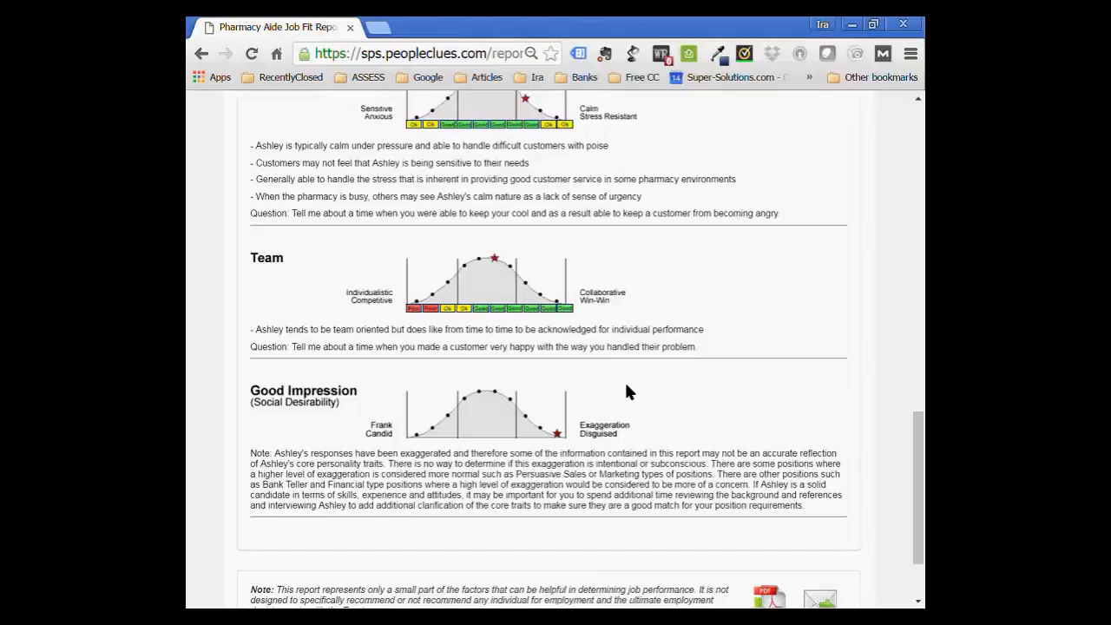
# Review the Good Impression exaggeration note and the closing report disclaimer, revisiting earlier traits.
pyautogui.scroll(-3)
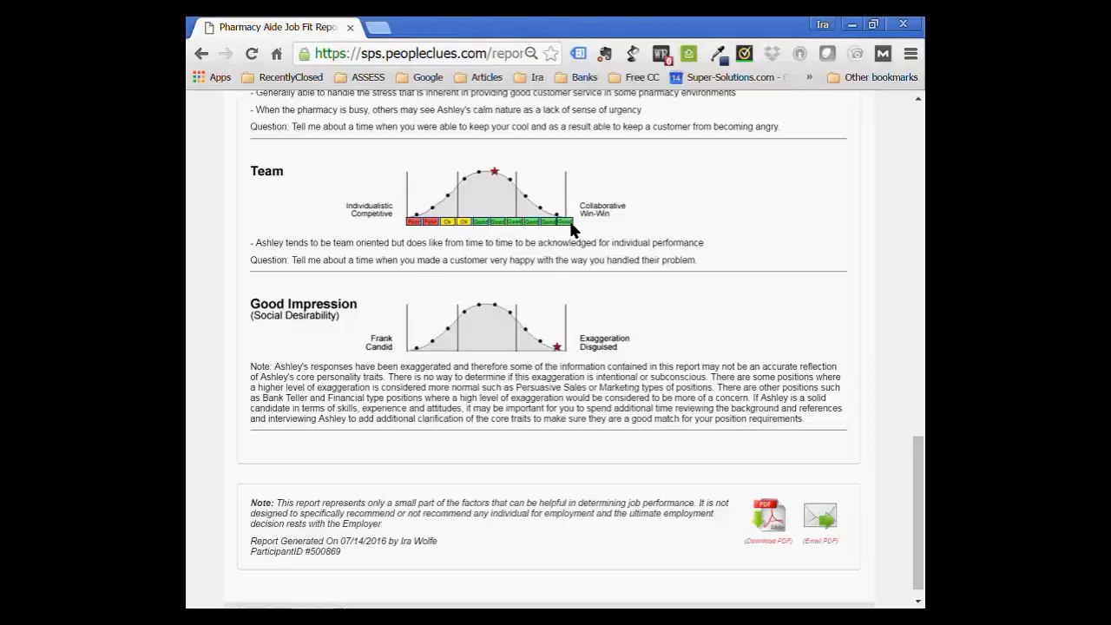
pyautogui.scroll(3)
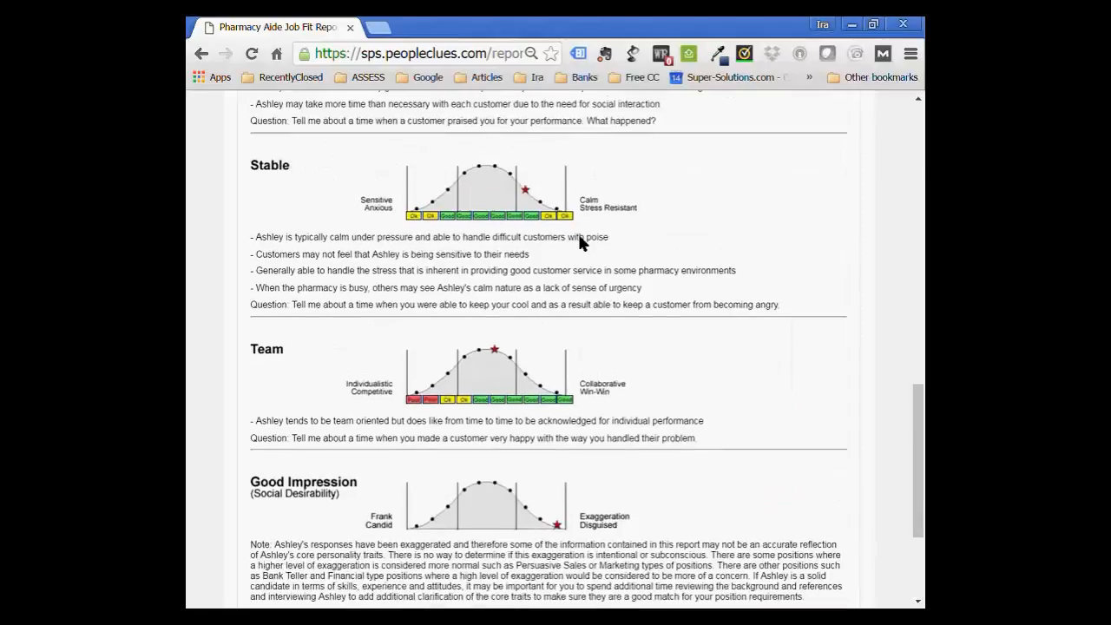
pyautogui.scroll(3)
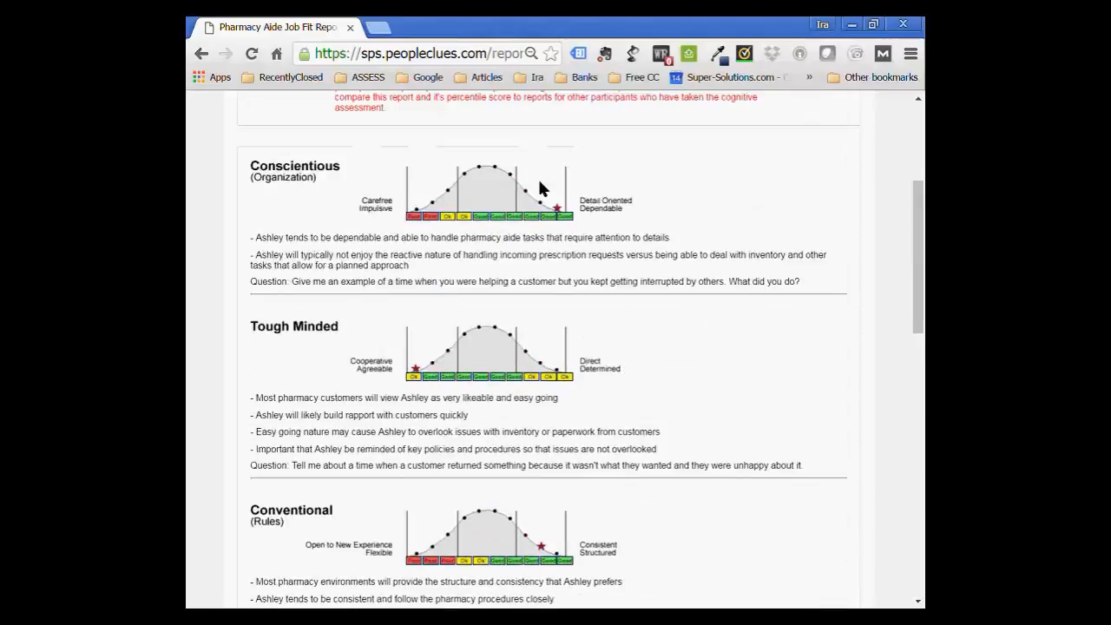
pyautogui.moveTo(569, 281)
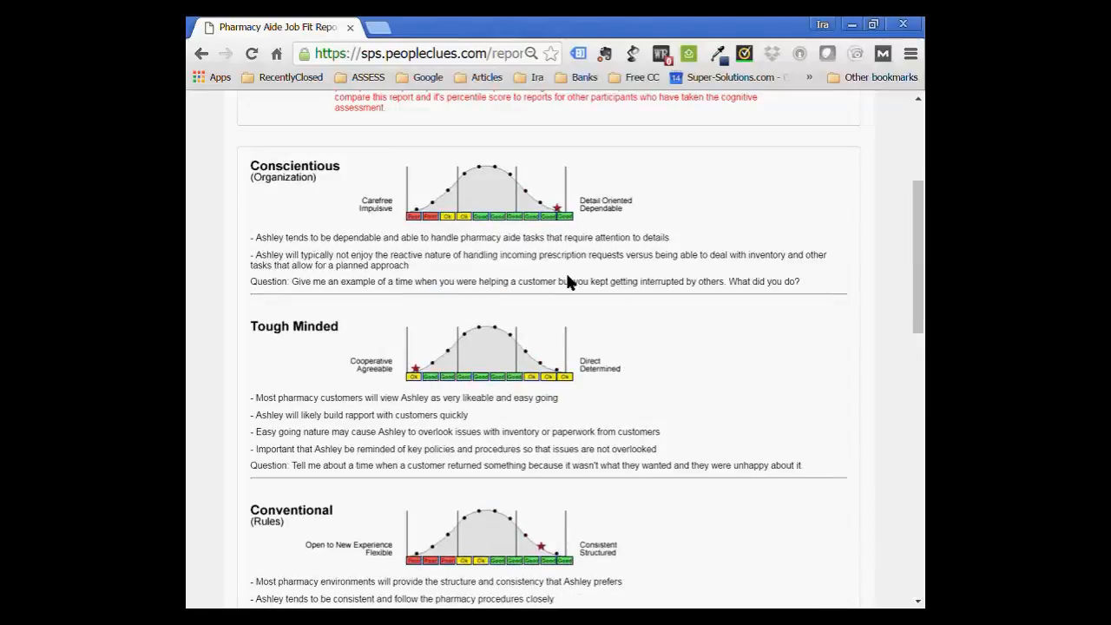
pyautogui.scroll(-3)
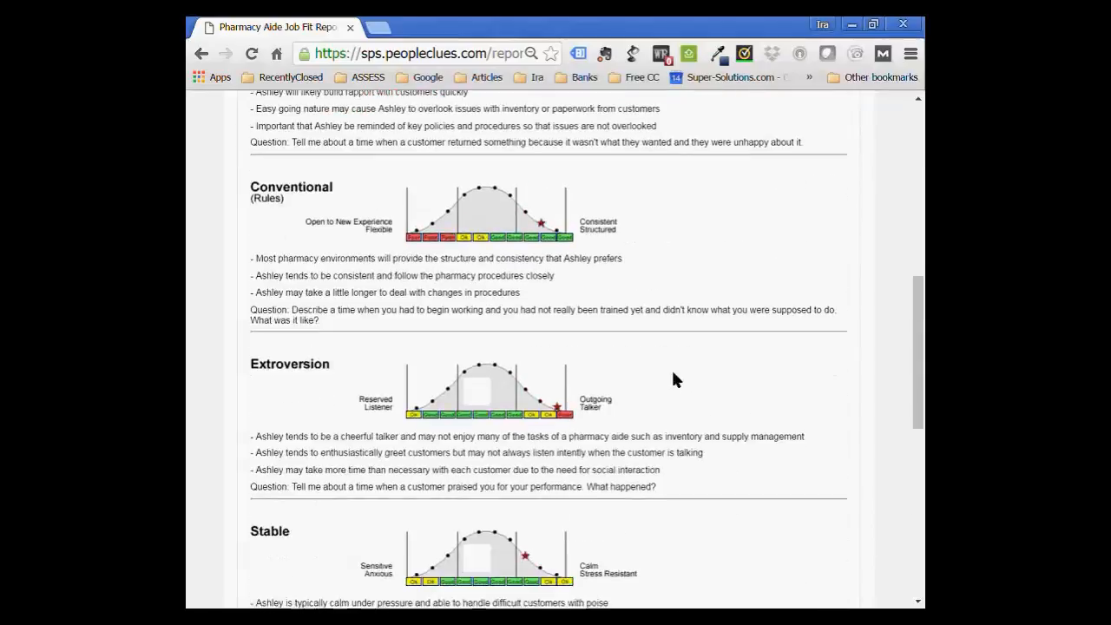
pyautogui.scroll(-3)
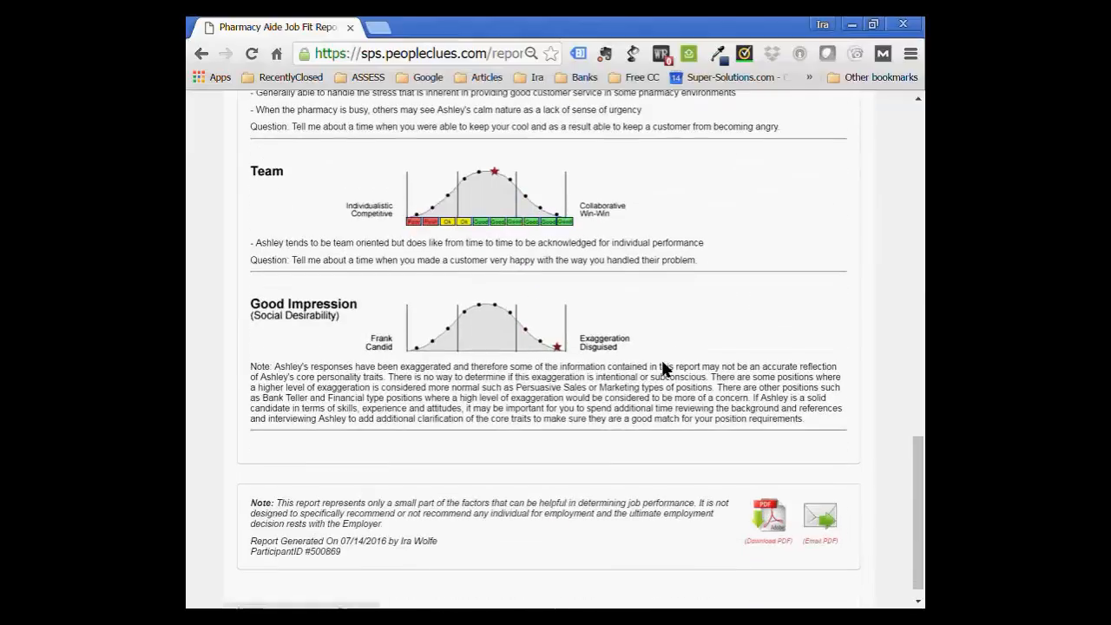
pyautogui.scroll(3)
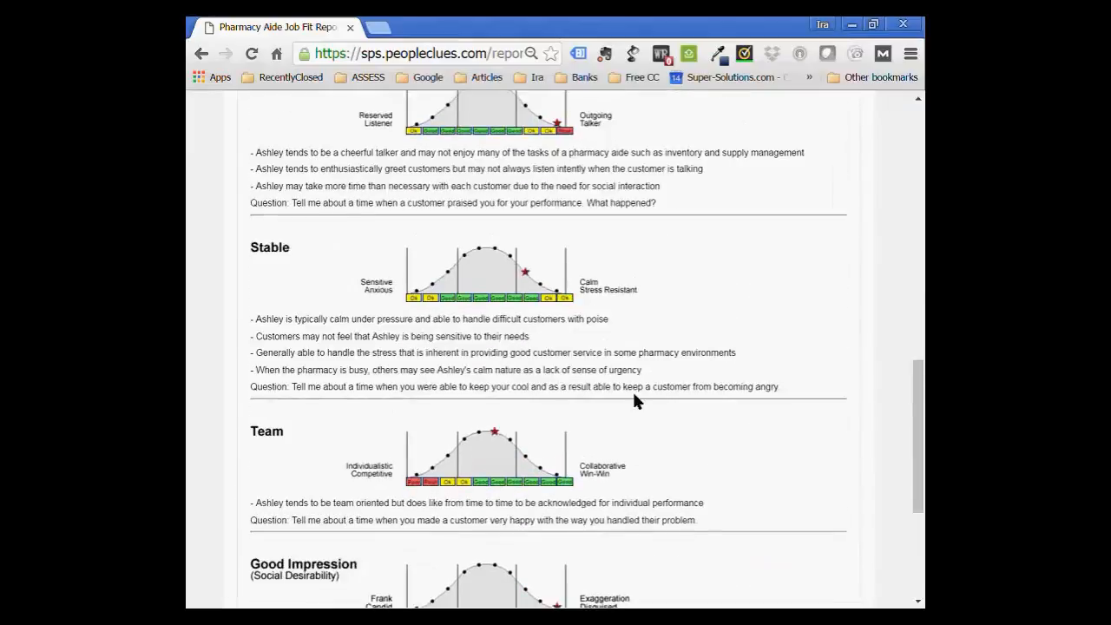
pyautogui.scroll(-3)
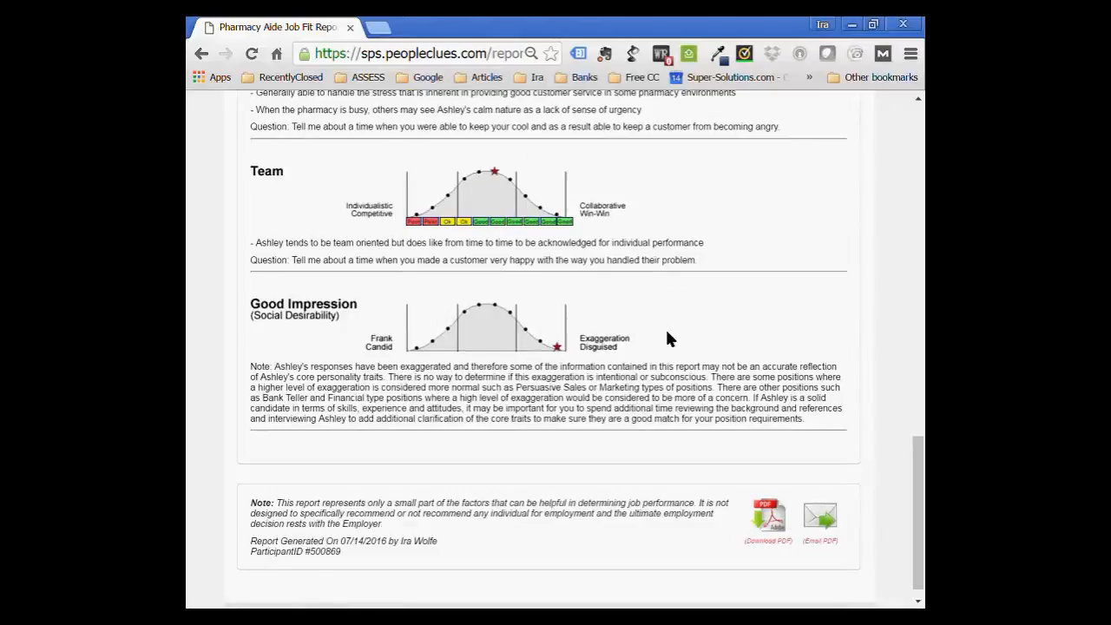
pyautogui.scroll(3)
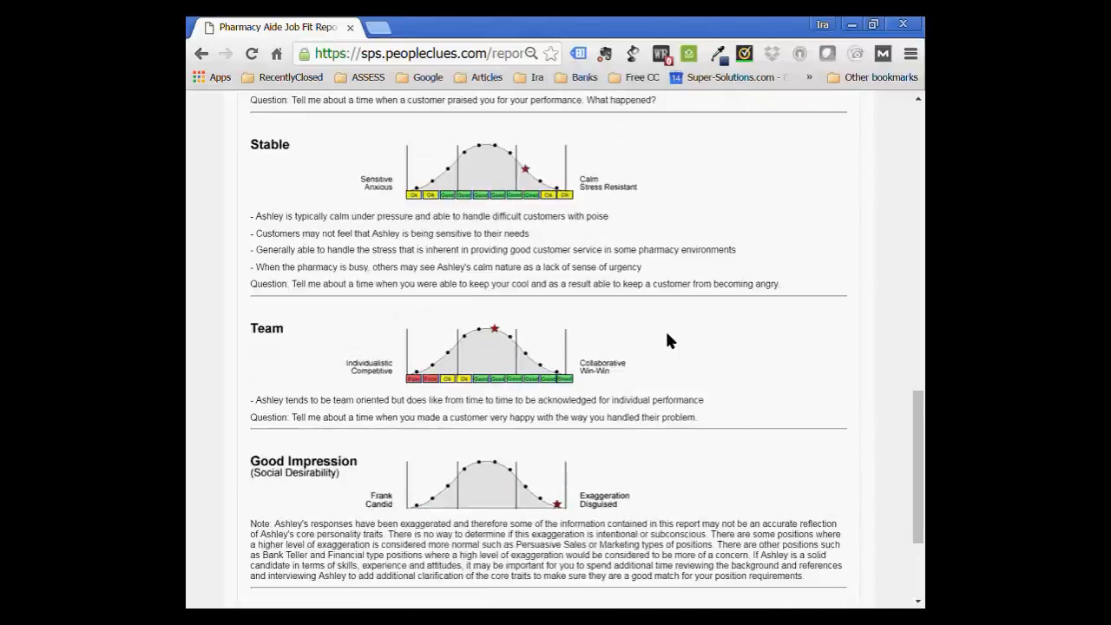
pyautogui.scroll(-3)
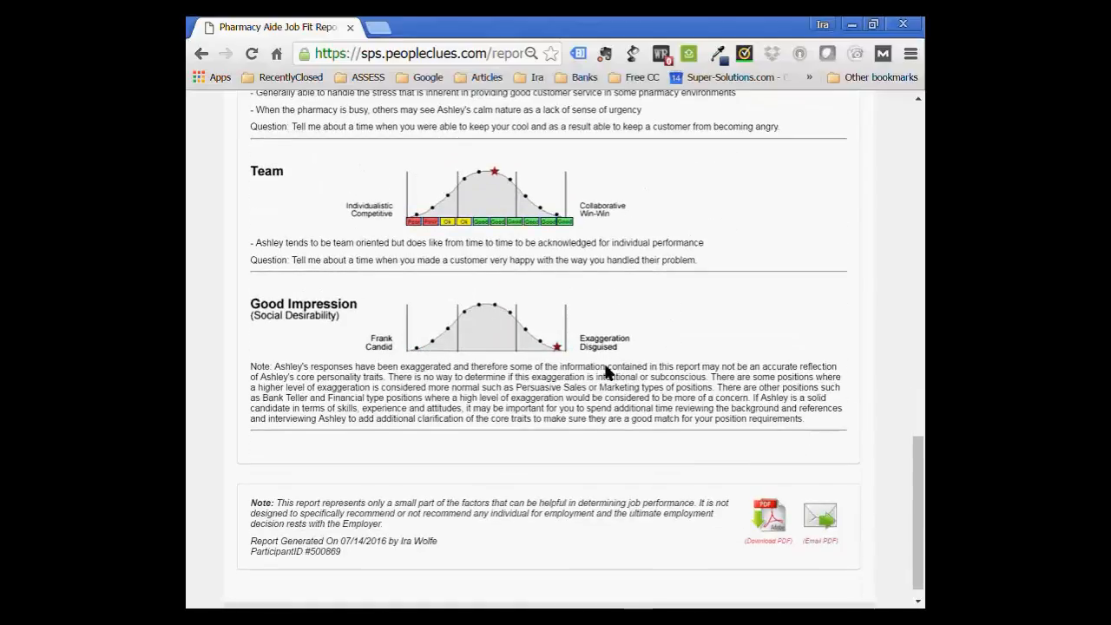
pyautogui.moveTo(417, 351)
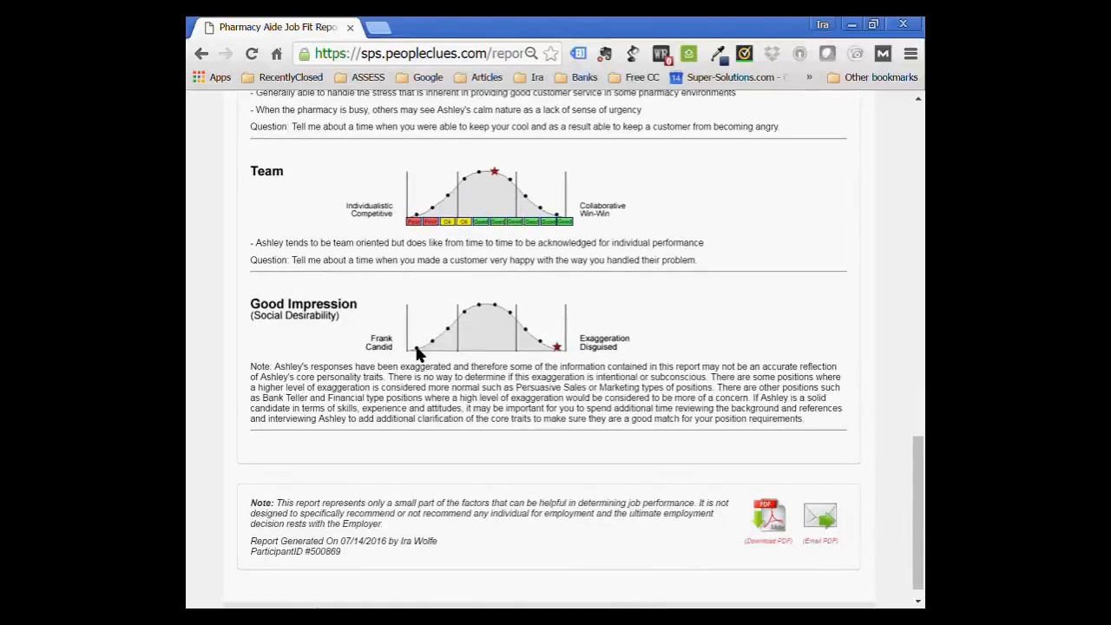
pyautogui.moveTo(773, 486)
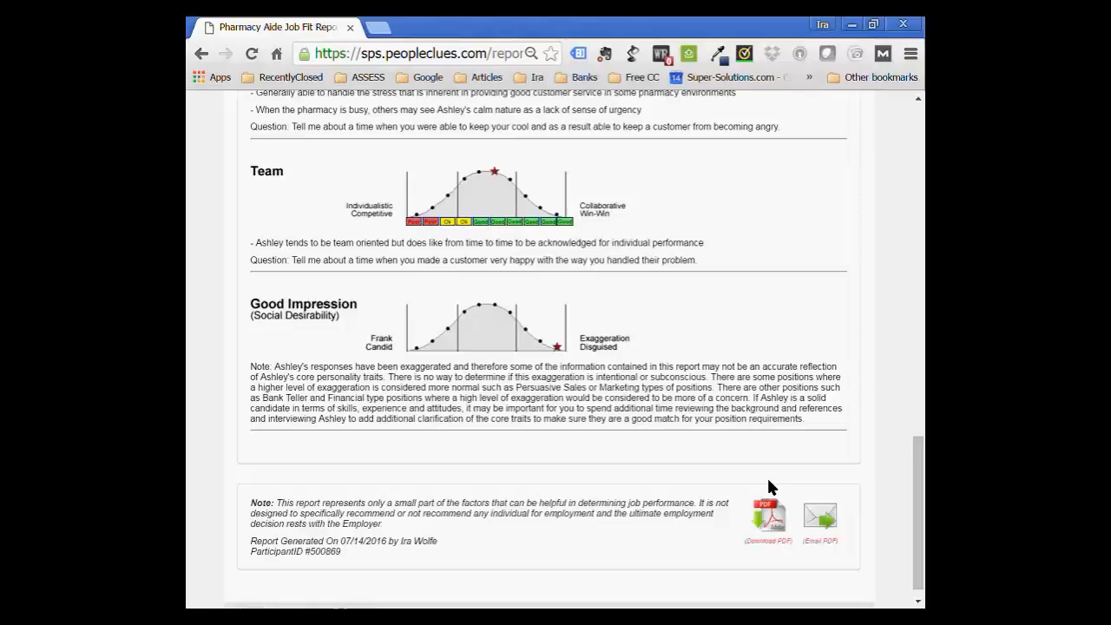
pyautogui.moveTo(767, 517)
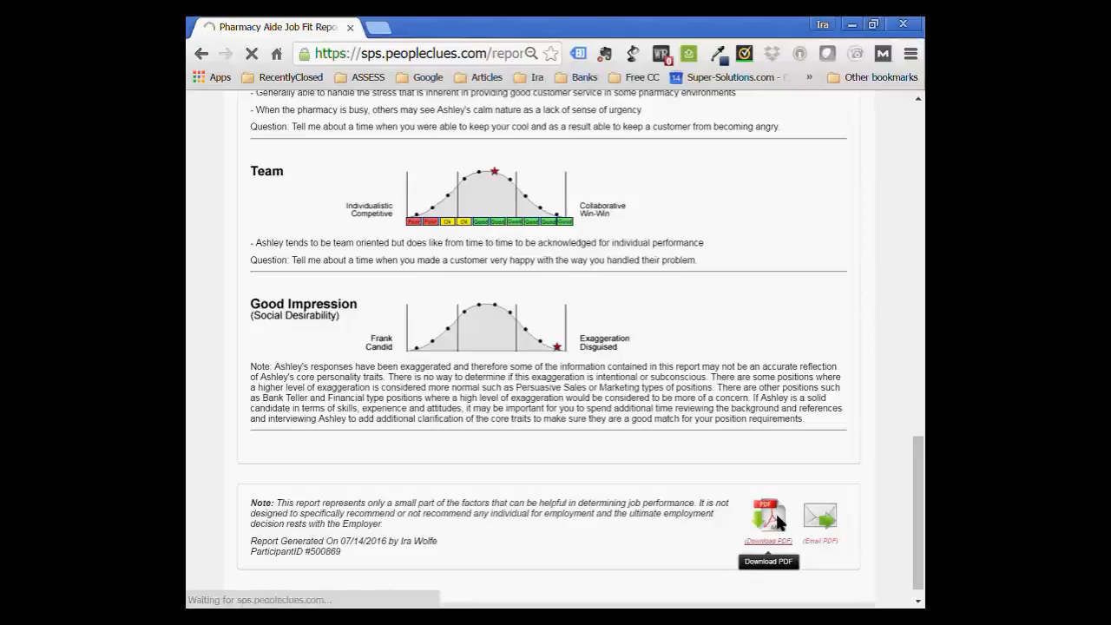
# Open the downloaded report bundle PDF and start emailing the job fit report as PDF.
pyautogui.click(768, 518)
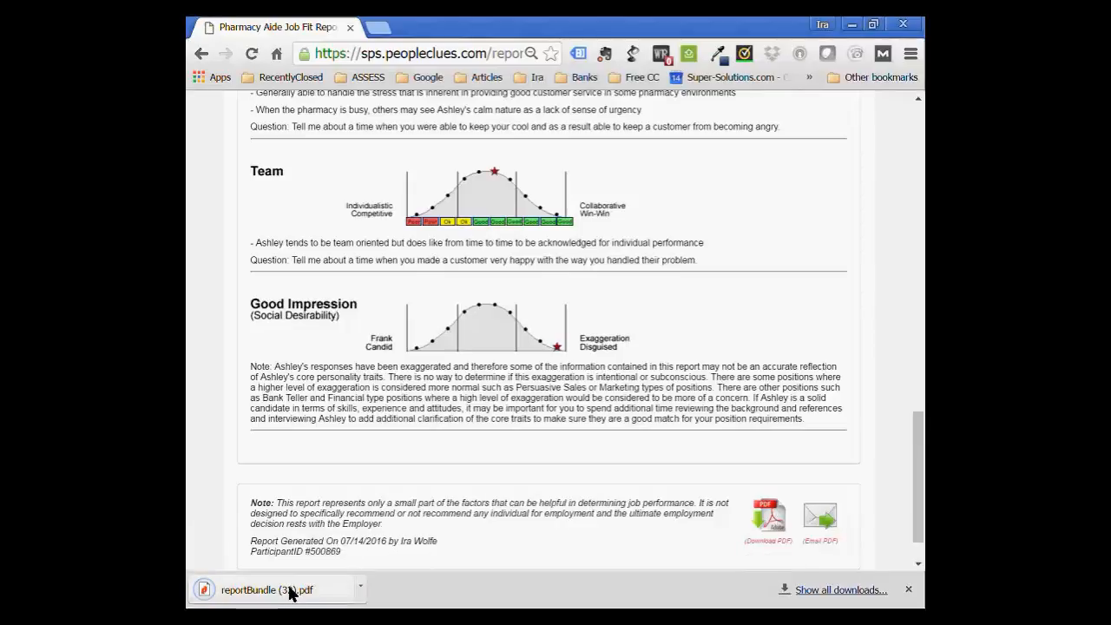
pyautogui.moveTo(274, 590)
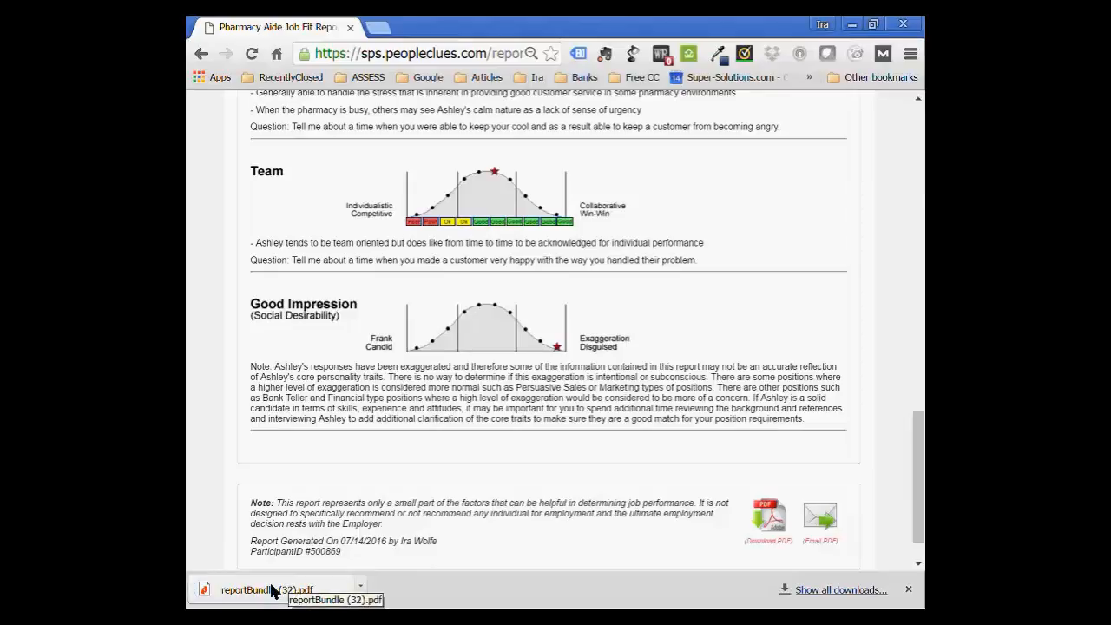
pyautogui.moveTo(819, 524)
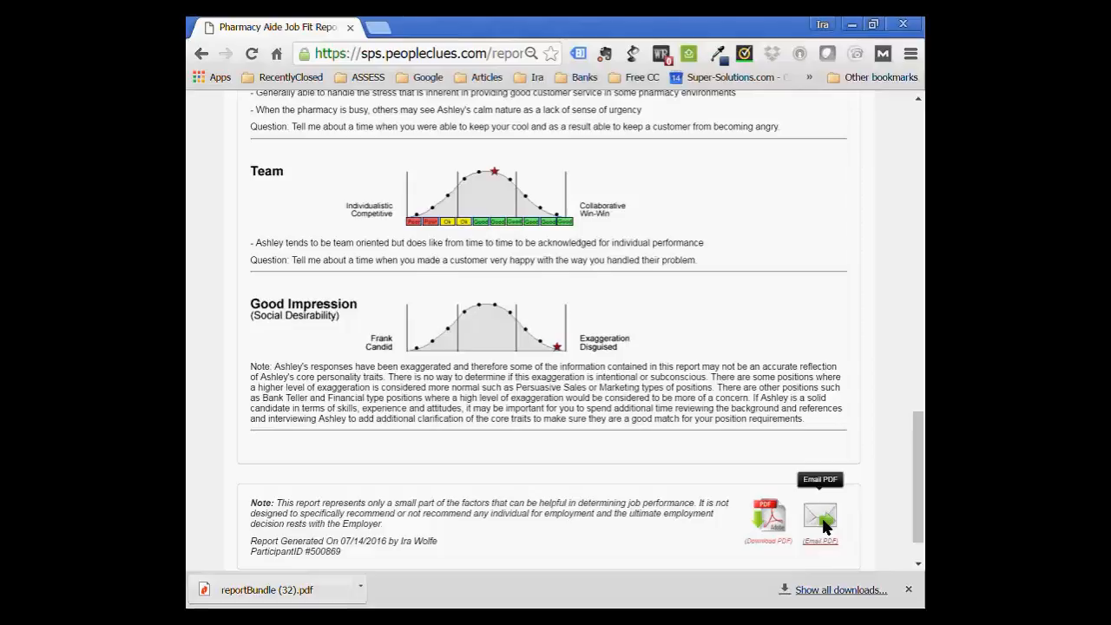
pyautogui.click(820, 518)
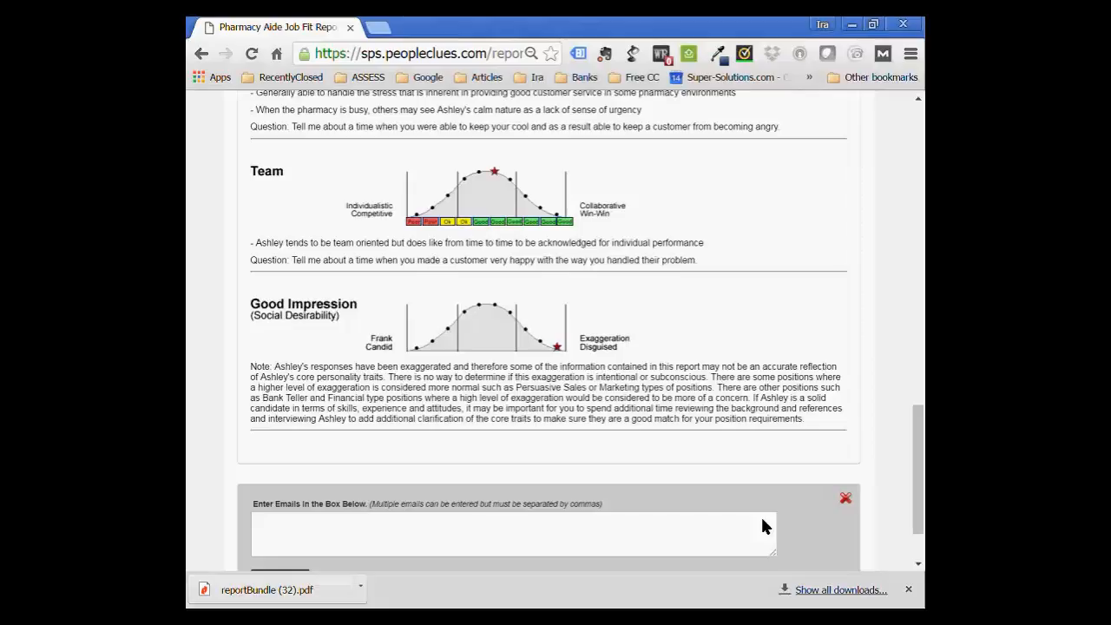
# Go back to the participant's summary page and open the Attitude report.
pyautogui.scroll(-3)
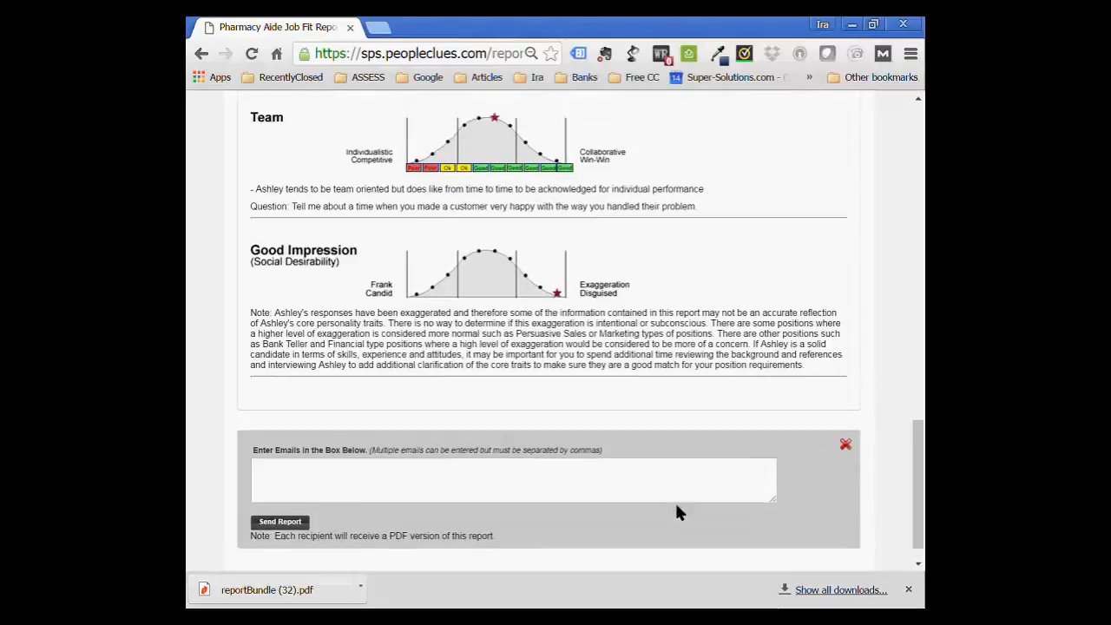
pyautogui.scroll(3)
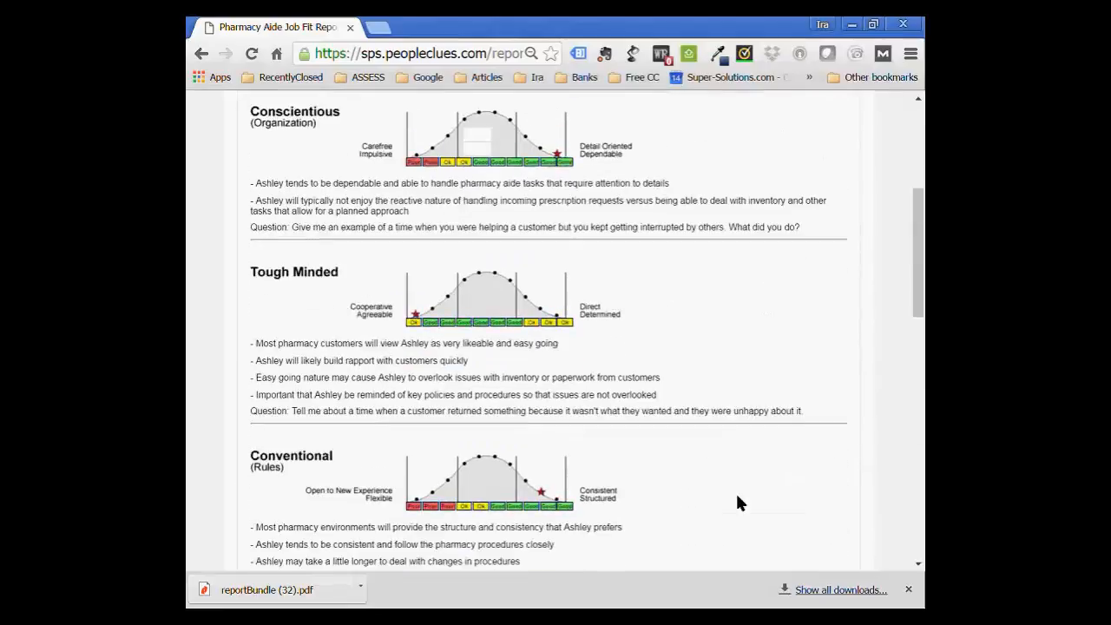
pyautogui.scroll(-3)
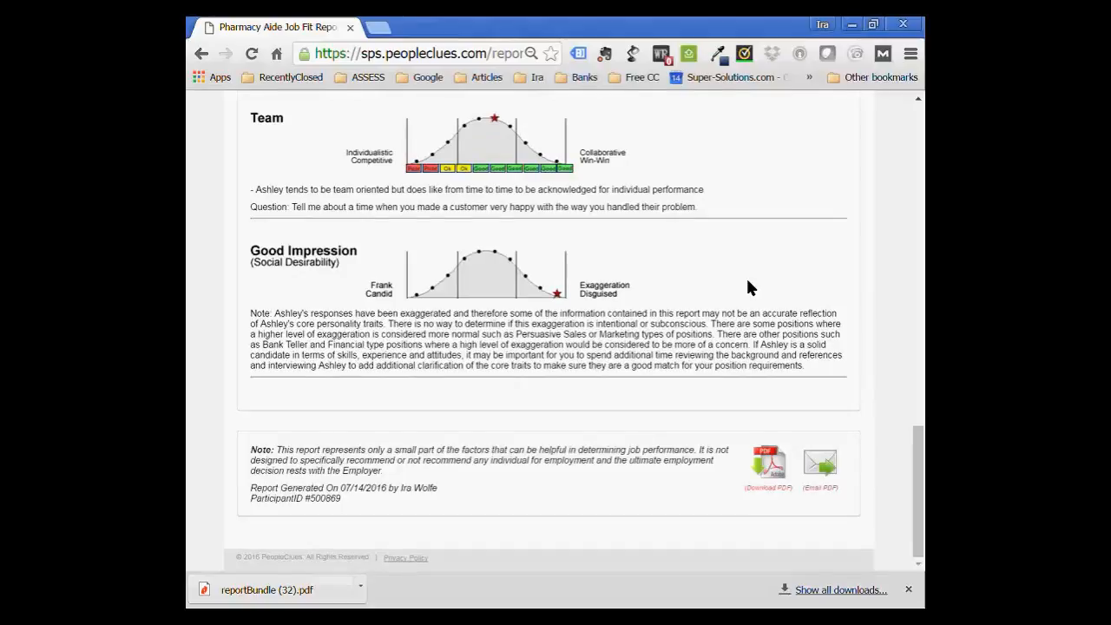
pyautogui.scroll(3)
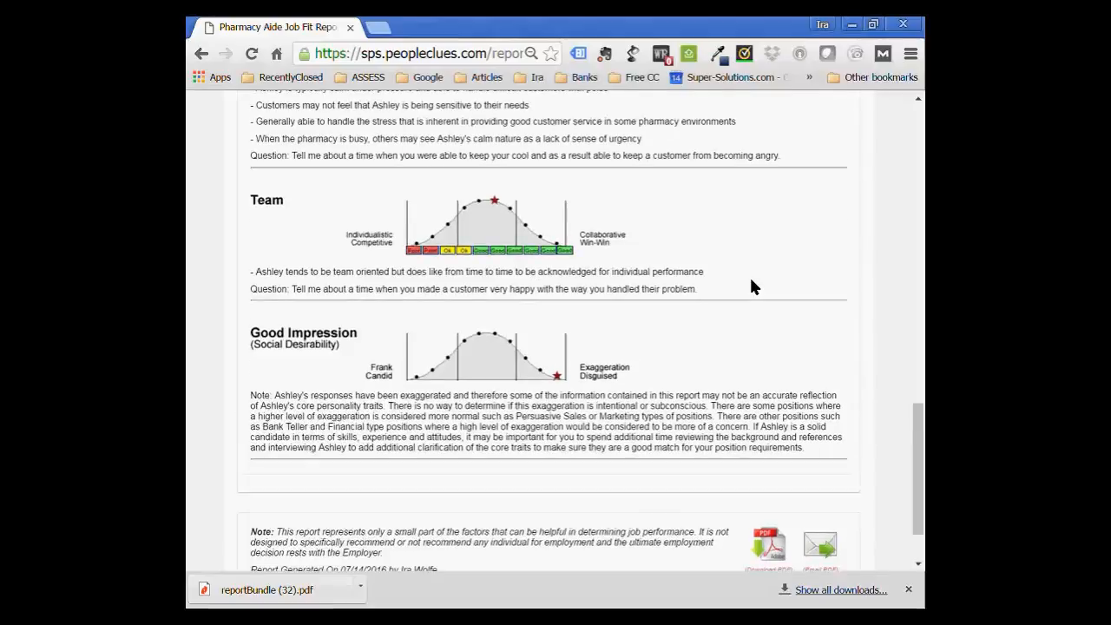
pyautogui.scroll(3)
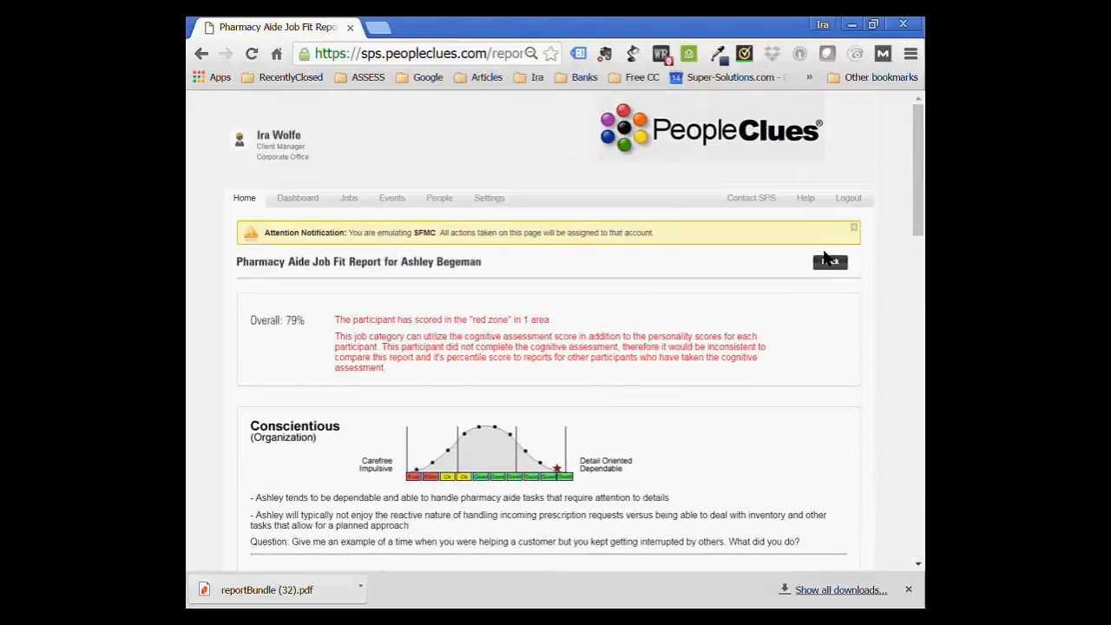
pyautogui.click(830, 260)
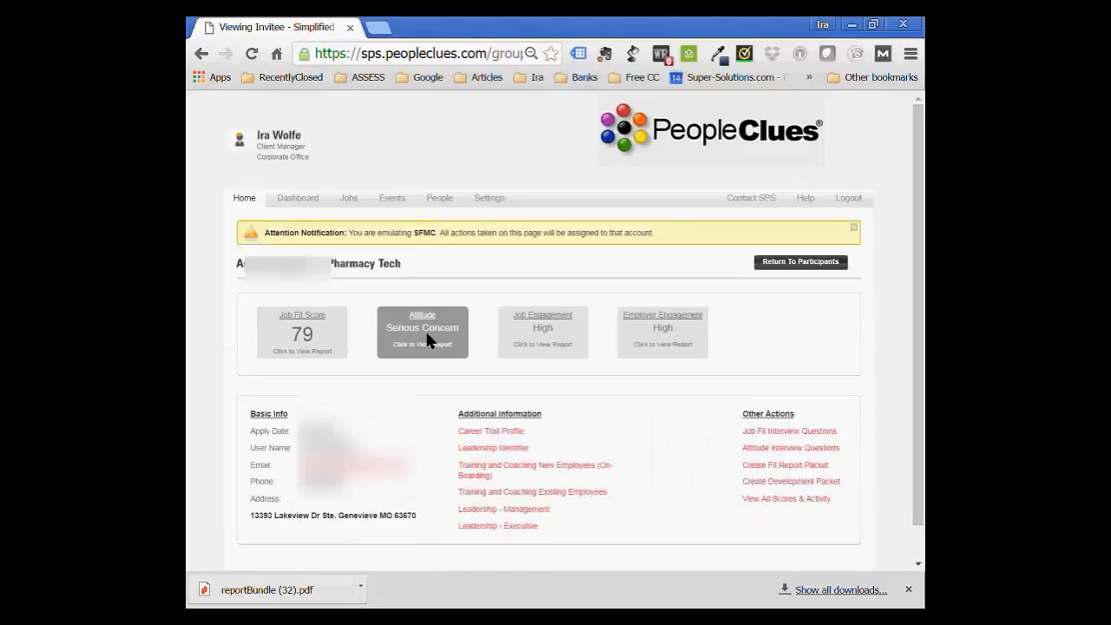
pyautogui.click(421, 332)
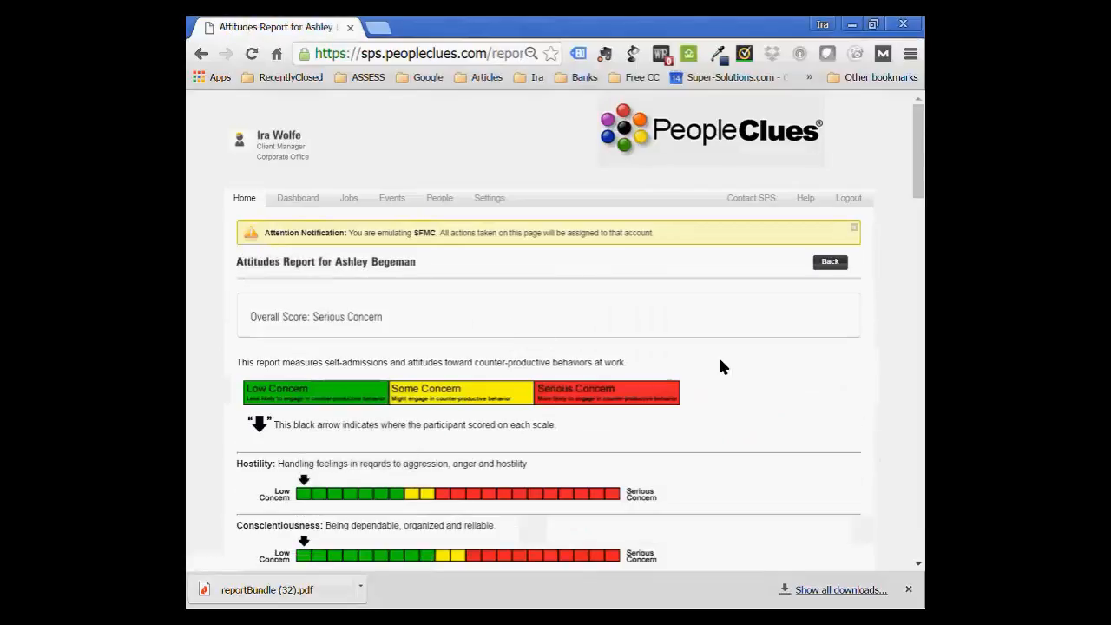
# Scroll through the Attitudes Report scales from Hostility to Good Impression and its concerns section.
pyautogui.scroll(-3)
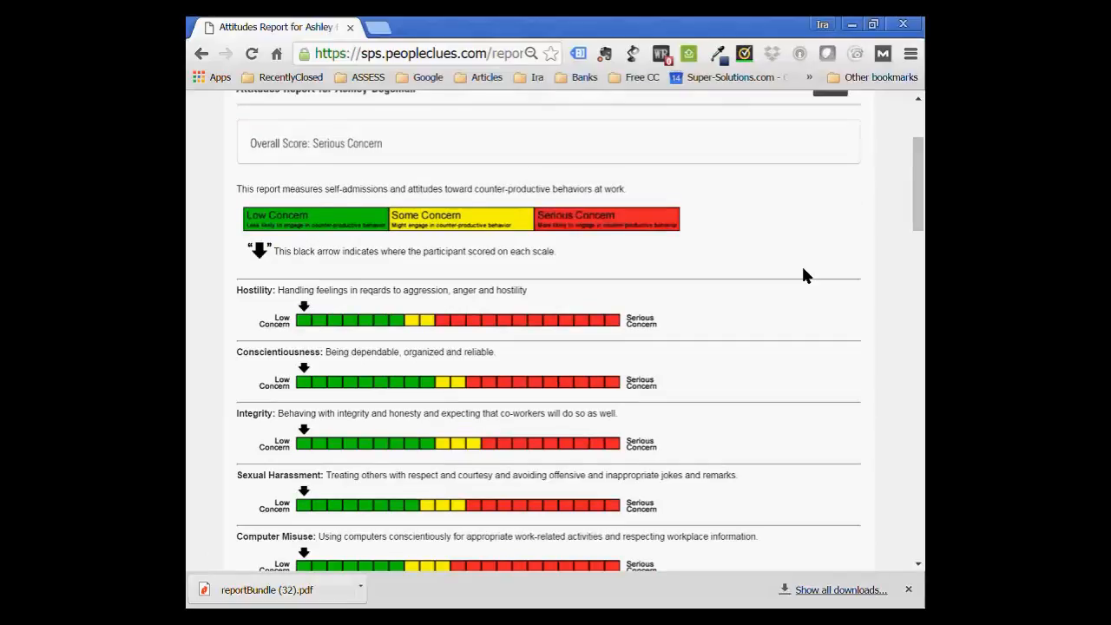
pyautogui.scroll(-3)
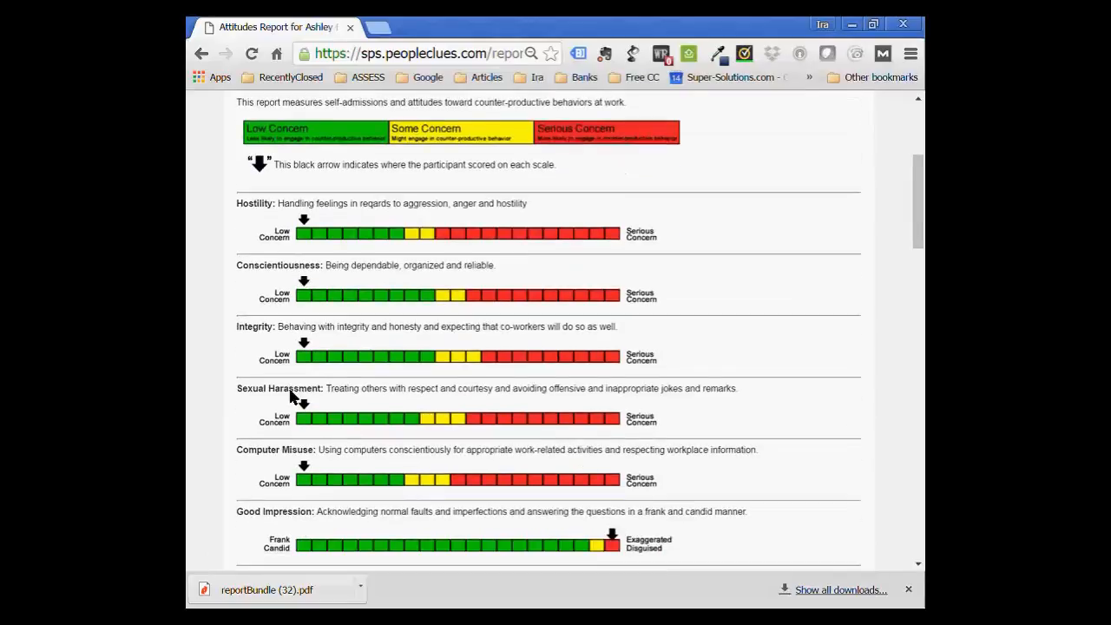
pyautogui.moveTo(750, 354)
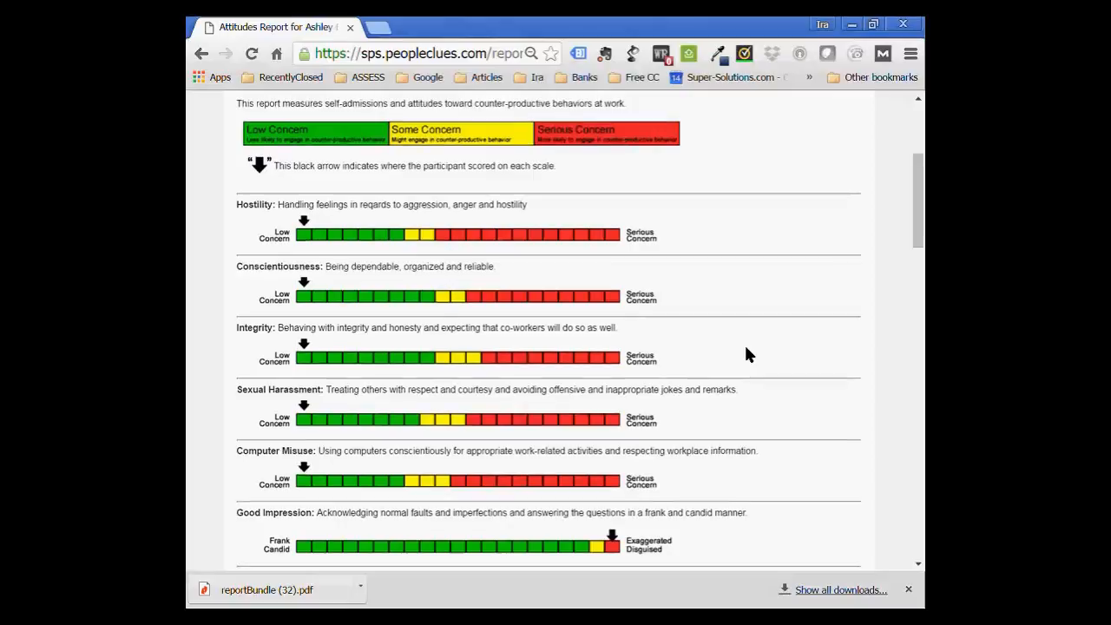
pyautogui.scroll(-3)
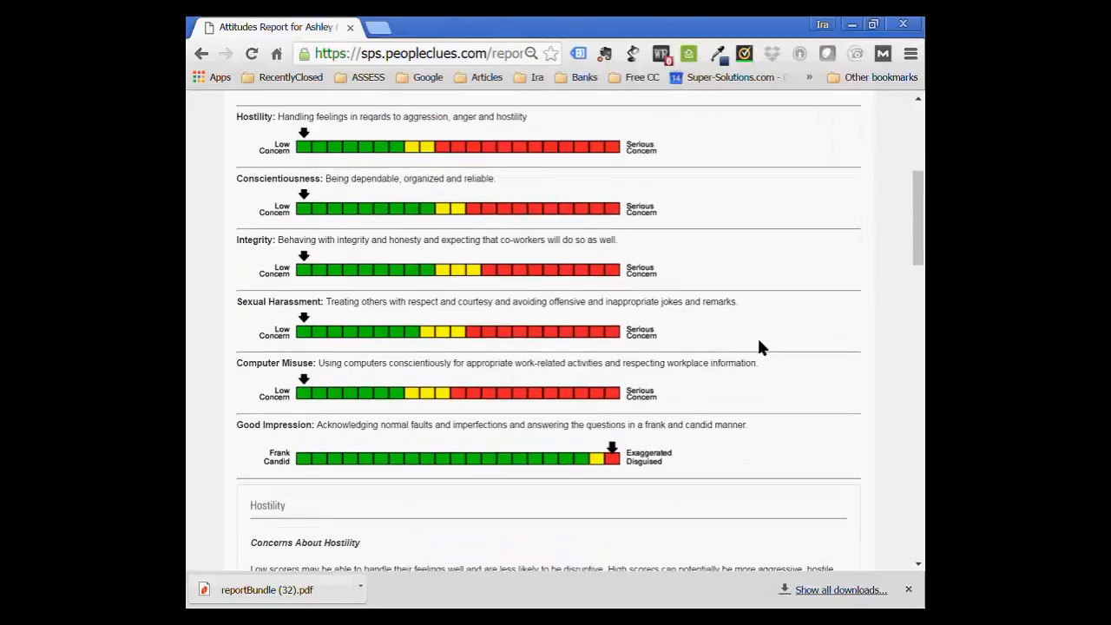
pyautogui.scroll(3)
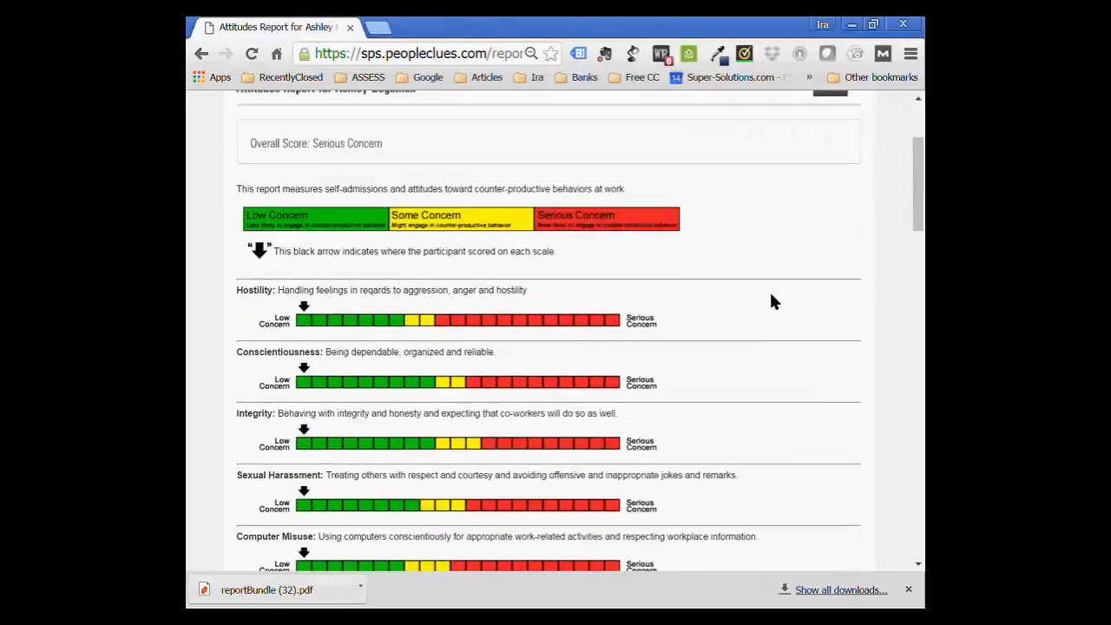
pyautogui.moveTo(745, 316)
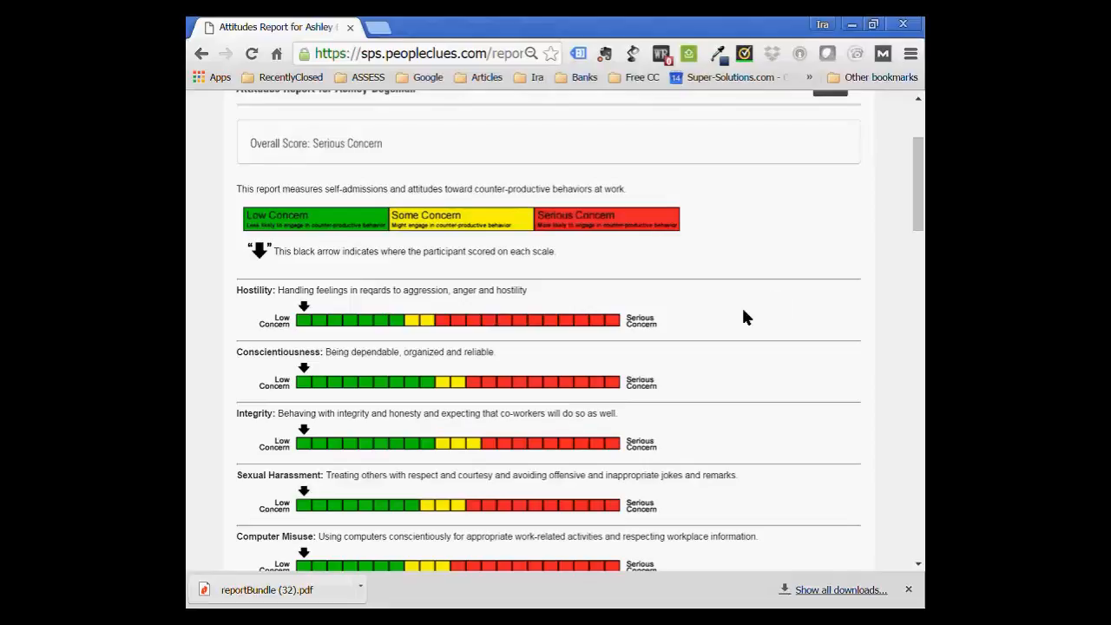
pyautogui.scroll(-3)
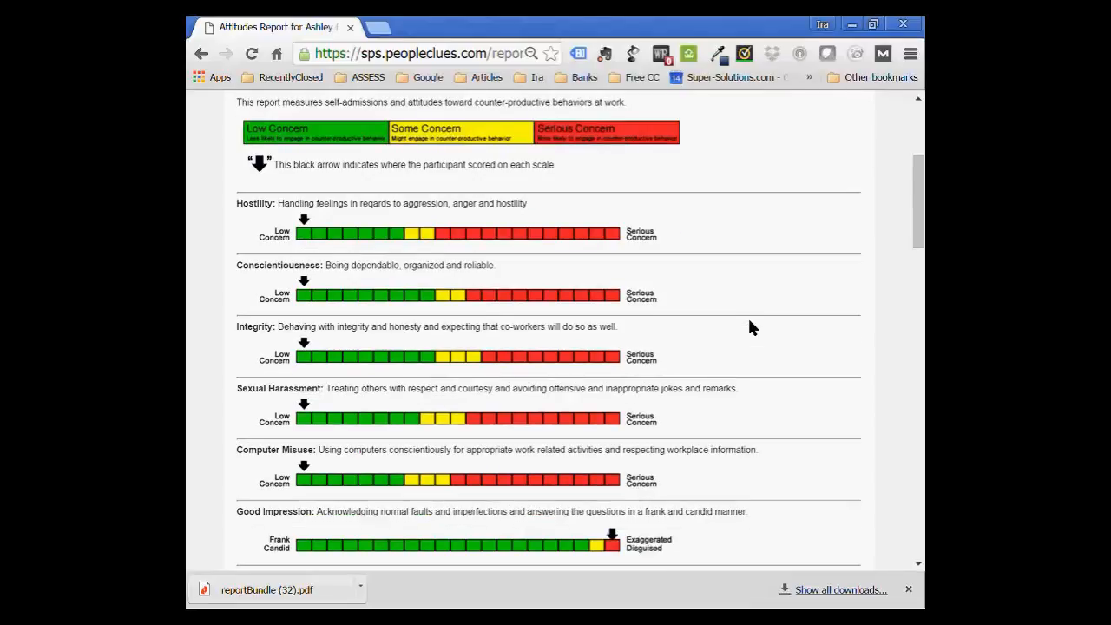
pyautogui.scroll(-3)
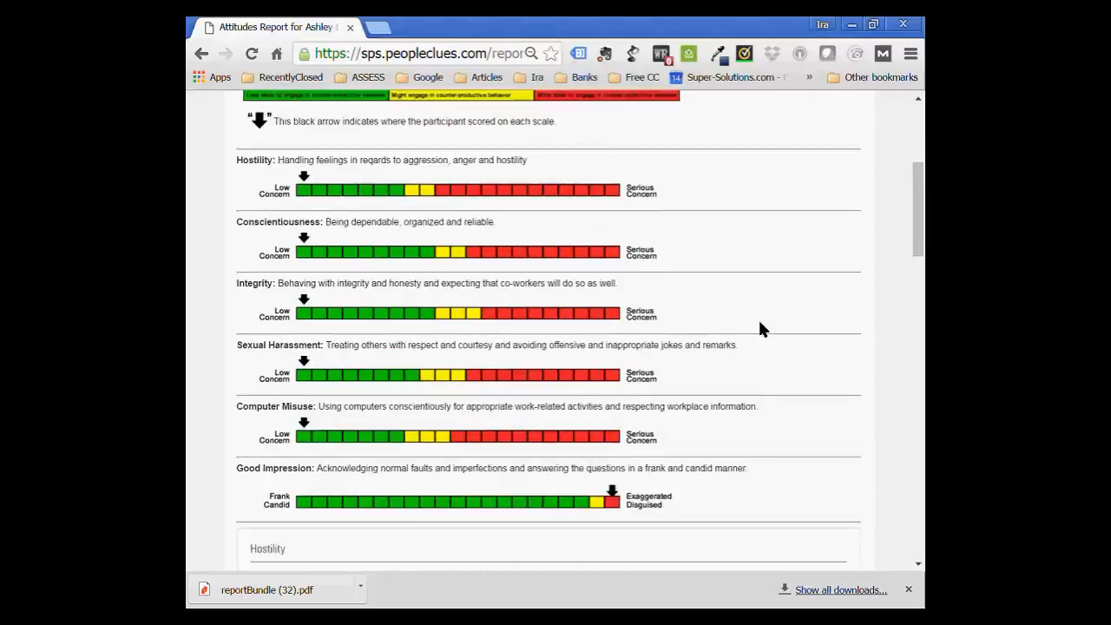
pyautogui.scroll(3)
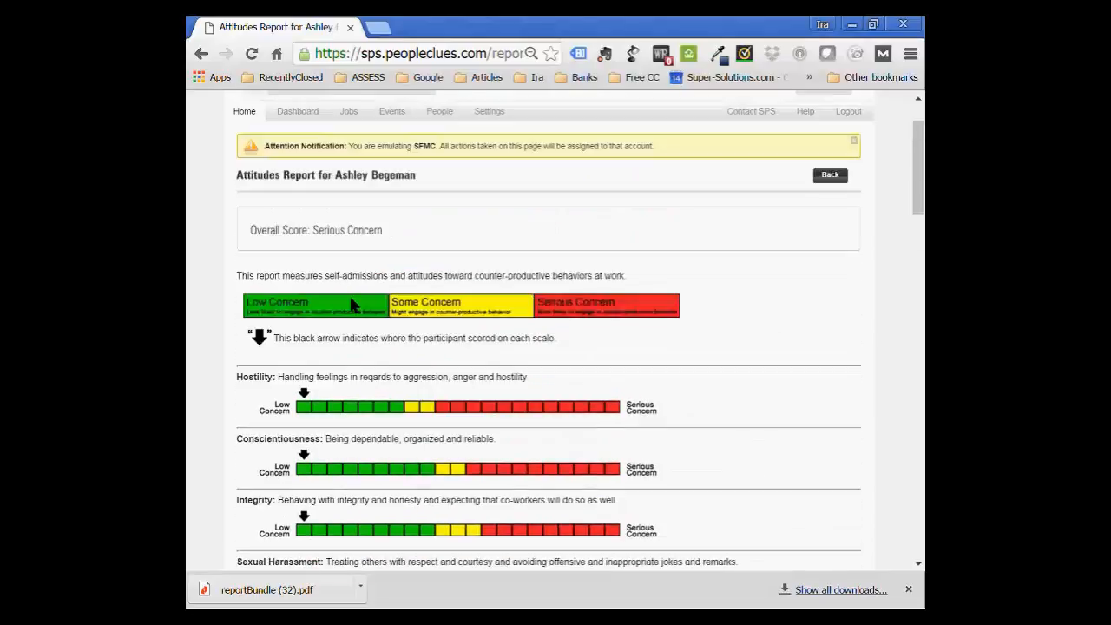
pyautogui.moveTo(408, 359)
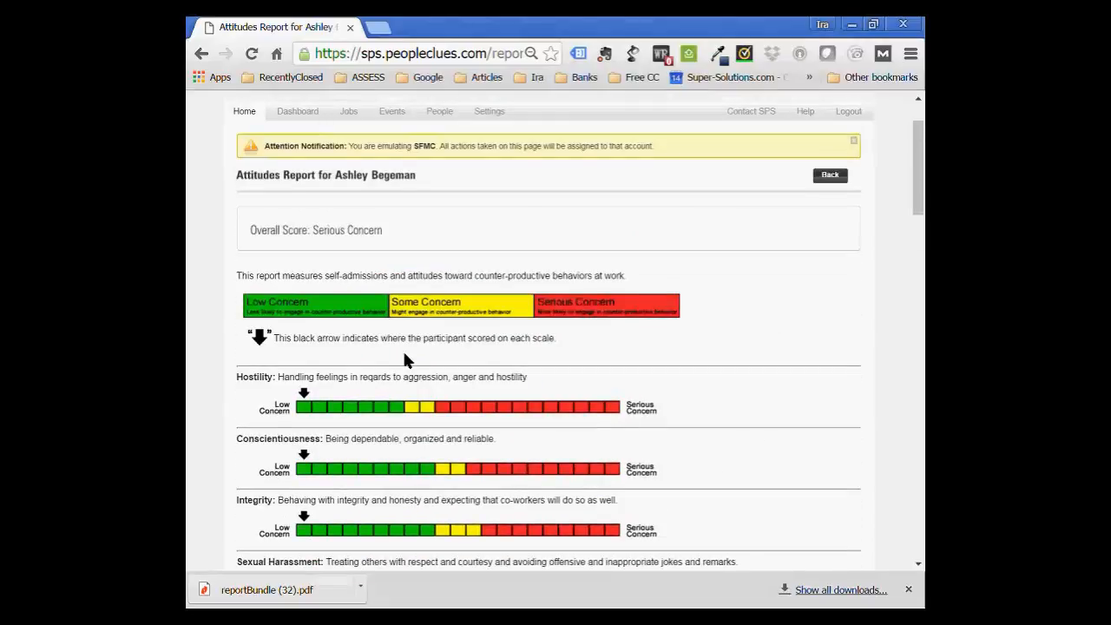
pyautogui.moveTo(728, 373)
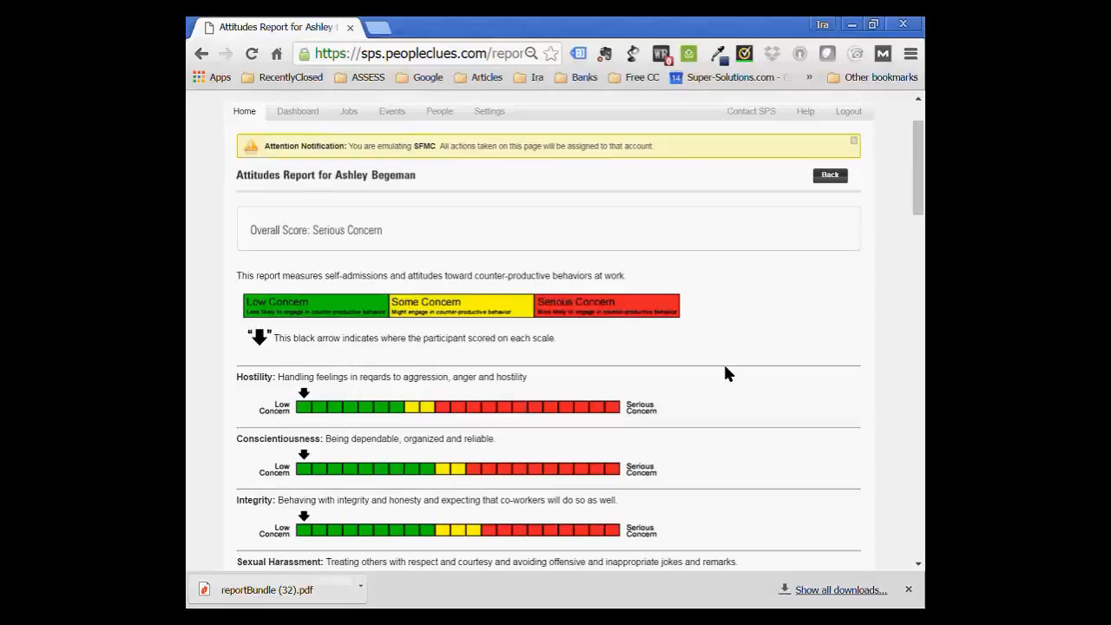
pyautogui.scroll(-3)
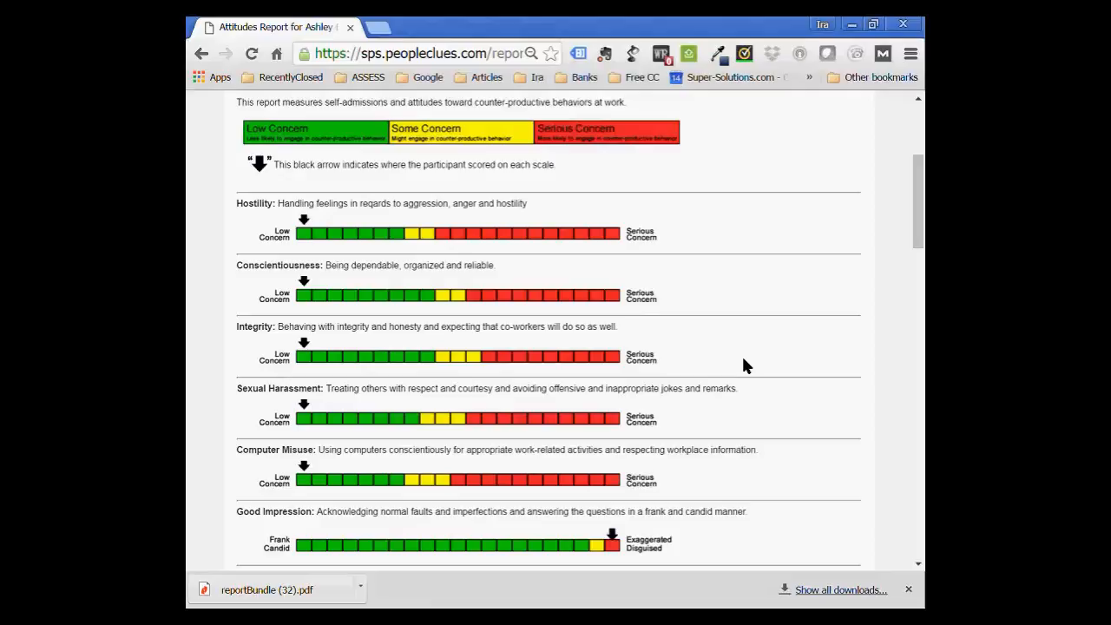
pyautogui.scroll(3)
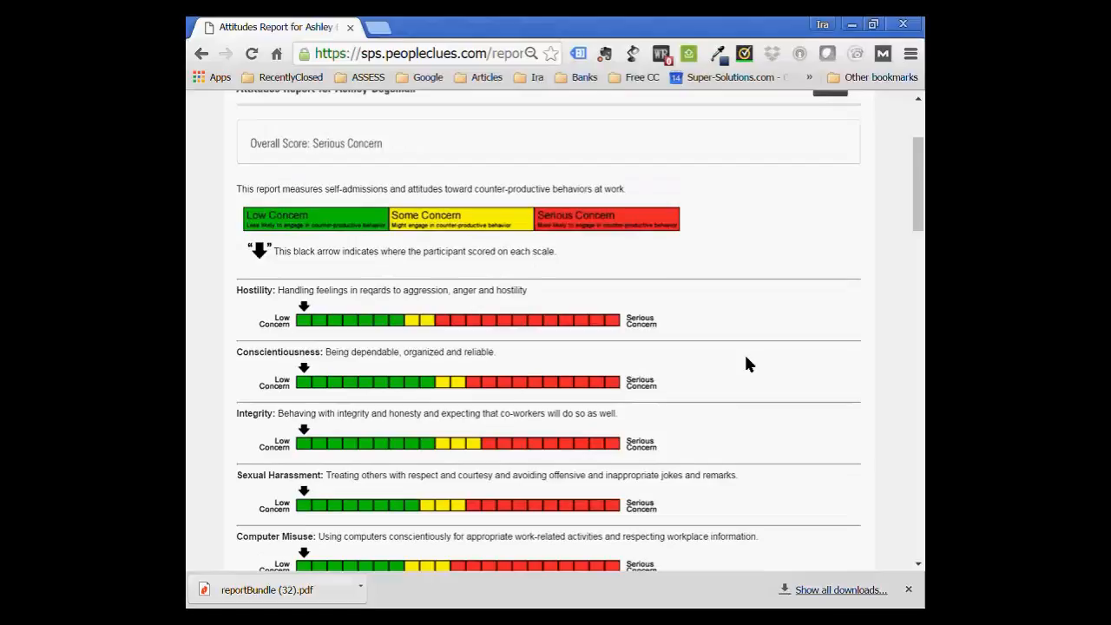
pyautogui.scroll(3)
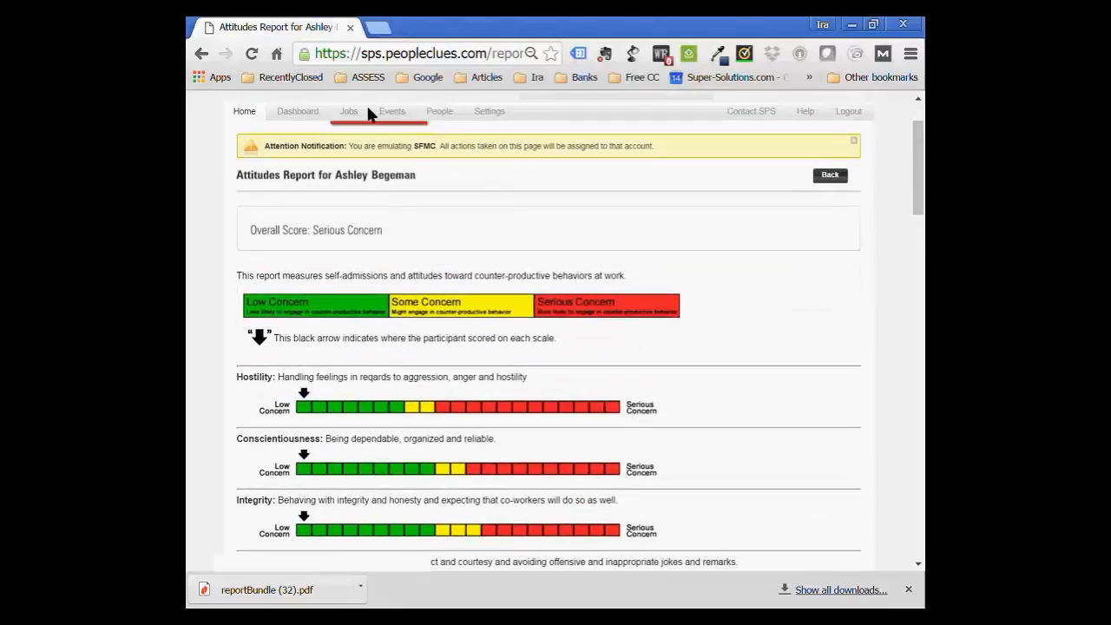
pyautogui.click(830, 173)
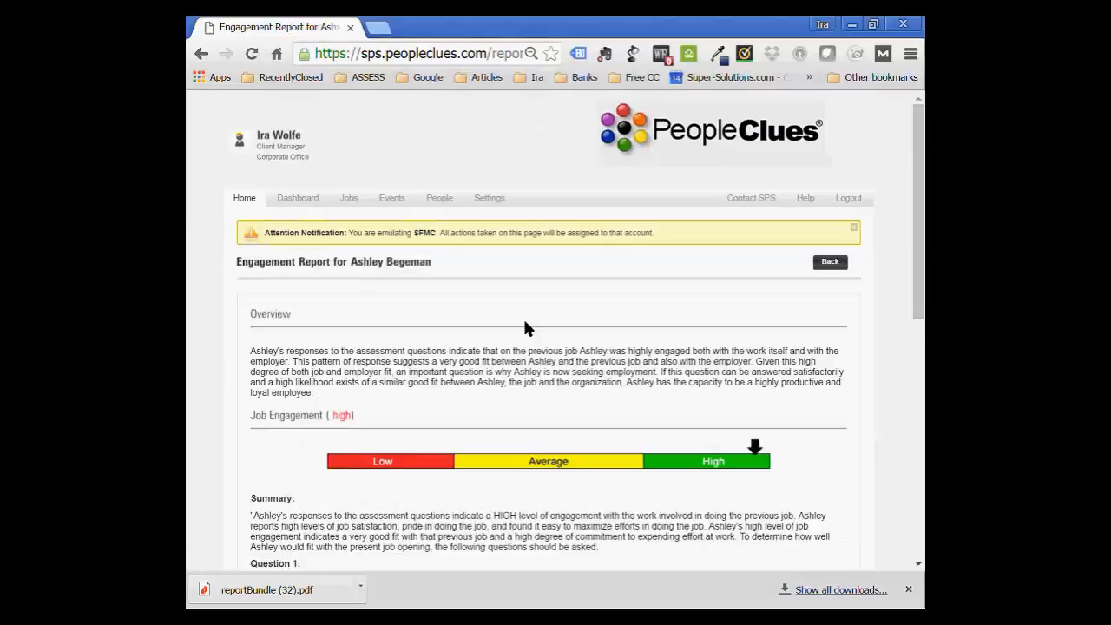
pyautogui.scroll(-3)
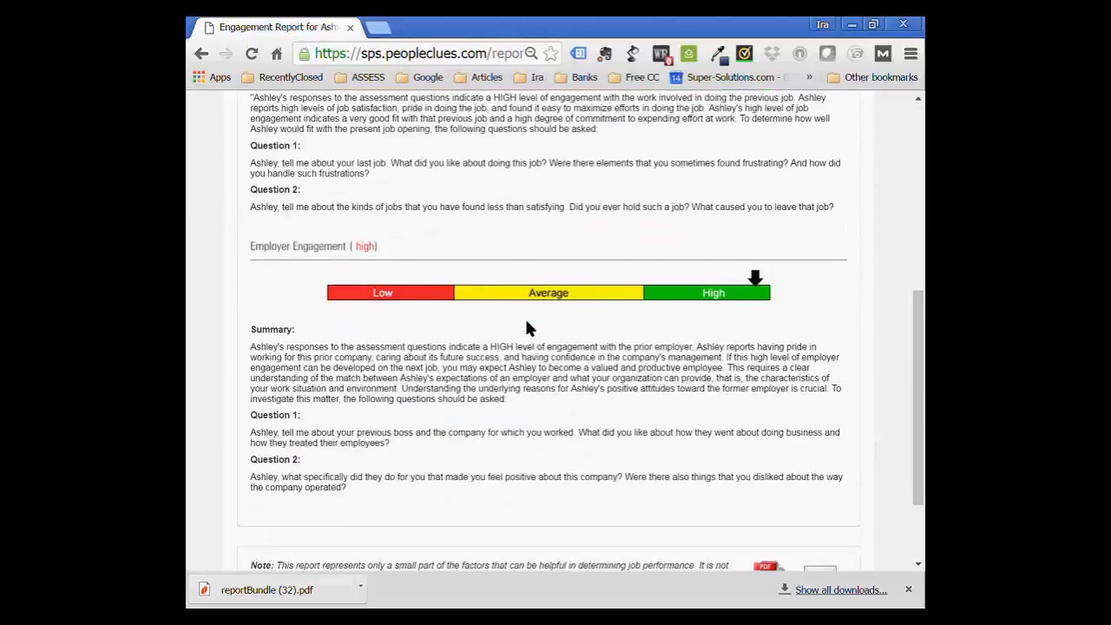
pyautogui.scroll(3)
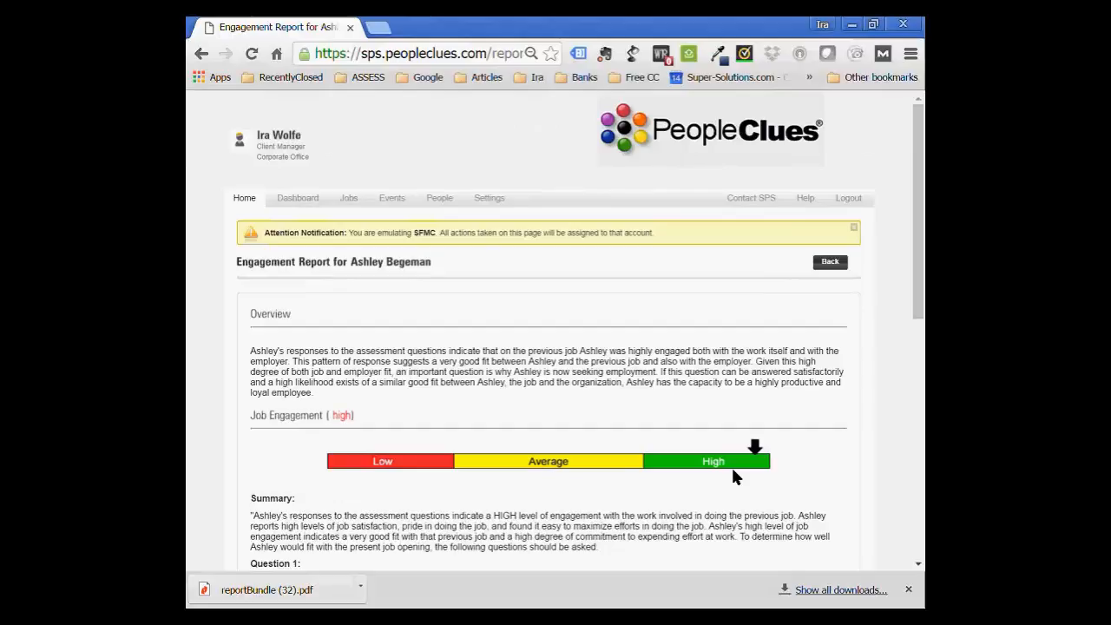
pyautogui.scroll(-3)
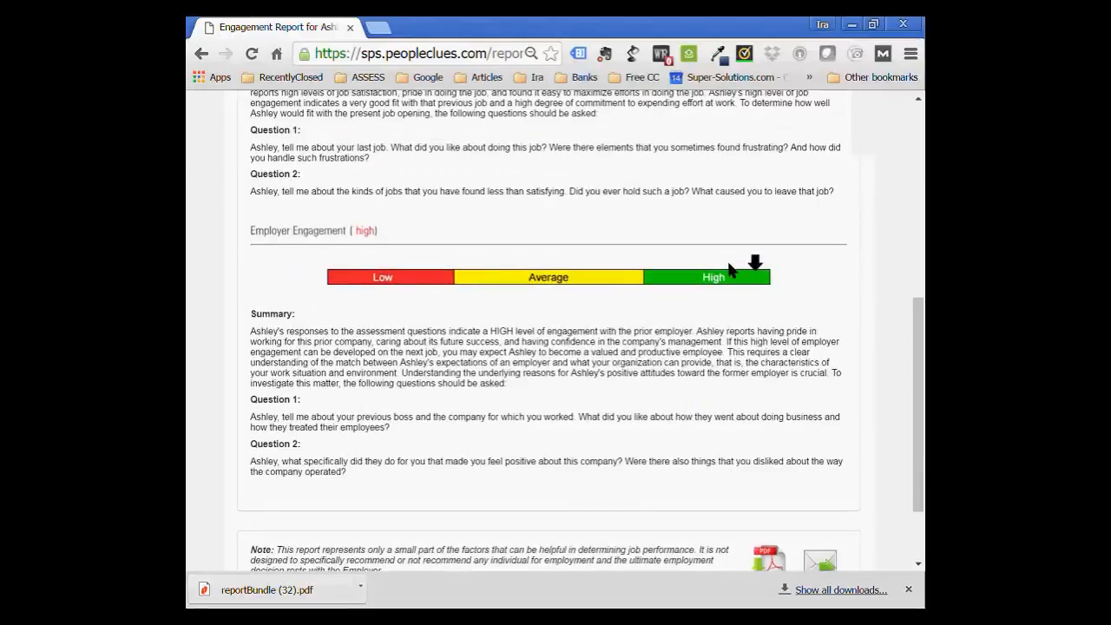
pyautogui.moveTo(800, 313)
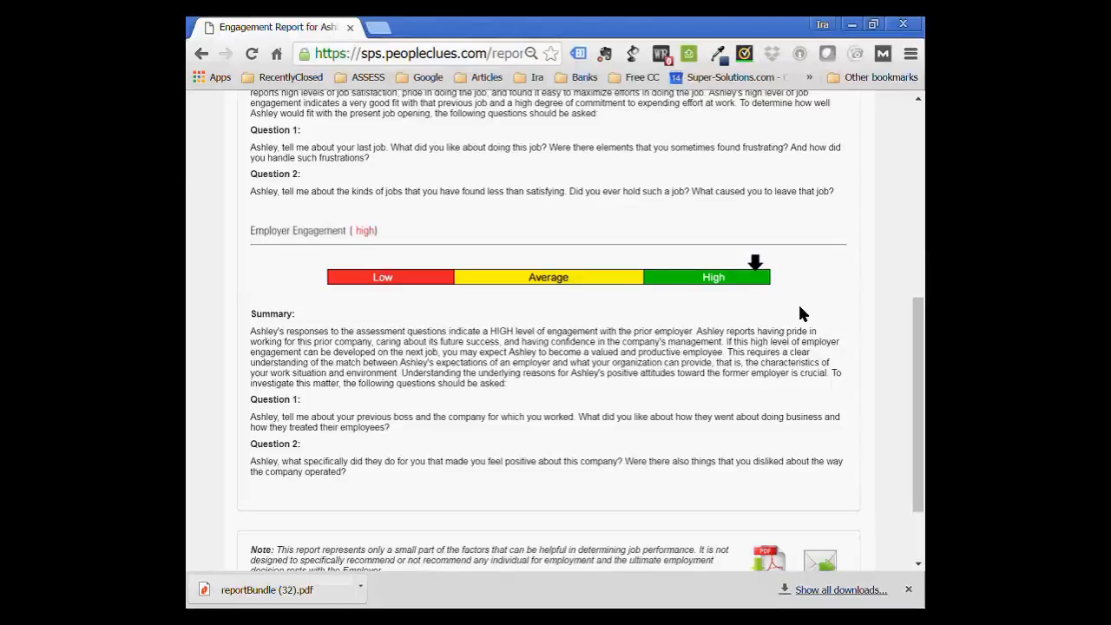
pyautogui.scroll(3)
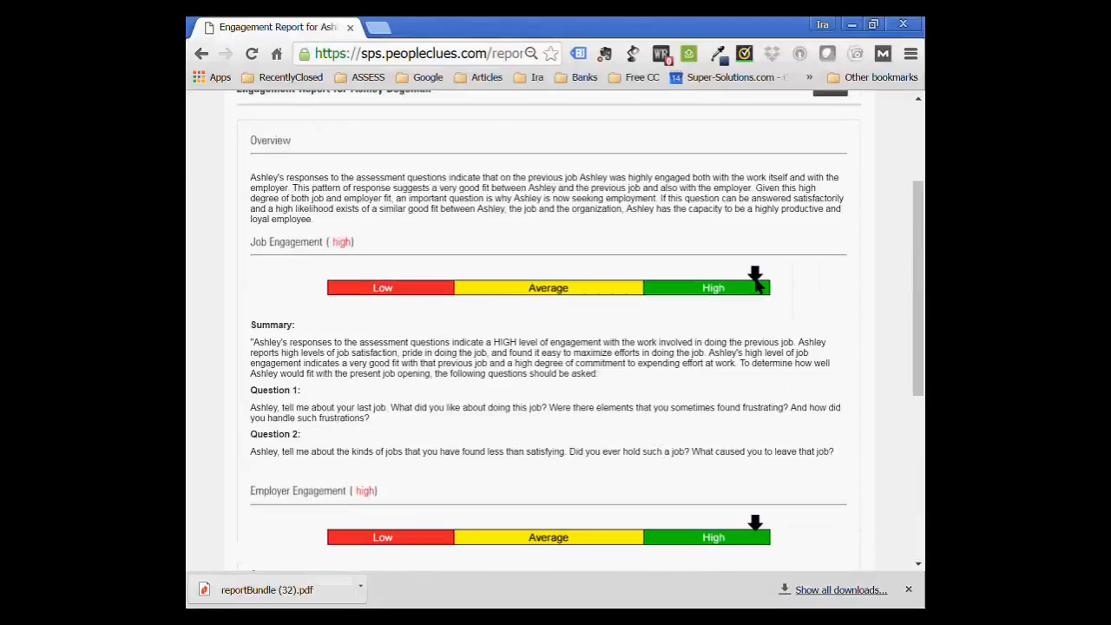
pyautogui.scroll(-3)
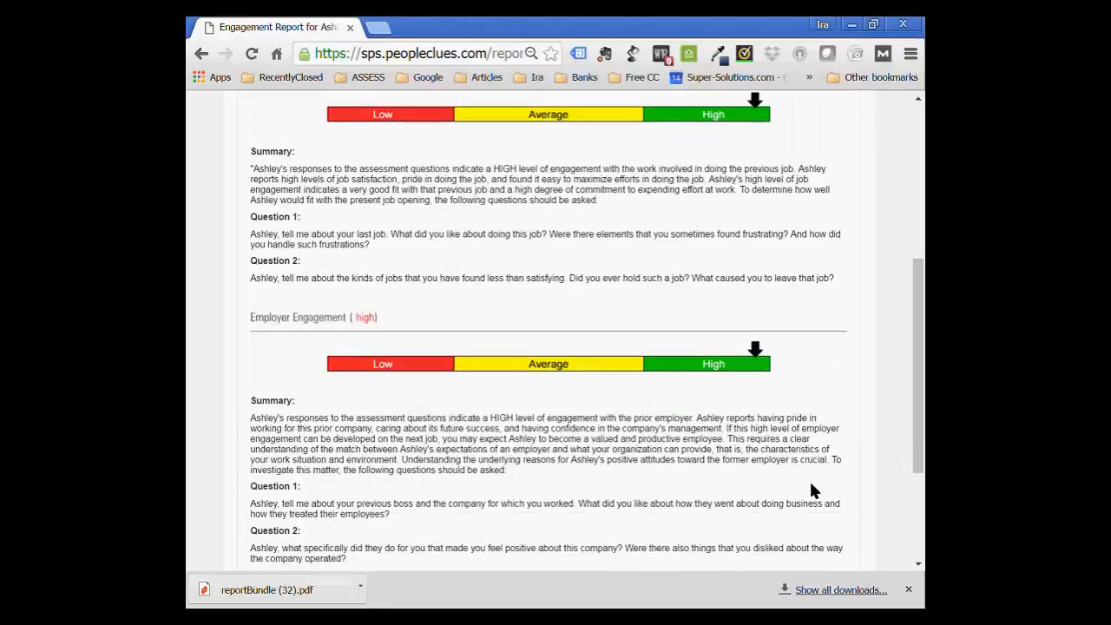
pyautogui.scroll(-3)
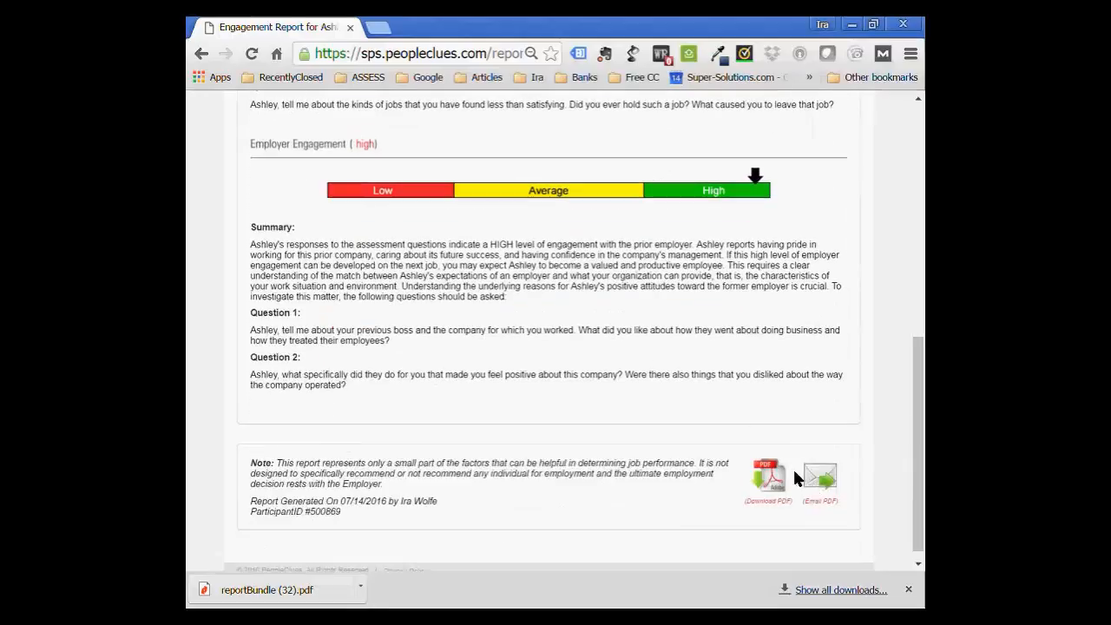
pyautogui.moveTo(768, 477)
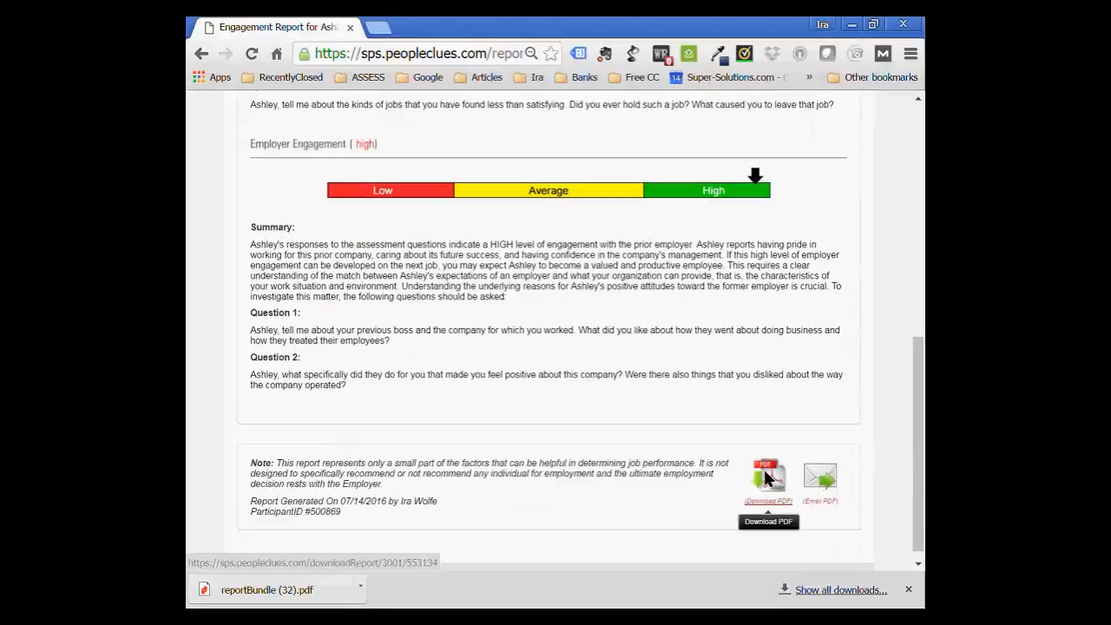
pyautogui.moveTo(820, 477)
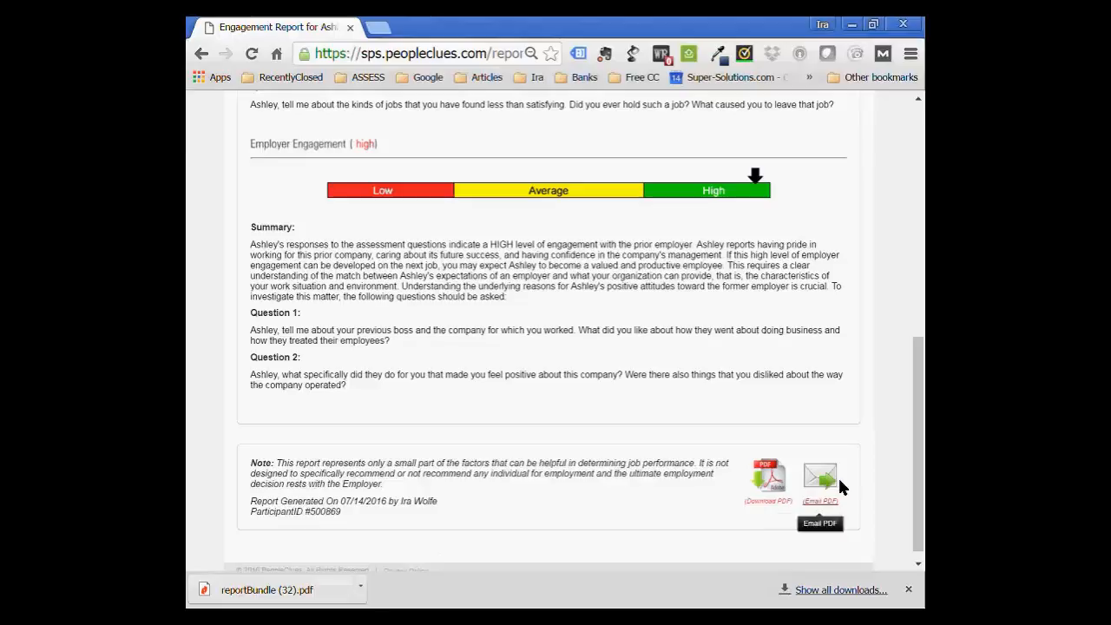
pyautogui.moveTo(547, 379)
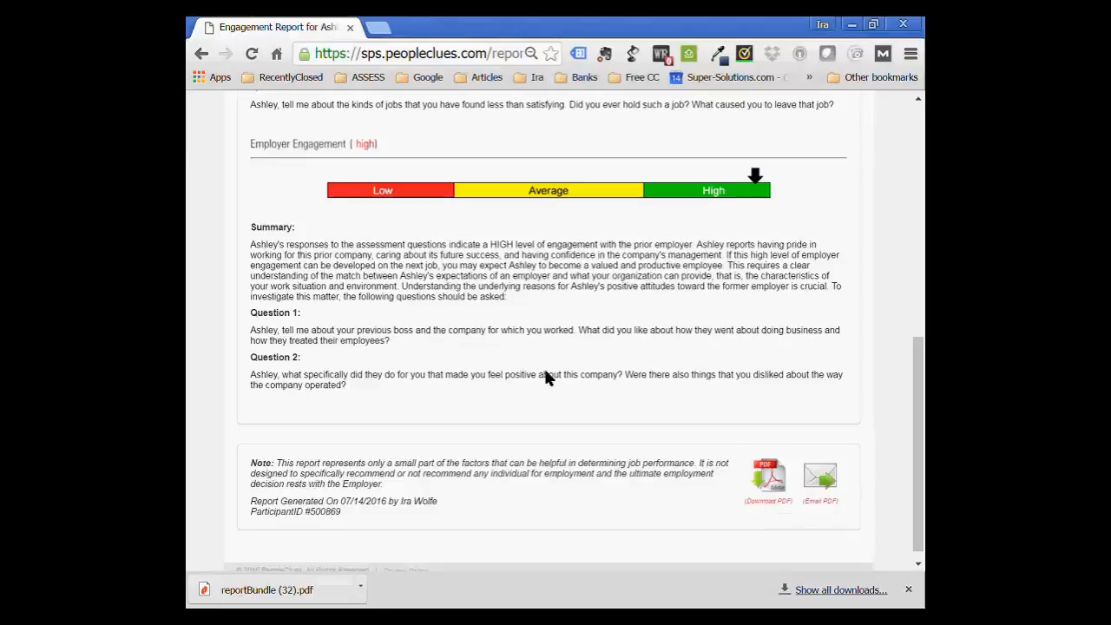
pyautogui.scroll(3)
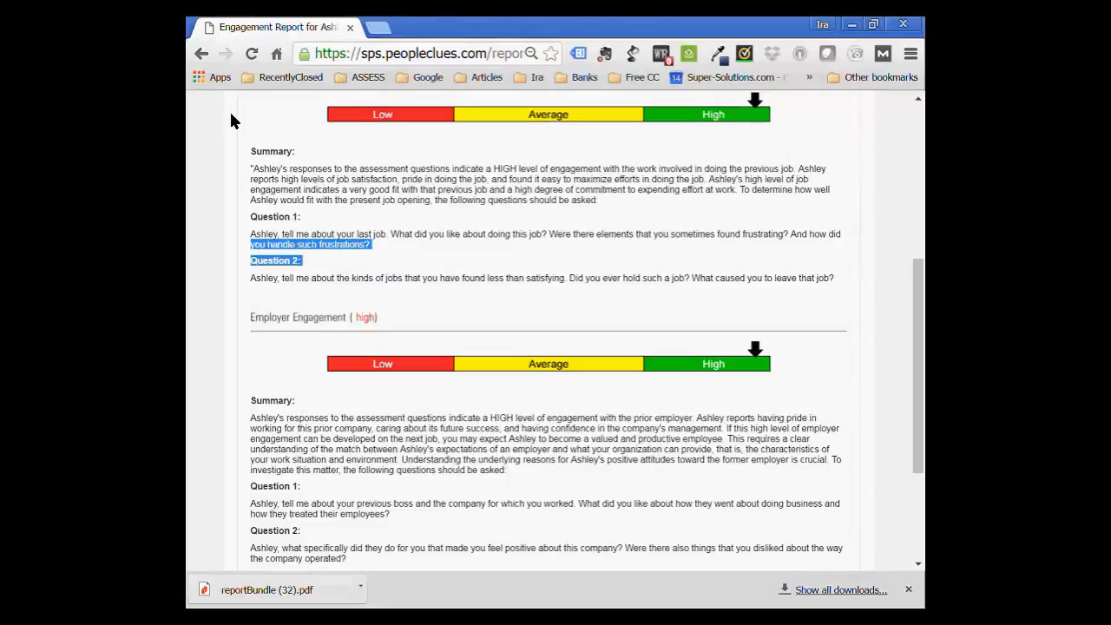
# Revisit the Pharmacy Aide Job Fit Report, highlight the Conscientious description, then return to the summary page.
pyautogui.click(226, 52)
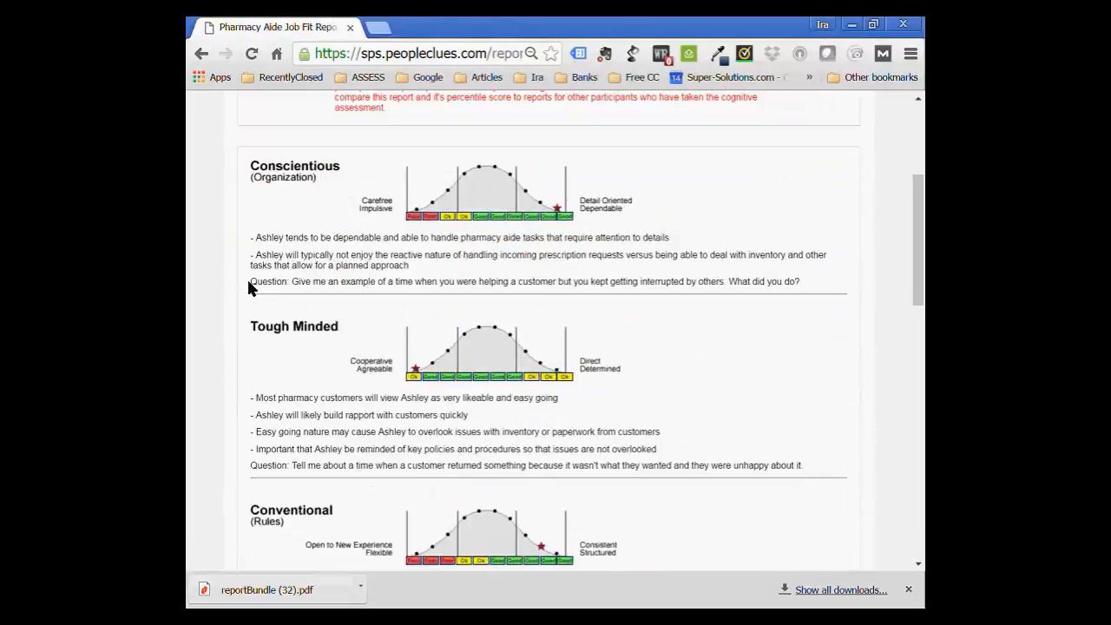
pyautogui.tripleClick(521, 282)
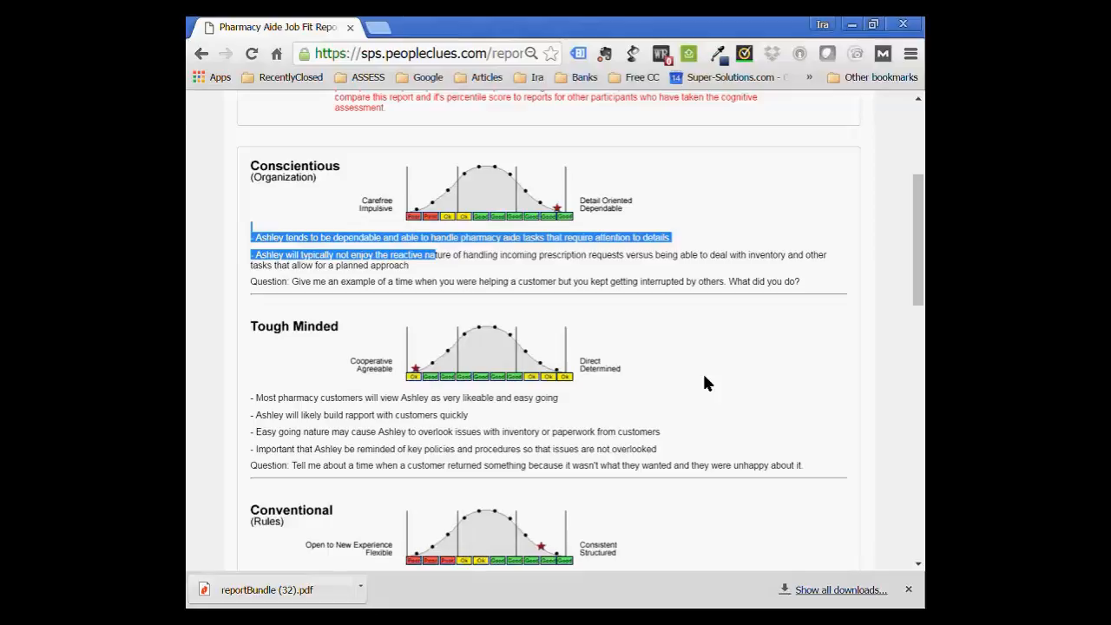
pyautogui.scroll(3)
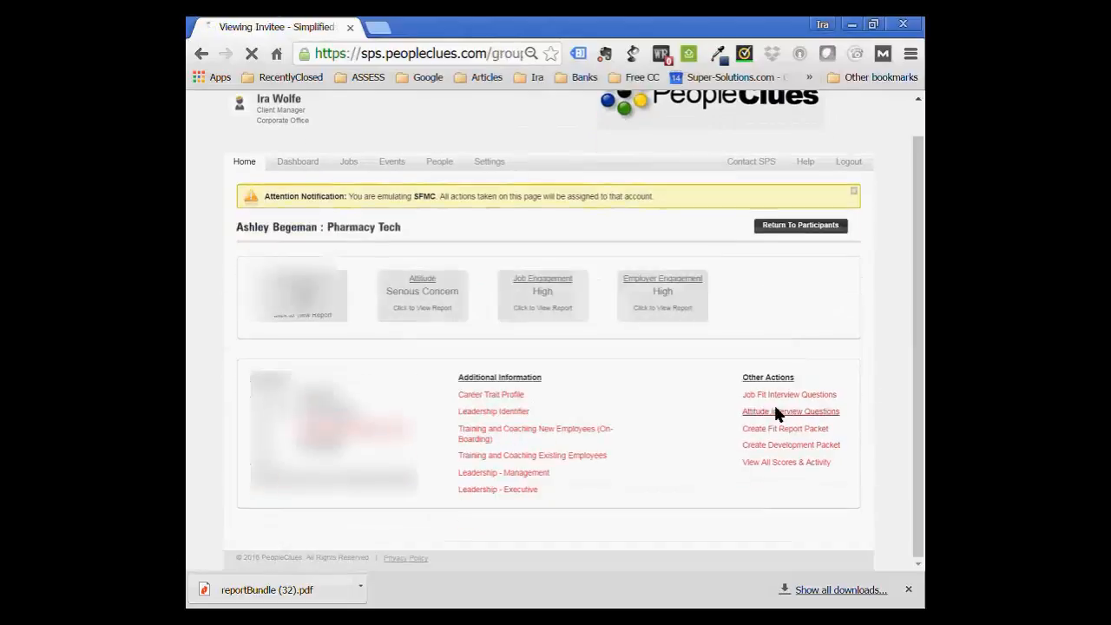
# Request the Attitude Interview Questions, which returns a notice that none exist for this participant.
pyautogui.click(790, 412)
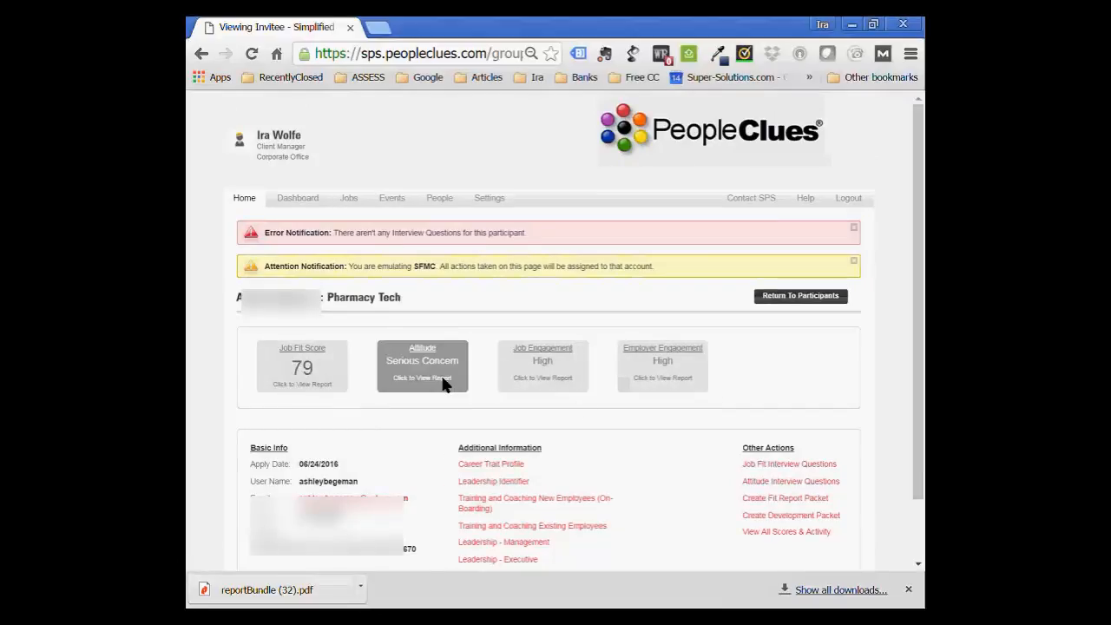
pyautogui.moveTo(781, 499)
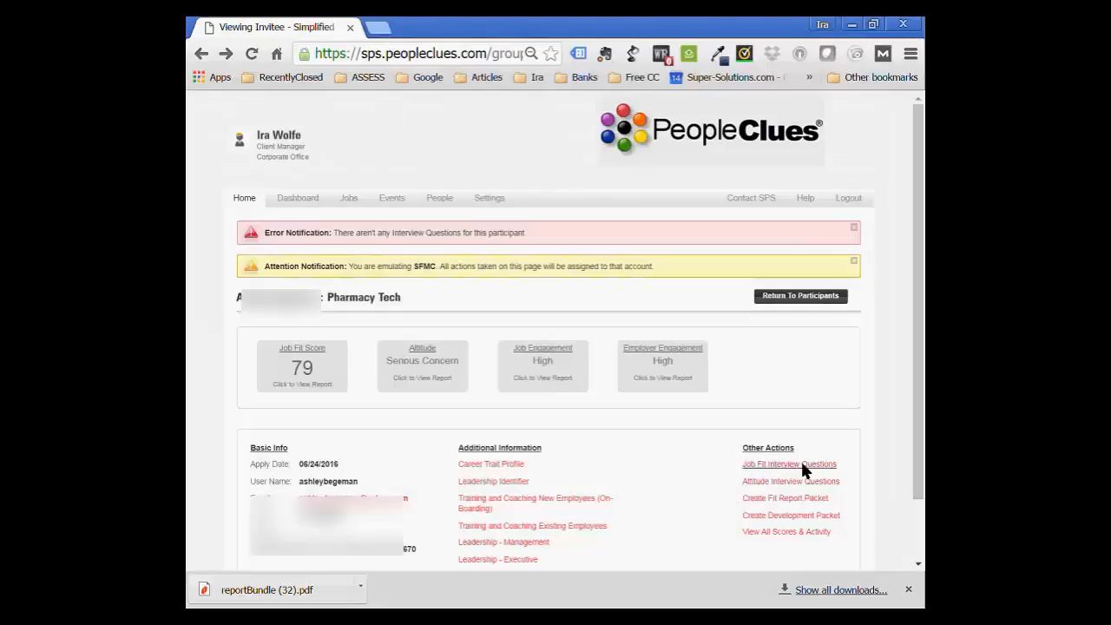
# View the Pharmacy Aide Job Fit Interview Questions and highlight the first three Conscientious questions.
pyautogui.click(789, 464)
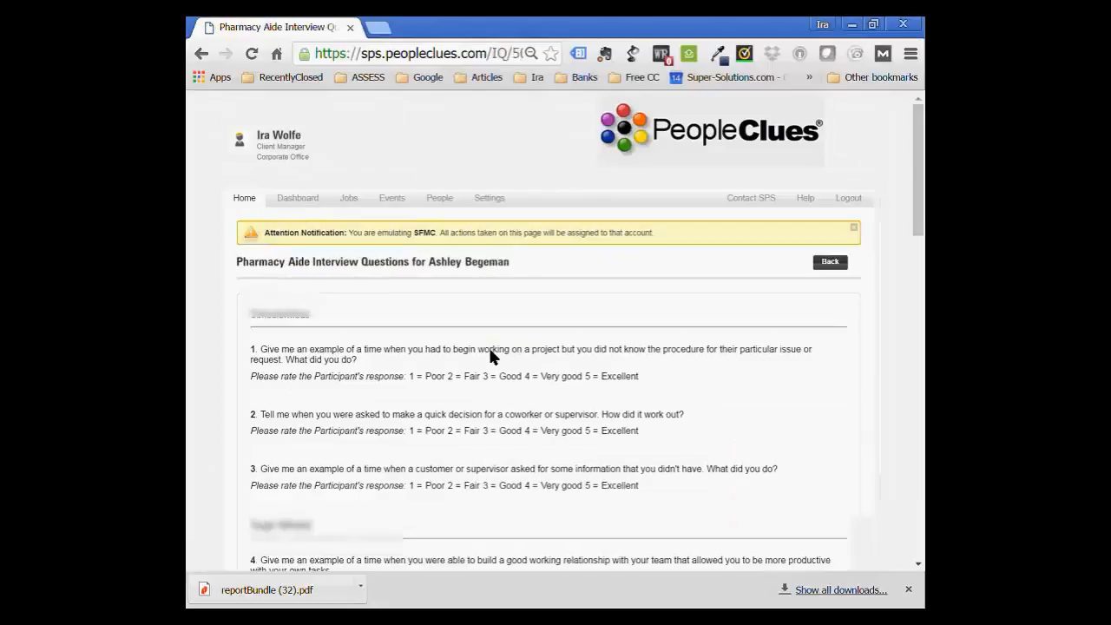
pyautogui.scroll(-3)
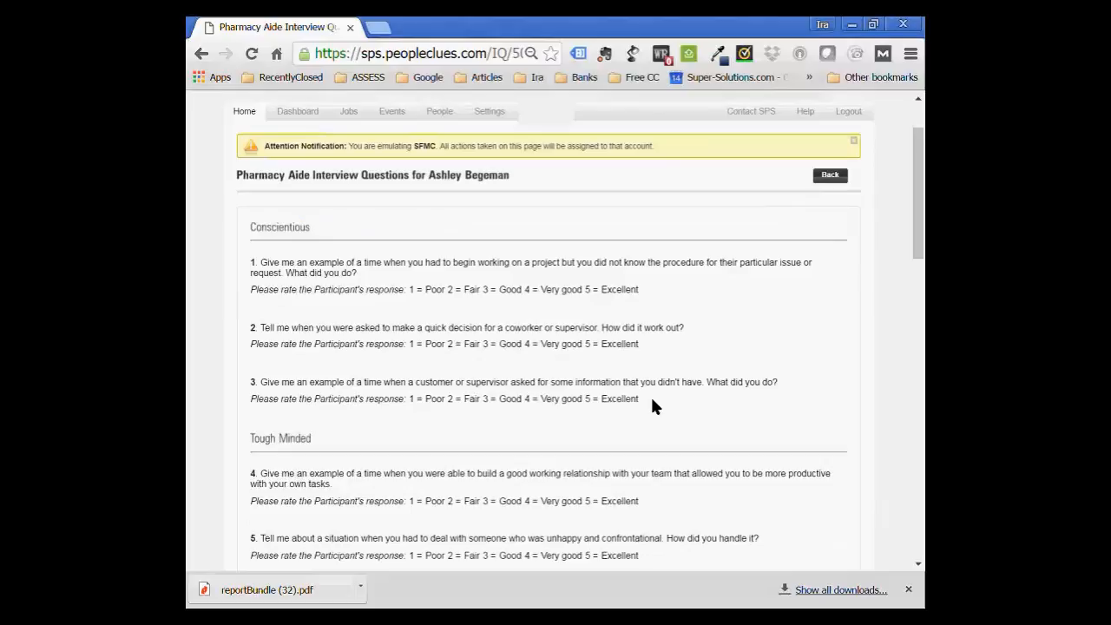
pyautogui.moveTo(259, 264)
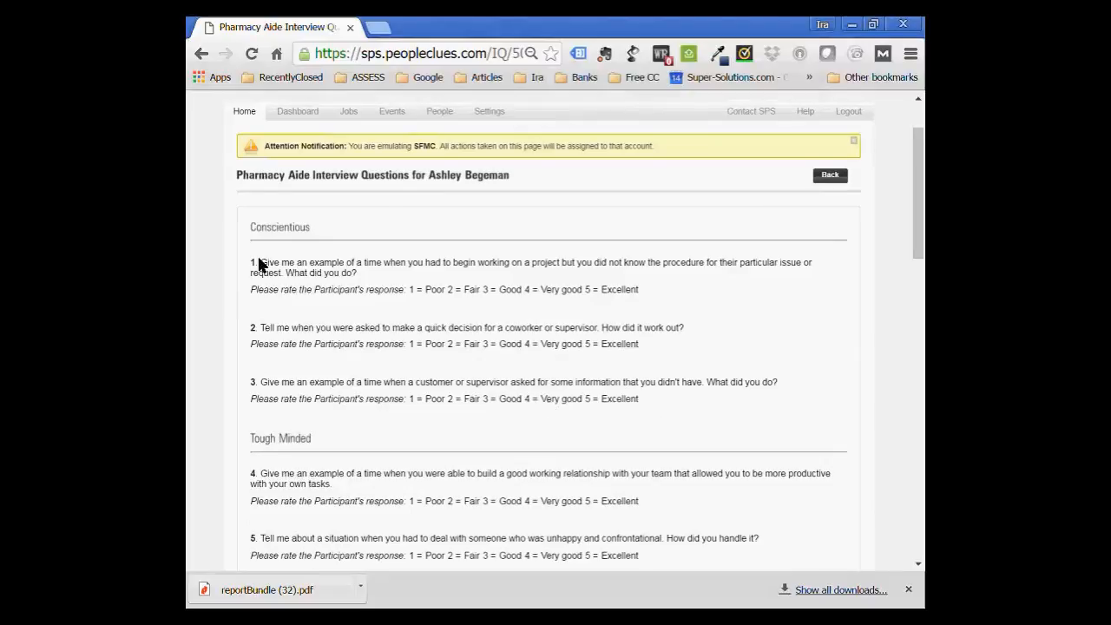
pyautogui.moveTo(253, 263); pyautogui.dragTo(535, 358)
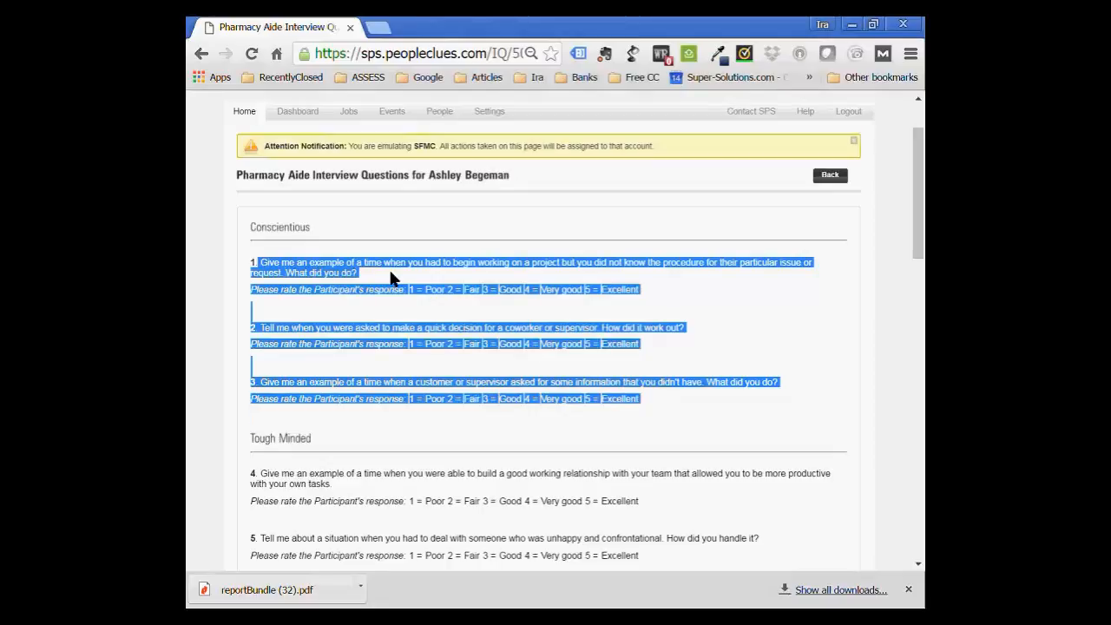
pyautogui.click(247, 146)
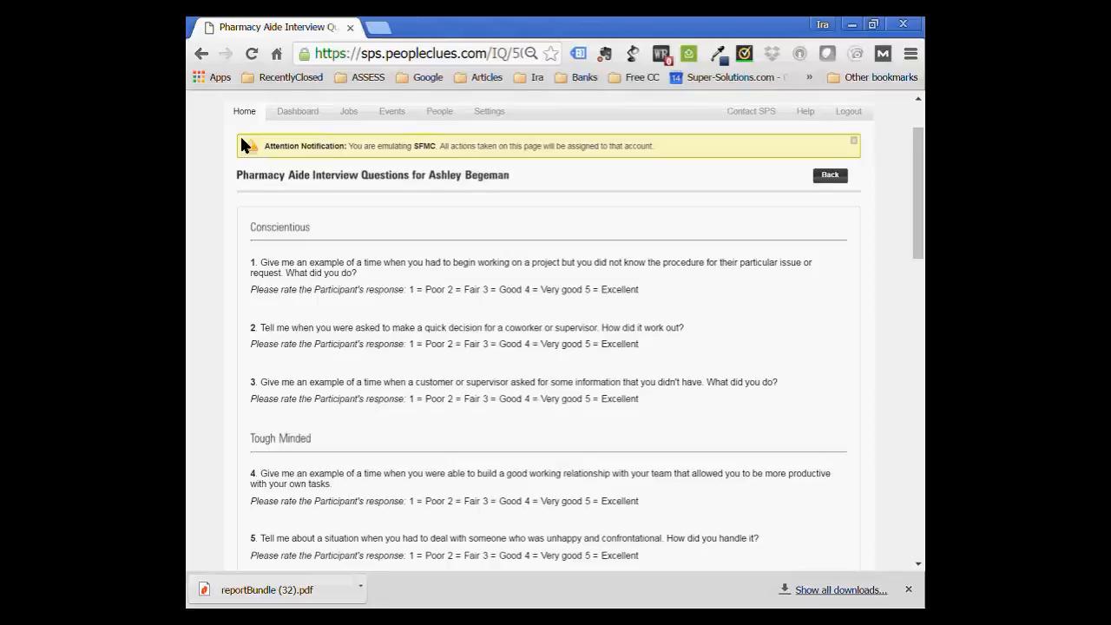
pyautogui.moveTo(202, 53)
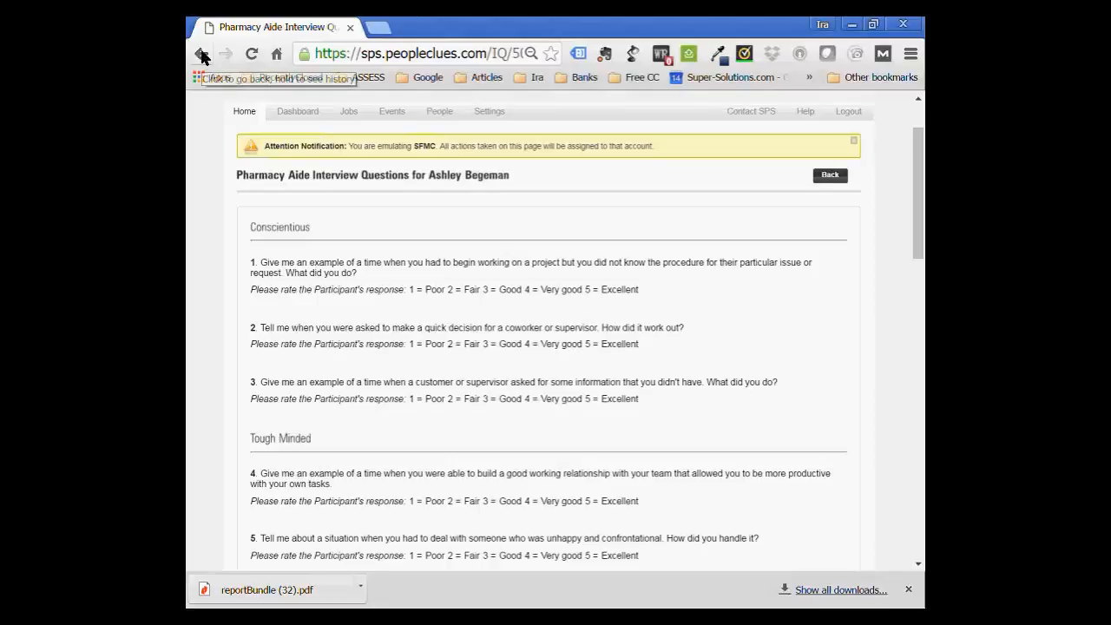
pyautogui.moveTo(201, 54)
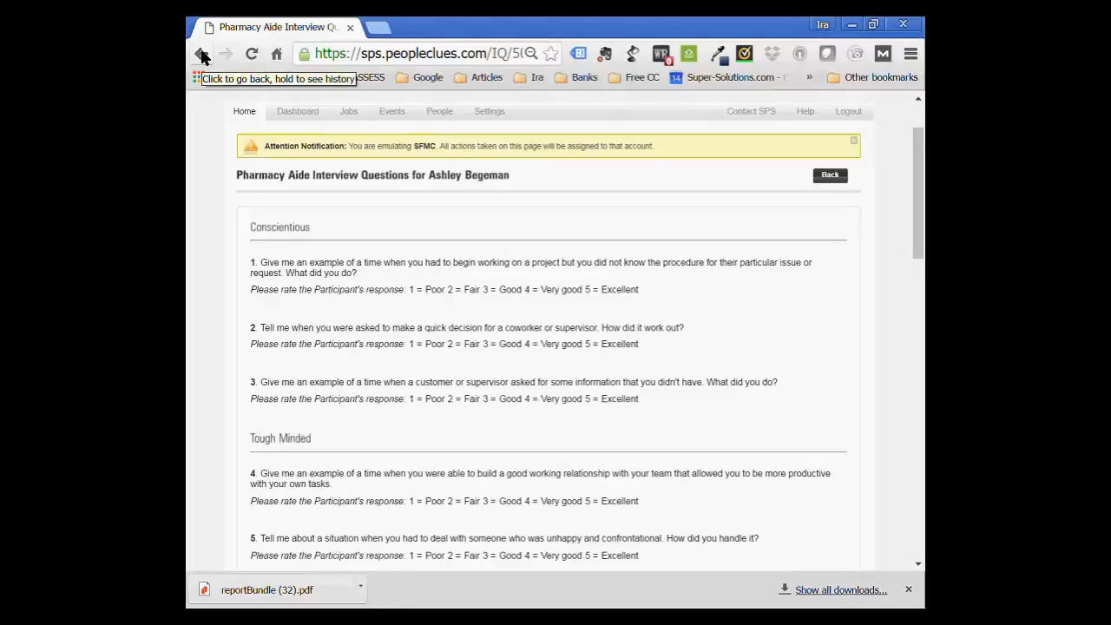
pyautogui.moveTo(201, 68)
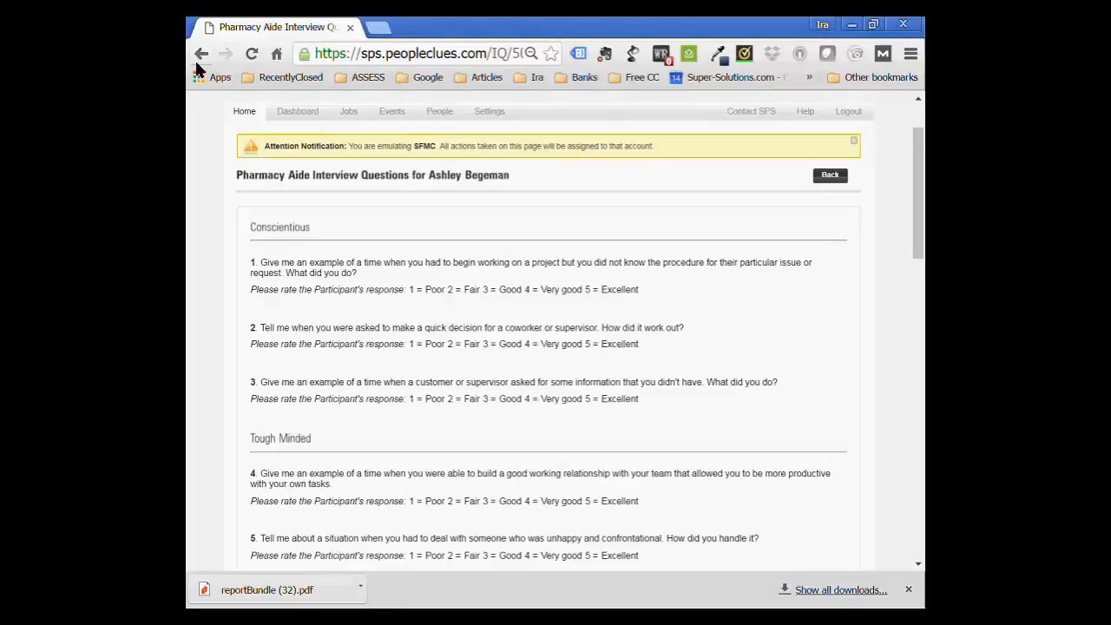
# Navigate back to the Complete Participants list and select another Pharmacy Tech participant with Job Fit 75.
pyautogui.click(201, 52)
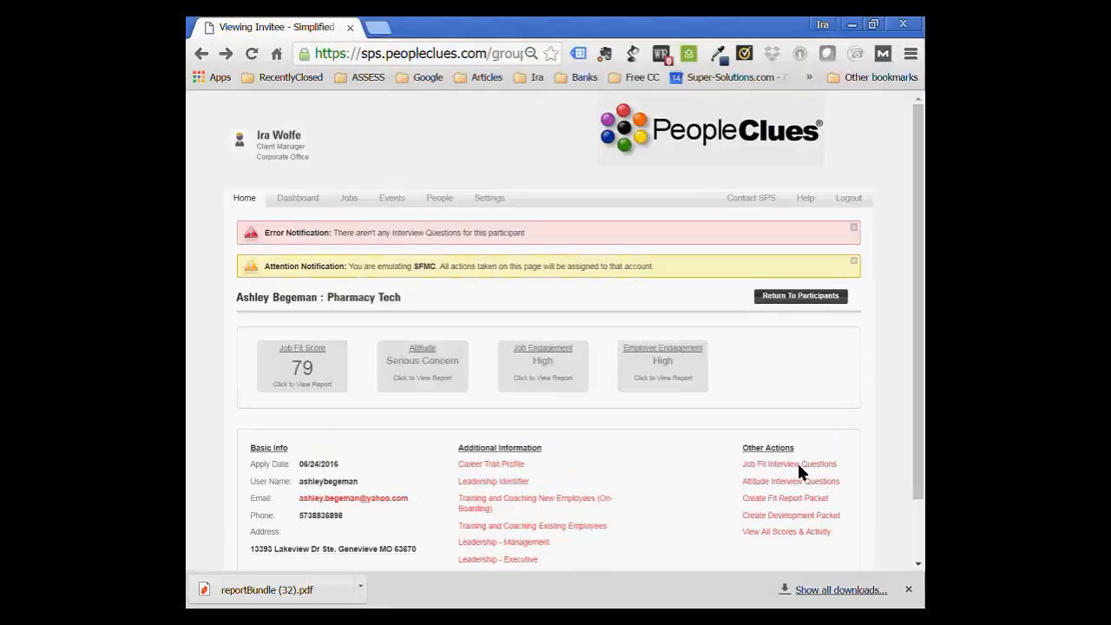
pyautogui.moveTo(224, 73)
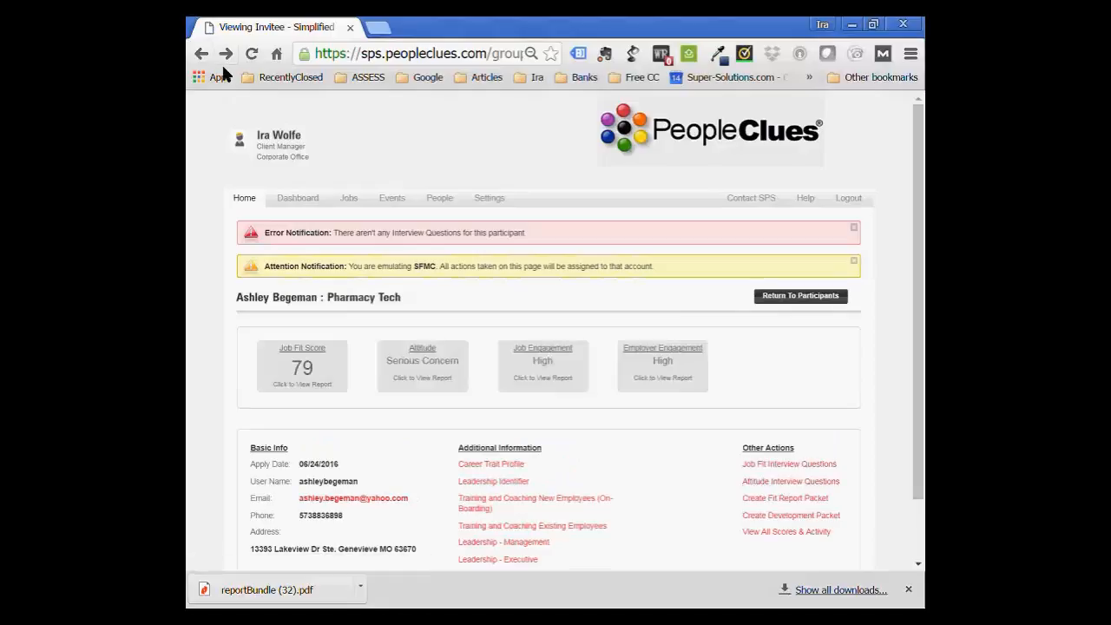
pyautogui.click(302, 368)
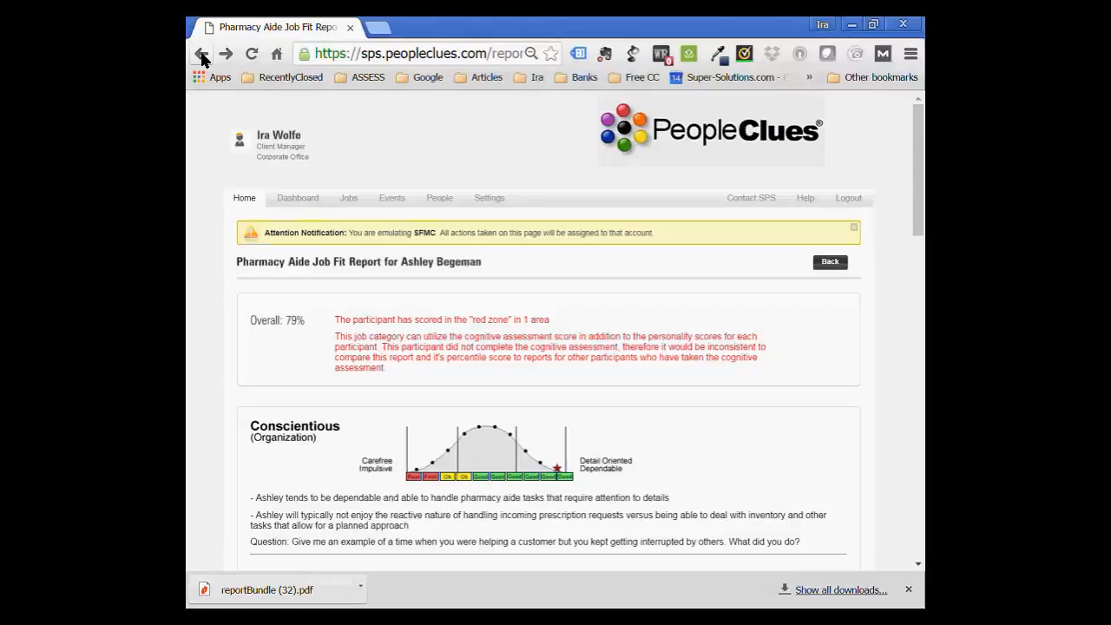
pyautogui.click(201, 52)
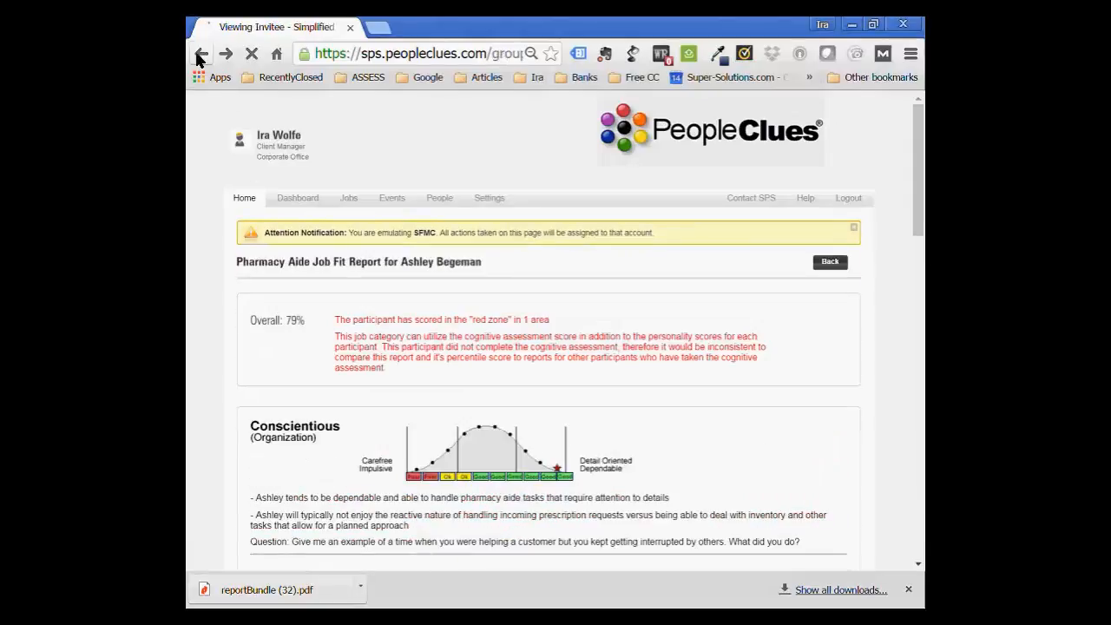
pyautogui.click(199, 53)
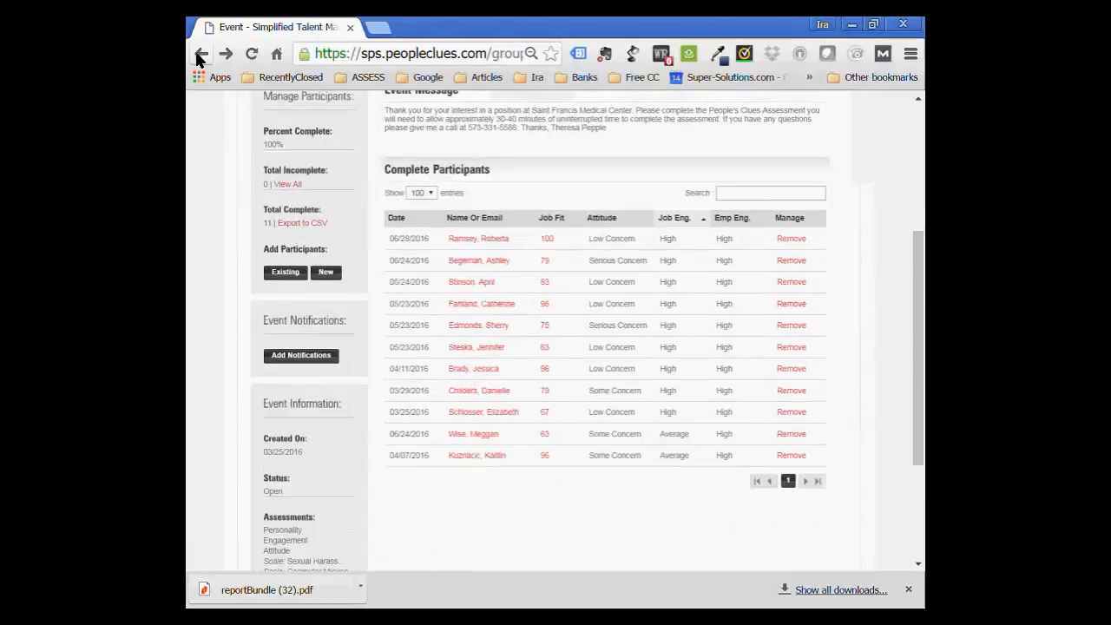
pyautogui.moveTo(547, 330)
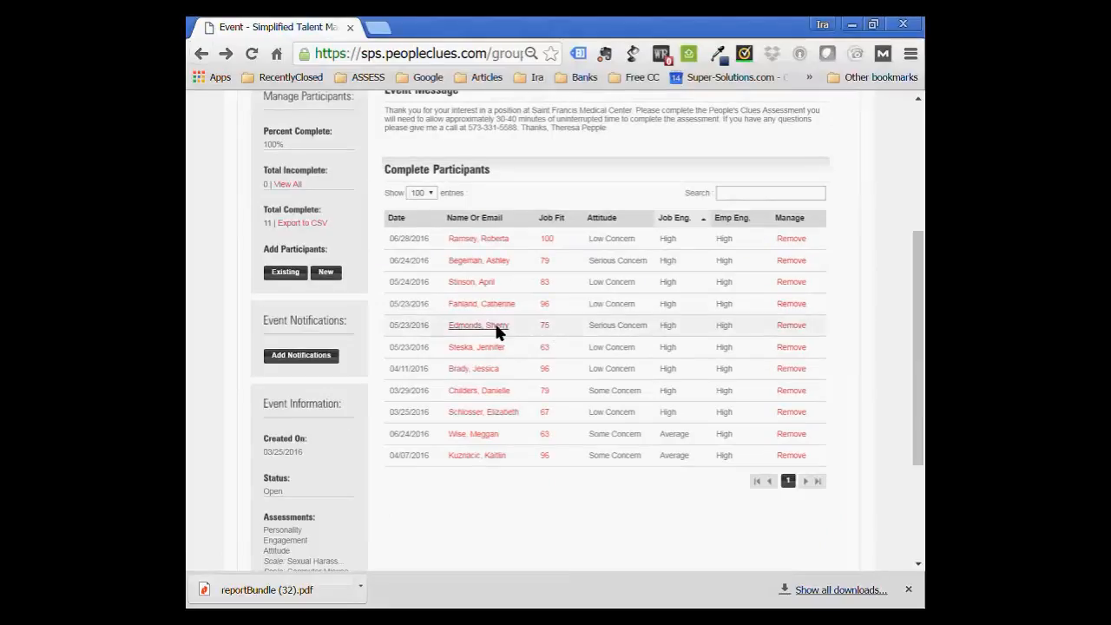
pyautogui.click(477, 325)
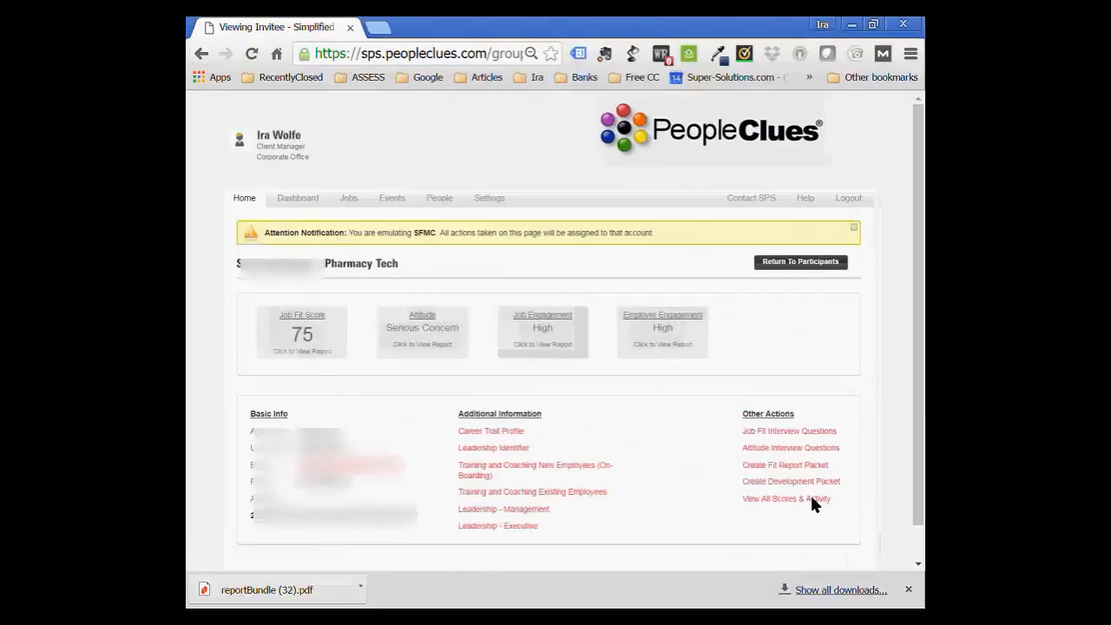
# View this participant's Attitude Behavioral Interview Questions and highlight the two Sexual Harassment questions.
pyautogui.click(785, 499)
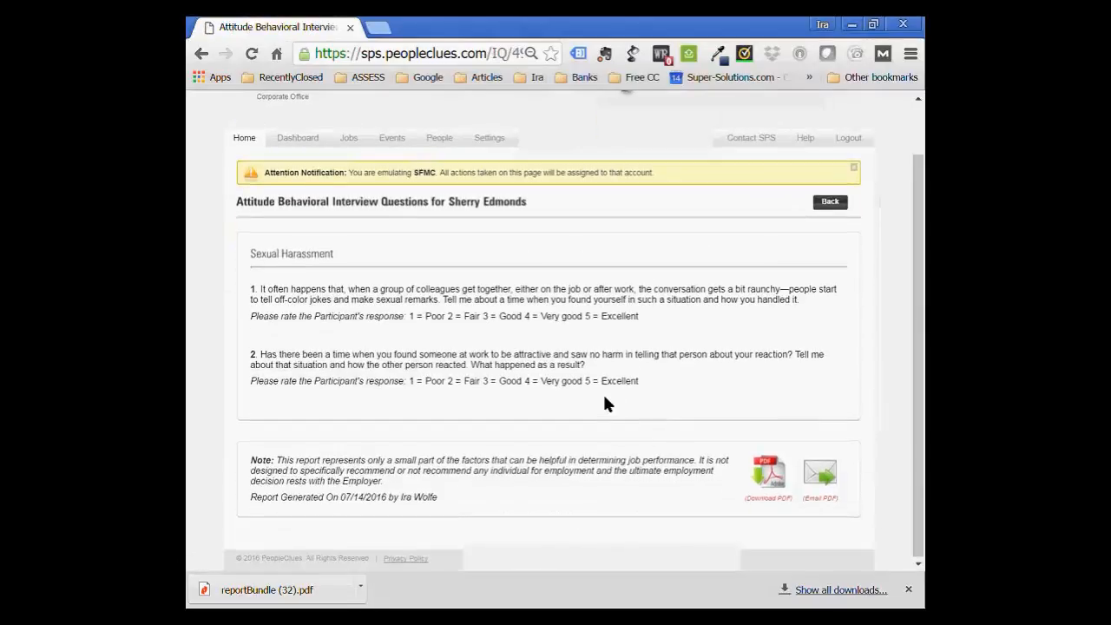
pyautogui.scroll(3)
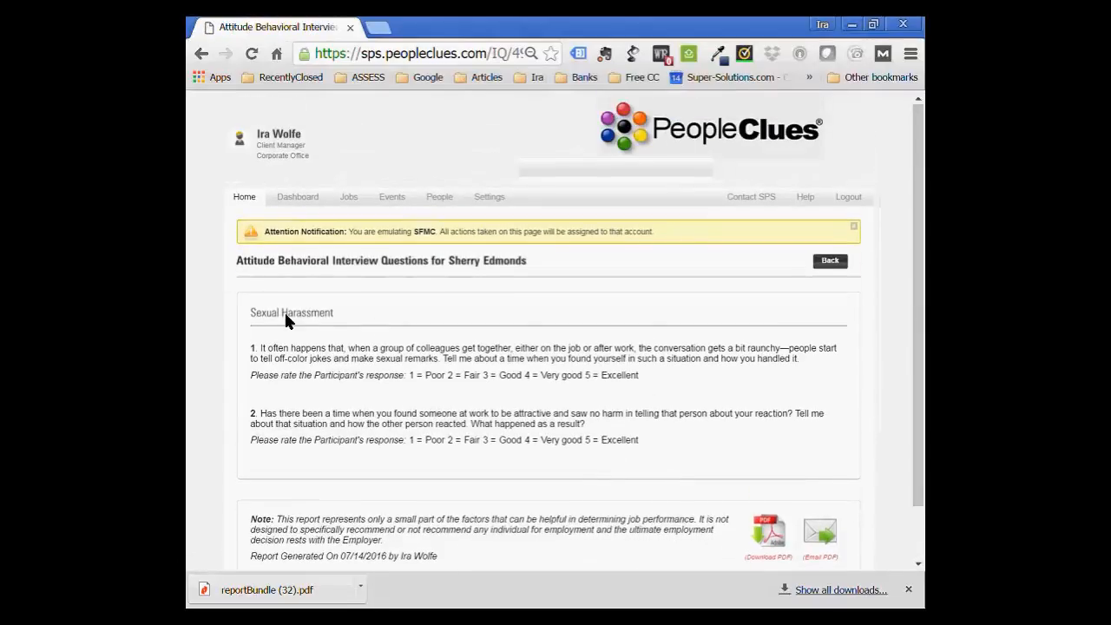
pyautogui.moveTo(264, 351)
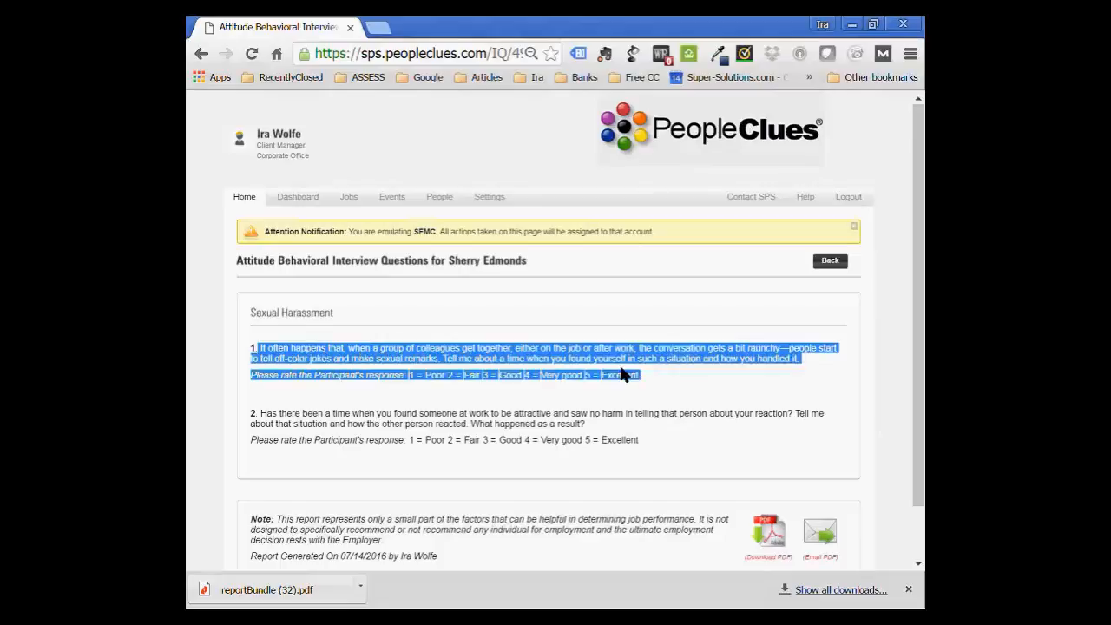
pyautogui.moveTo(431, 315)
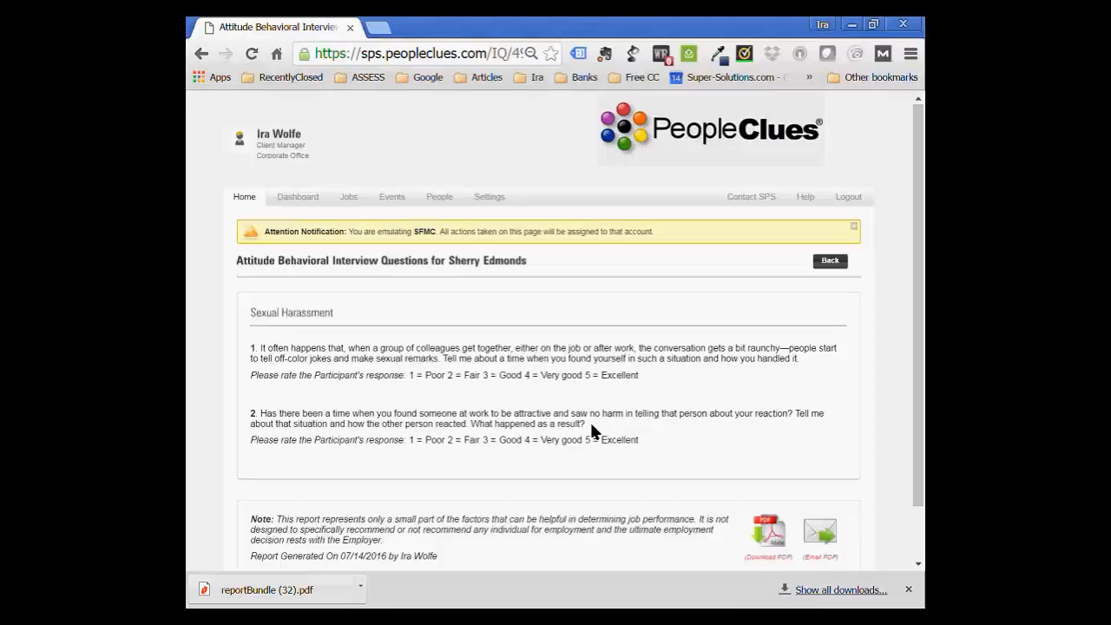
pyautogui.moveTo(251, 347); pyautogui.dragTo(587, 424)
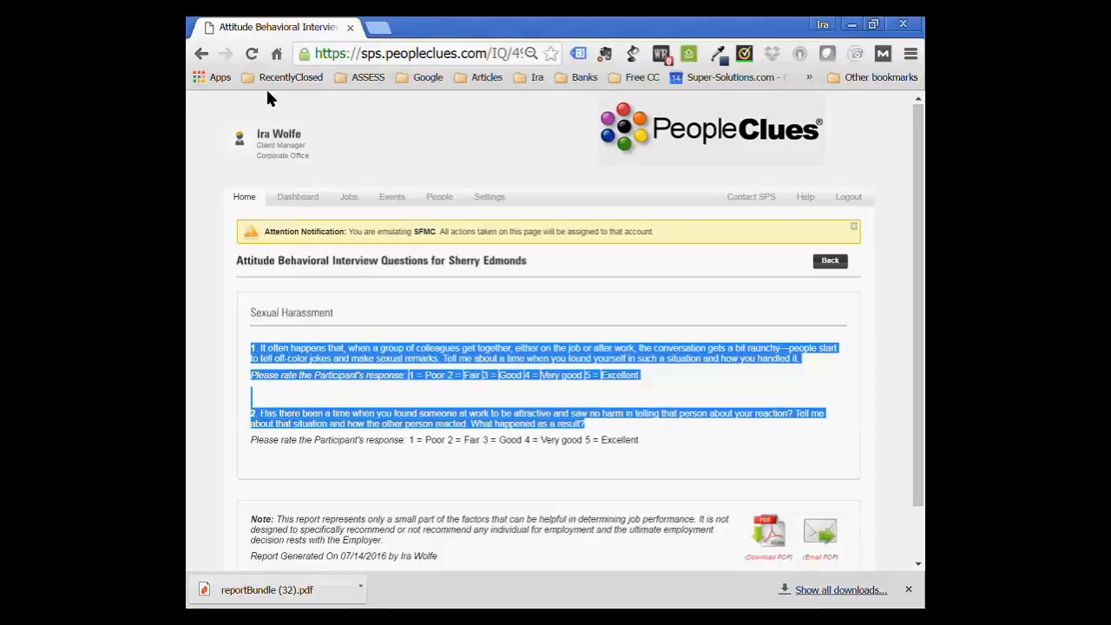
pyautogui.moveTo(398, 264)
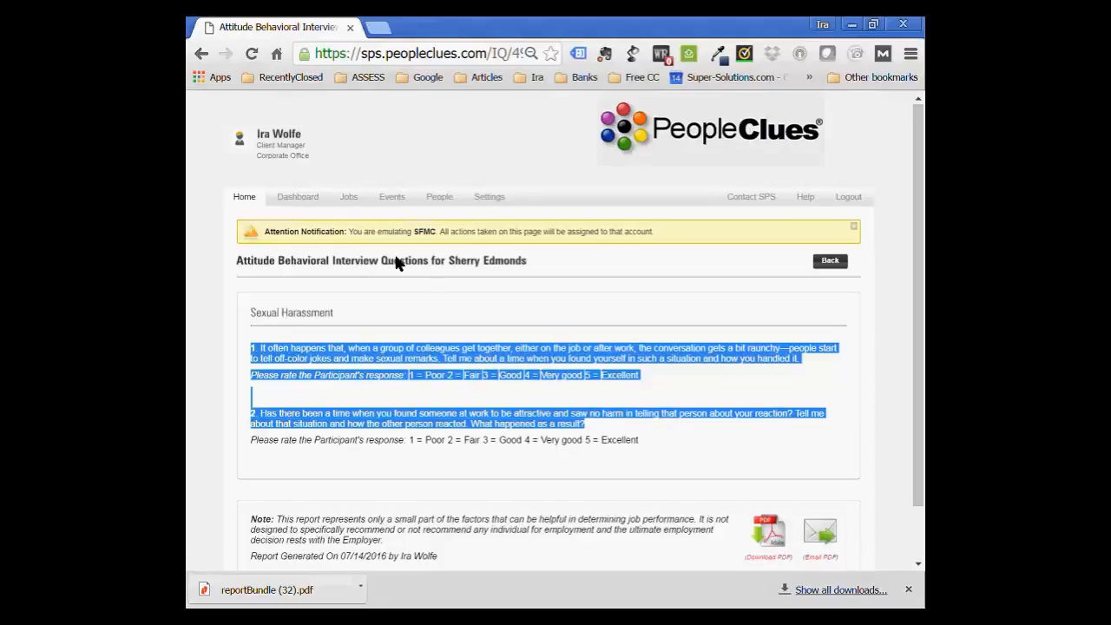
pyautogui.moveTo(201, 54)
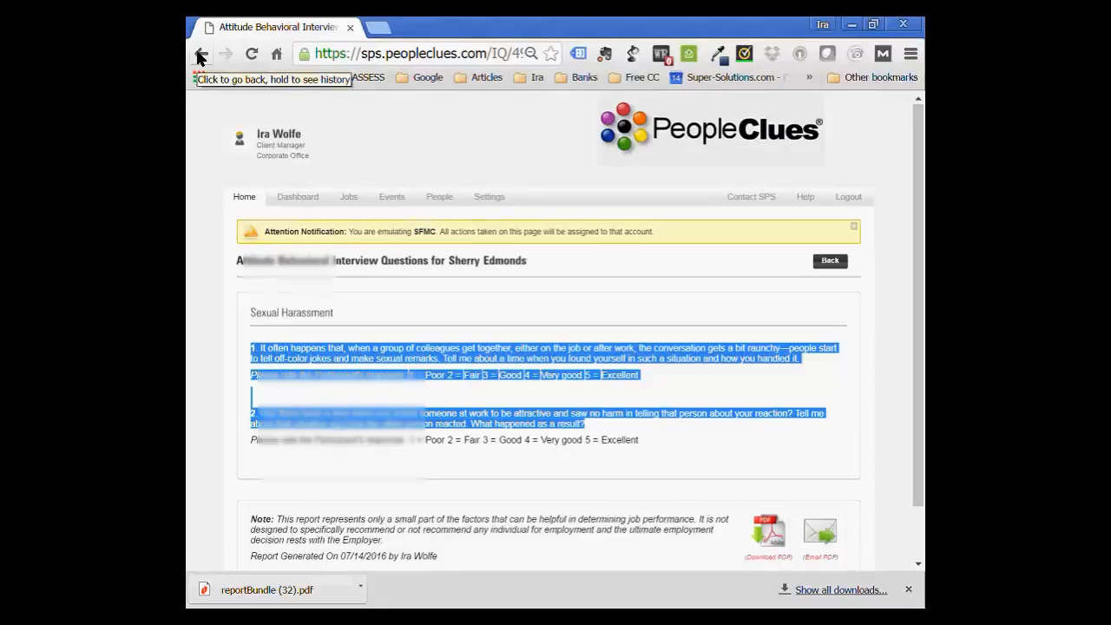
# Return to the Complete Participants list and select the participant with Job Fit 100.
pyautogui.click(200, 54)
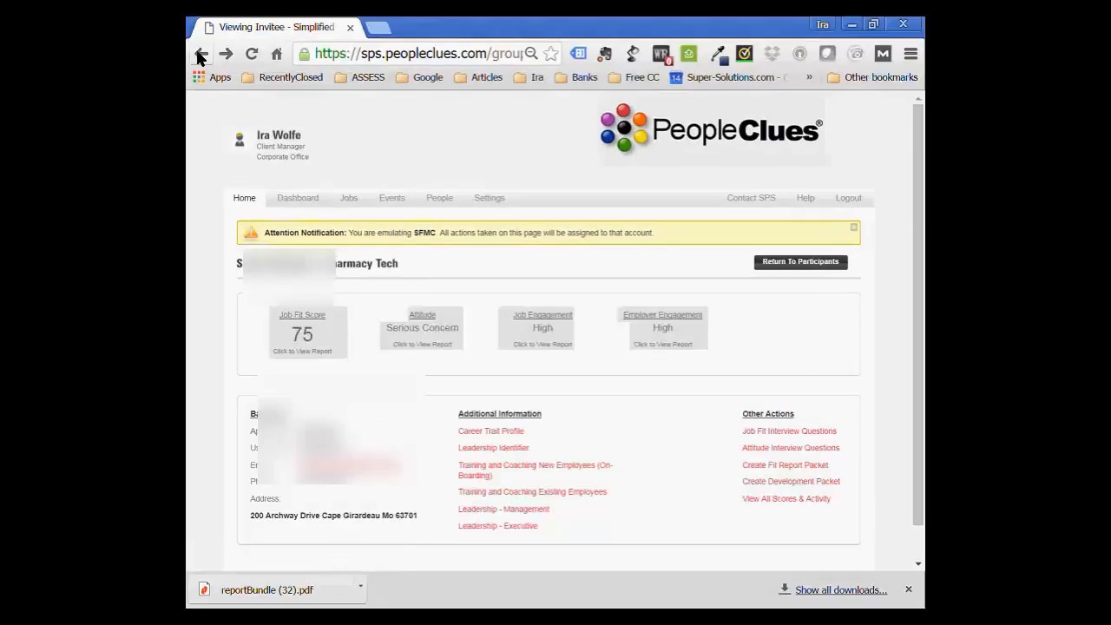
pyautogui.click(201, 52)
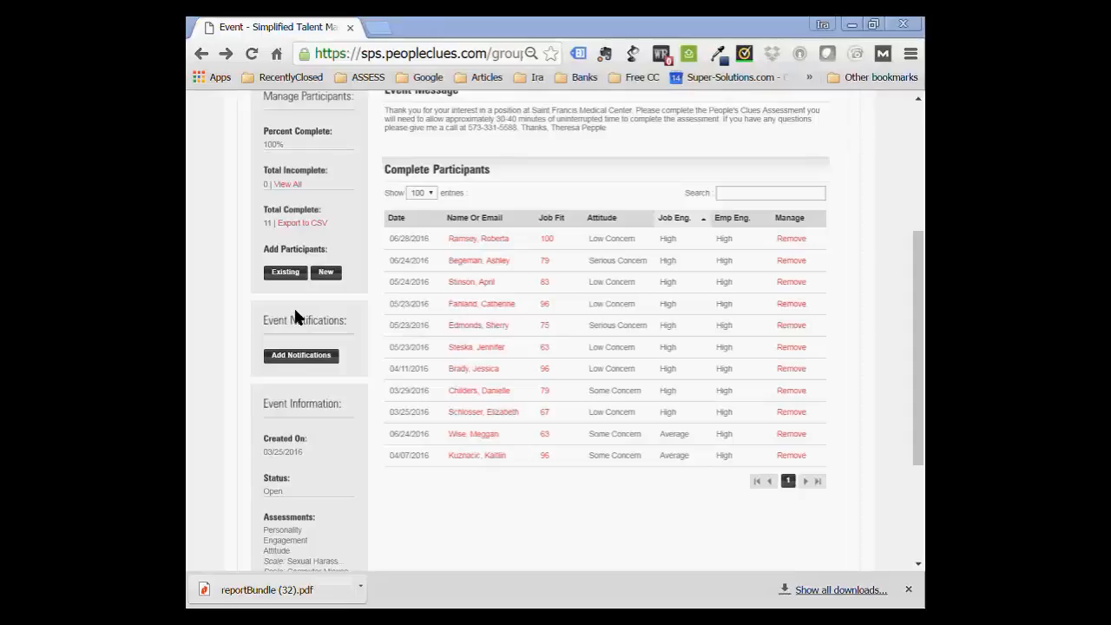
pyautogui.moveTo(245, 321)
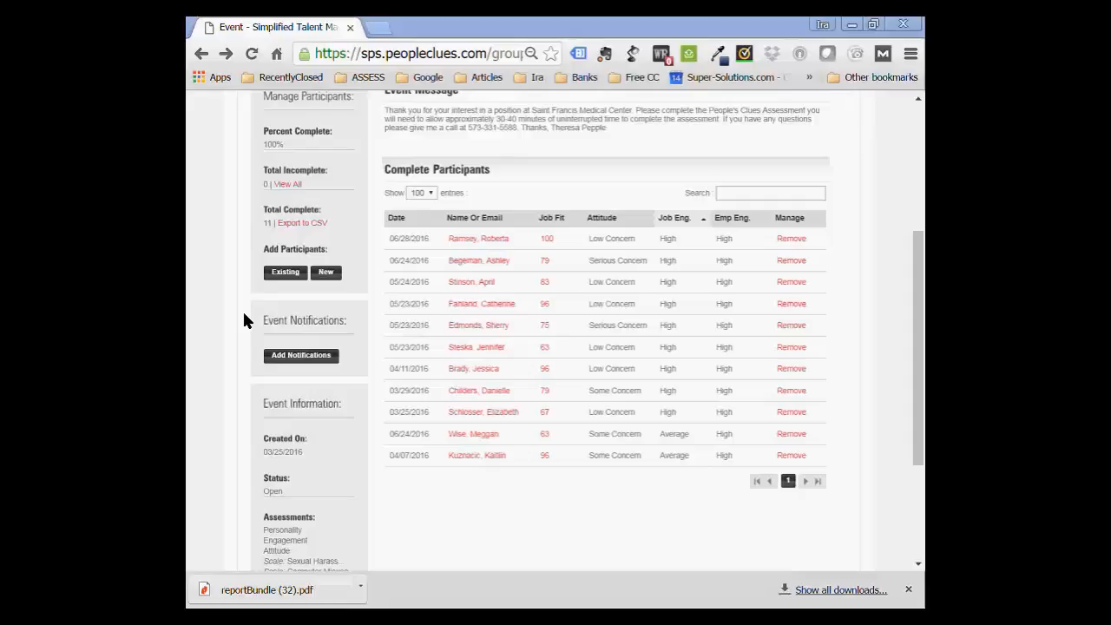
pyautogui.click(477, 238)
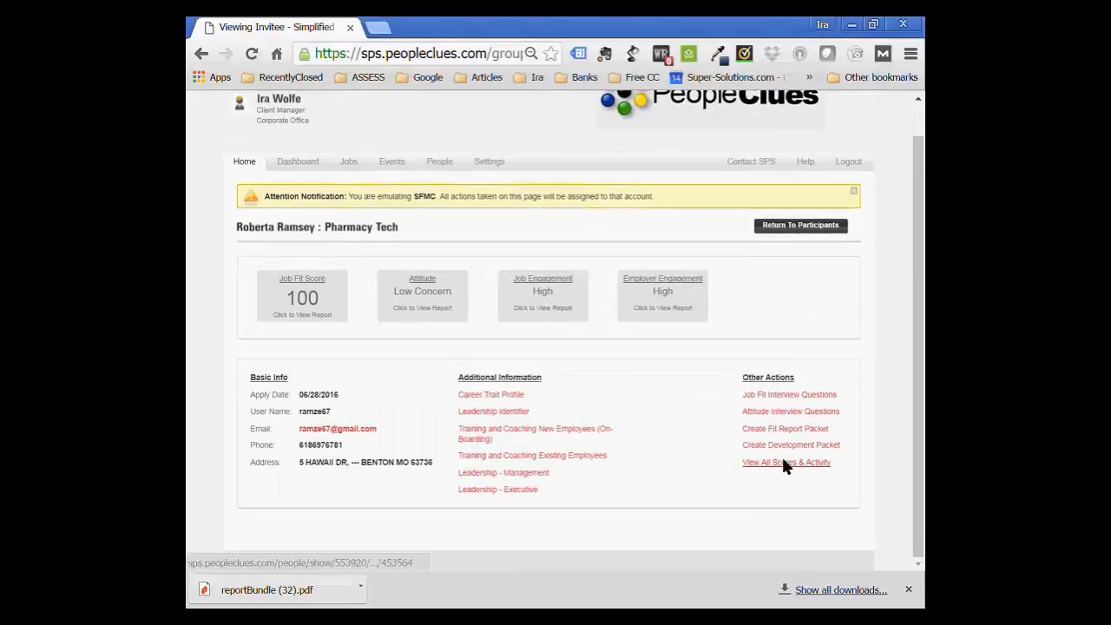
pyautogui.moveTo(785, 462)
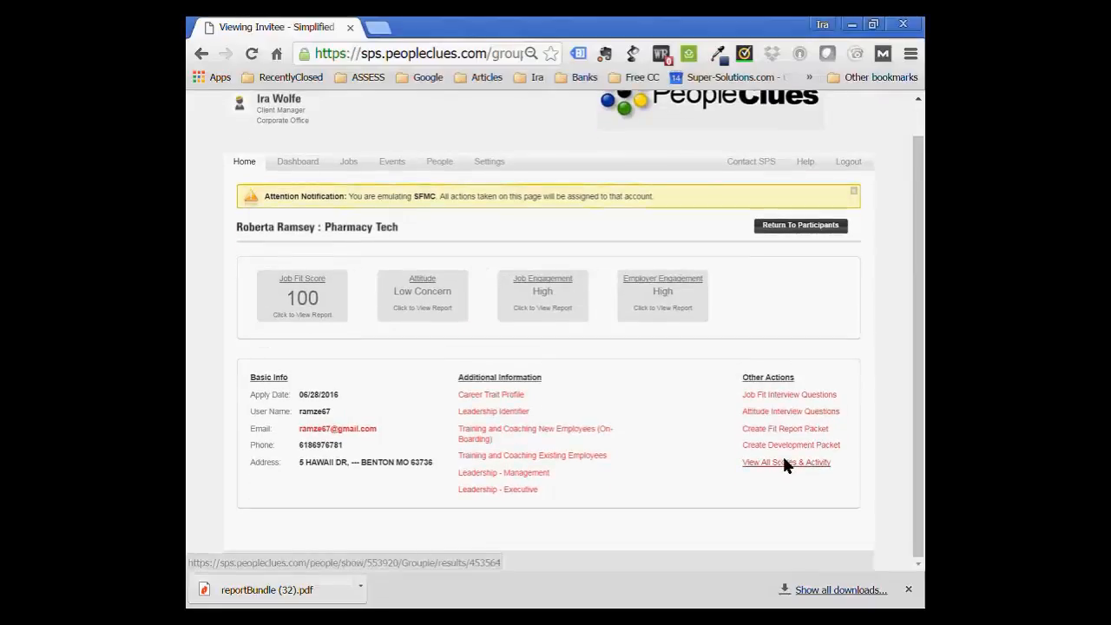
# View All Scores & Activity for this participant, reaching the Job Fit Reports table (Administrative 96, Bank Teller 96).
pyautogui.click(785, 462)
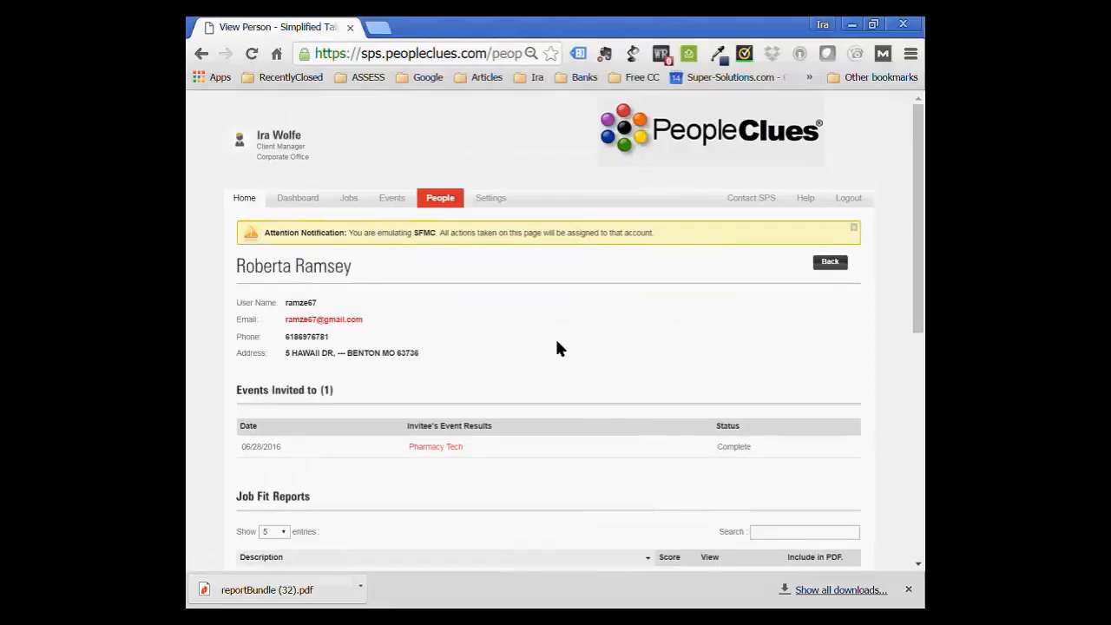
pyautogui.scroll(-3)
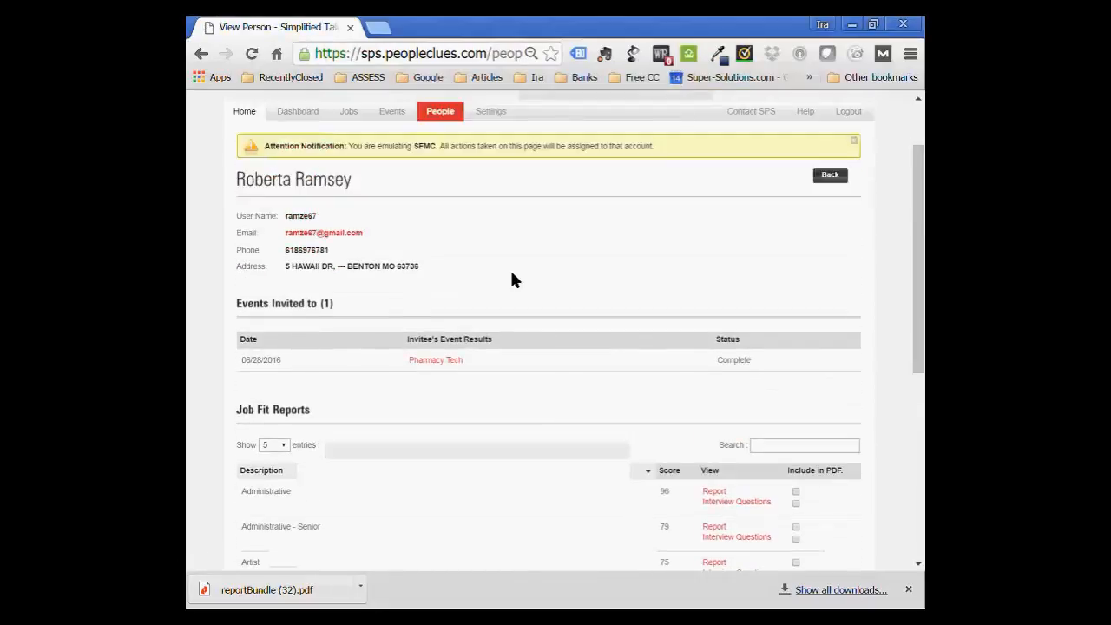
pyautogui.scroll(3)
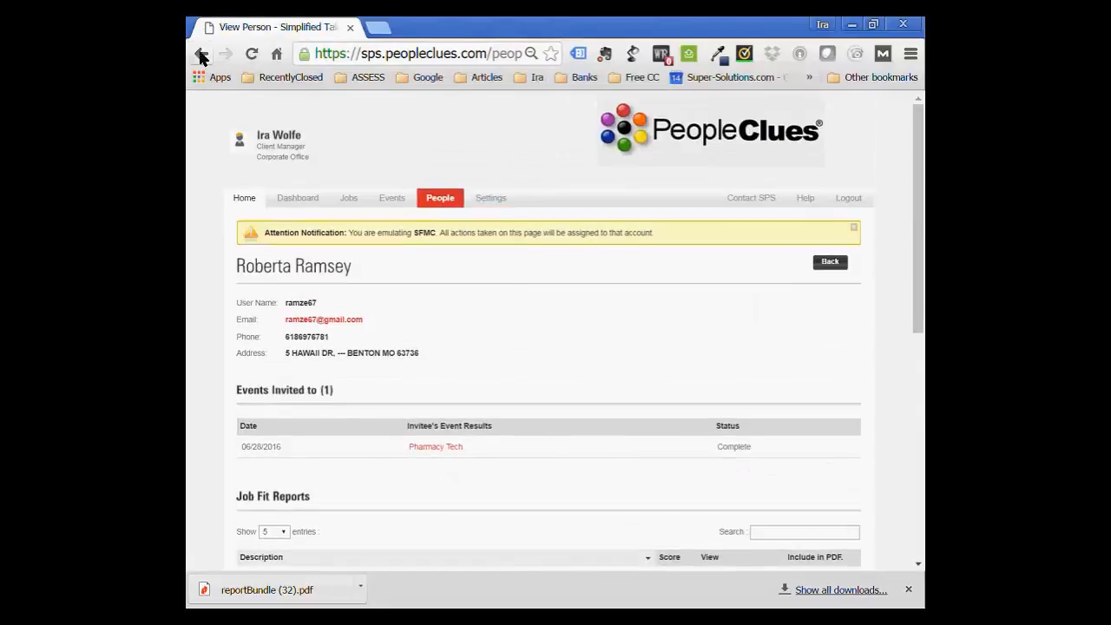
pyautogui.click(435, 446)
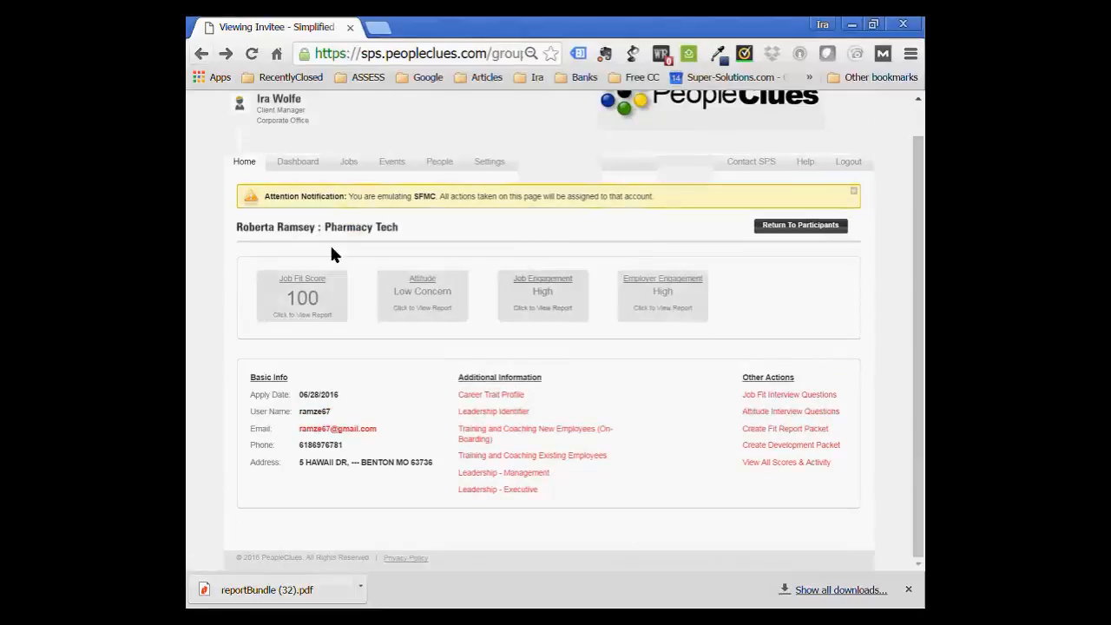
pyautogui.moveTo(736, 295)
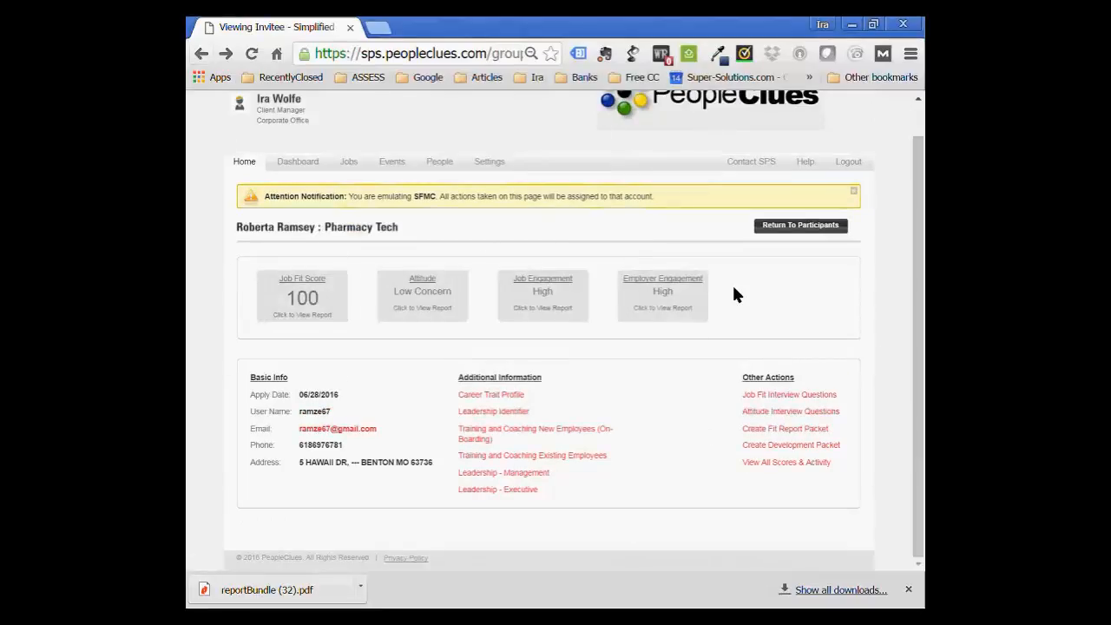
pyautogui.moveTo(761, 327)
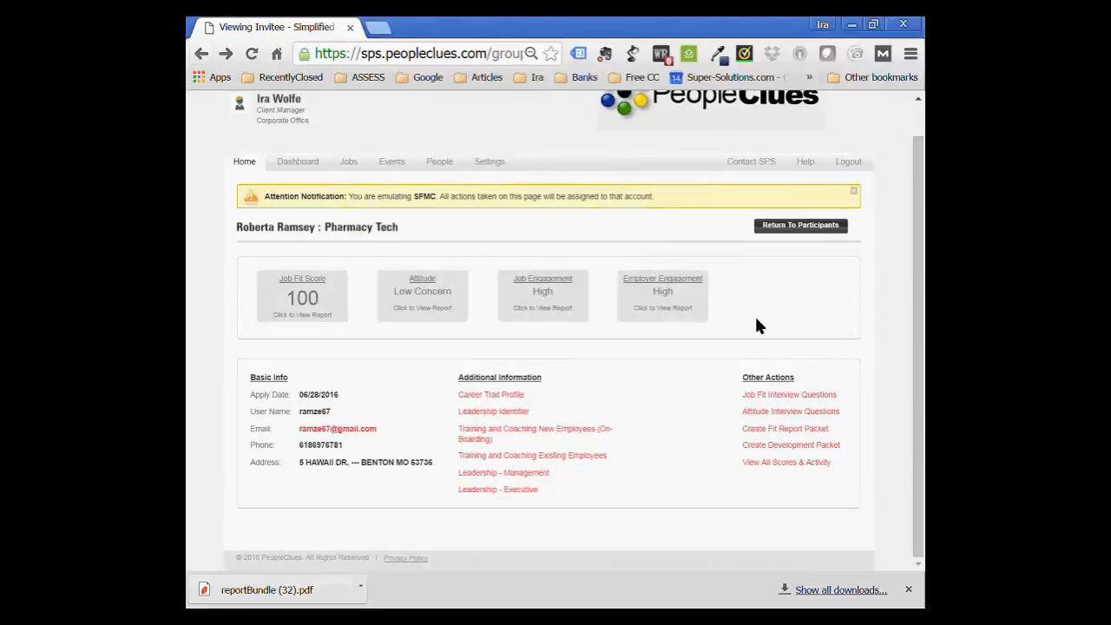
pyautogui.moveTo(785, 462)
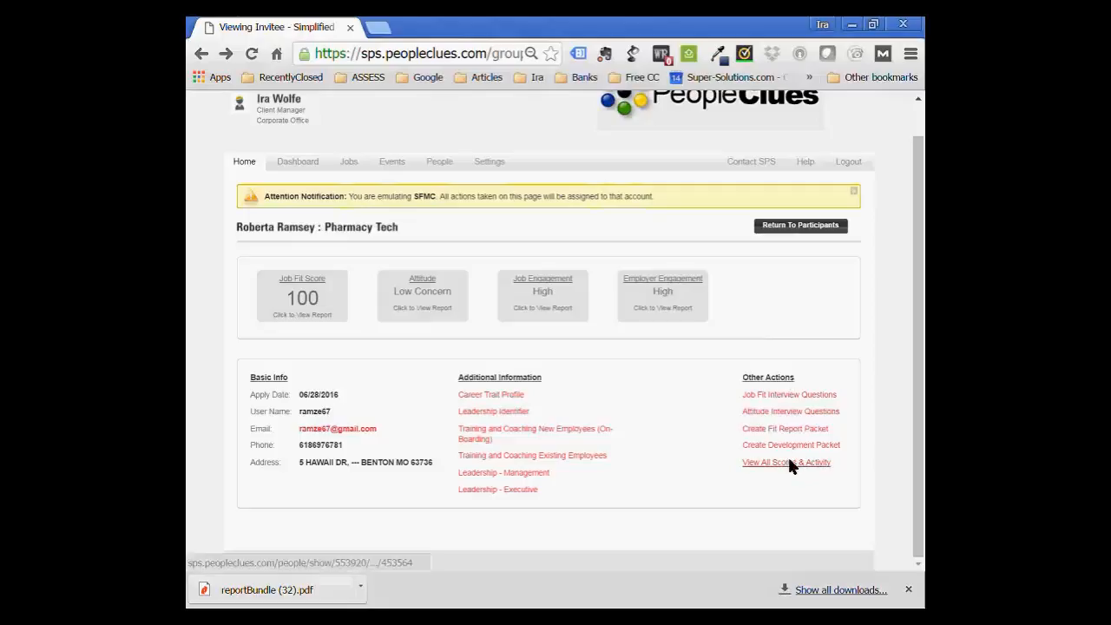
pyautogui.moveTo(785, 462)
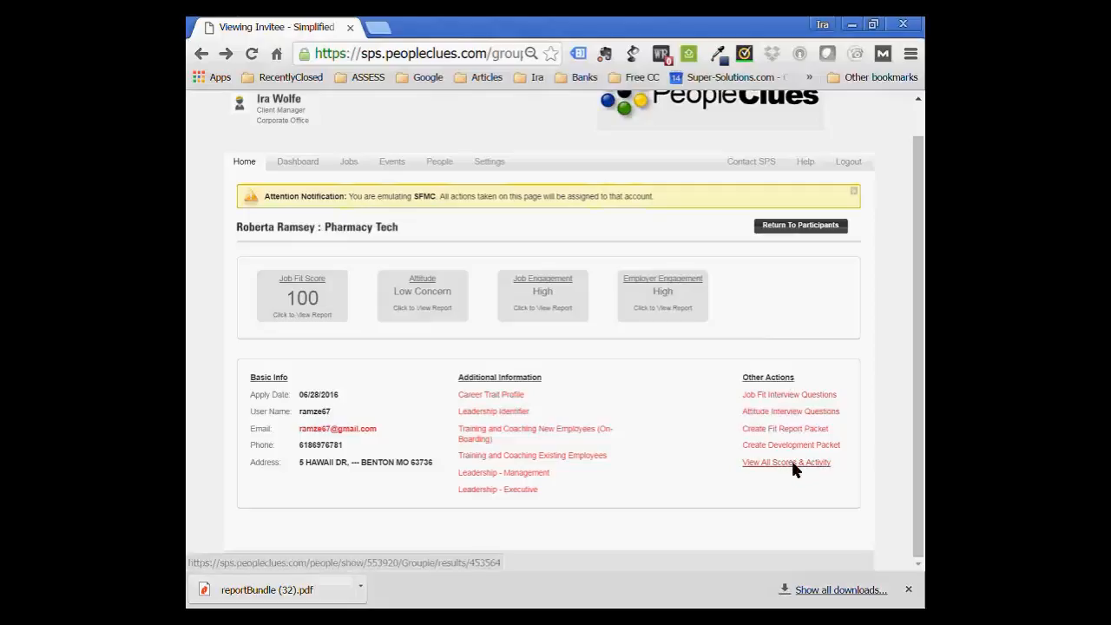
pyautogui.click(784, 462)
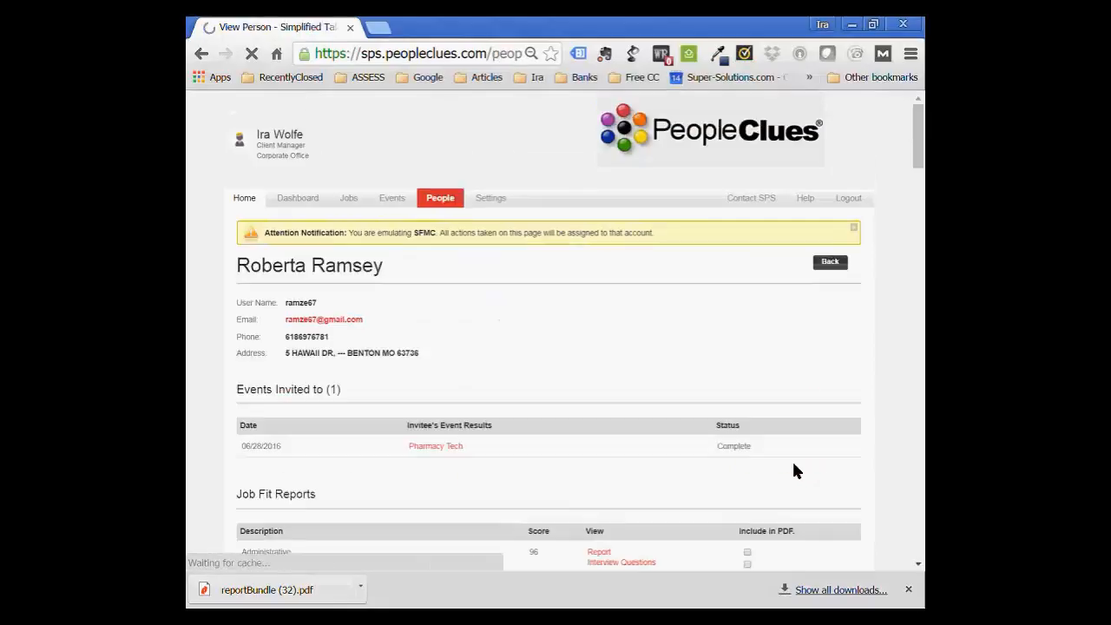
pyautogui.scroll(-3)
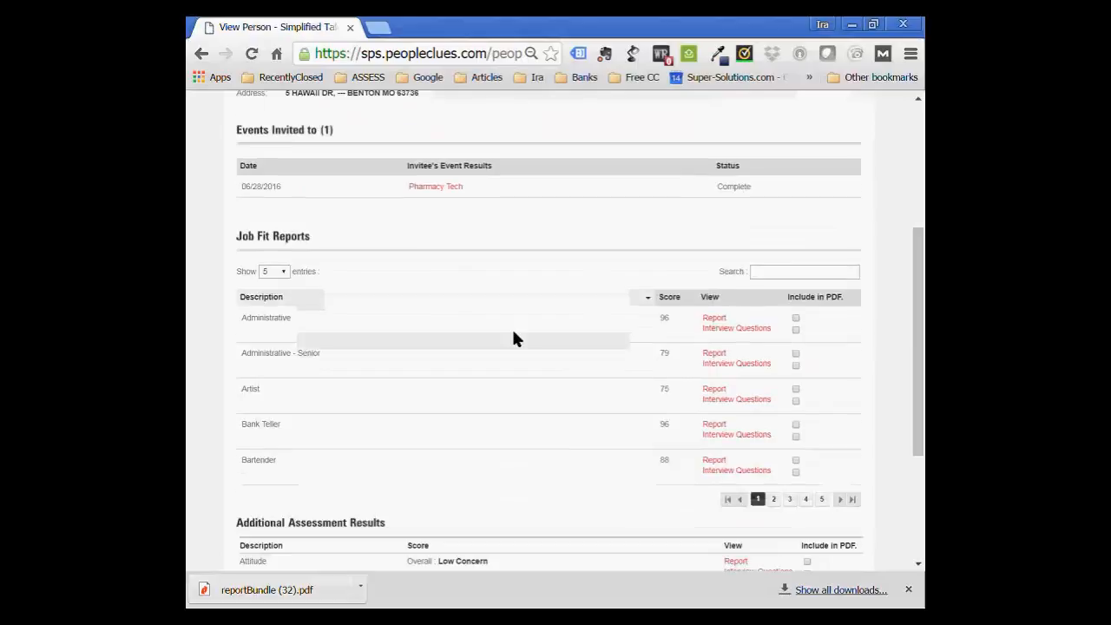
pyautogui.moveTo(299, 356)
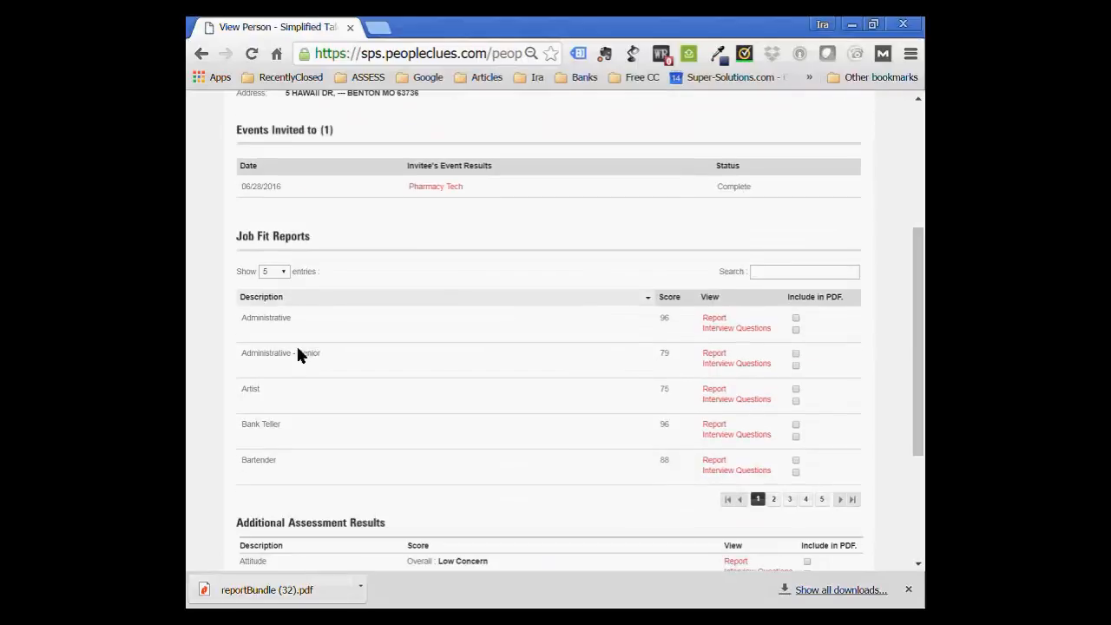
pyautogui.moveTo(285, 444)
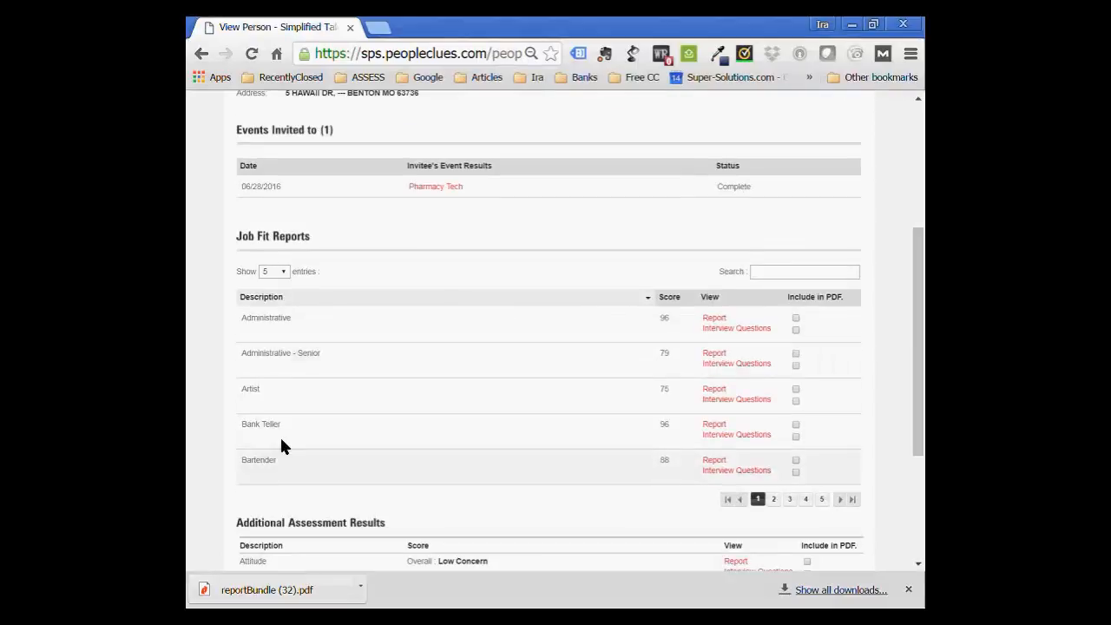
# List 100 Job Fit Reports per page and browse the alphabetical job categories with their scores.
pyautogui.click(275, 270)
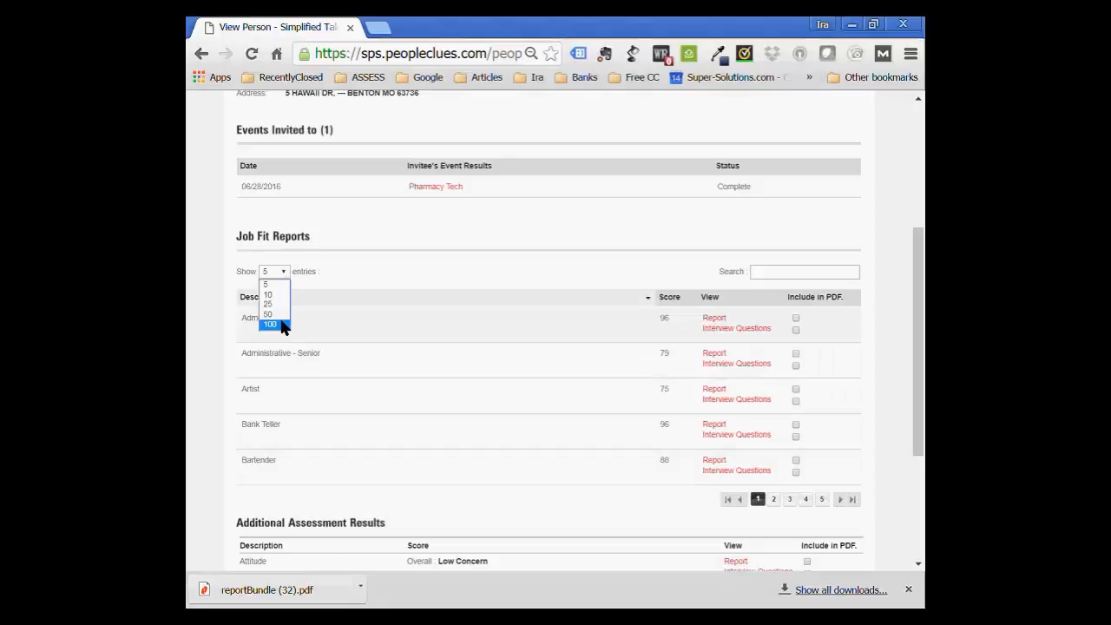
pyautogui.click(271, 323)
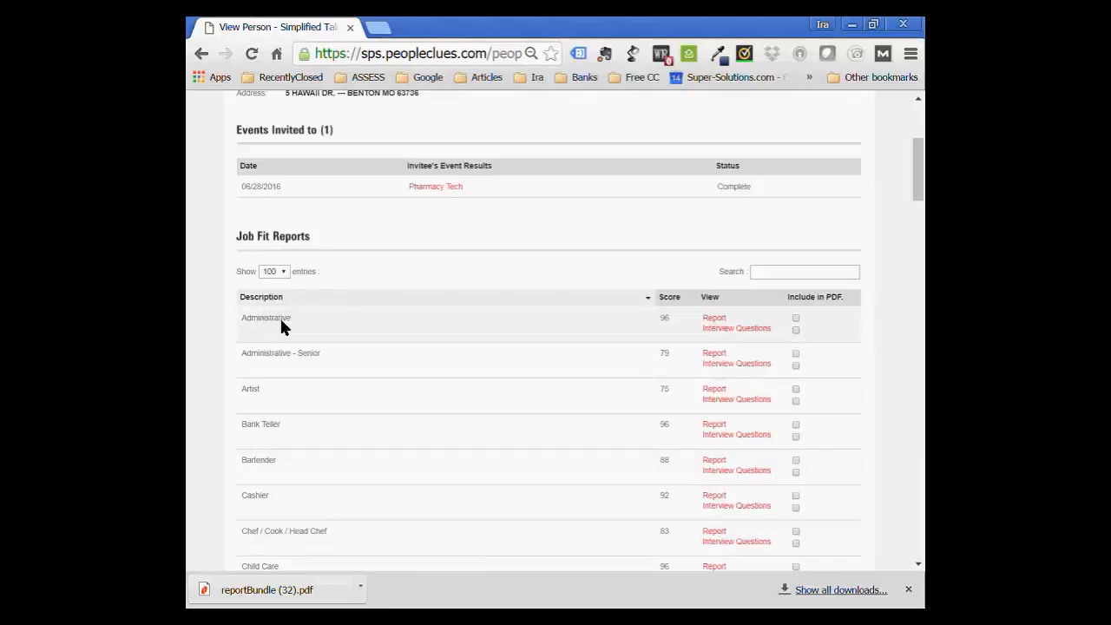
pyautogui.scroll(-3)
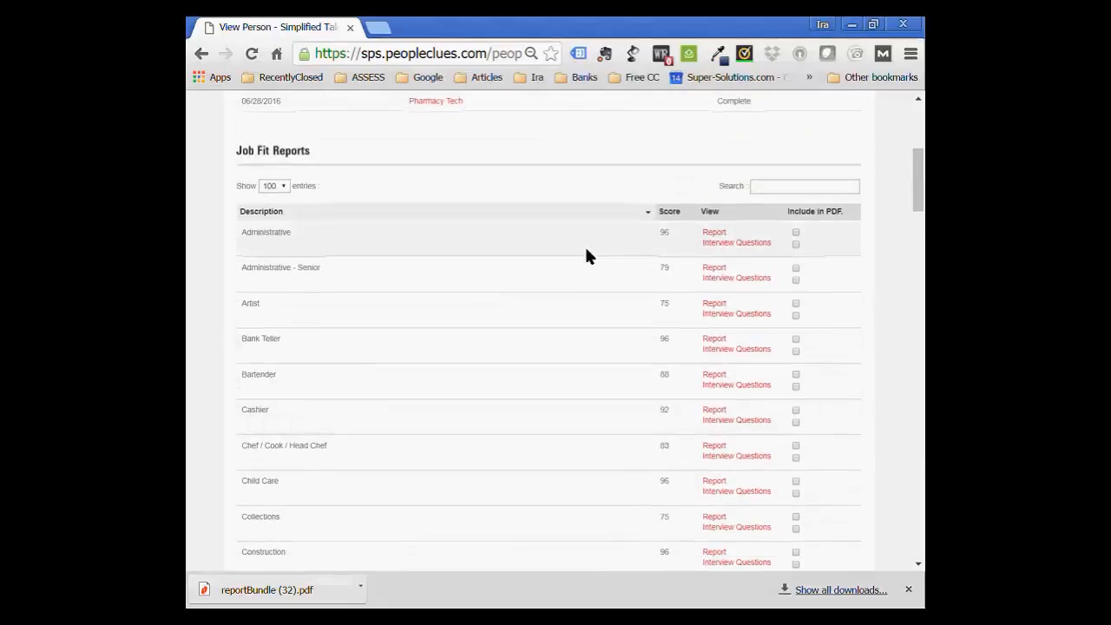
pyautogui.scroll(3)
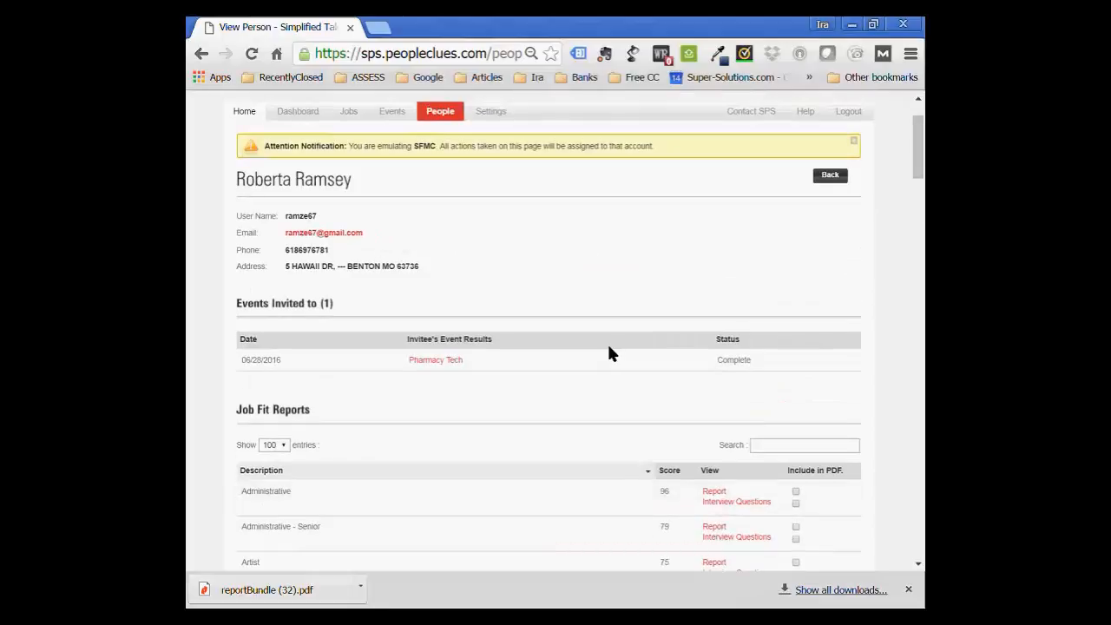
pyautogui.scroll(-3)
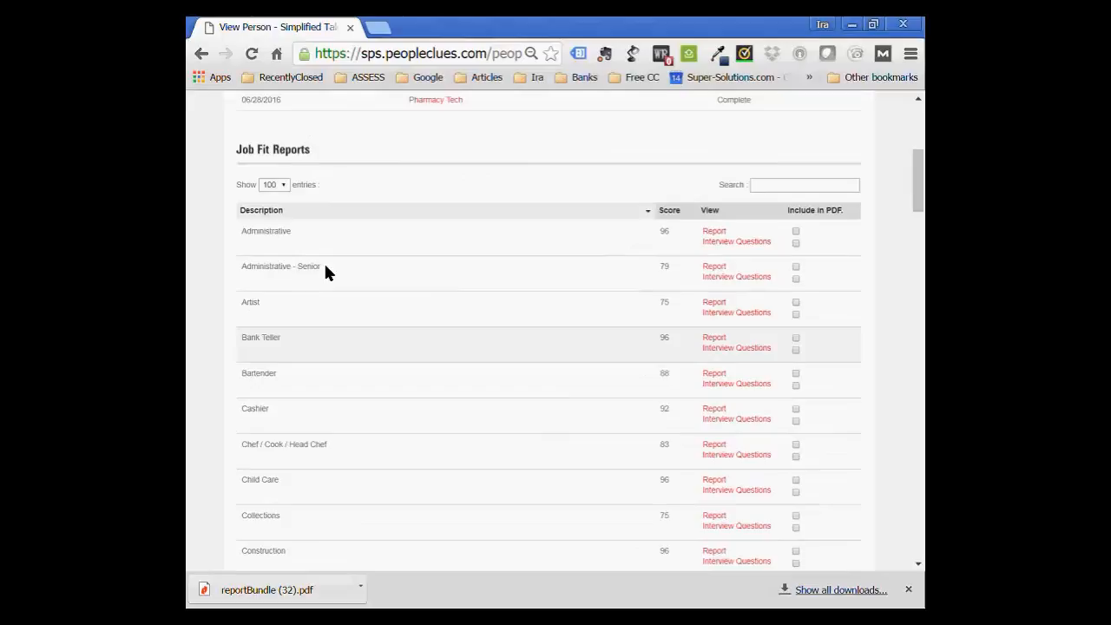
pyautogui.moveTo(336, 267)
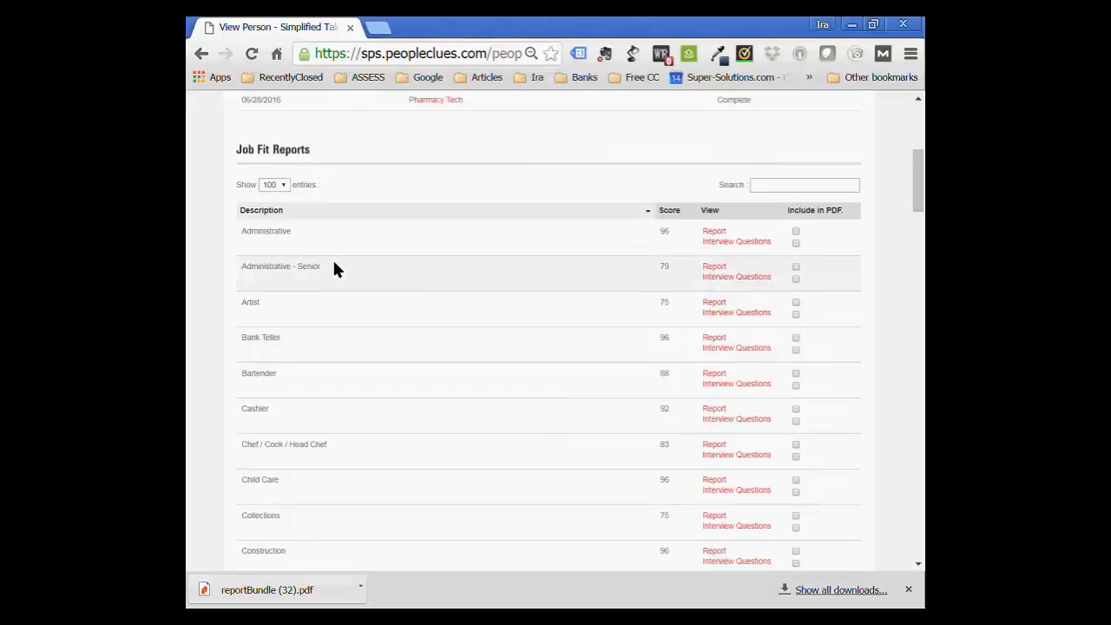
pyautogui.moveTo(663, 282)
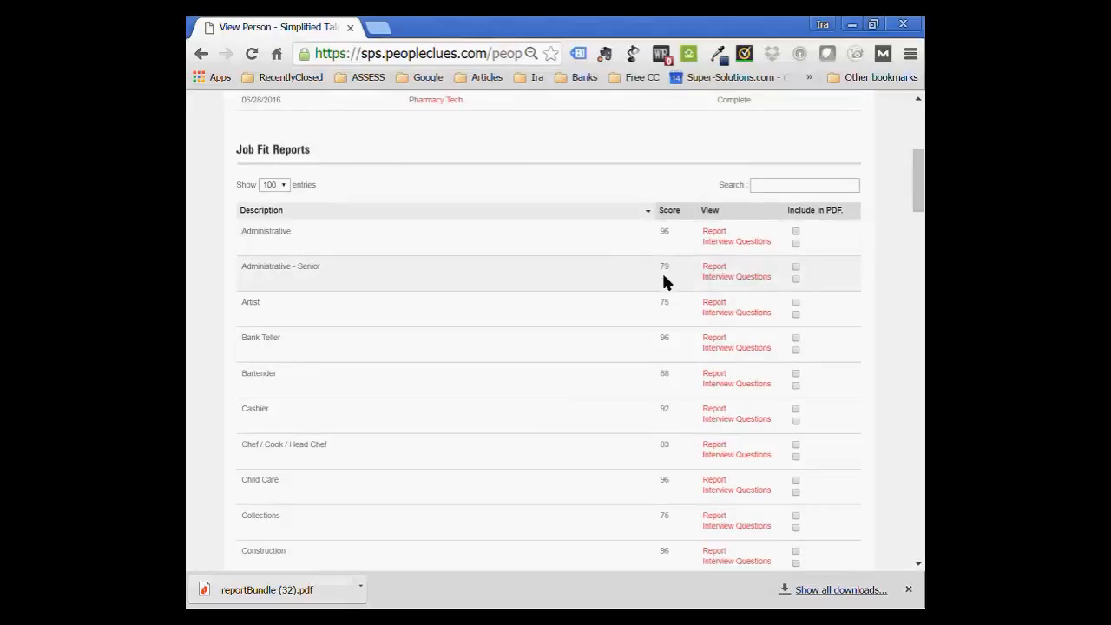
pyautogui.moveTo(663, 311)
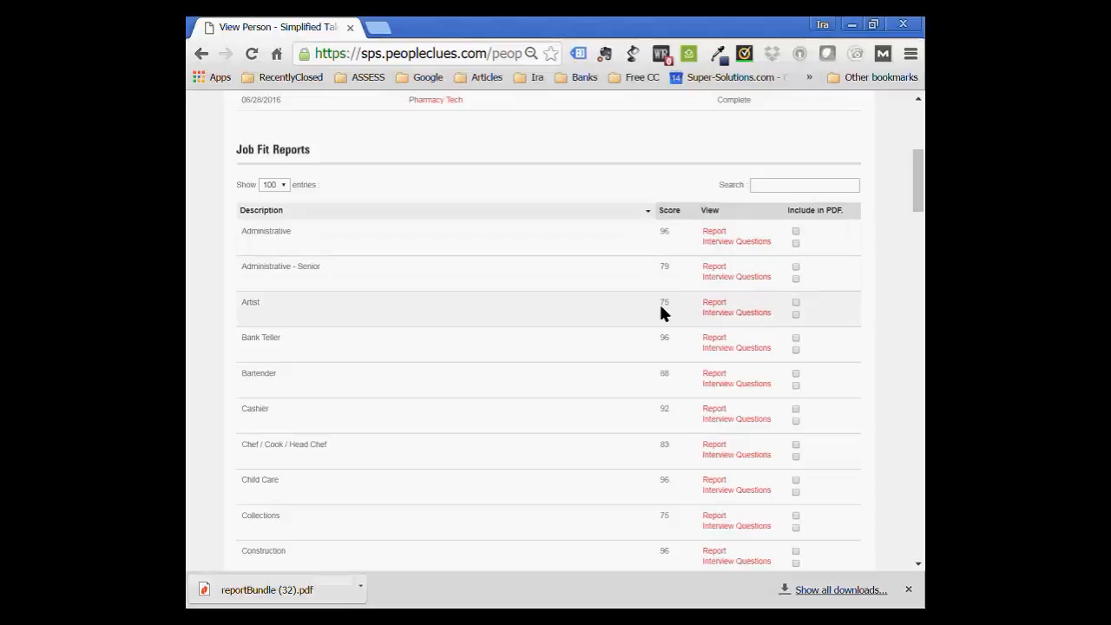
pyautogui.moveTo(677, 448)
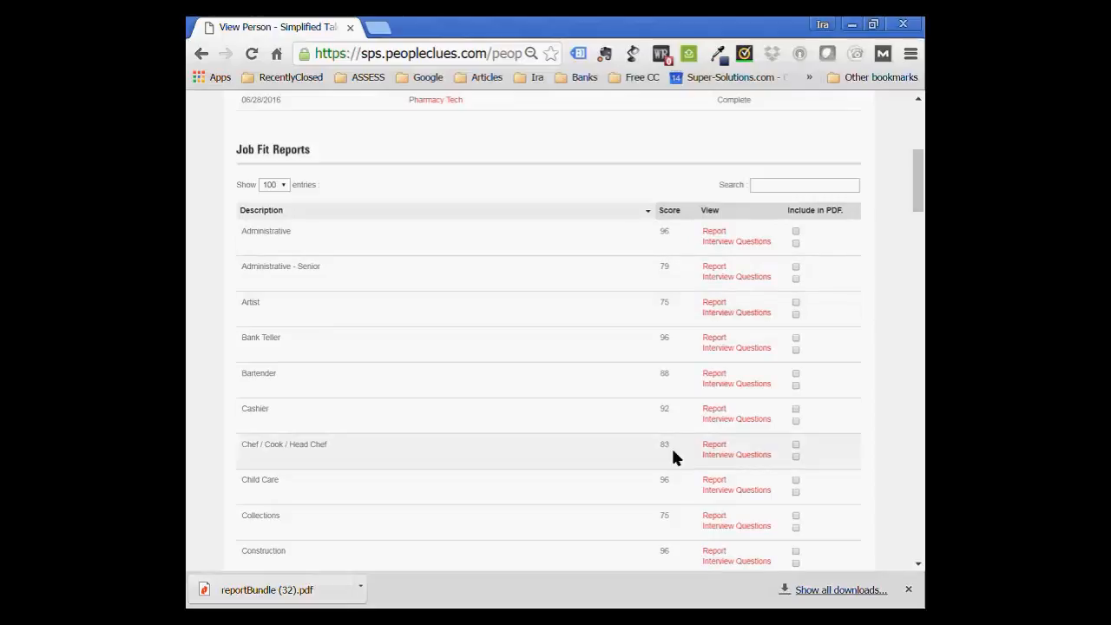
pyautogui.scroll(3)
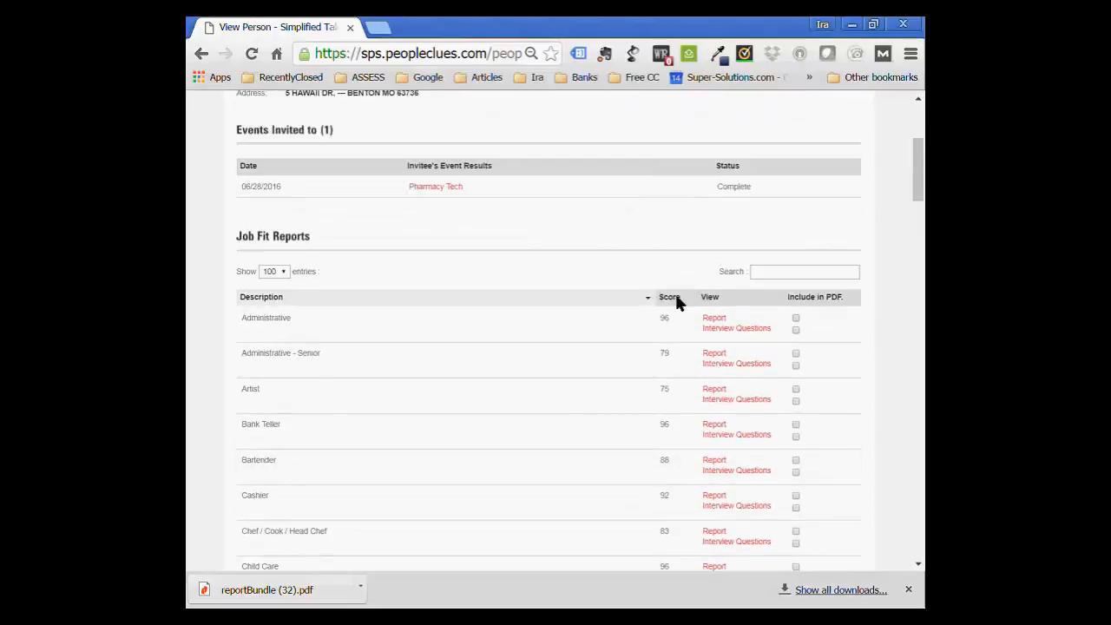
# Sort the Job Fit Reports by score, noting Executive Management at 71 and the five roles scoring 100.
pyautogui.click(670, 297)
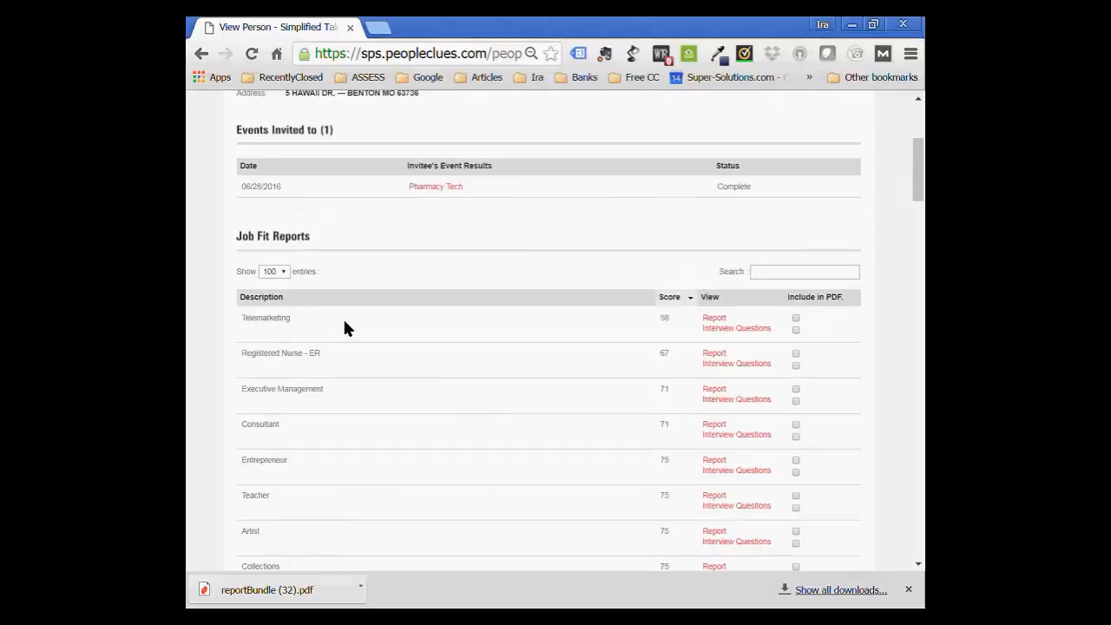
pyautogui.moveTo(657, 334)
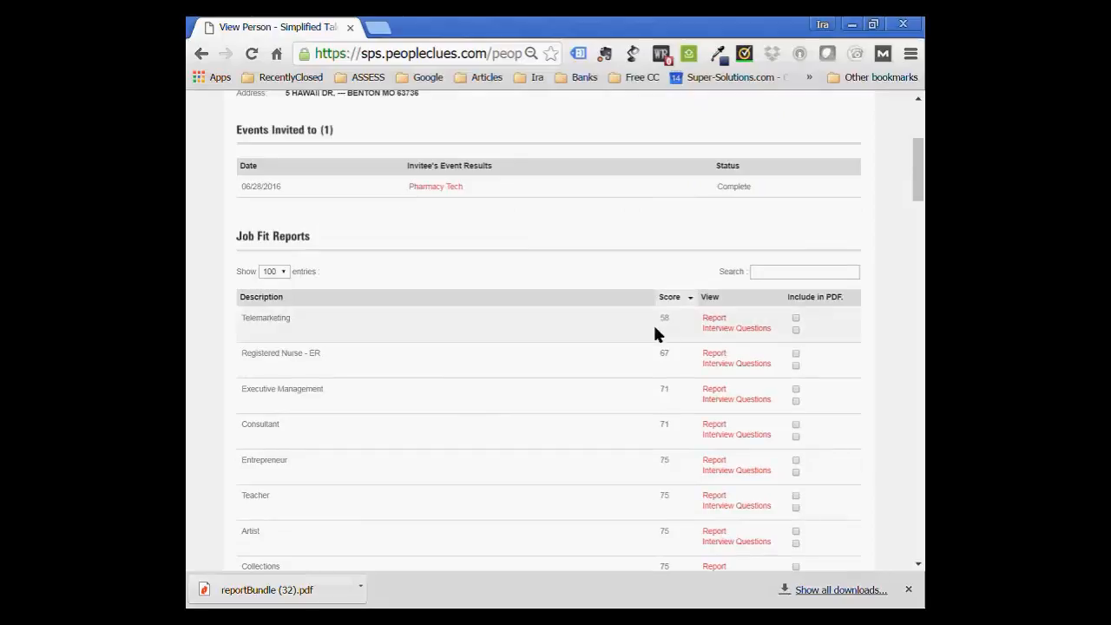
pyautogui.moveTo(670, 357)
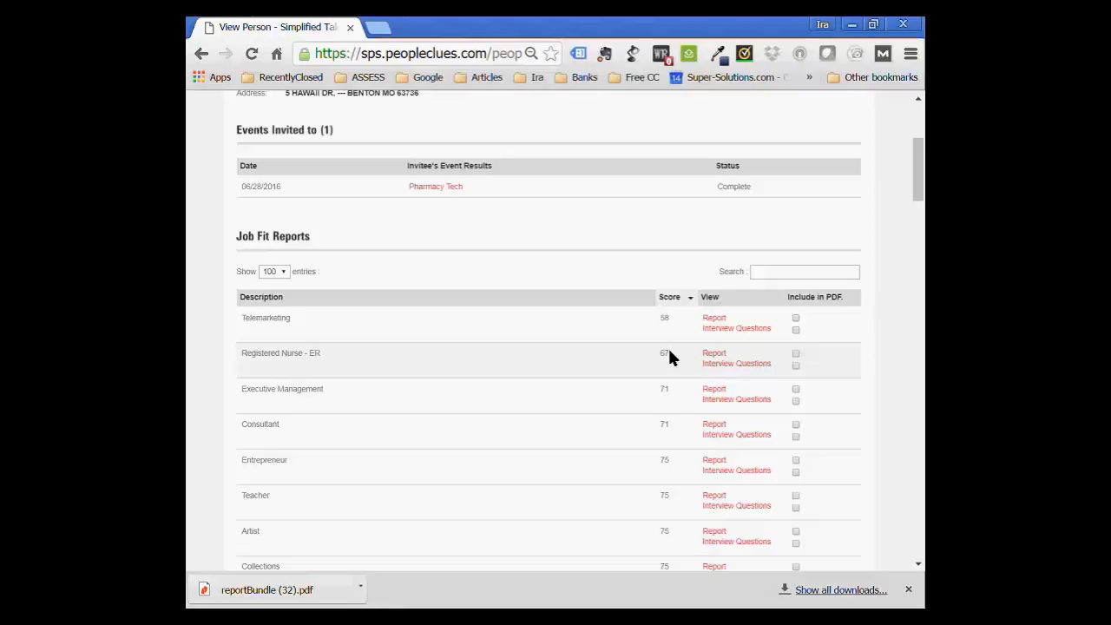
pyautogui.doubleClick(663, 354)
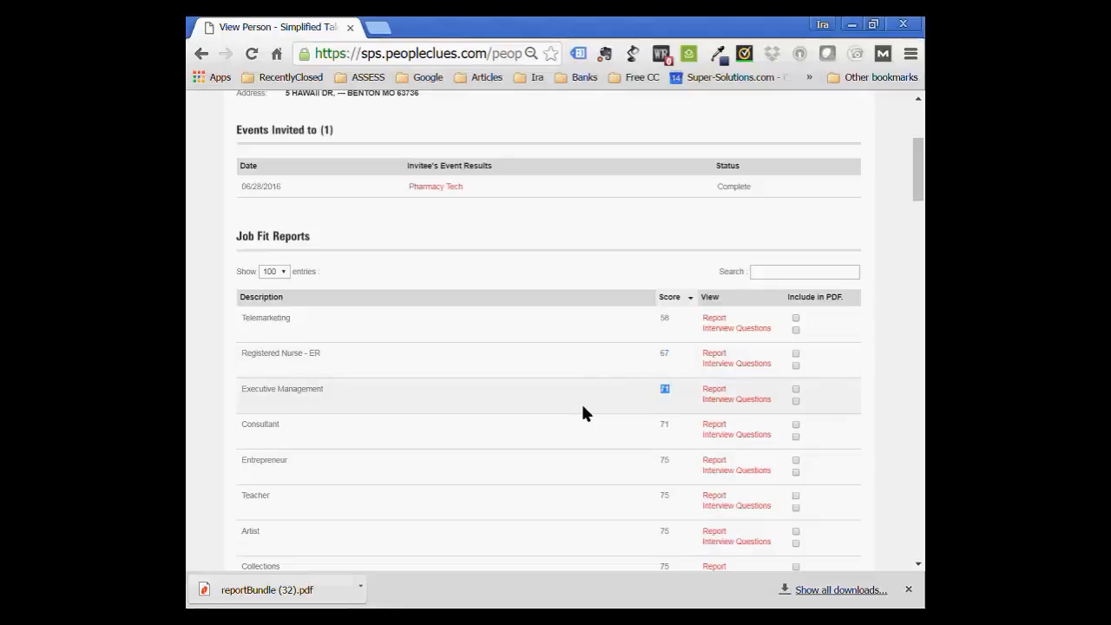
pyautogui.scroll(-3)
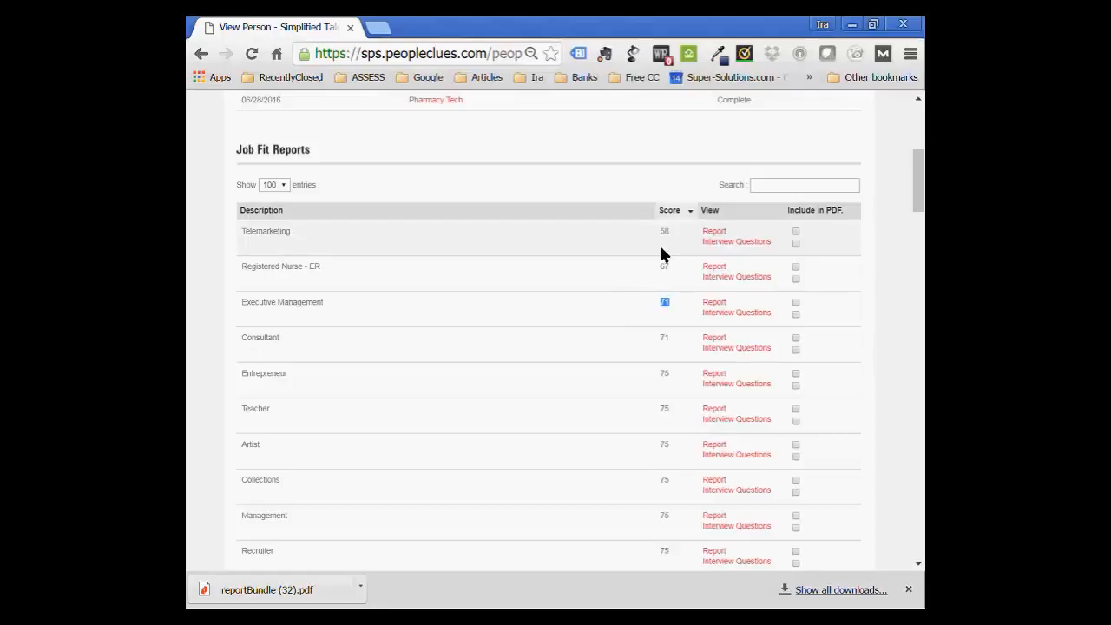
pyautogui.moveTo(667, 364)
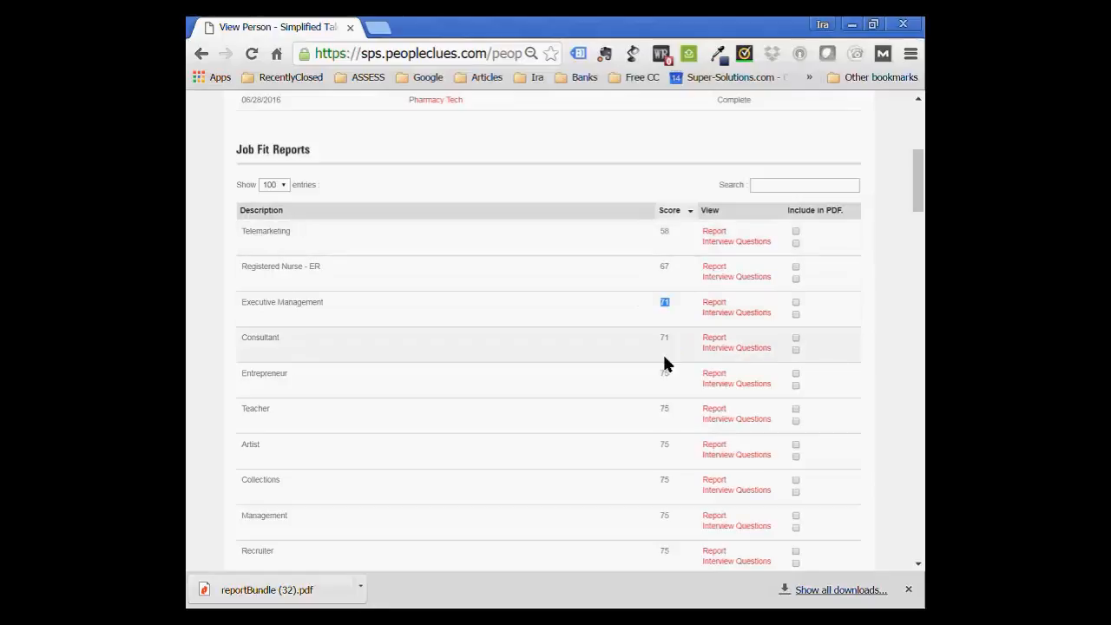
pyautogui.moveTo(667, 354)
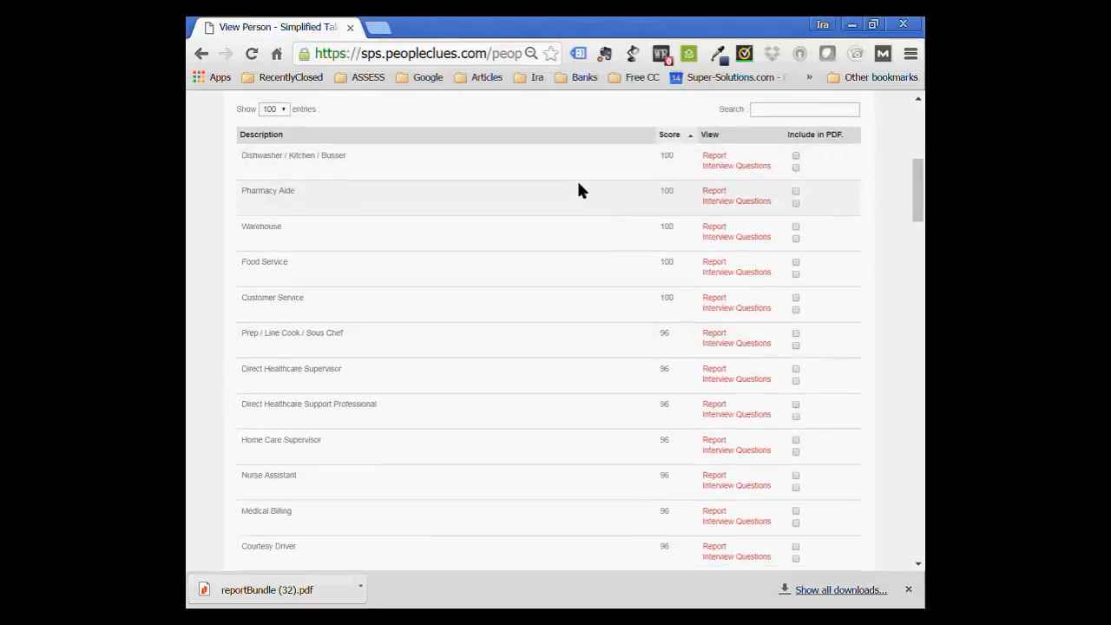
pyautogui.scroll(3)
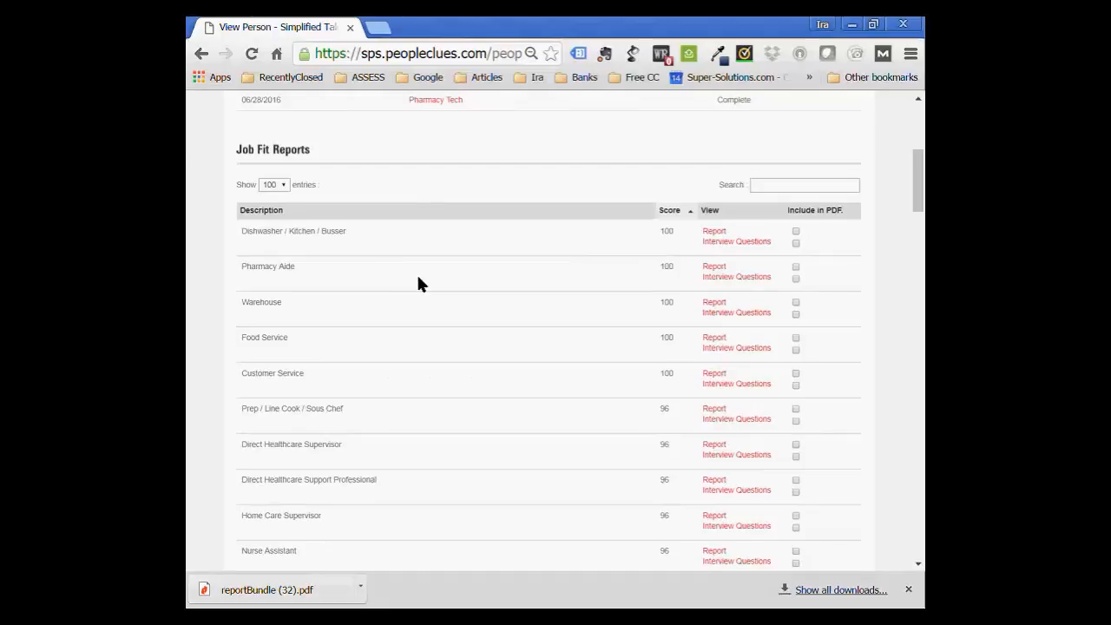
pyautogui.moveTo(531, 292)
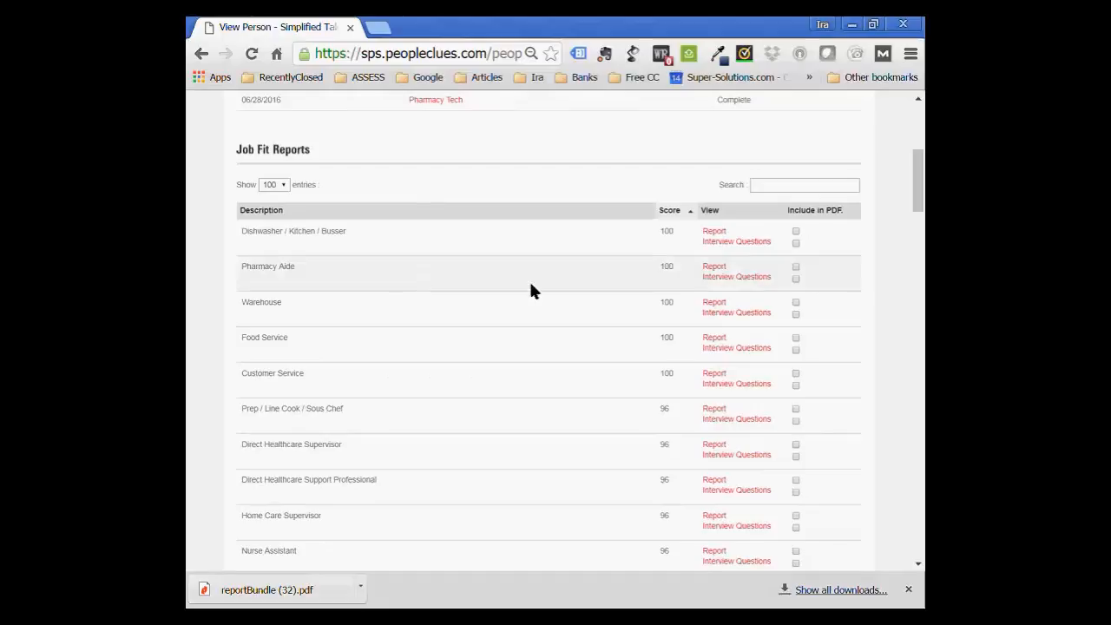
pyautogui.moveTo(394, 388)
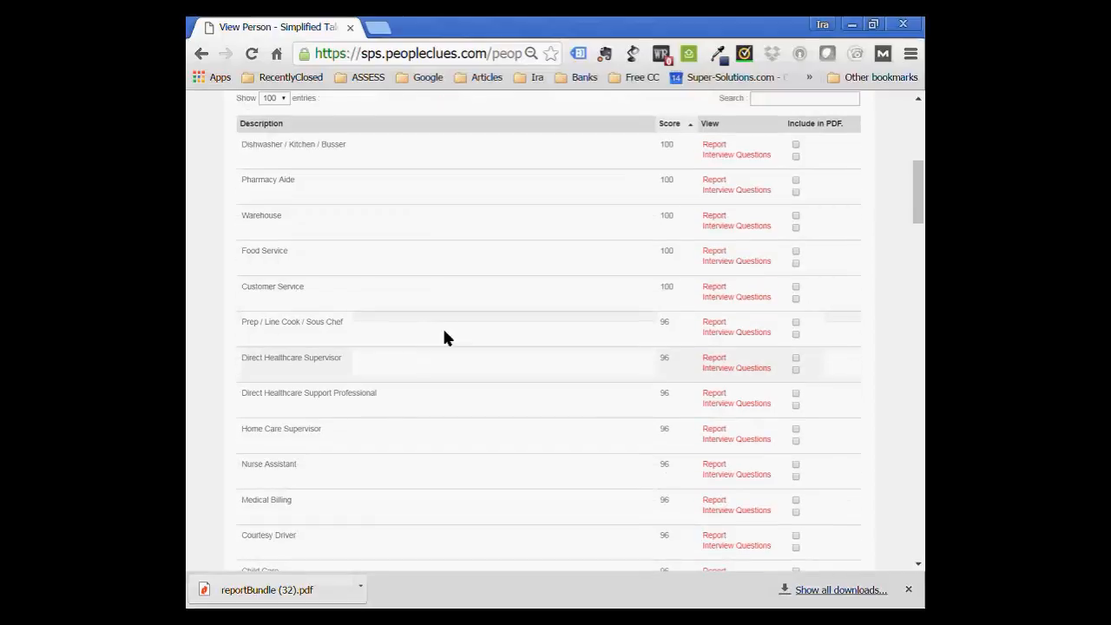
pyautogui.moveTo(459, 322)
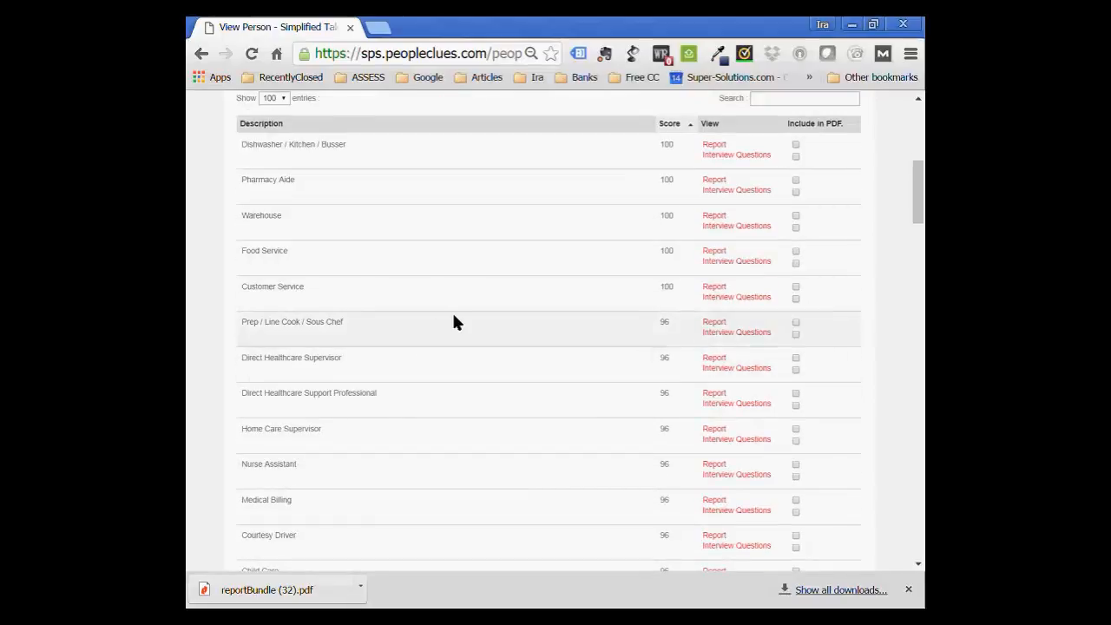
pyautogui.scroll(-3)
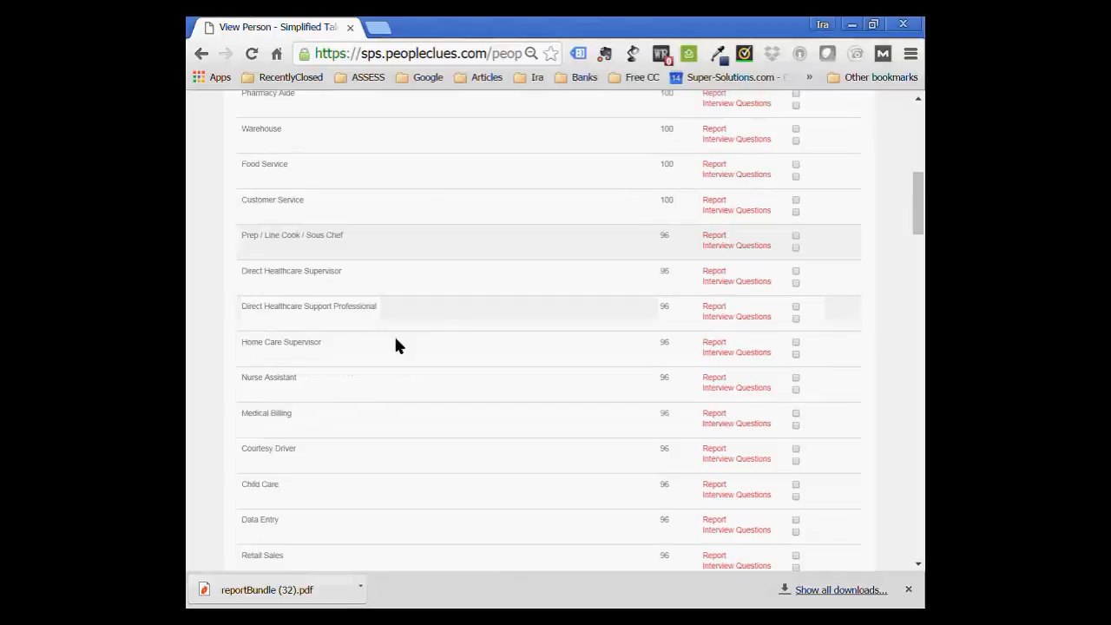
pyautogui.moveTo(424, 322)
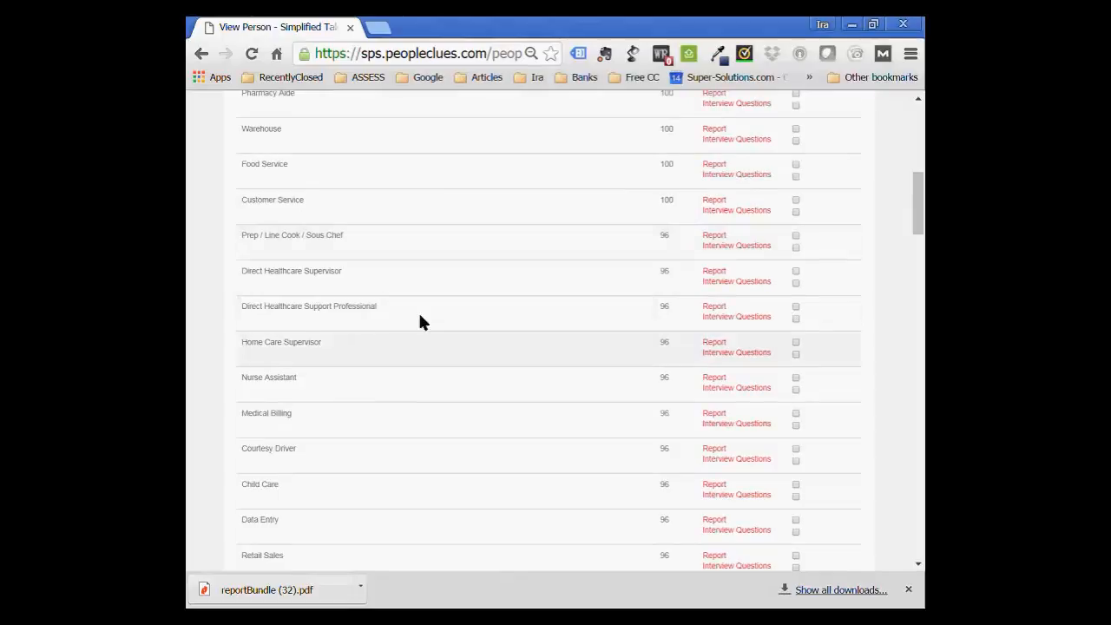
pyautogui.scroll(3)
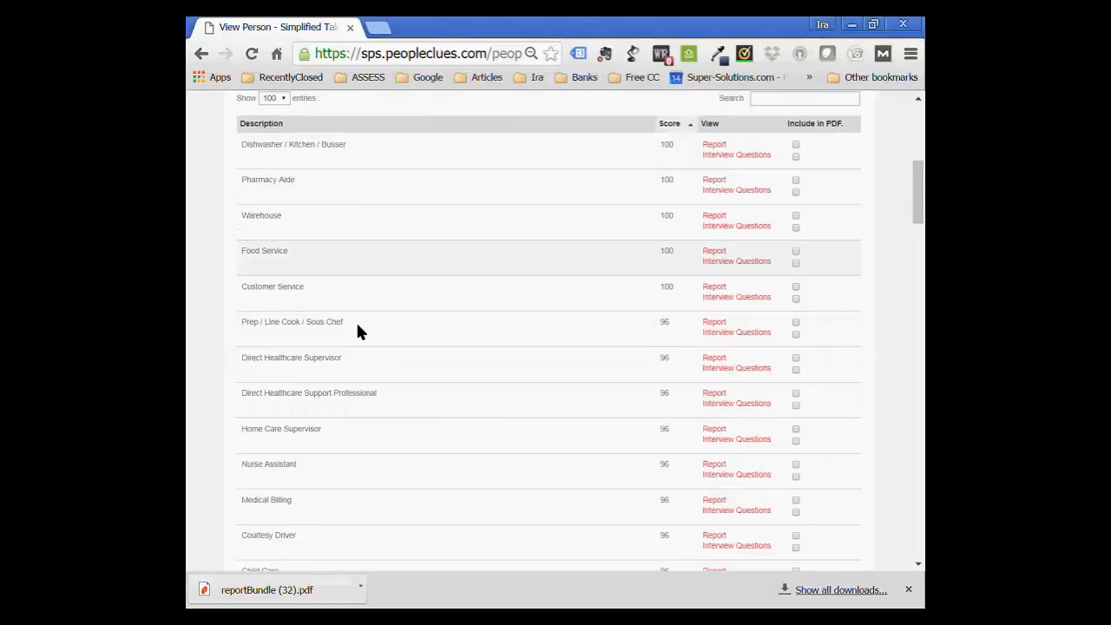
pyautogui.moveTo(425, 348)
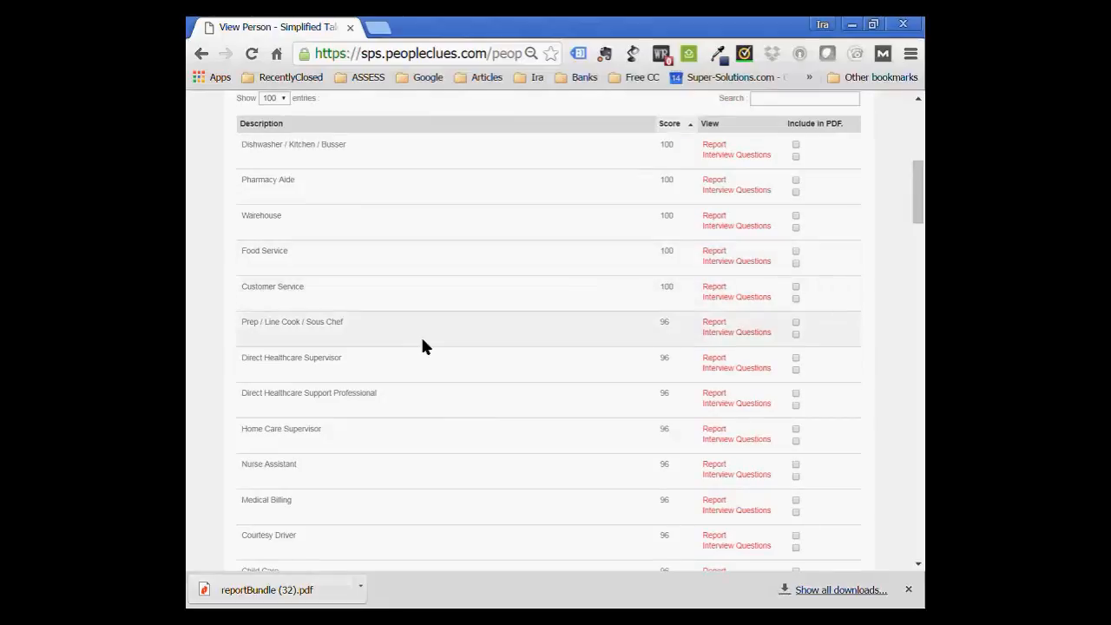
pyautogui.scroll(-3)
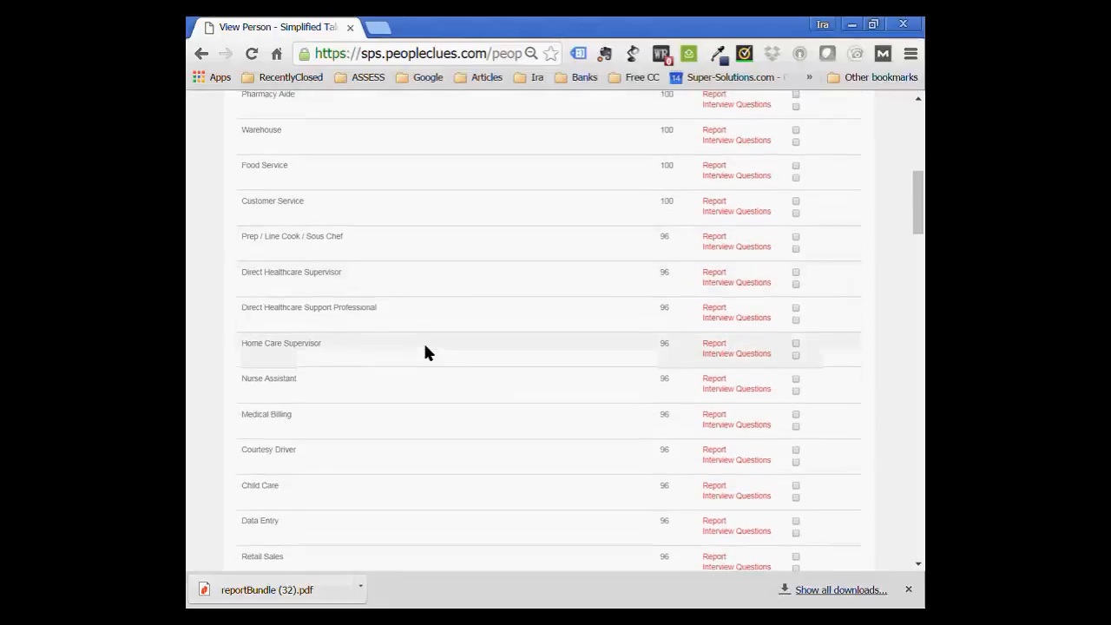
pyautogui.scroll(3)
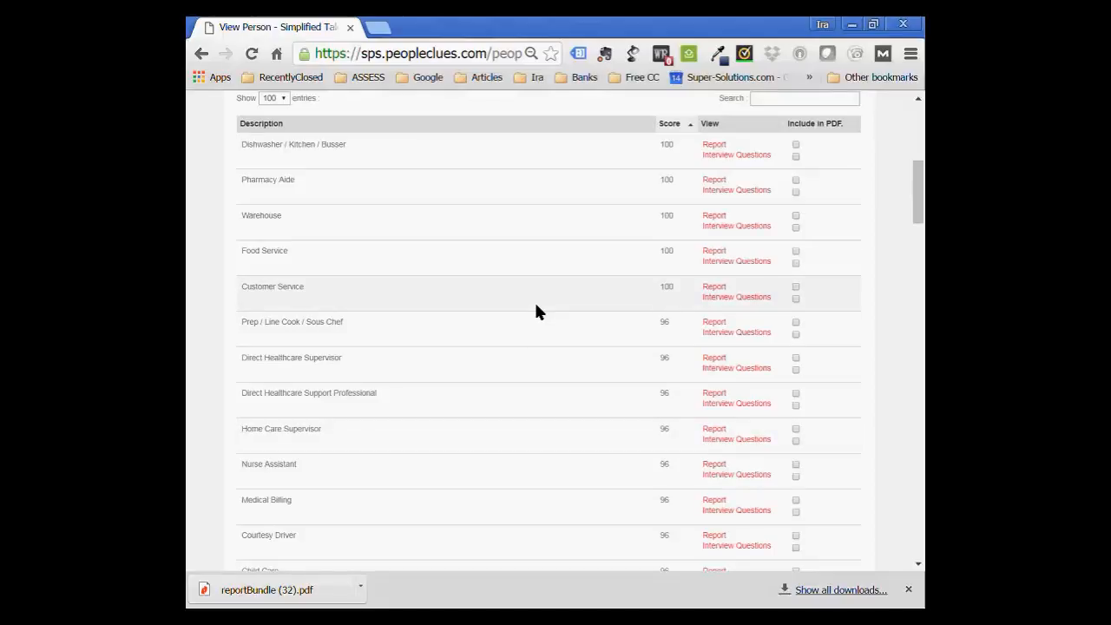
# Look at the Dishwasher / Kitchen / Busser job fit report, mark it for the PDF, and return to the person page.
pyautogui.click(714, 144)
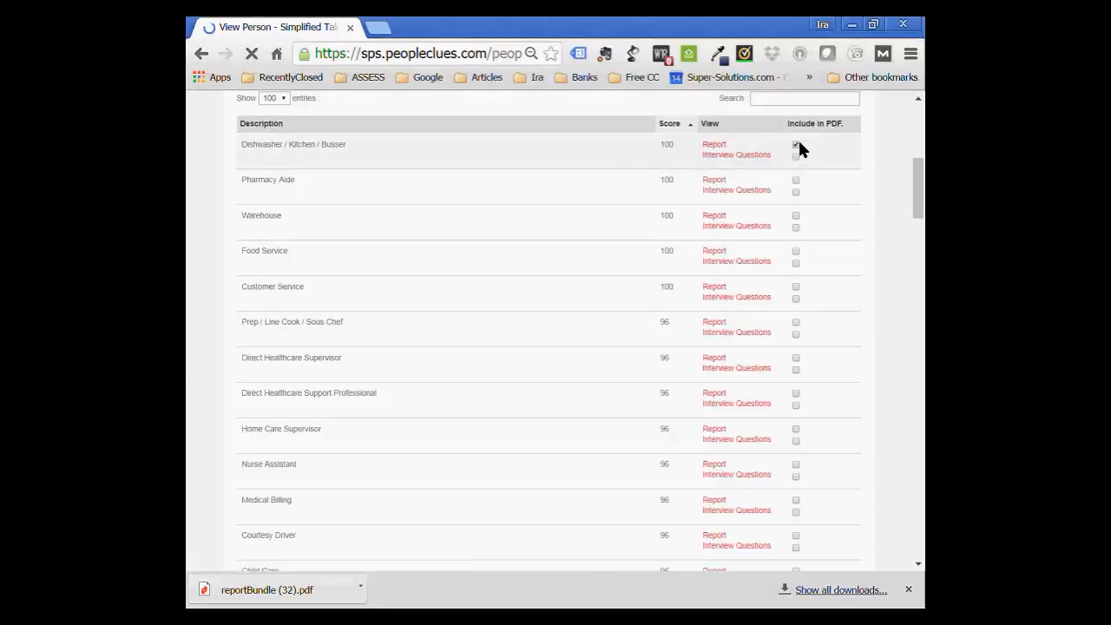
pyautogui.click(795, 144)
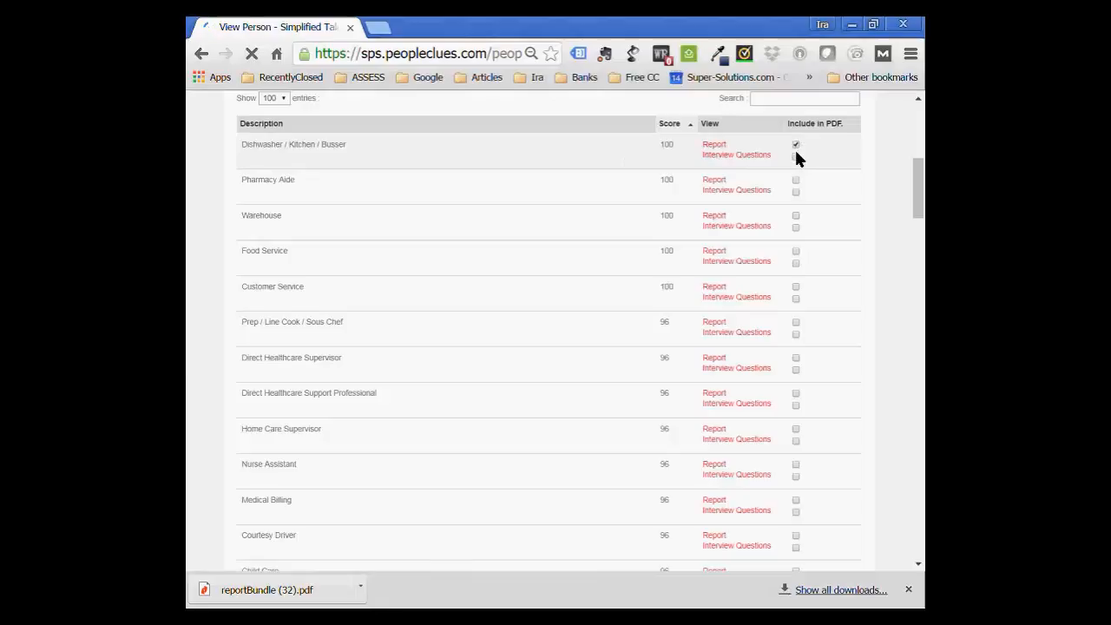
pyautogui.click(714, 144)
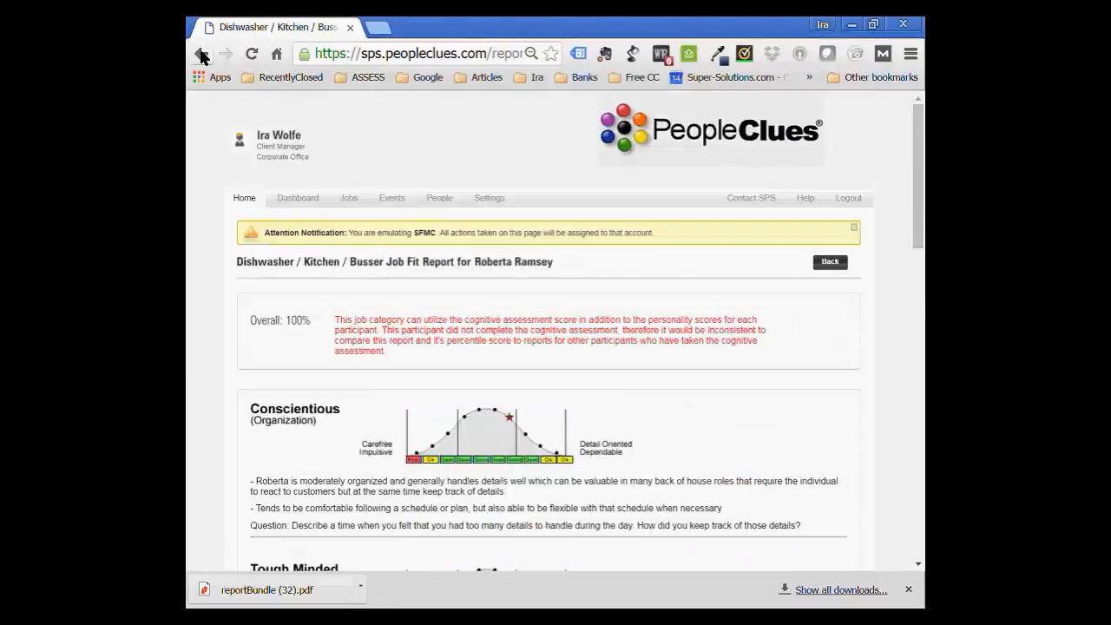
pyautogui.click(201, 52)
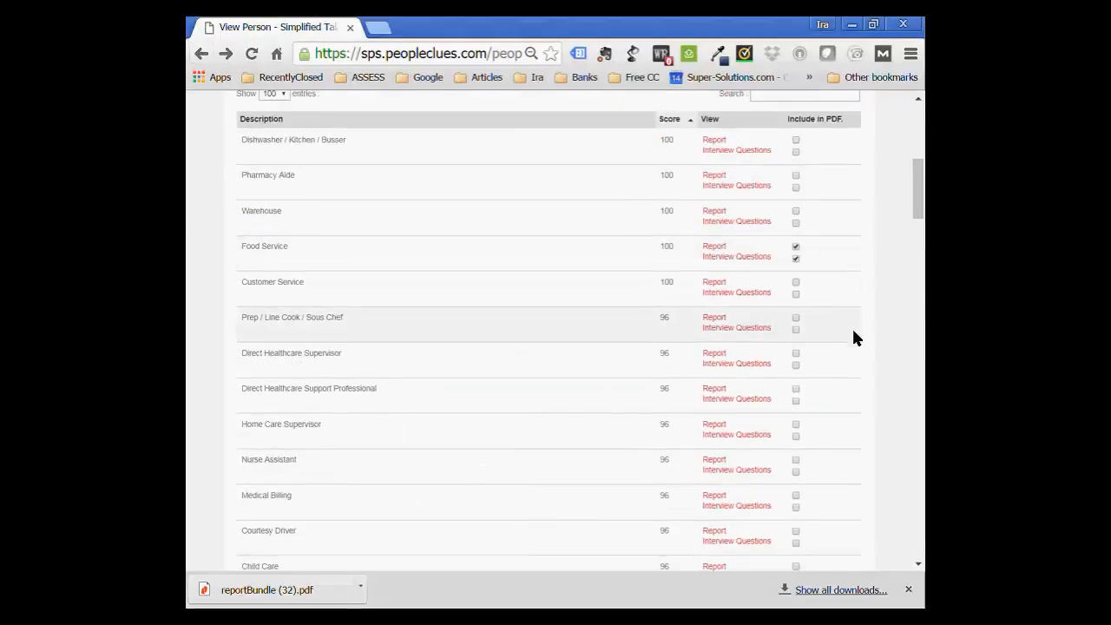
pyautogui.scroll(-3)
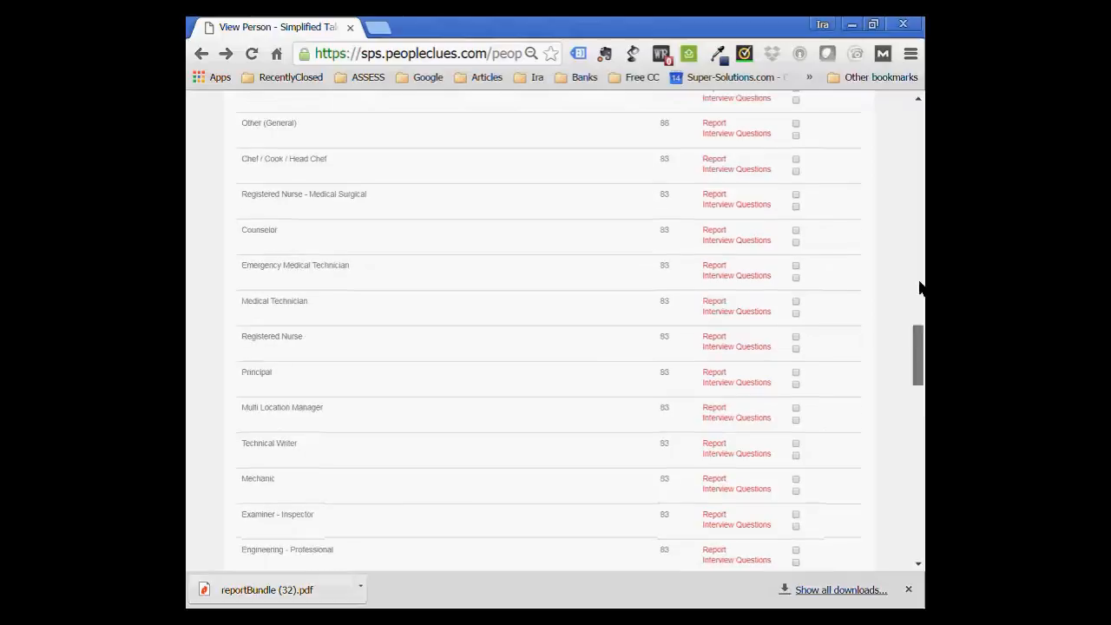
pyautogui.scroll(-3)
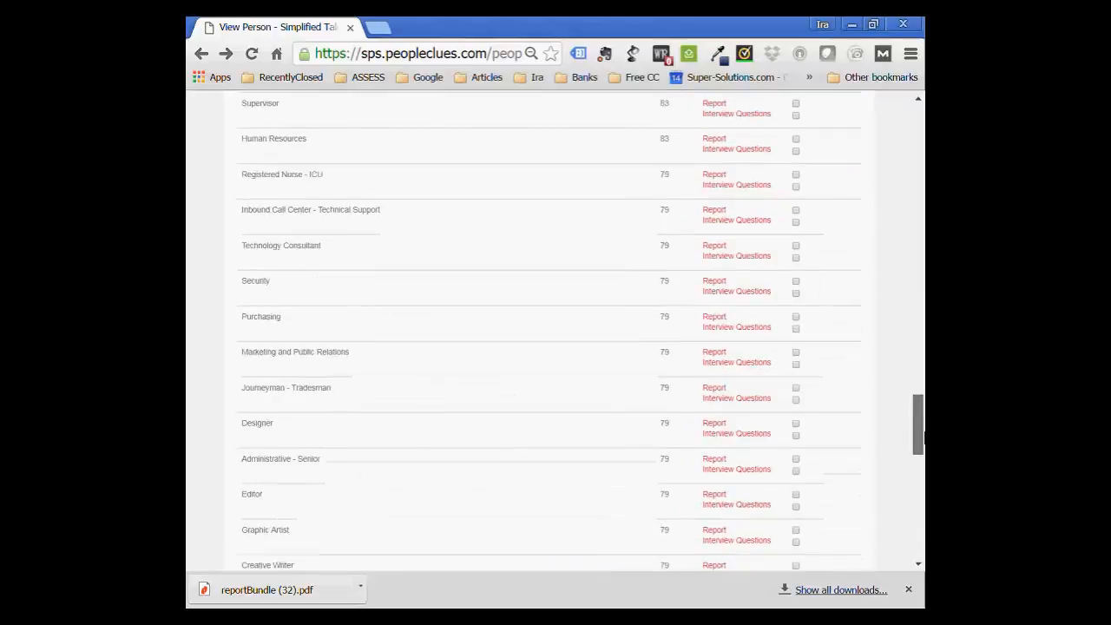
pyautogui.scroll(-3)
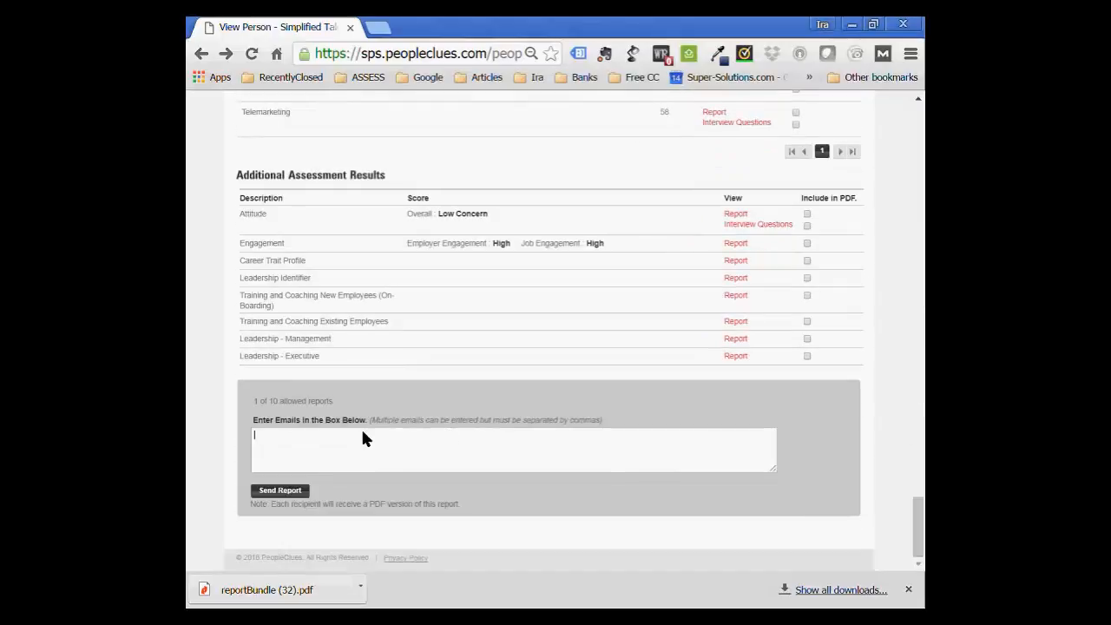
pyautogui.moveTo(375, 444)
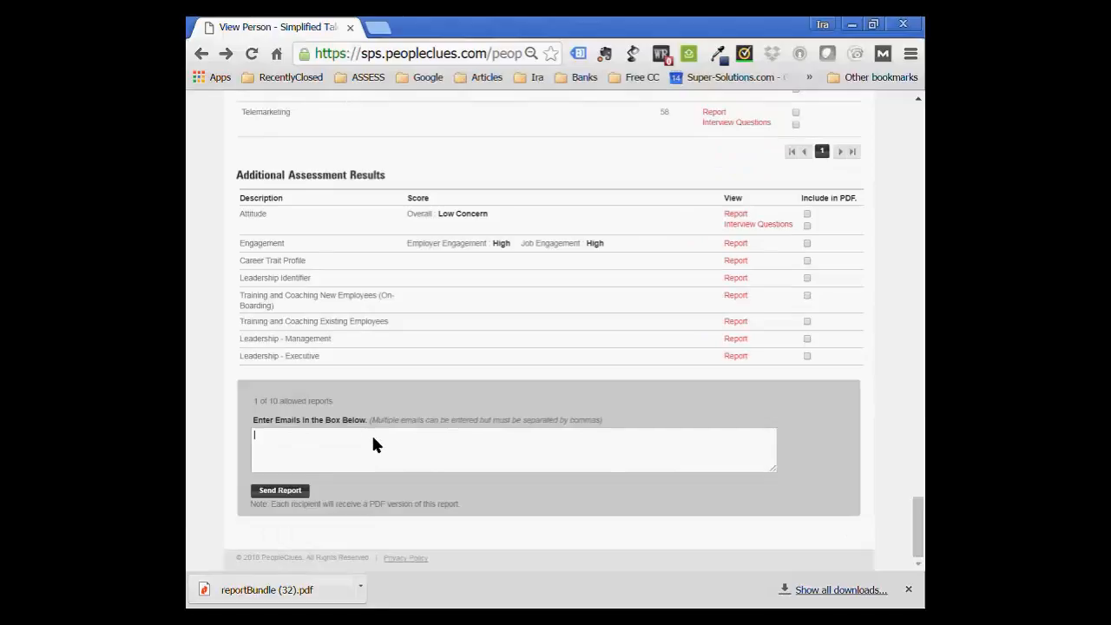
pyautogui.scroll(3)
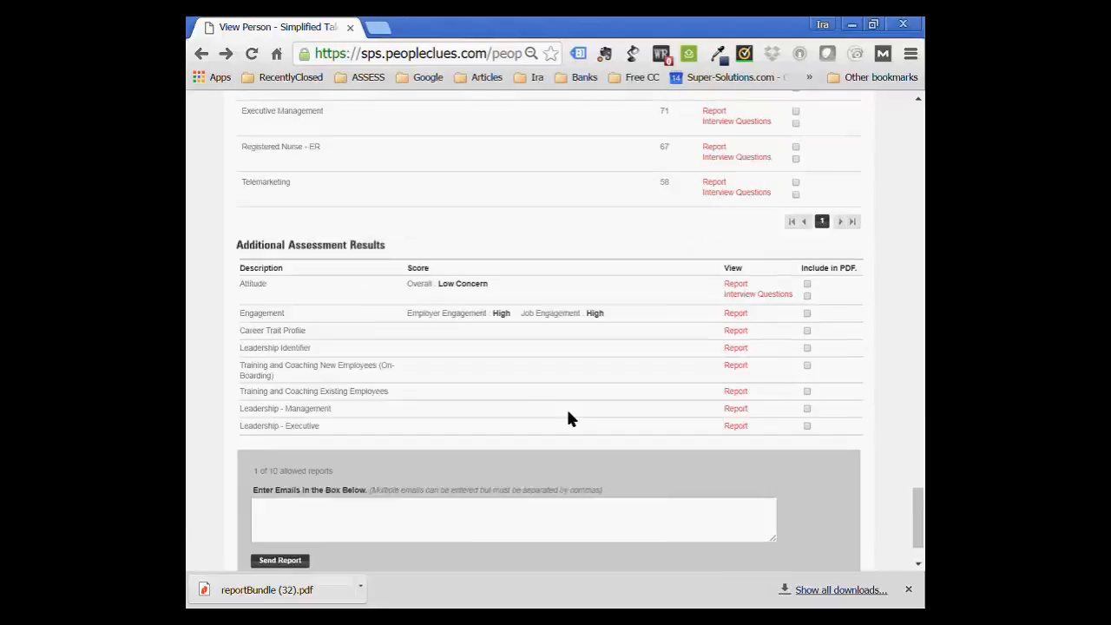
pyautogui.scroll(3)
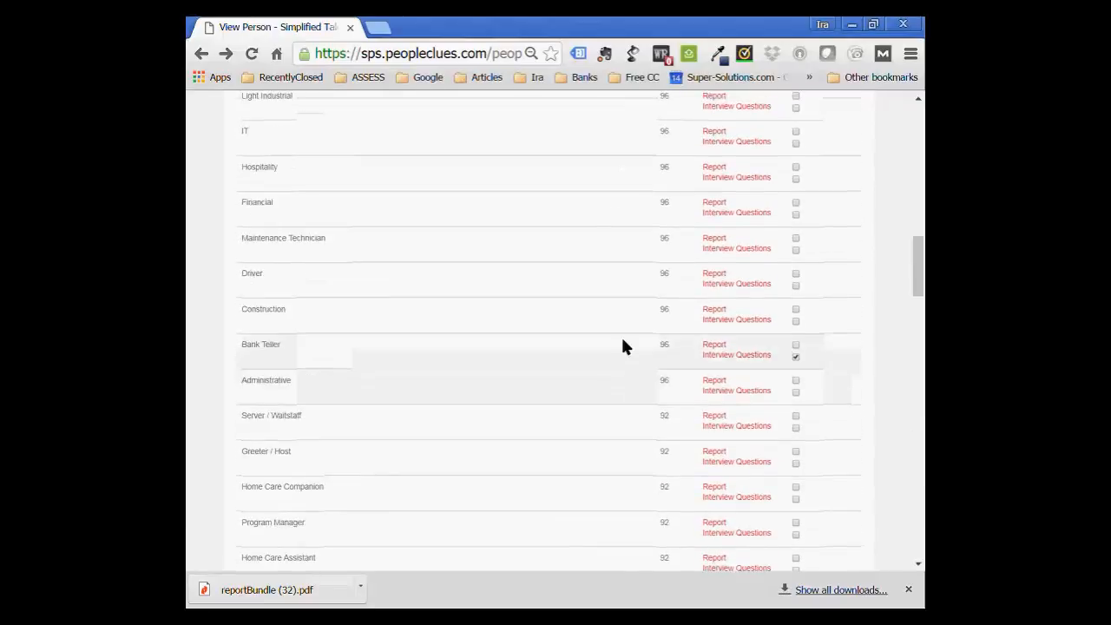
pyautogui.scroll(3)
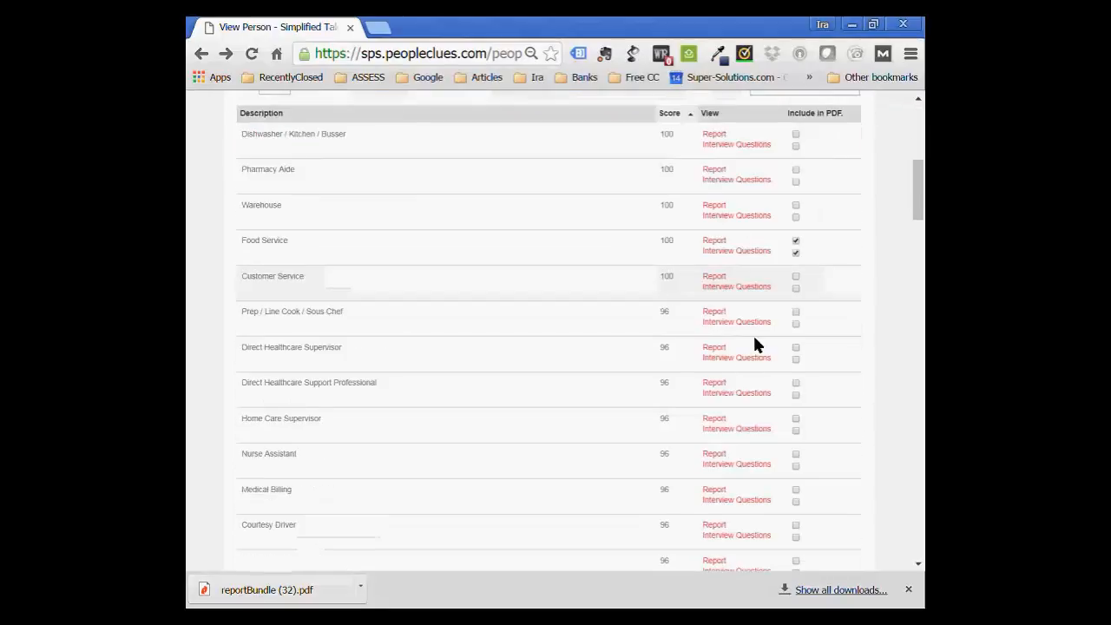
pyautogui.moveTo(714, 205)
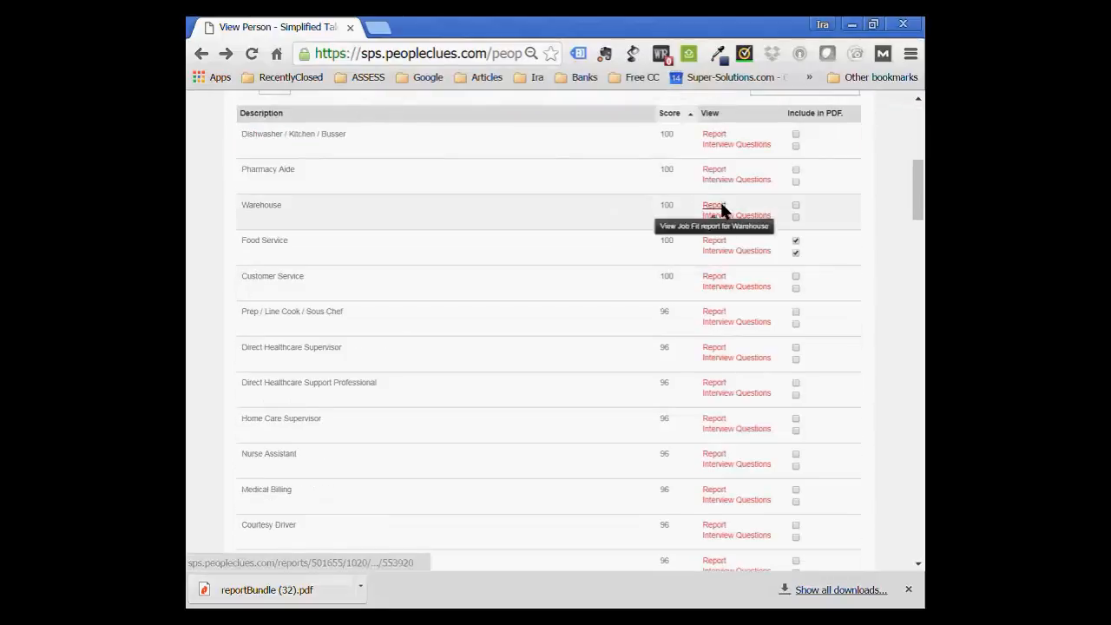
# Glance at the Warehouse Job Fit Report and return to the participant's person page.
pyautogui.click(713, 205)
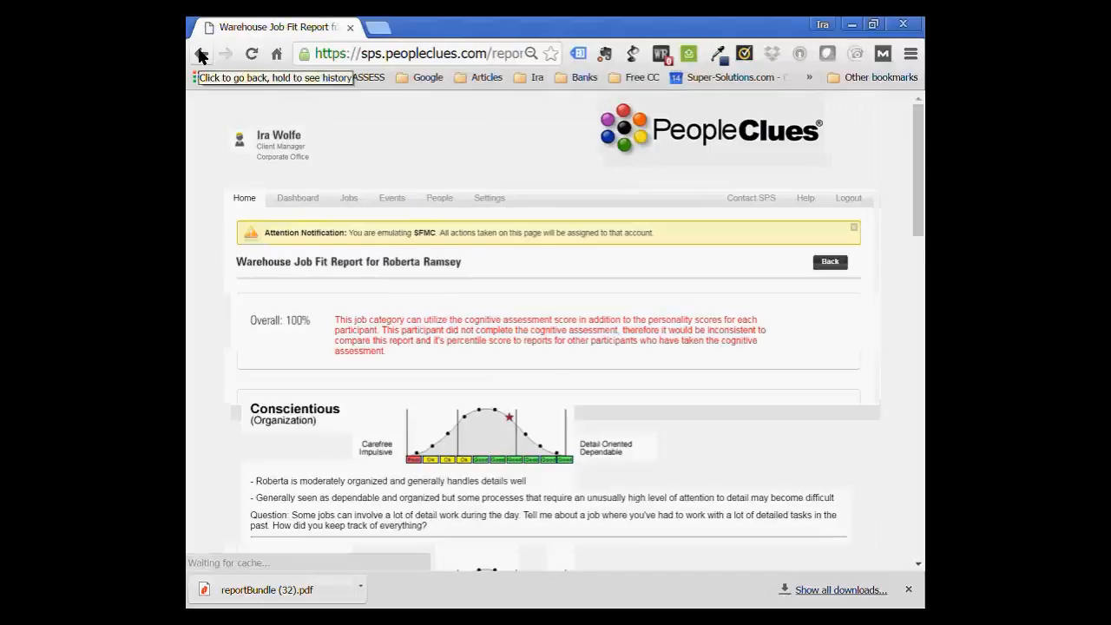
pyautogui.click(202, 52)
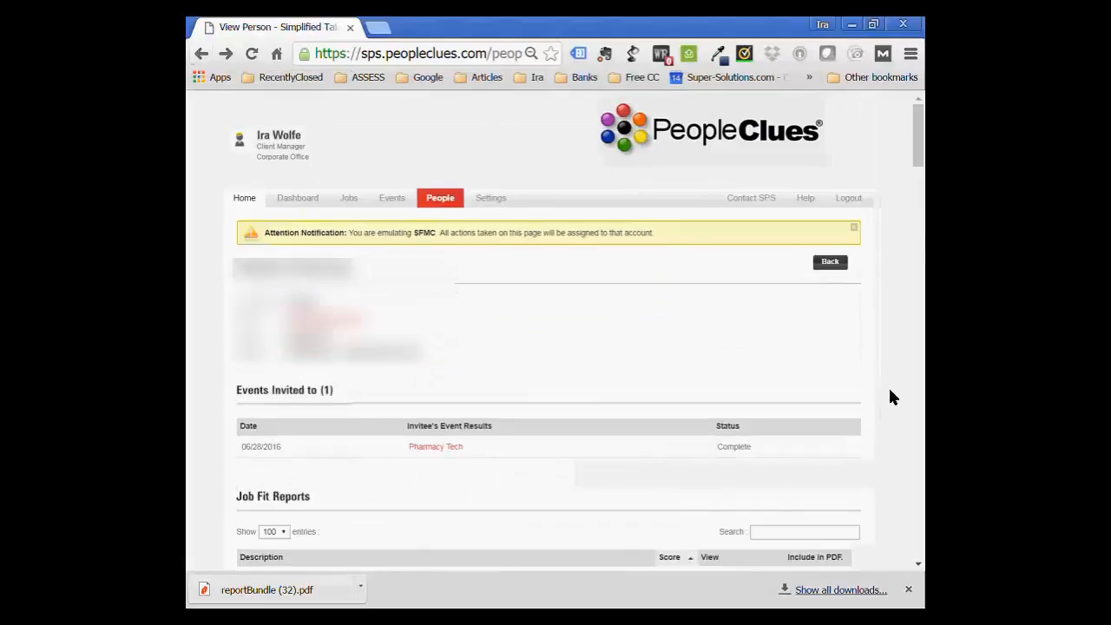
# Search the Job Fit Reports for 'supervisor', leaving Direct Healthcare Supervisor 96, Home Care Supervisor 96 and Supervisor 93.
pyautogui.scroll(-3)
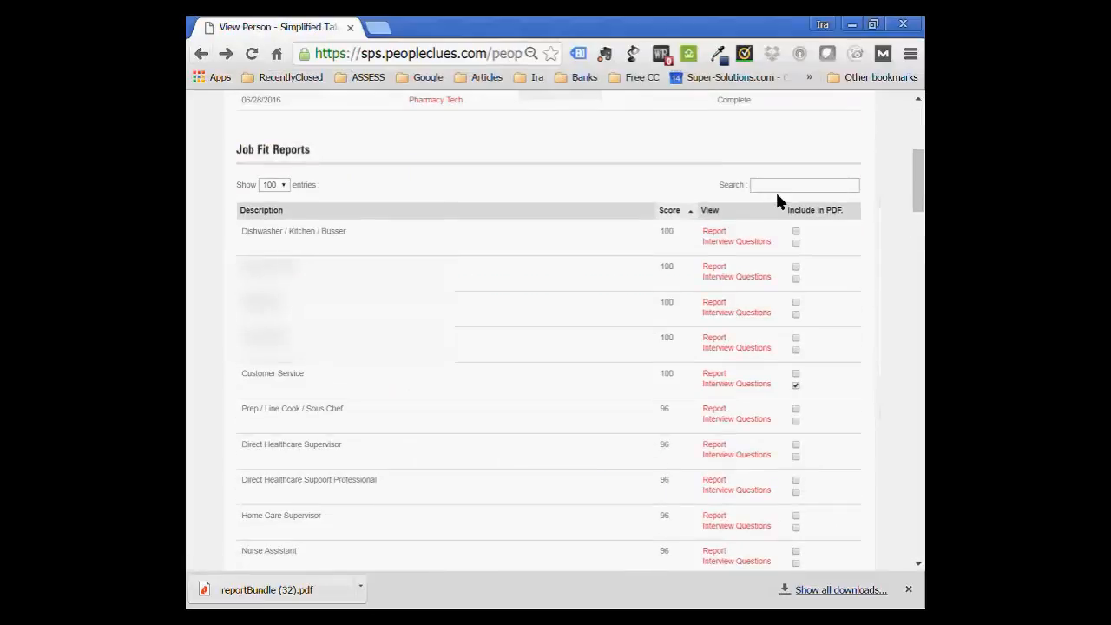
pyautogui.moveTo(823, 212)
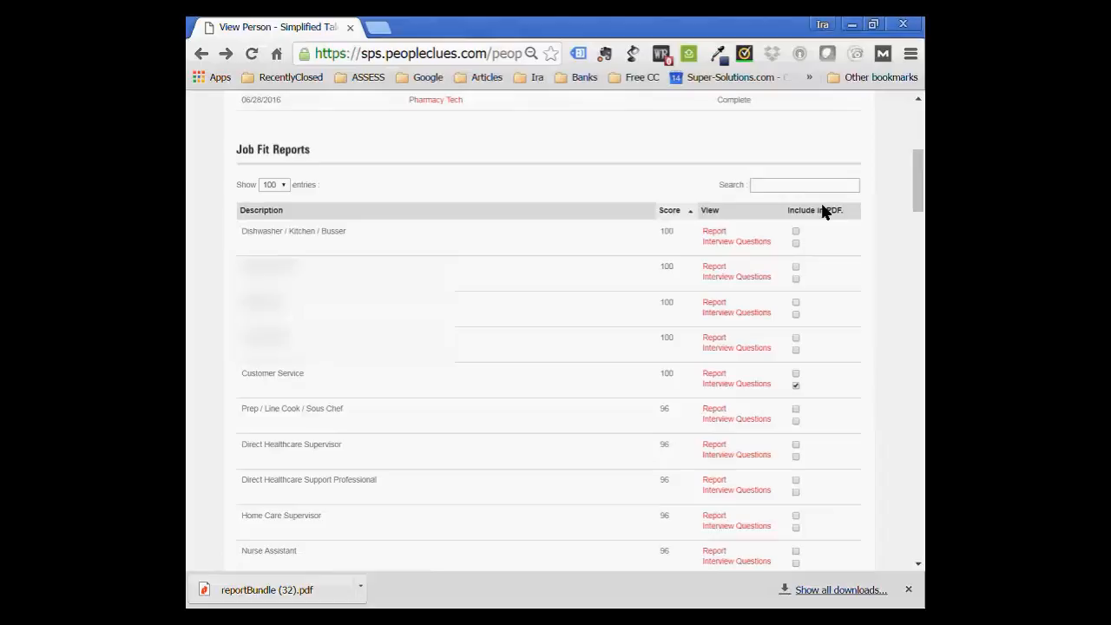
pyautogui.write('su')
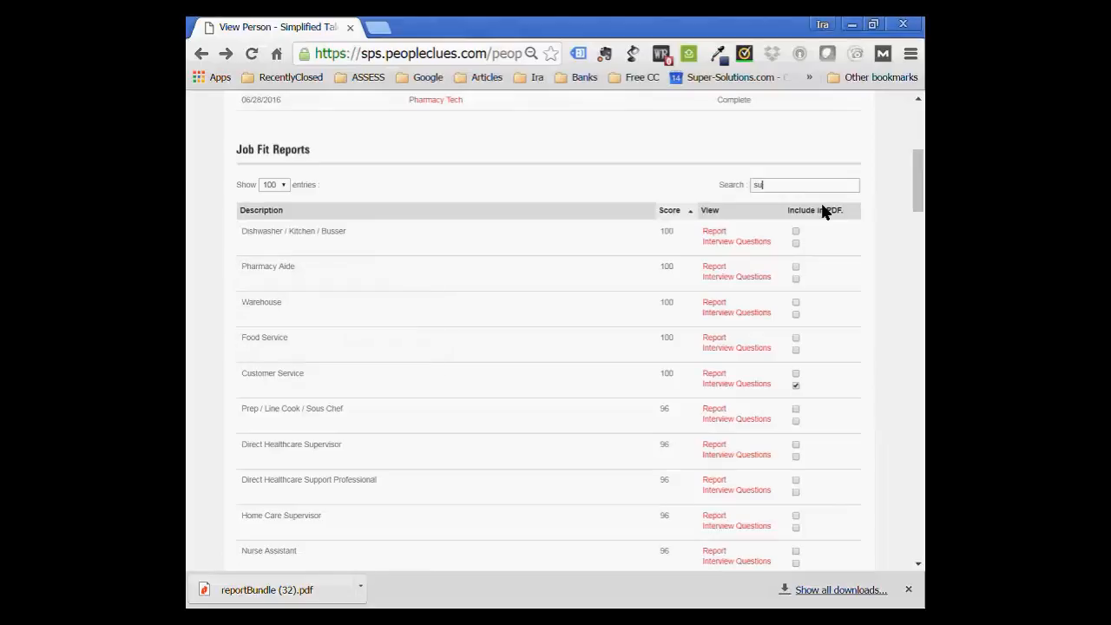
pyautogui.write('pervisor')
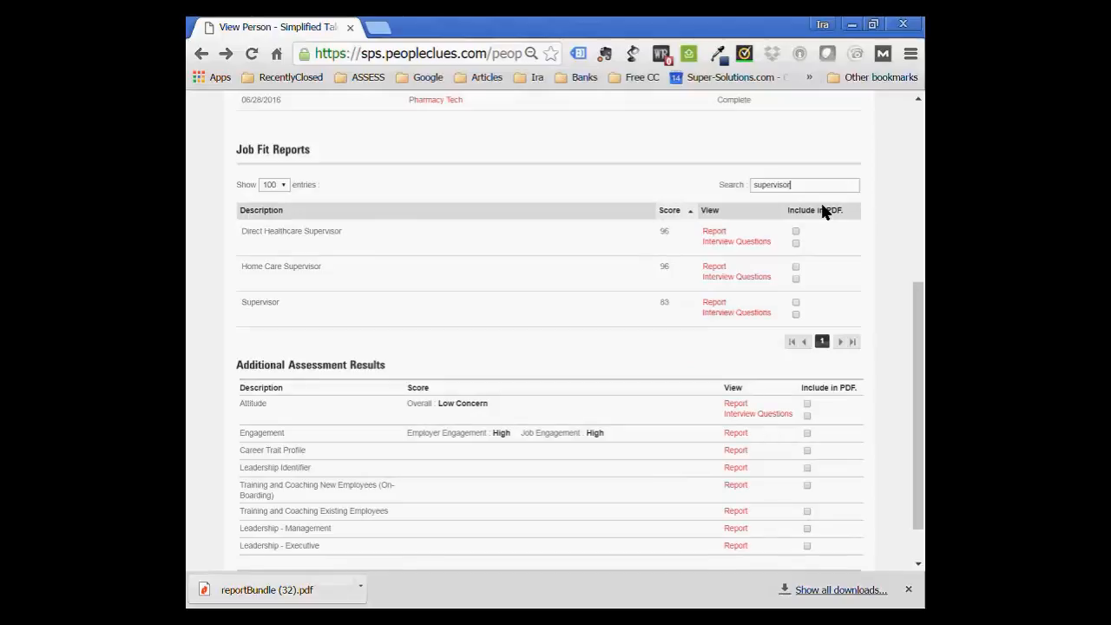
pyautogui.moveTo(813, 278)
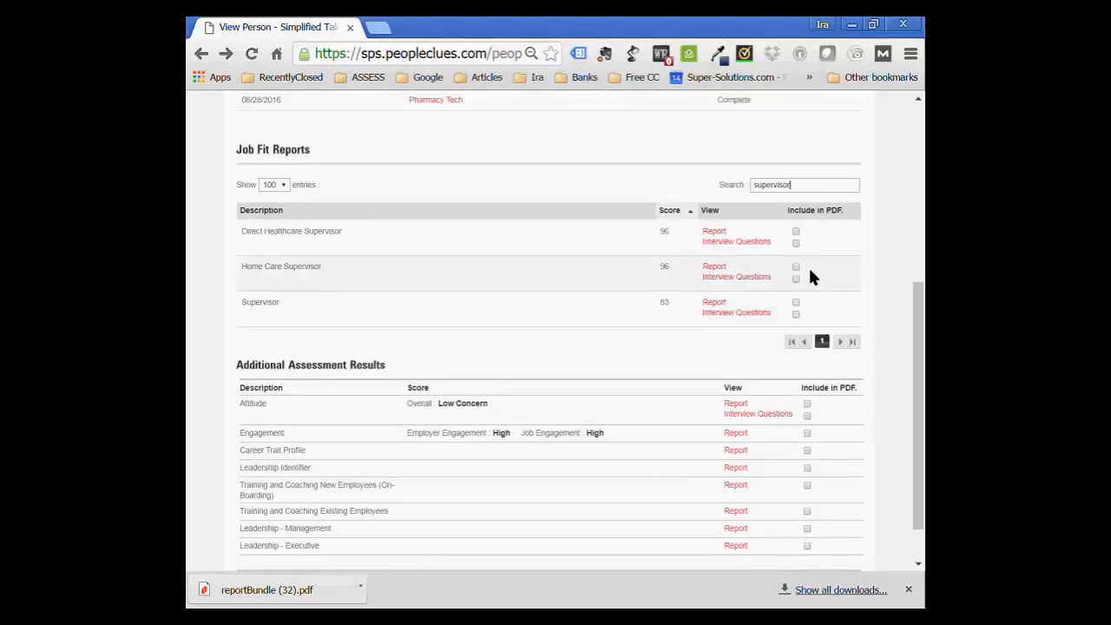
pyautogui.moveTo(267, 311)
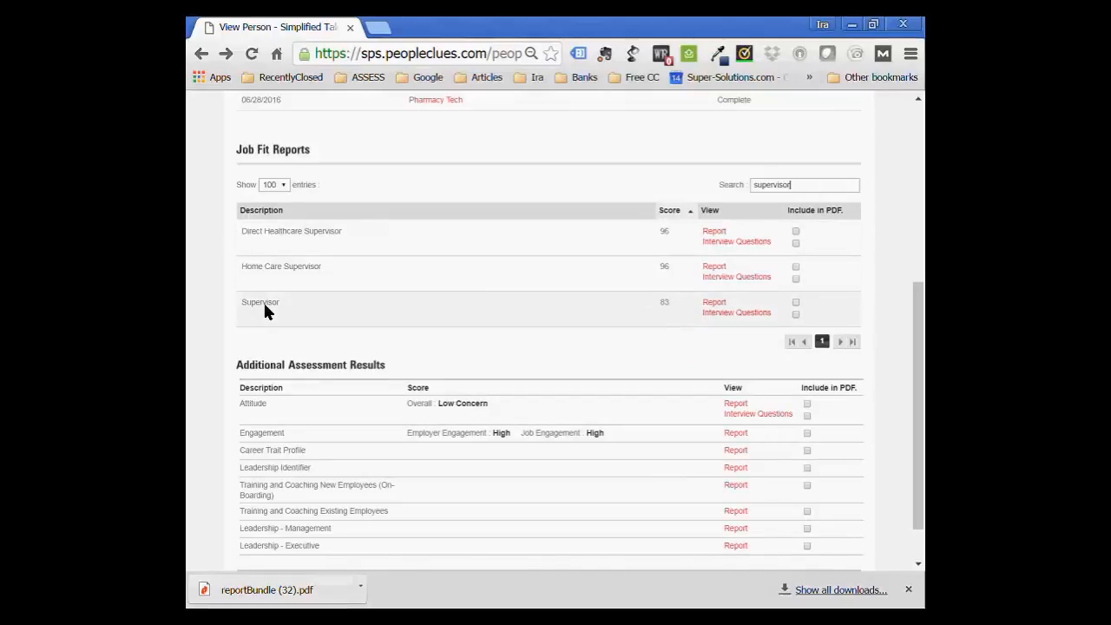
pyautogui.moveTo(337, 233)
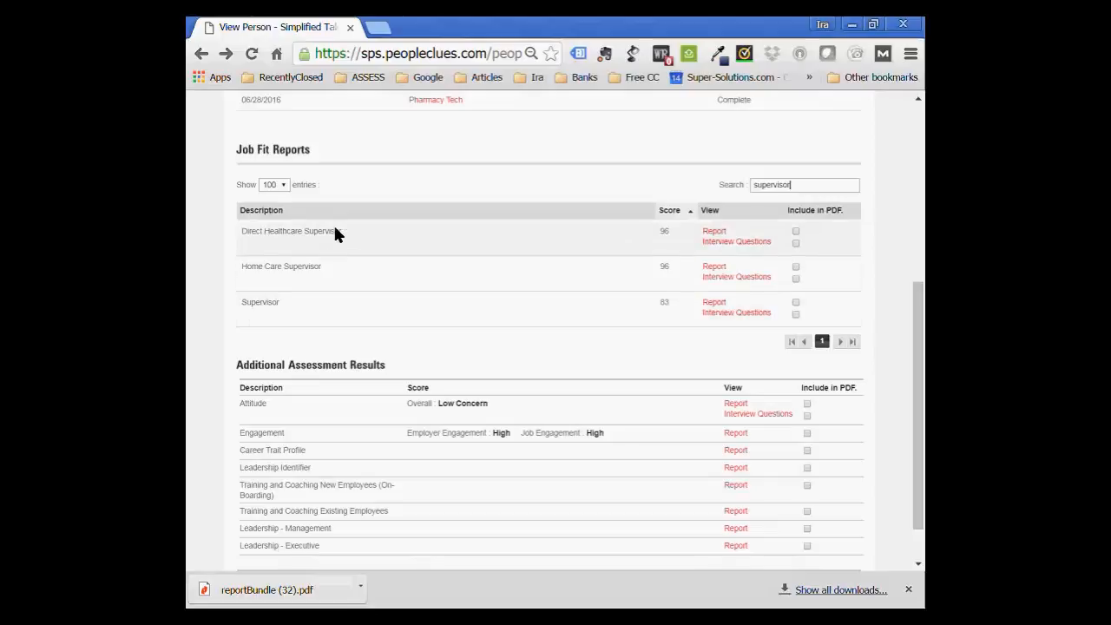
pyautogui.moveTo(681, 232)
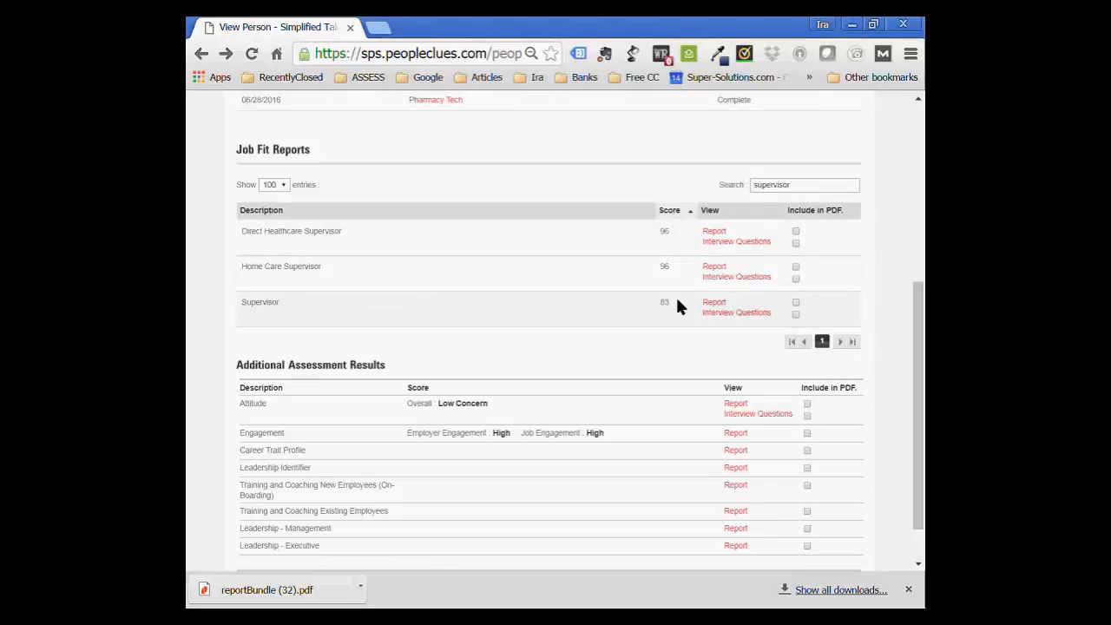
pyautogui.moveTo(675, 309)
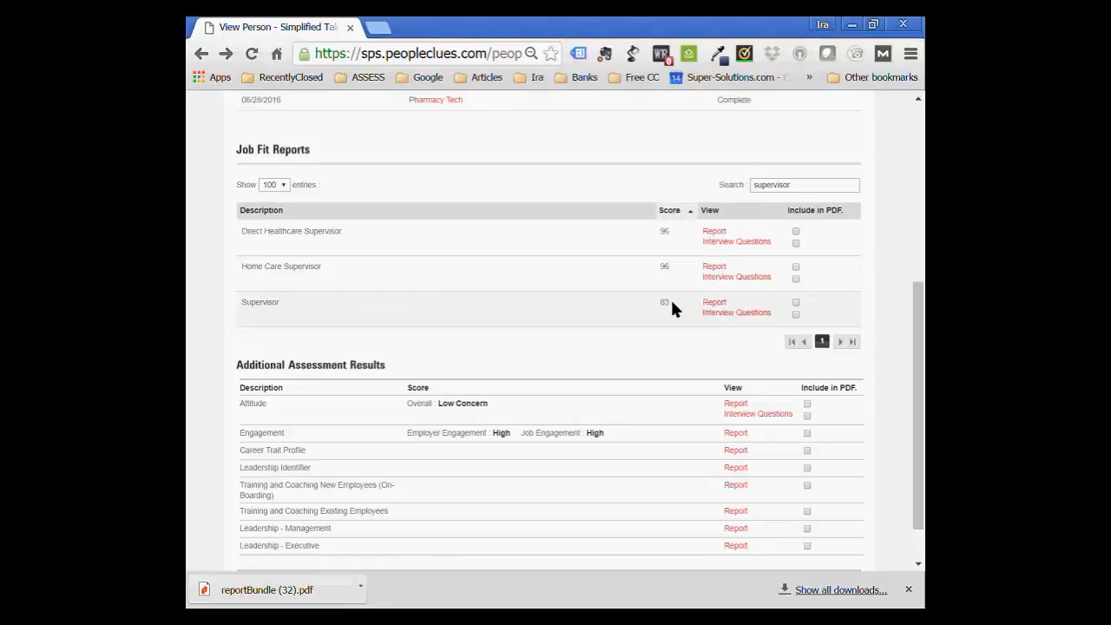
pyautogui.moveTo(279, 309)
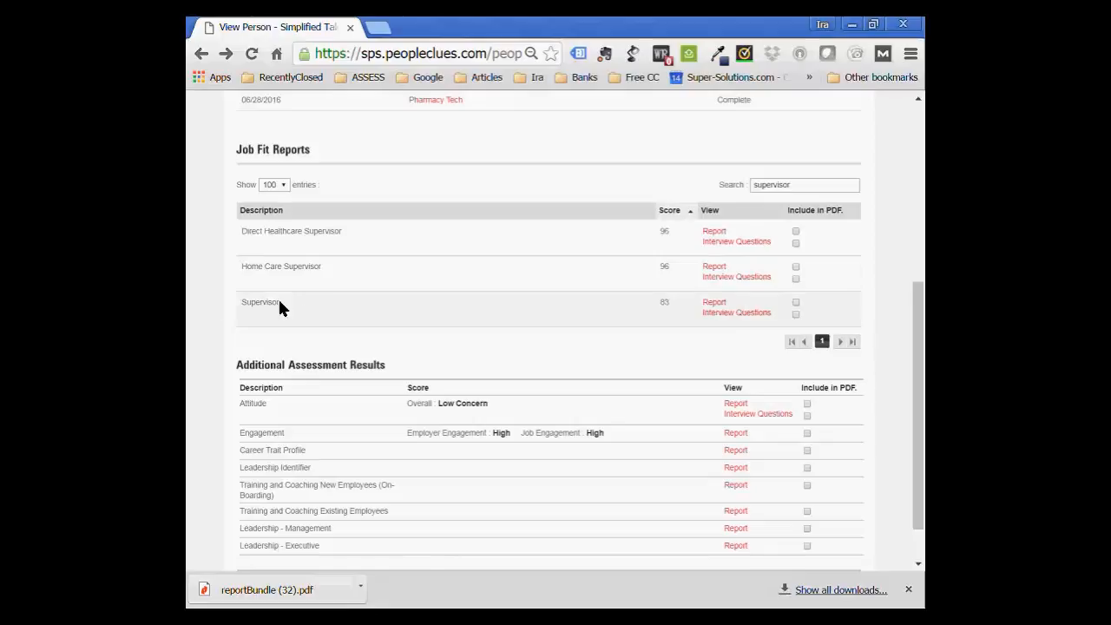
pyautogui.moveTo(316, 240)
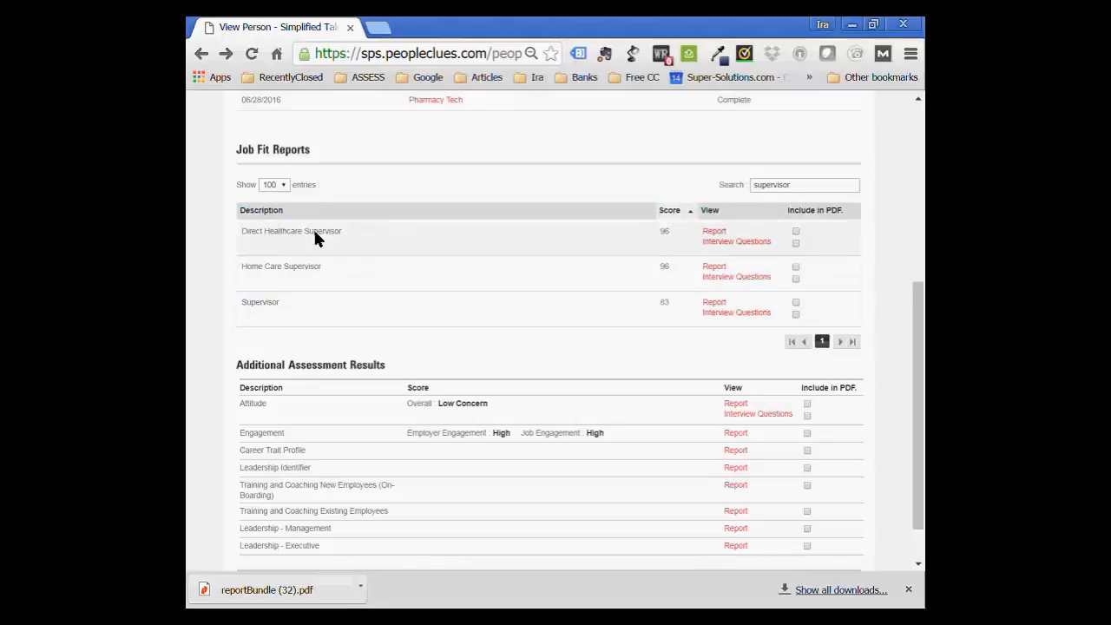
pyautogui.moveTo(535, 326)
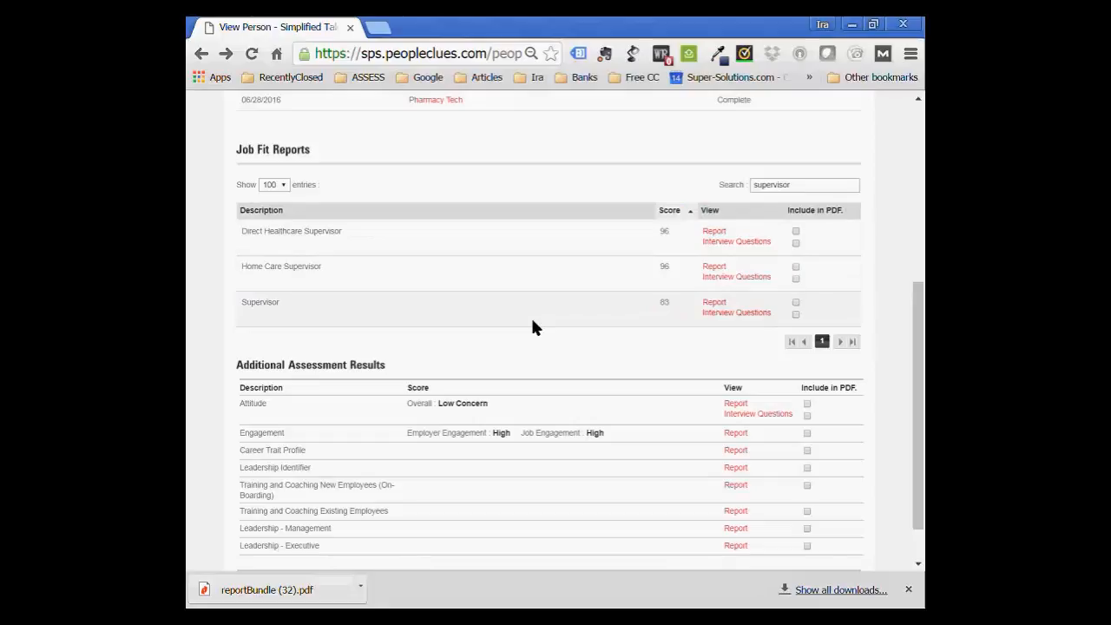
pyautogui.moveTo(674, 311)
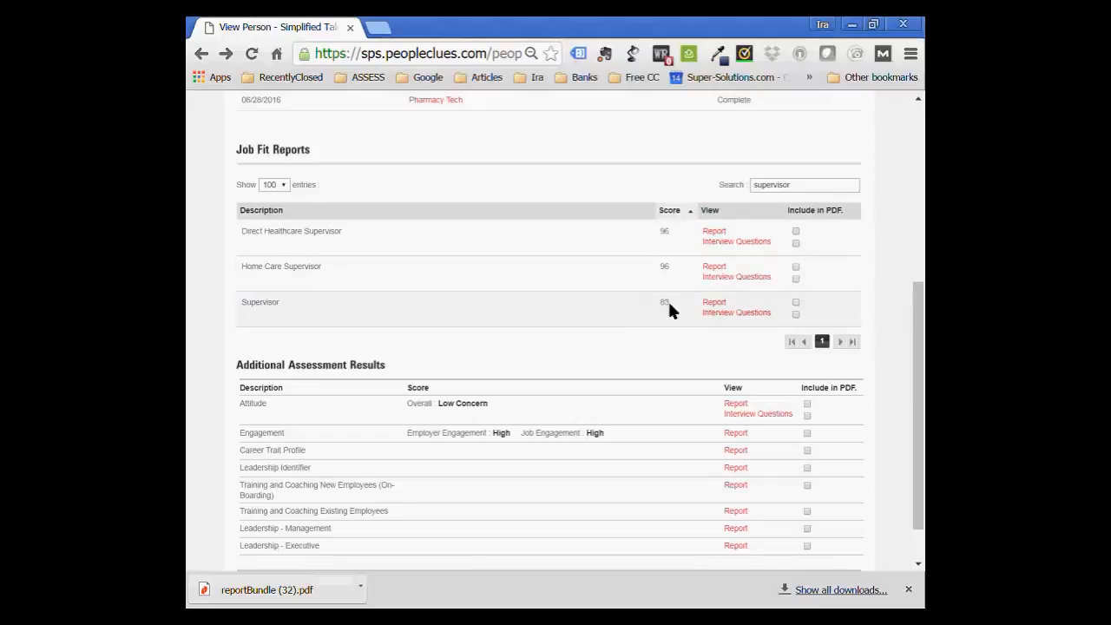
pyautogui.moveTo(691, 236)
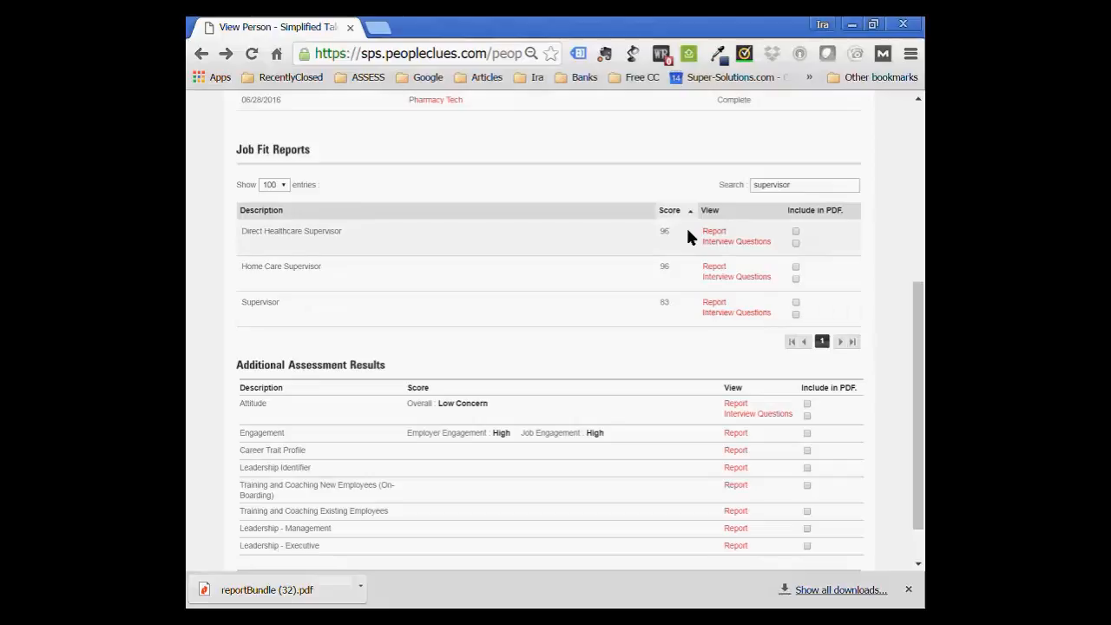
pyautogui.moveTo(668, 302)
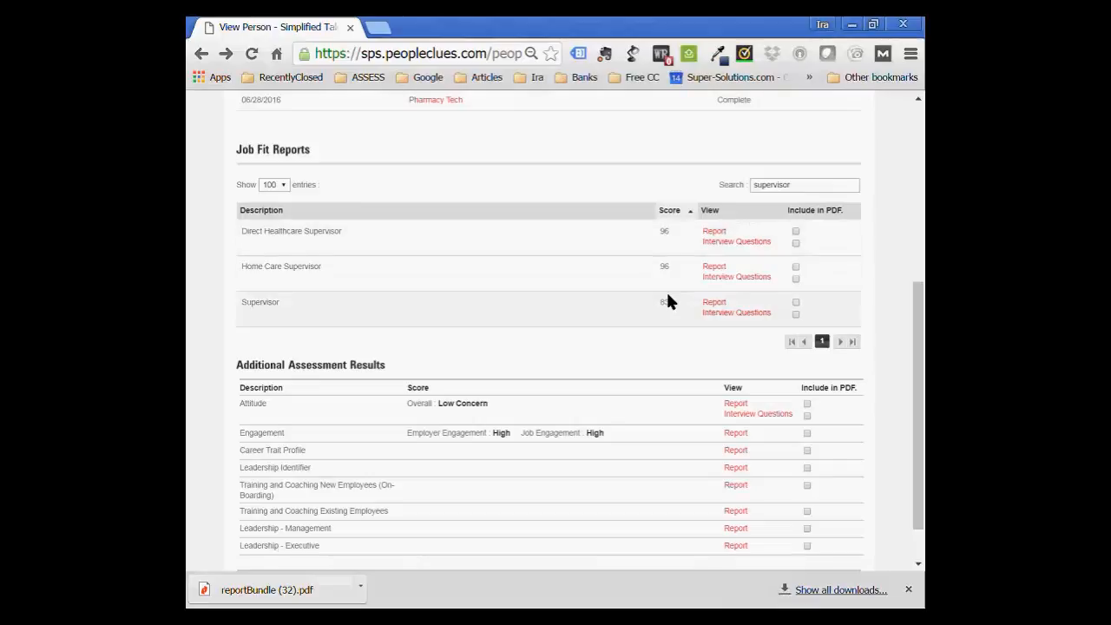
pyautogui.moveTo(677, 247)
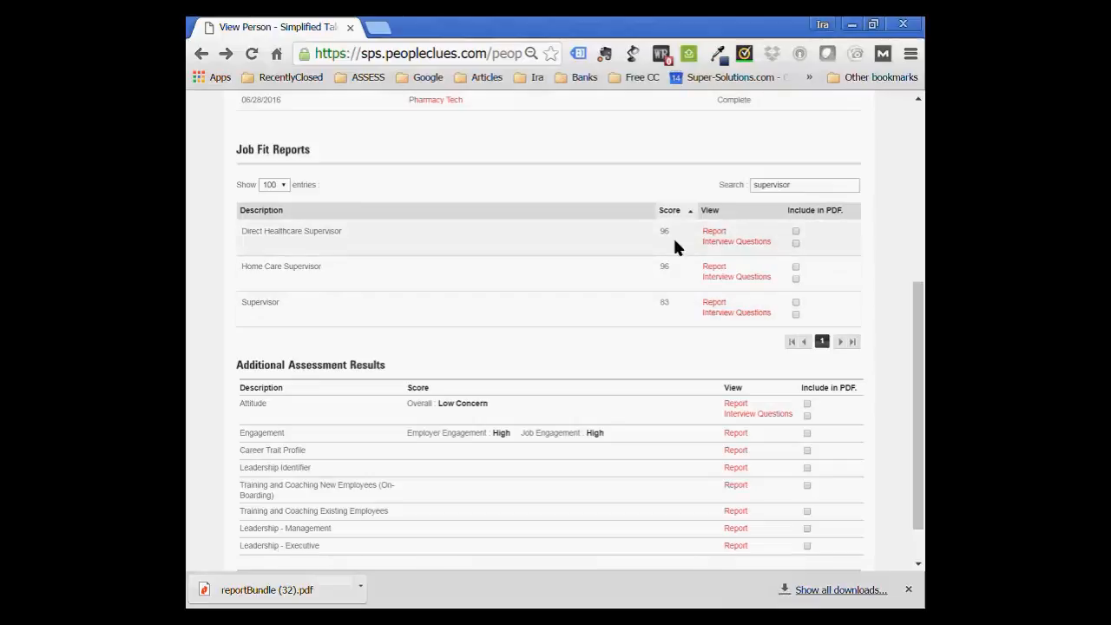
pyautogui.moveTo(670, 305)
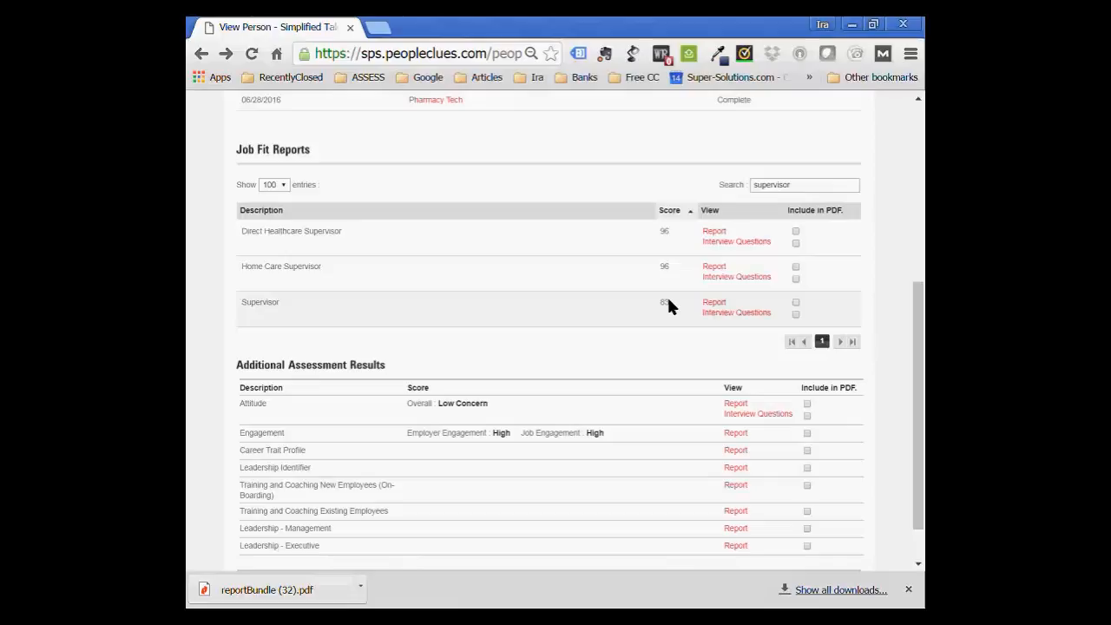
pyautogui.moveTo(677, 240)
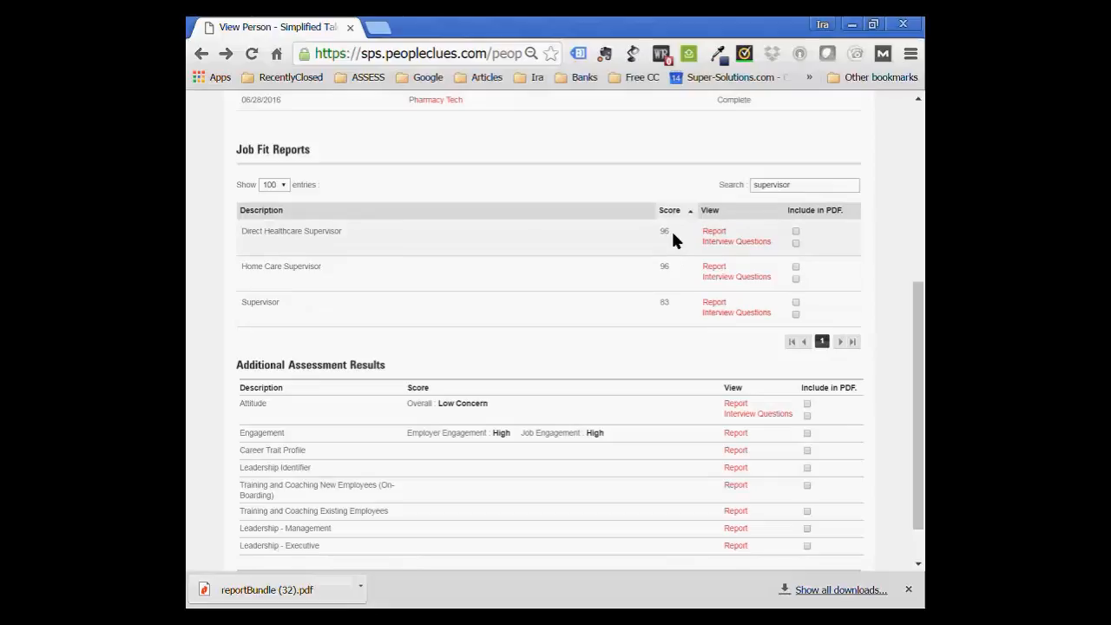
pyautogui.moveTo(669, 306)
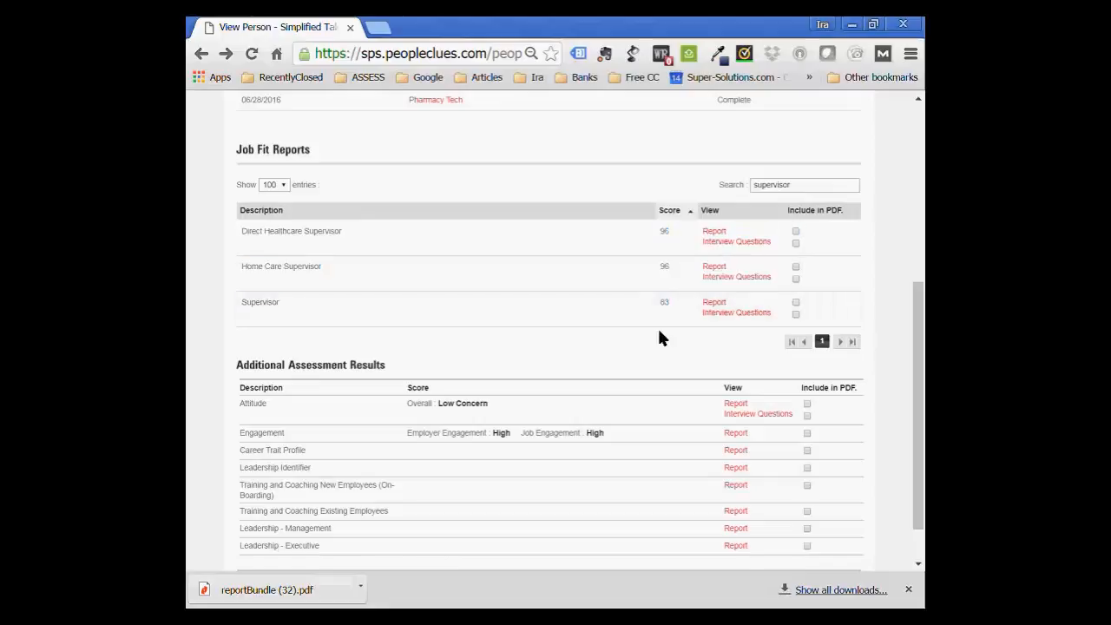
pyautogui.scroll(-3)
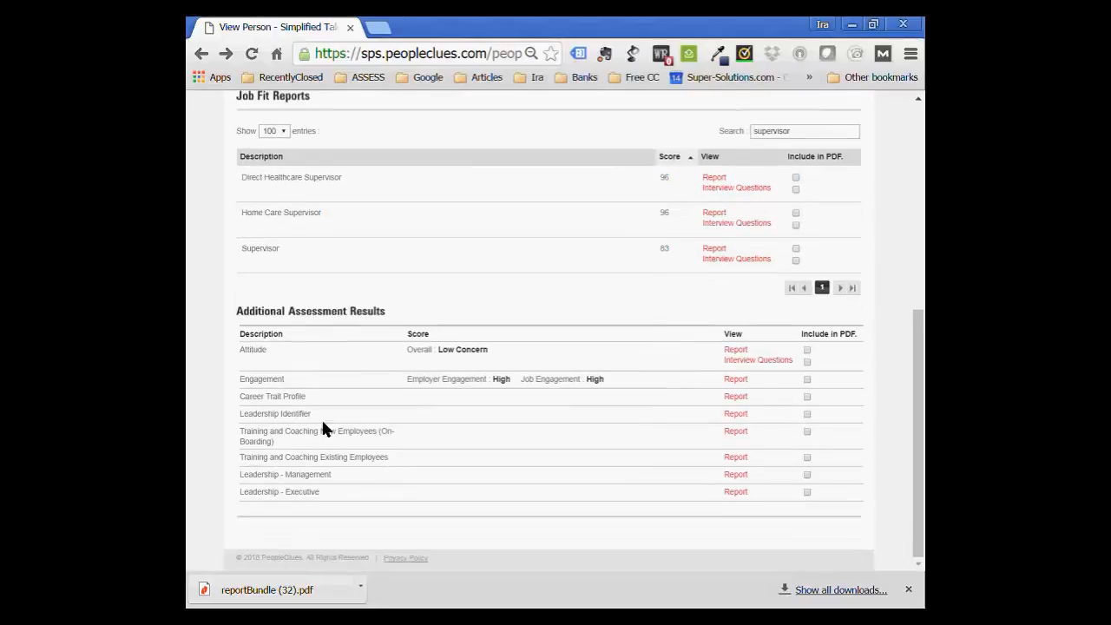
pyautogui.moveTo(797, 434)
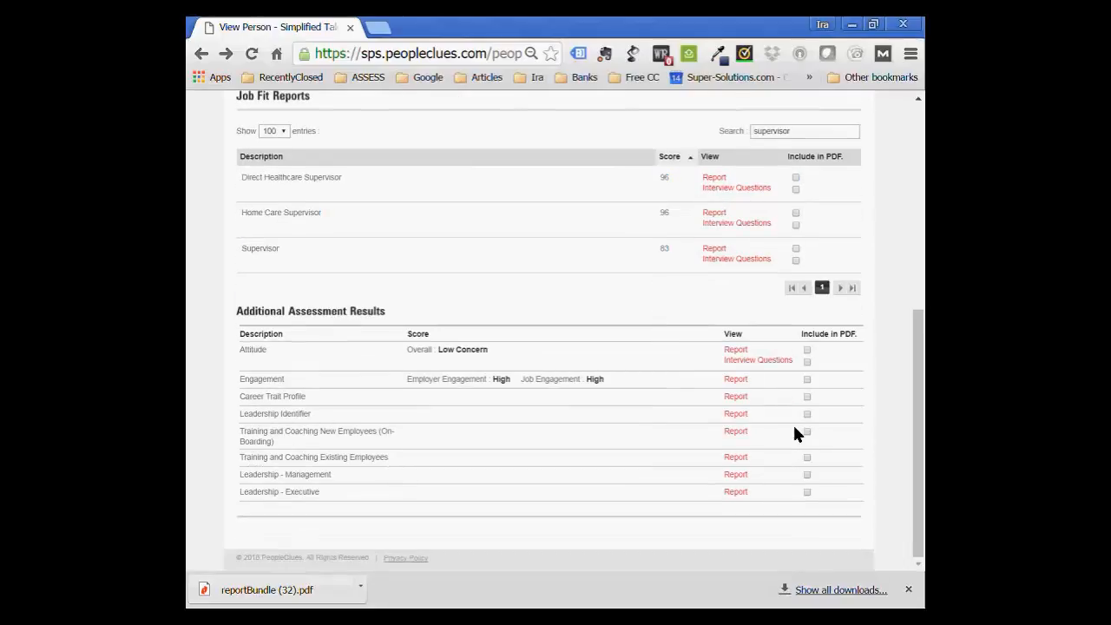
pyautogui.moveTo(736, 413)
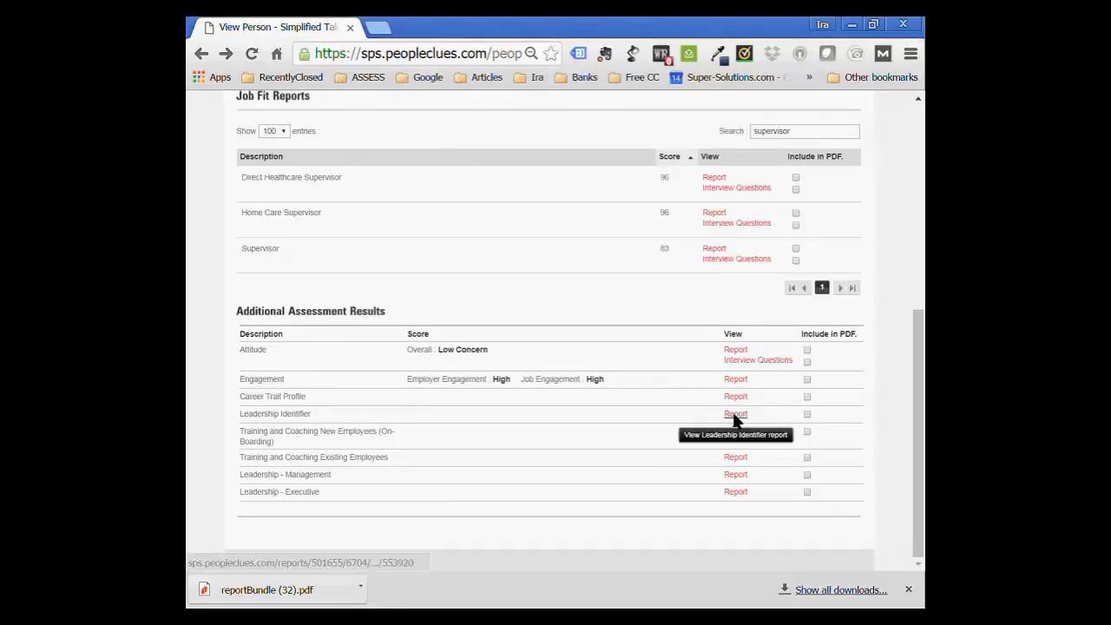
# View the Leadership Identifier report from the Additional Assessment Results table.
pyautogui.click(736, 413)
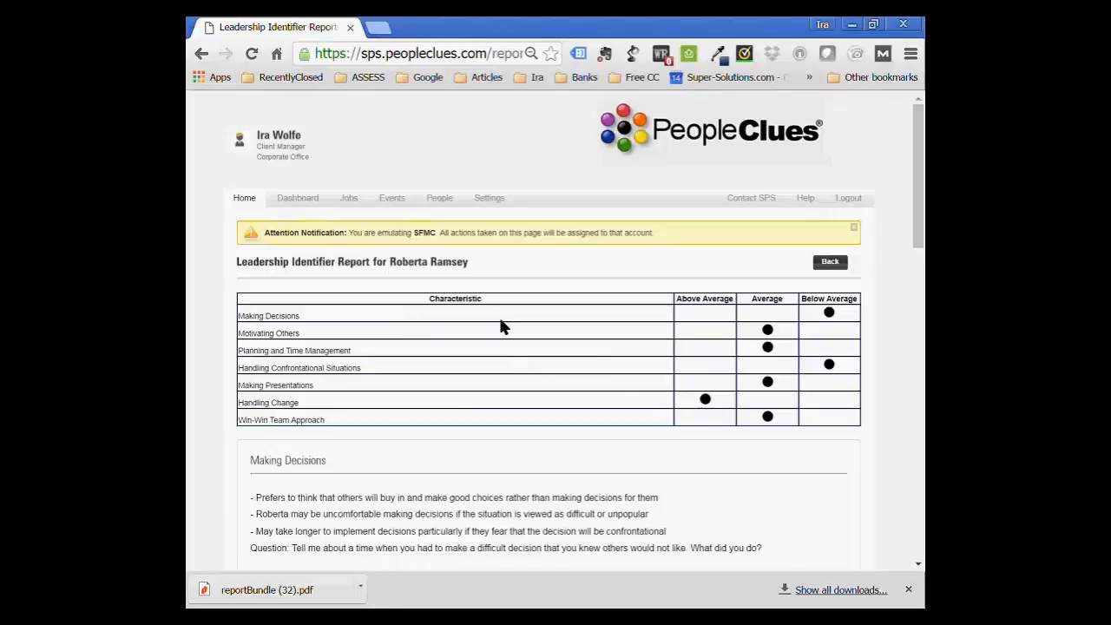
pyautogui.moveTo(459, 268)
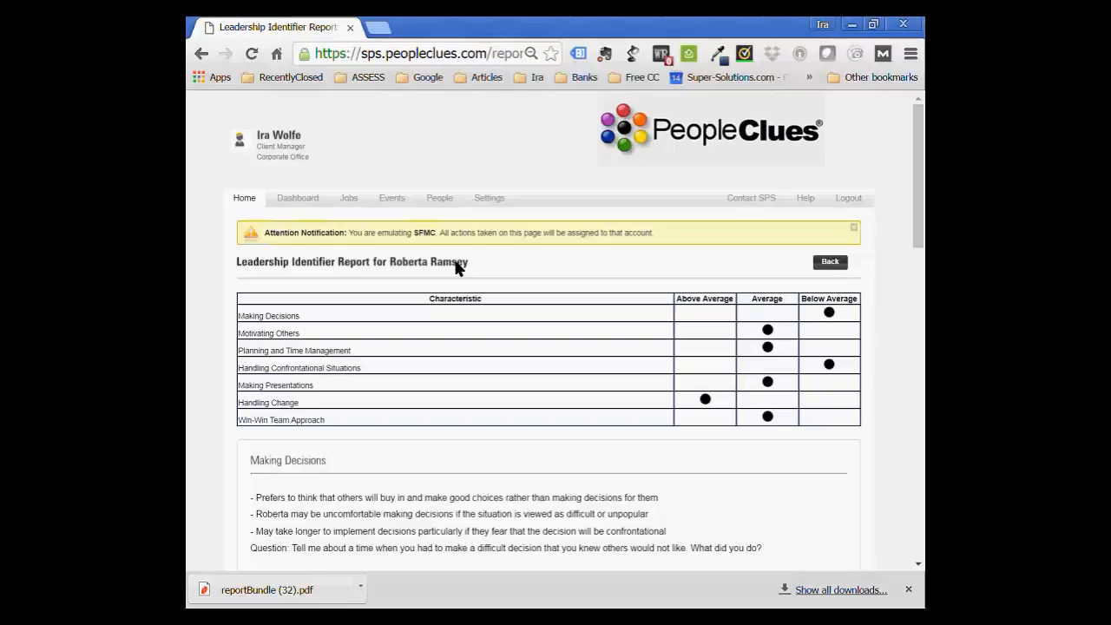
pyautogui.moveTo(298, 136)
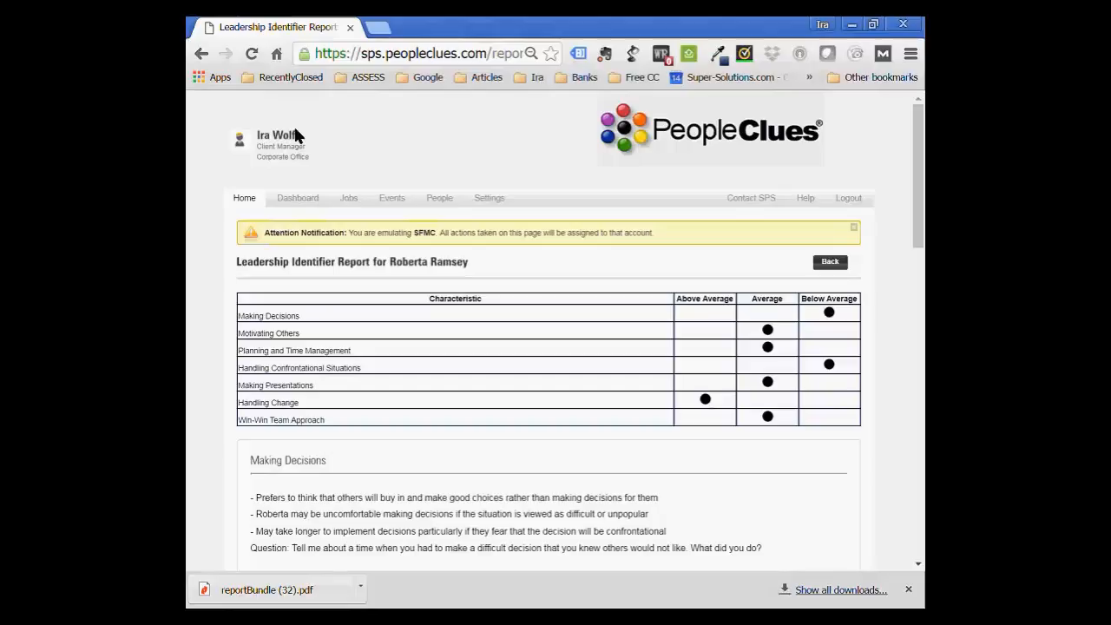
pyautogui.moveTo(201, 53)
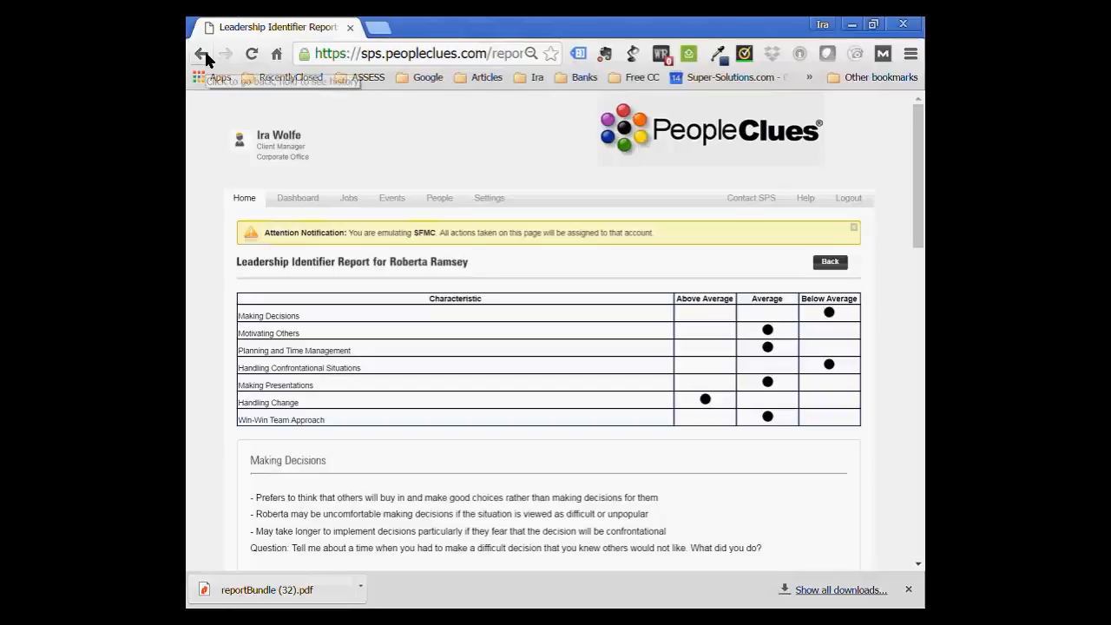
pyautogui.moveTo(200, 53)
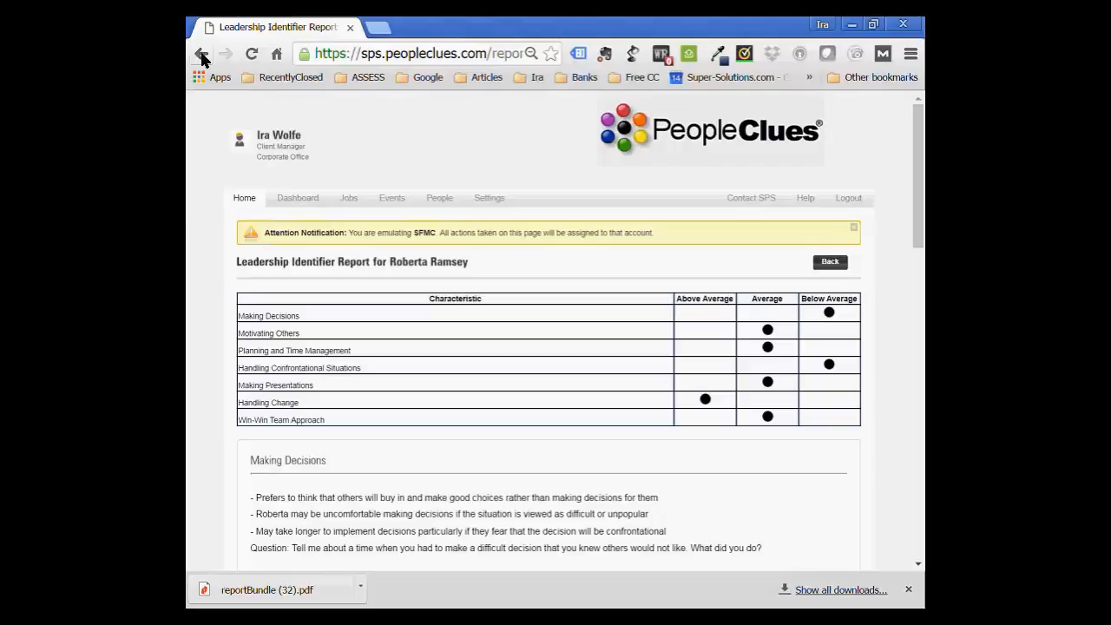
pyautogui.moveTo(201, 54)
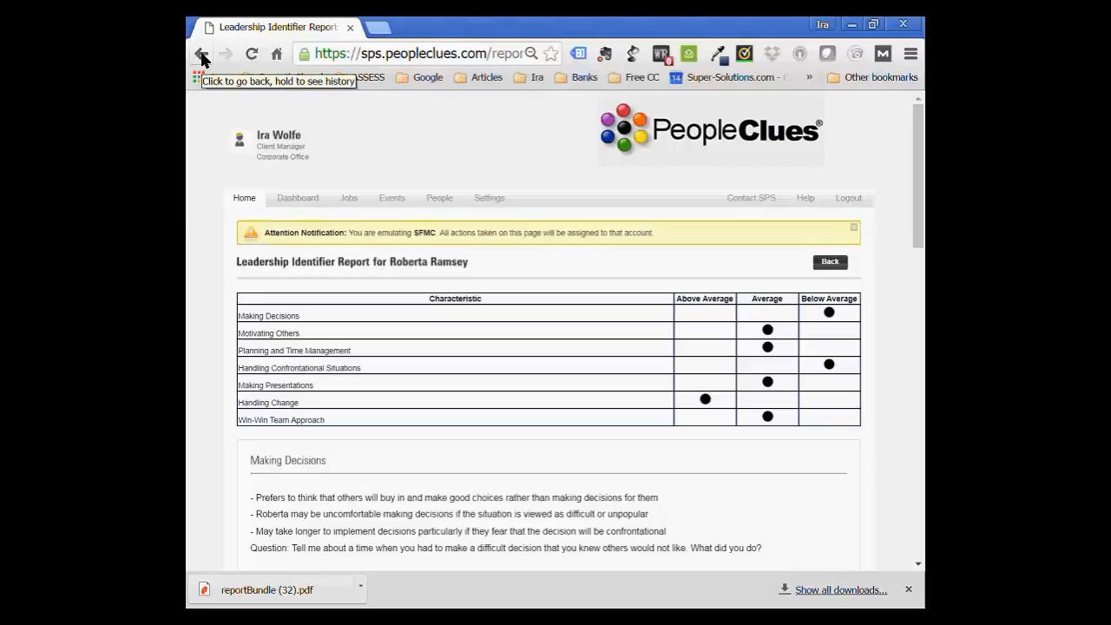
# Review the Leadership - Management Report, highlighting the Making Decisions tip, then go back to the participant page.
pyautogui.click(202, 54)
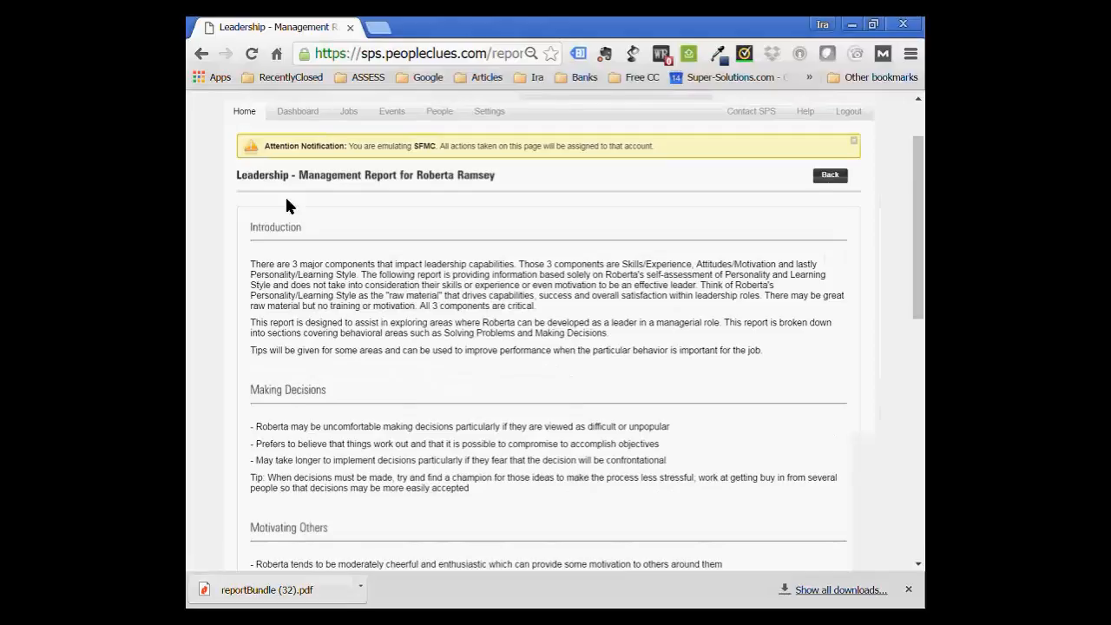
pyautogui.moveTo(386, 302)
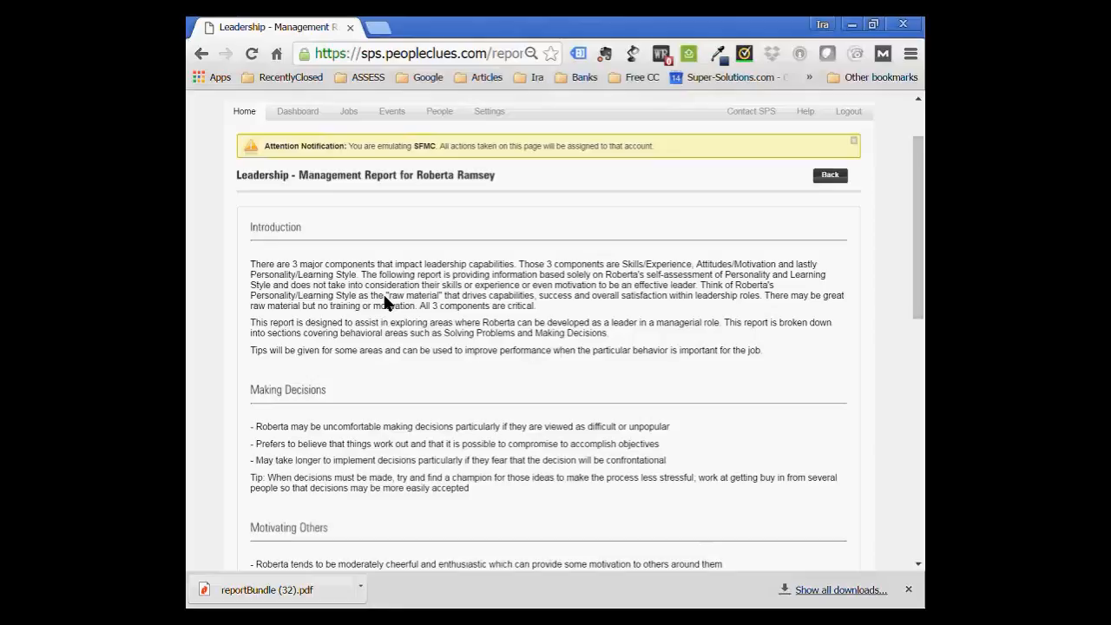
pyautogui.scroll(-3)
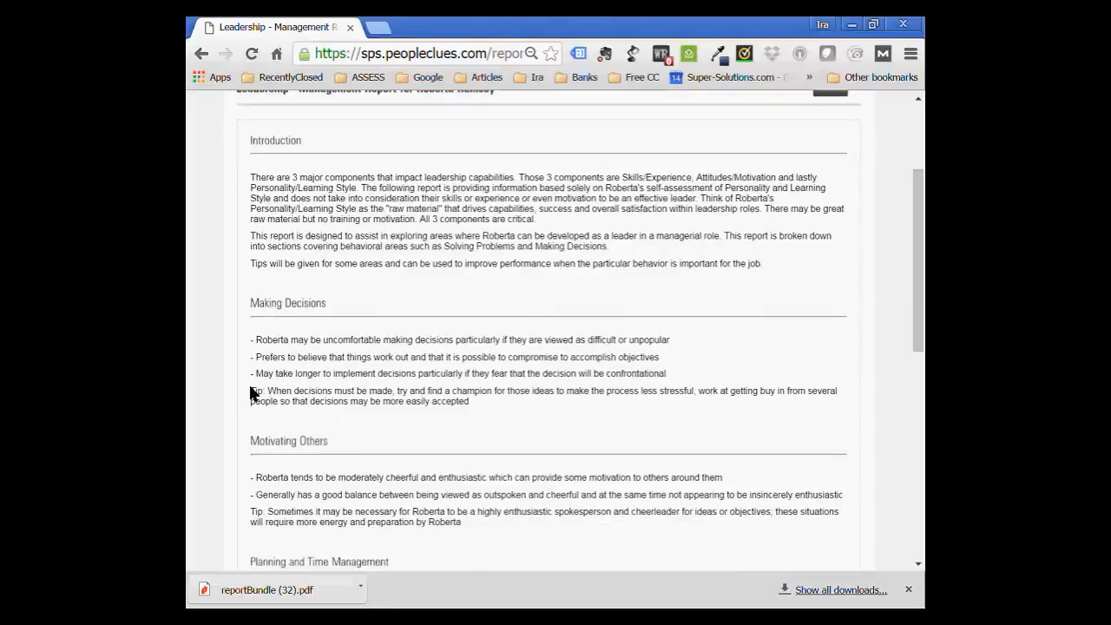
pyautogui.moveTo(250, 391); pyautogui.dragTo(469, 401)
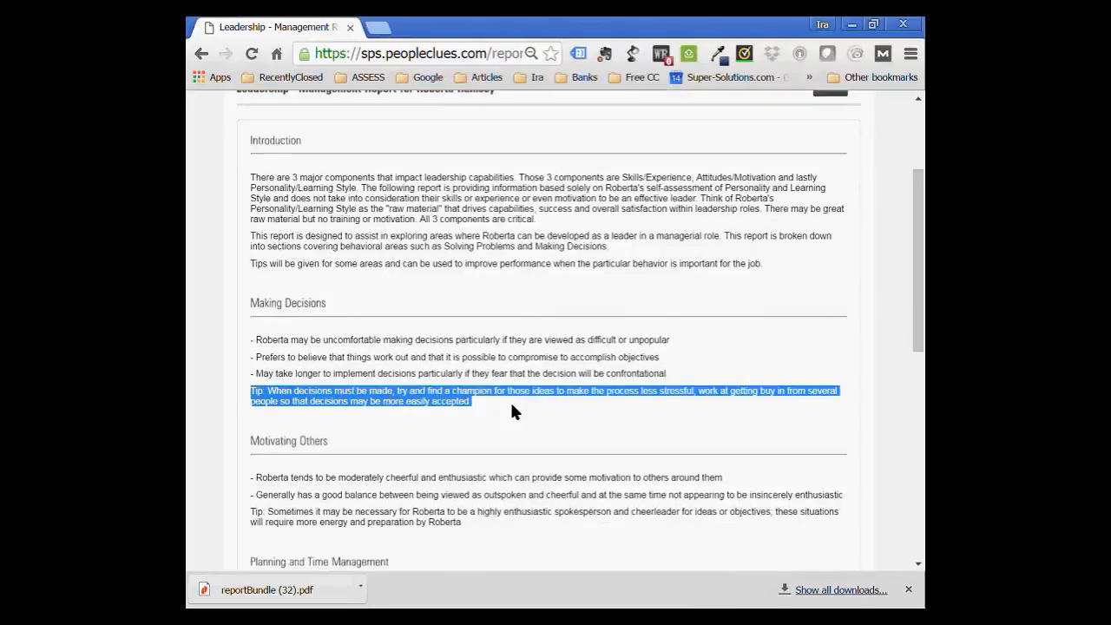
pyautogui.moveTo(504, 398)
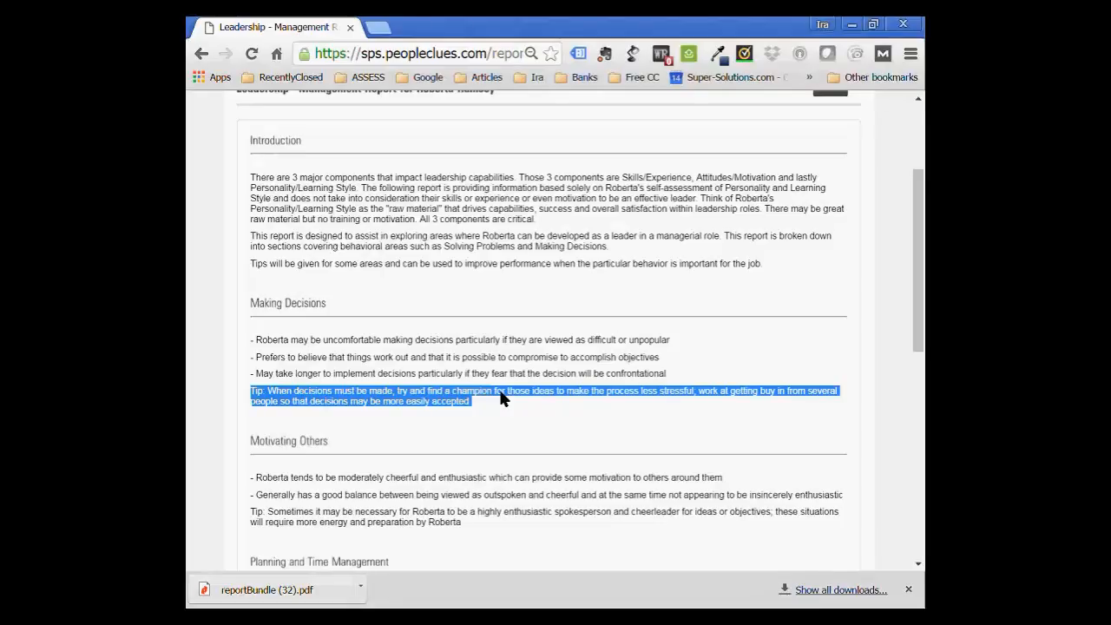
pyautogui.scroll(3)
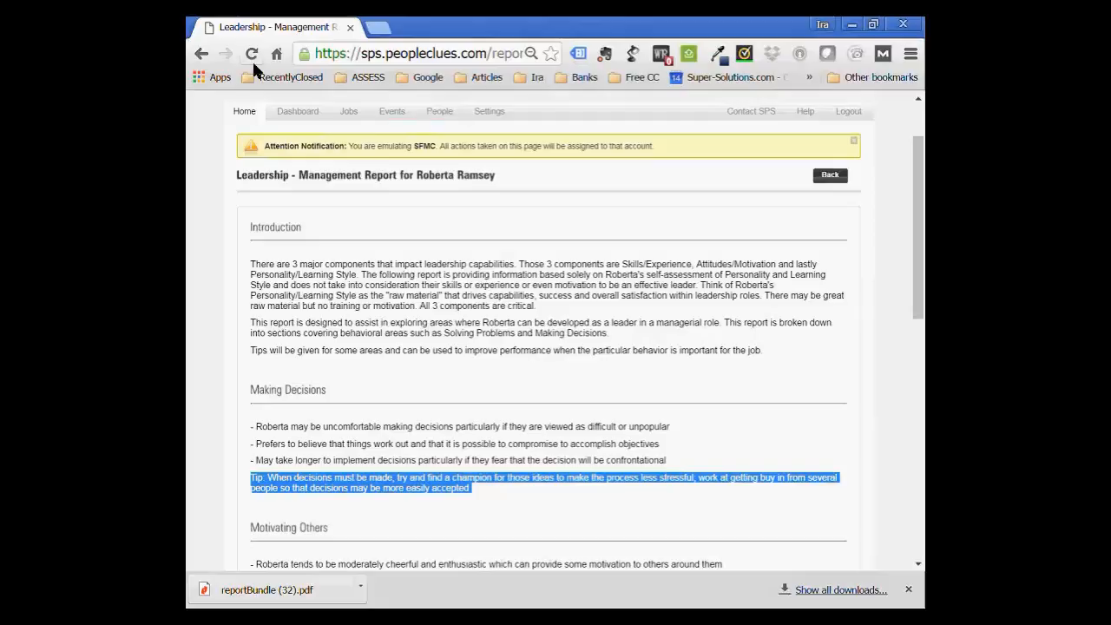
pyautogui.moveTo(202, 52)
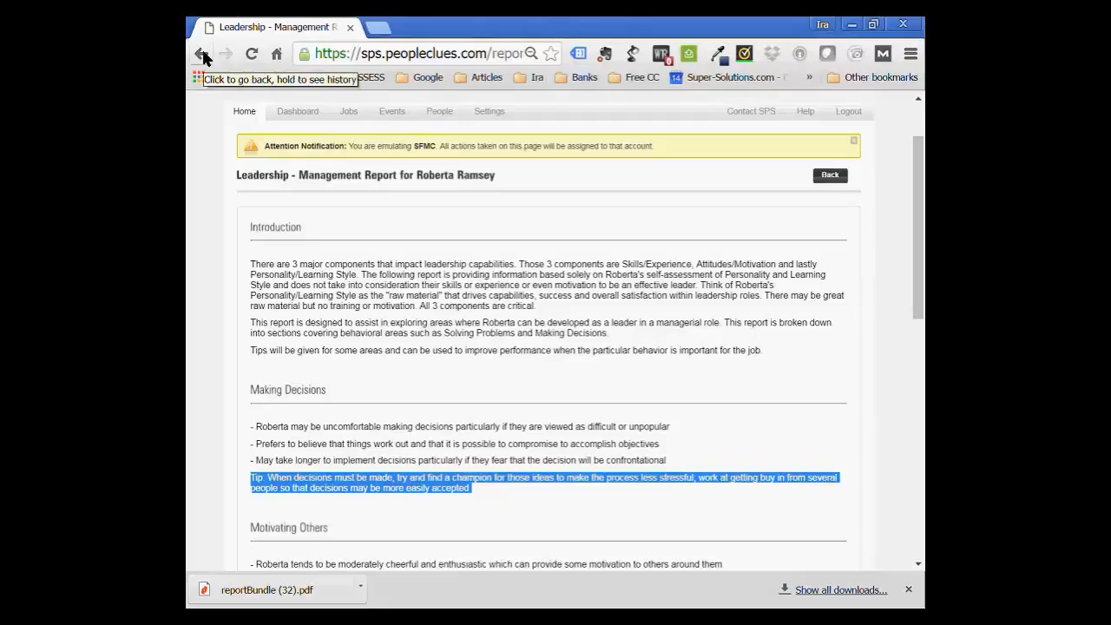
pyautogui.click(201, 52)
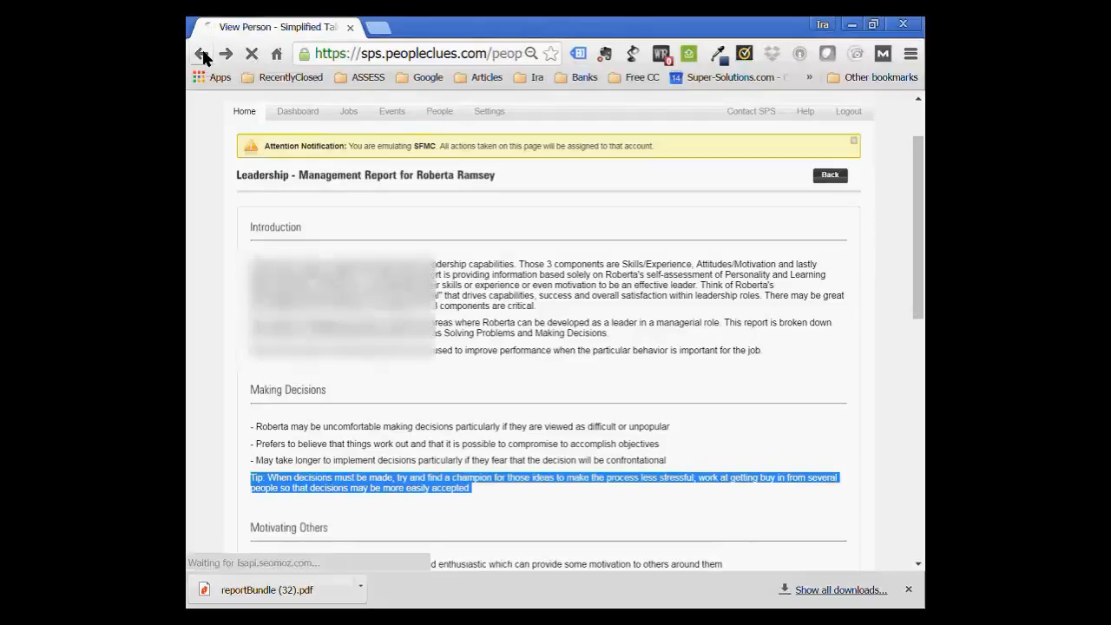
# Read through the On-Boarding report's Taking Direction and Consistently Following Procedures tips.
pyautogui.click(201, 52)
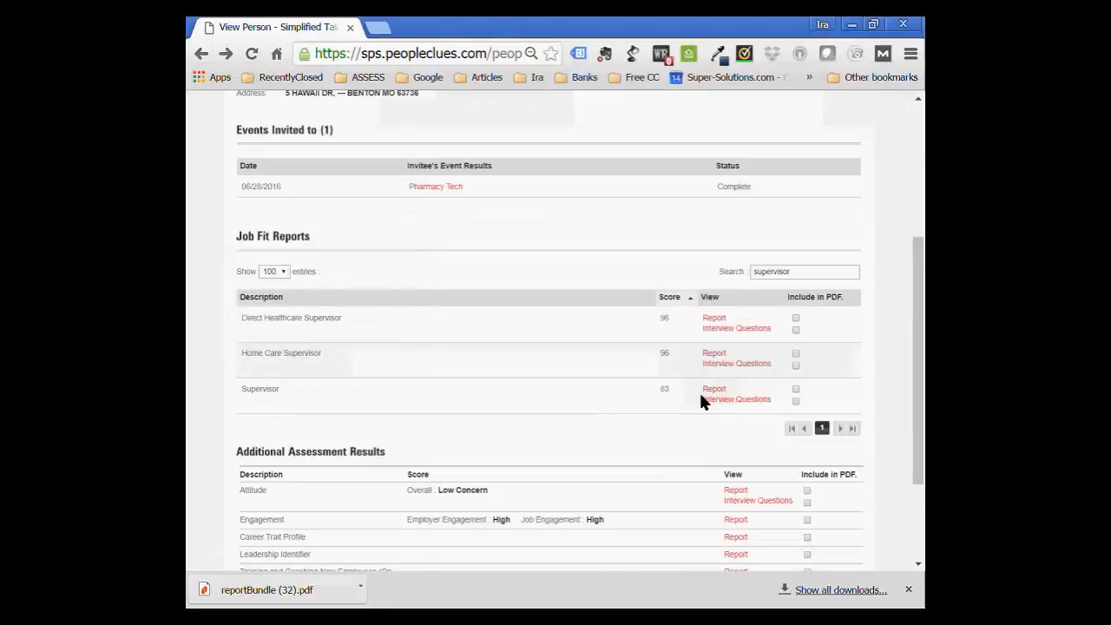
pyautogui.scroll(-3)
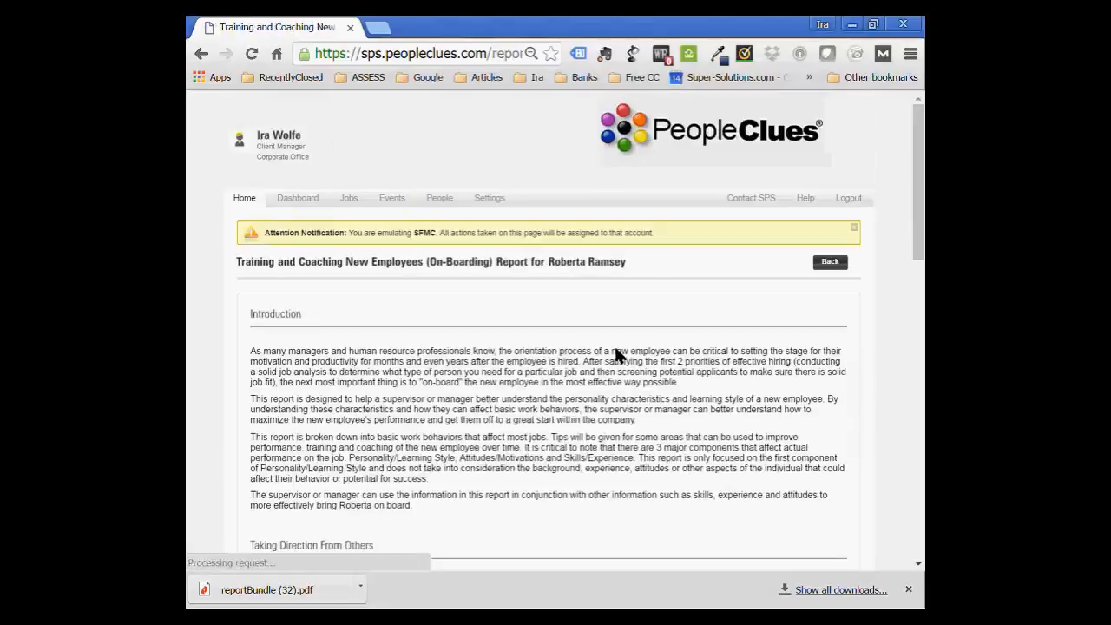
pyautogui.scroll(-3)
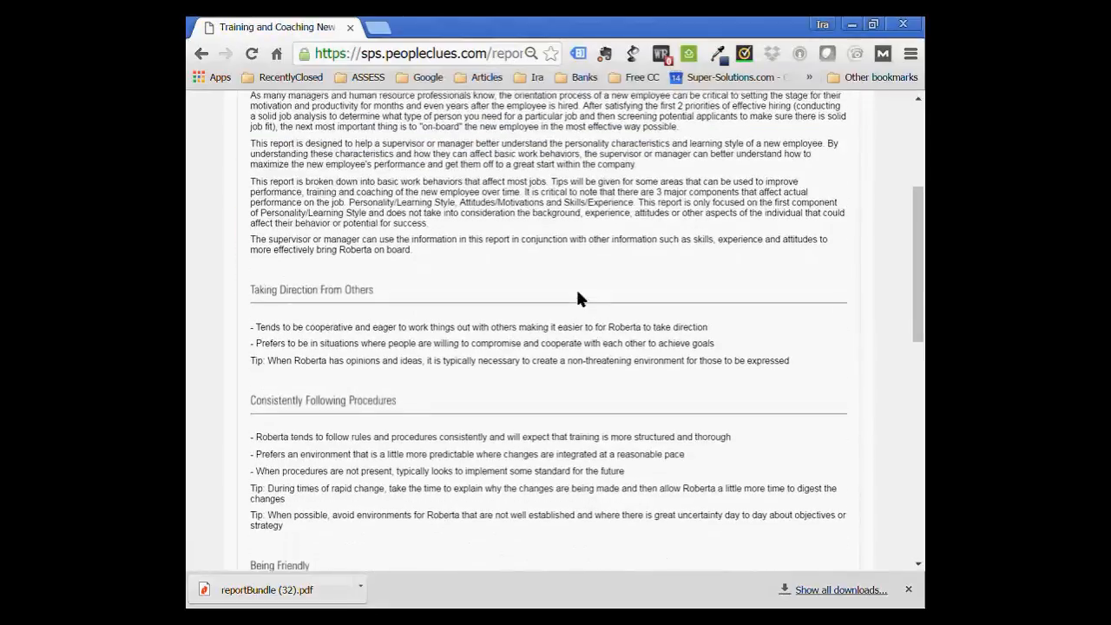
pyautogui.scroll(3)
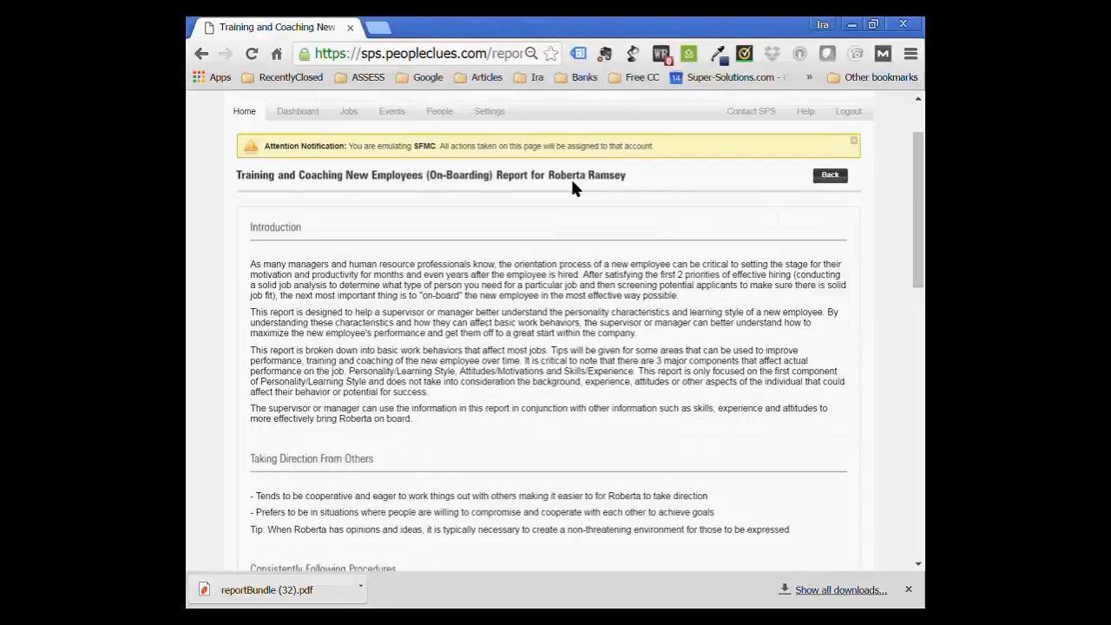
pyautogui.moveTo(573, 329)
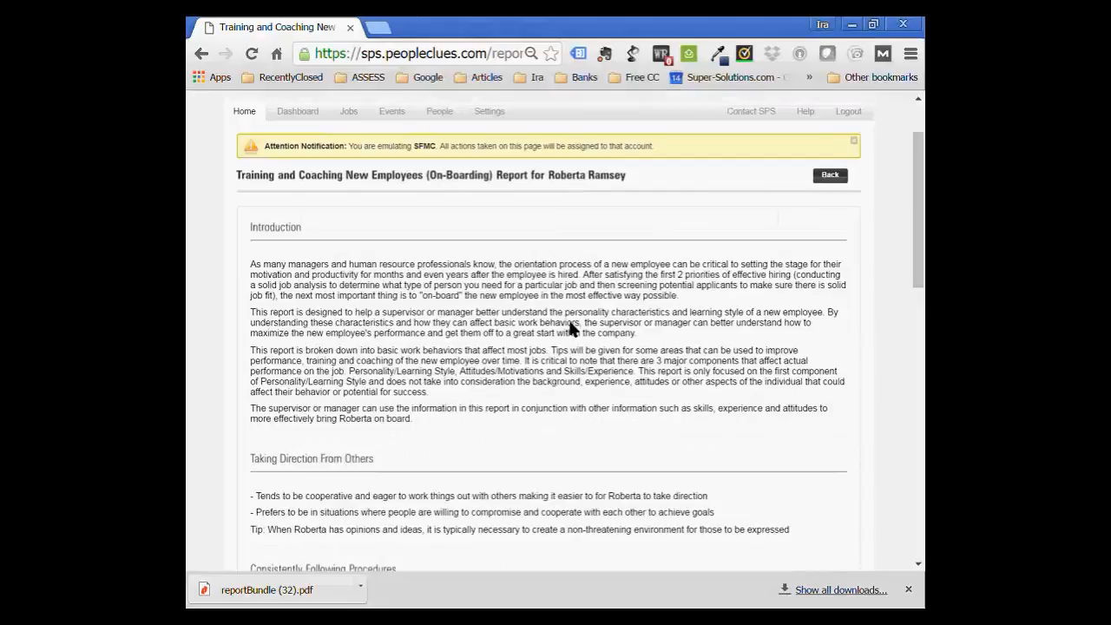
pyautogui.scroll(-3)
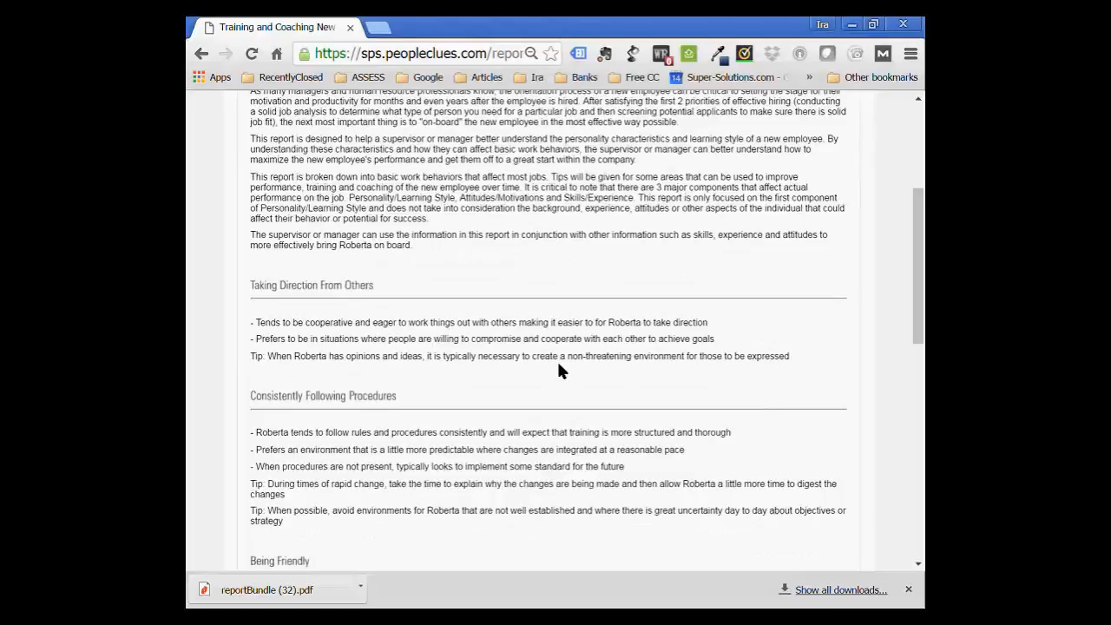
# Read the Training and Coaching Existing Employees report down to Dealing With Change and the closing note.
pyautogui.click(202, 52)
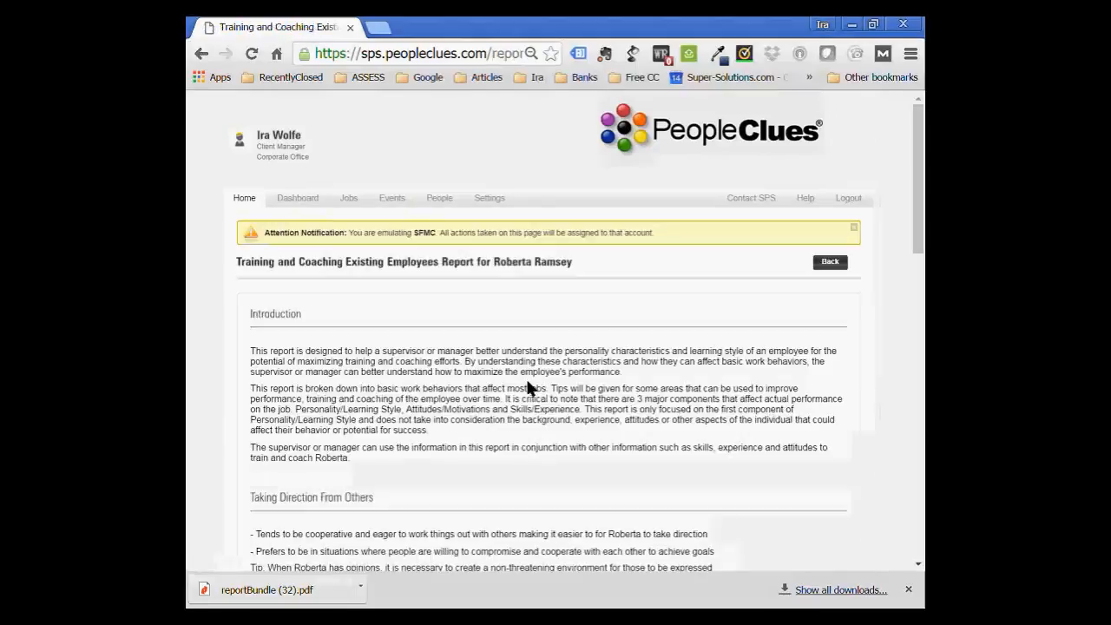
pyautogui.scroll(-3)
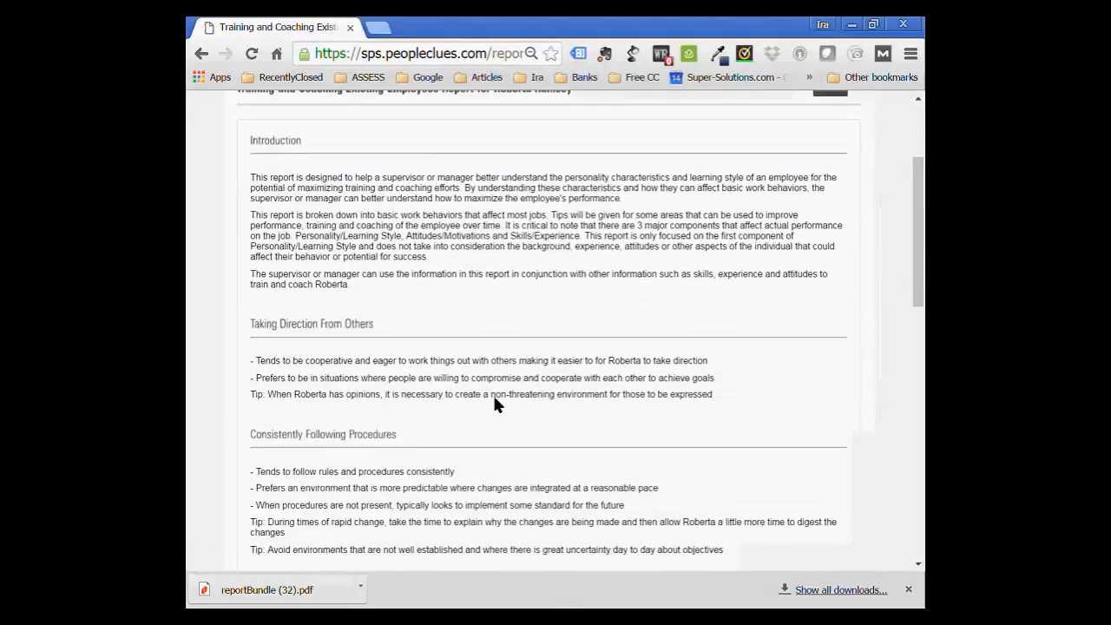
pyautogui.scroll(-3)
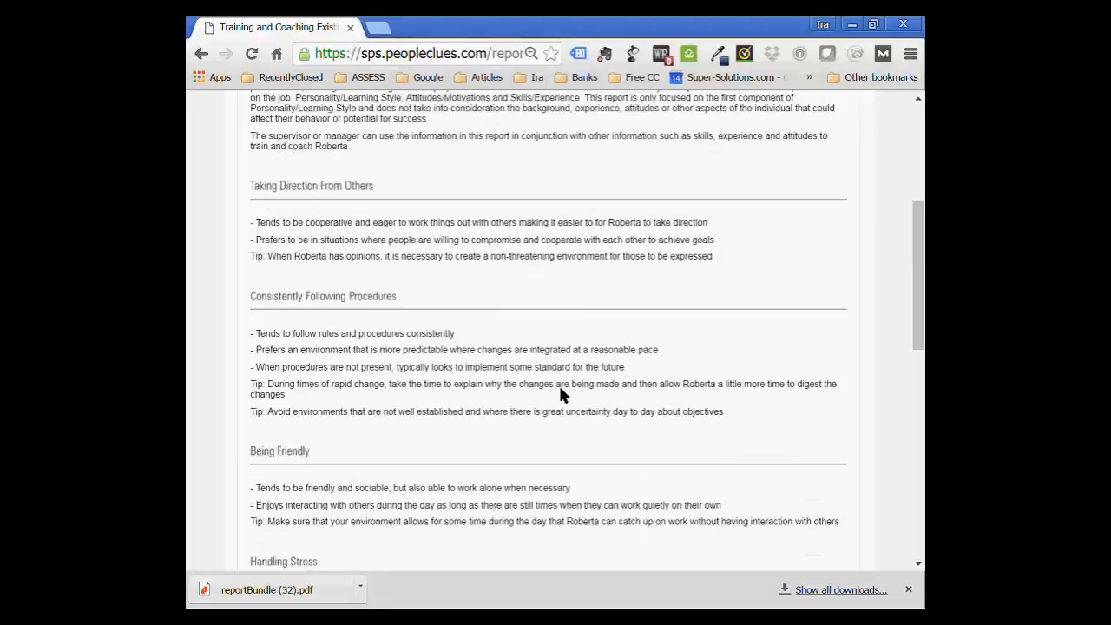
pyautogui.scroll(-3)
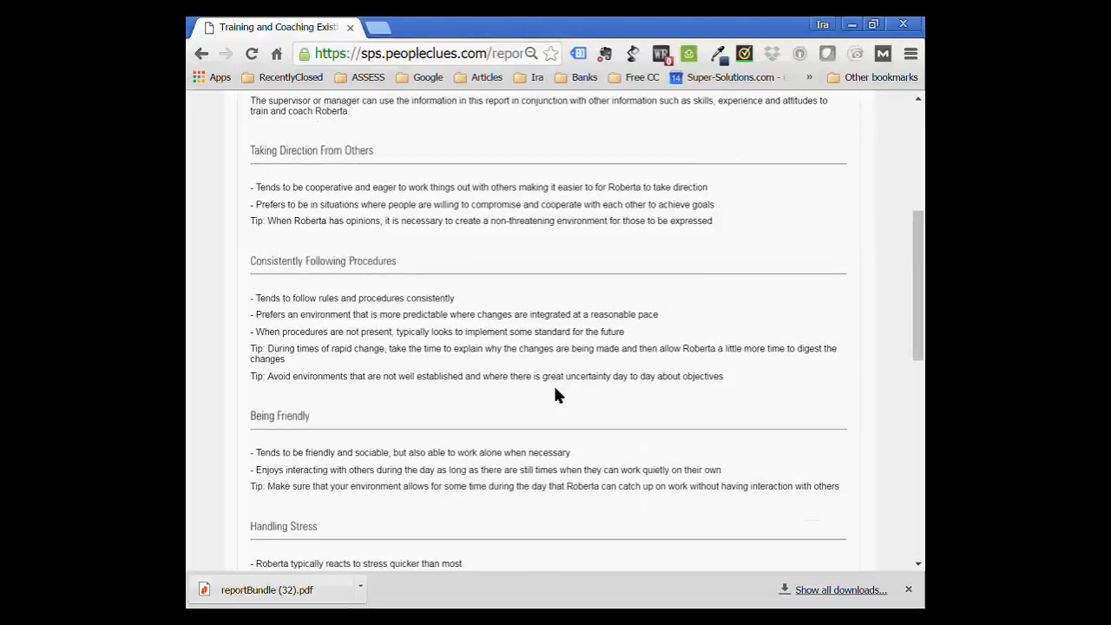
pyautogui.scroll(-3)
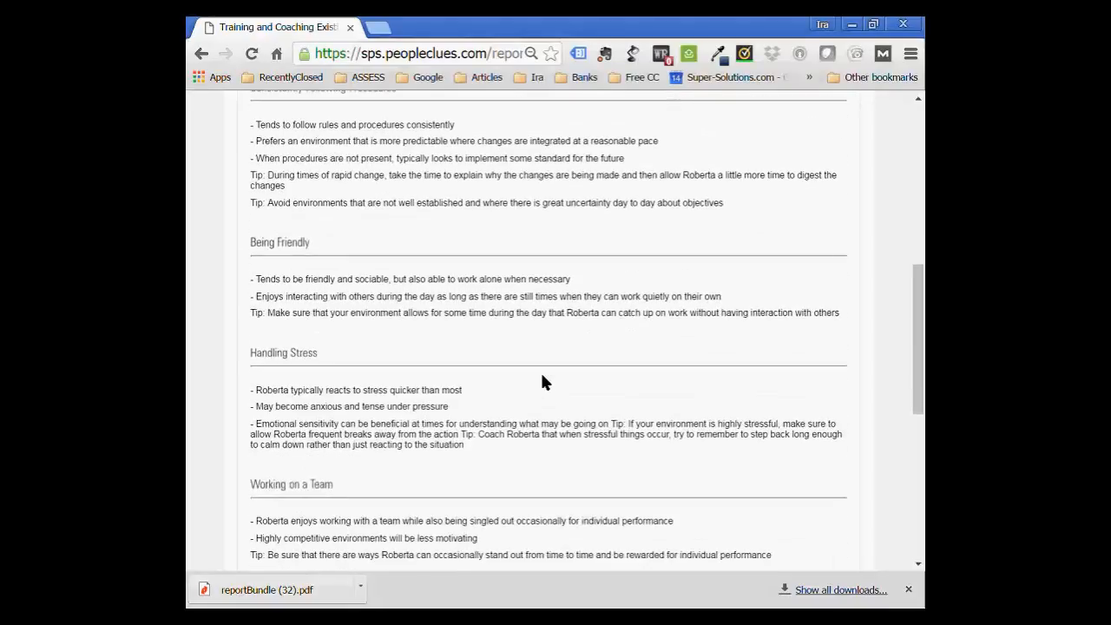
pyautogui.scroll(-3)
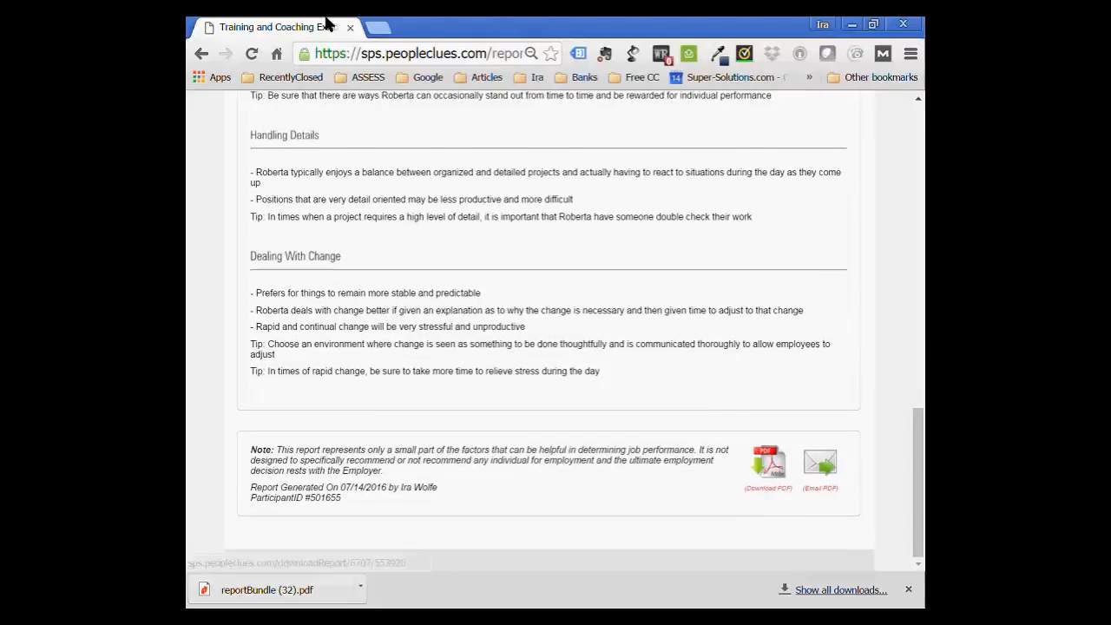
# Return to the Pharmacy Tech participant summary showing Job Fit Score 100, Low Concern attitude and High engagement.
pyautogui.click(226, 52)
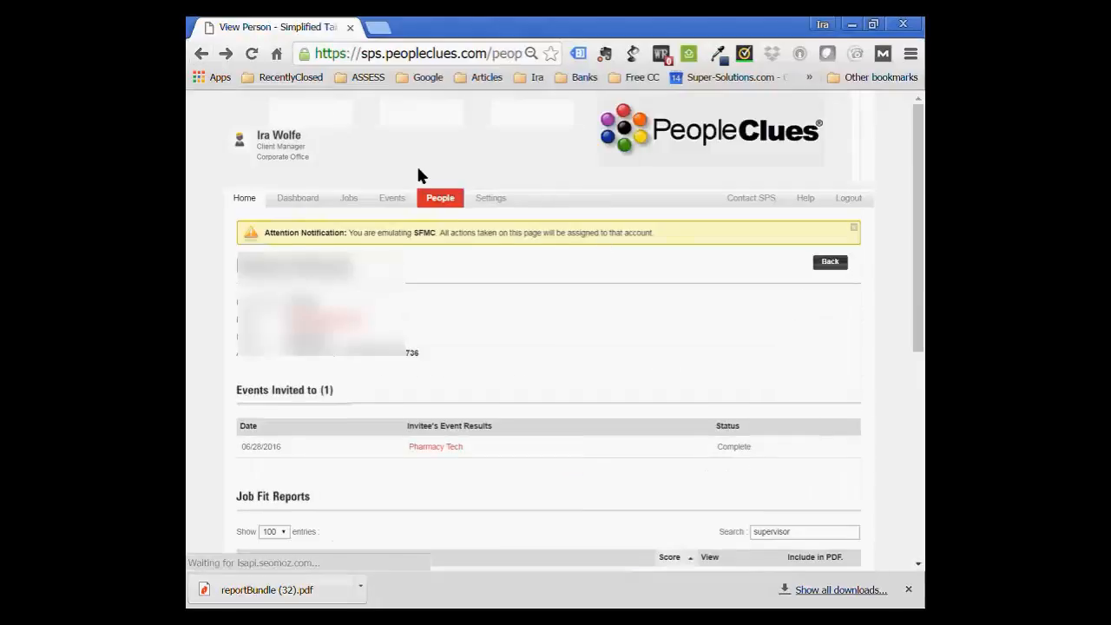
pyautogui.scroll(-3)
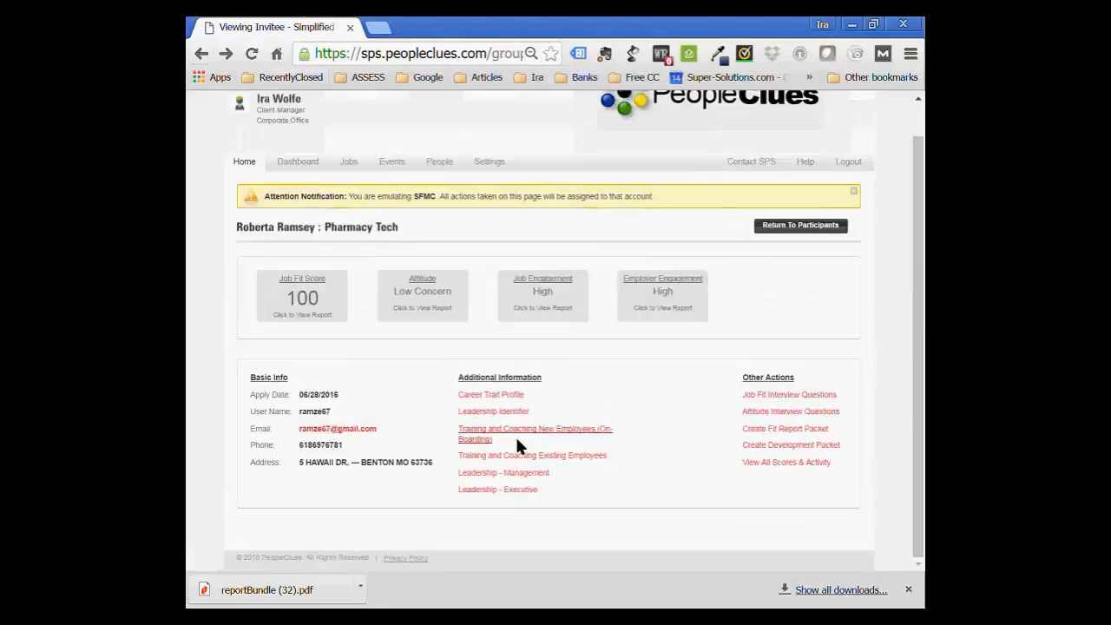
pyautogui.moveTo(799, 460)
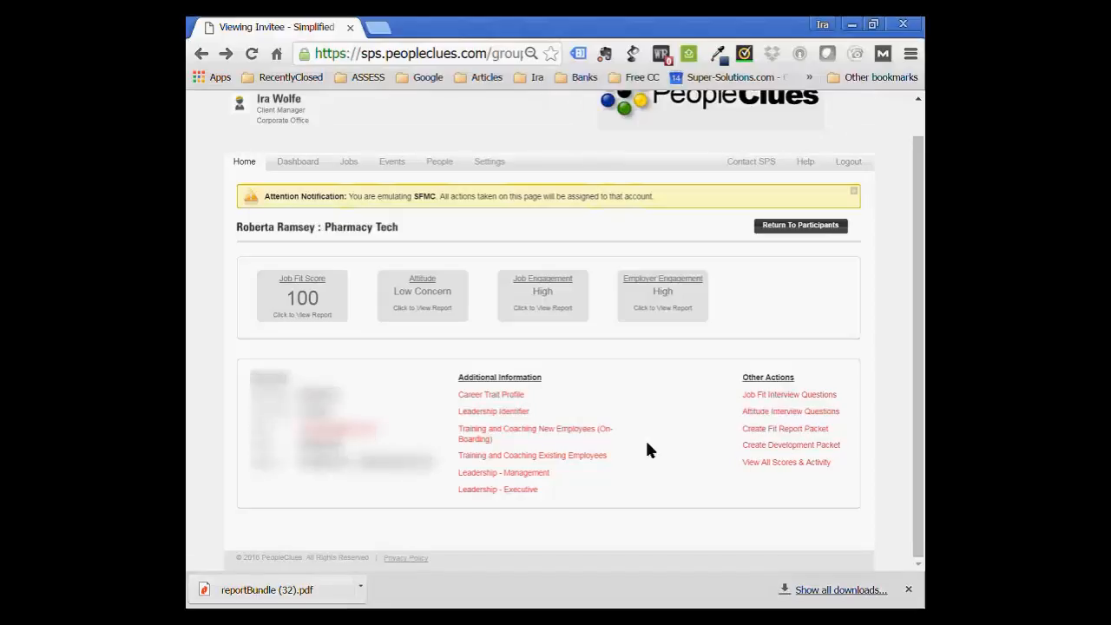
pyautogui.moveTo(633, 426)
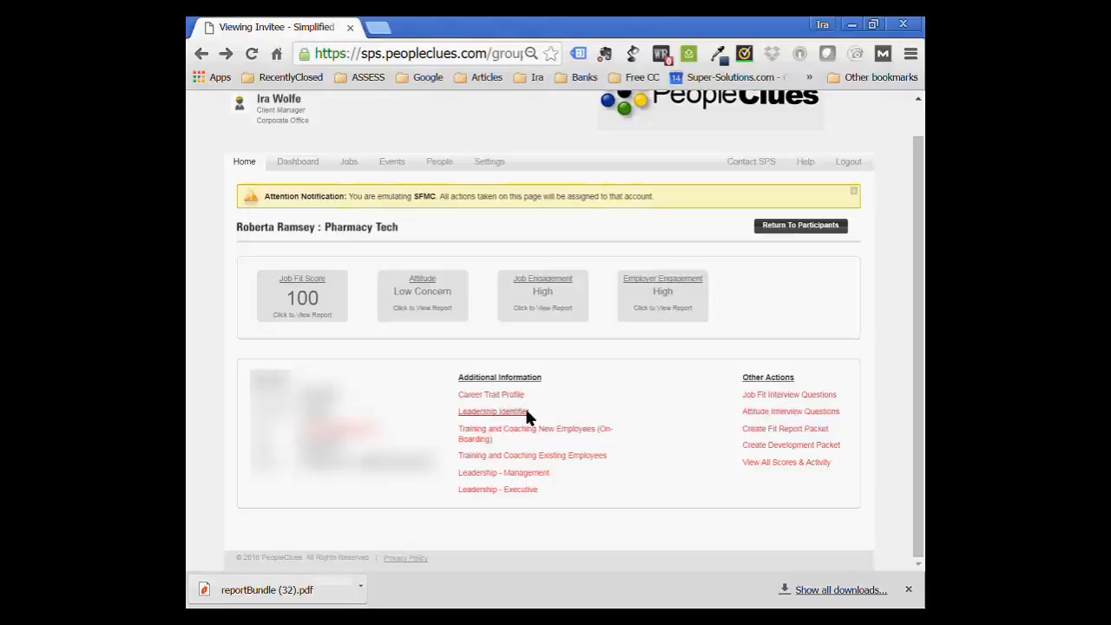
pyautogui.moveTo(678, 389)
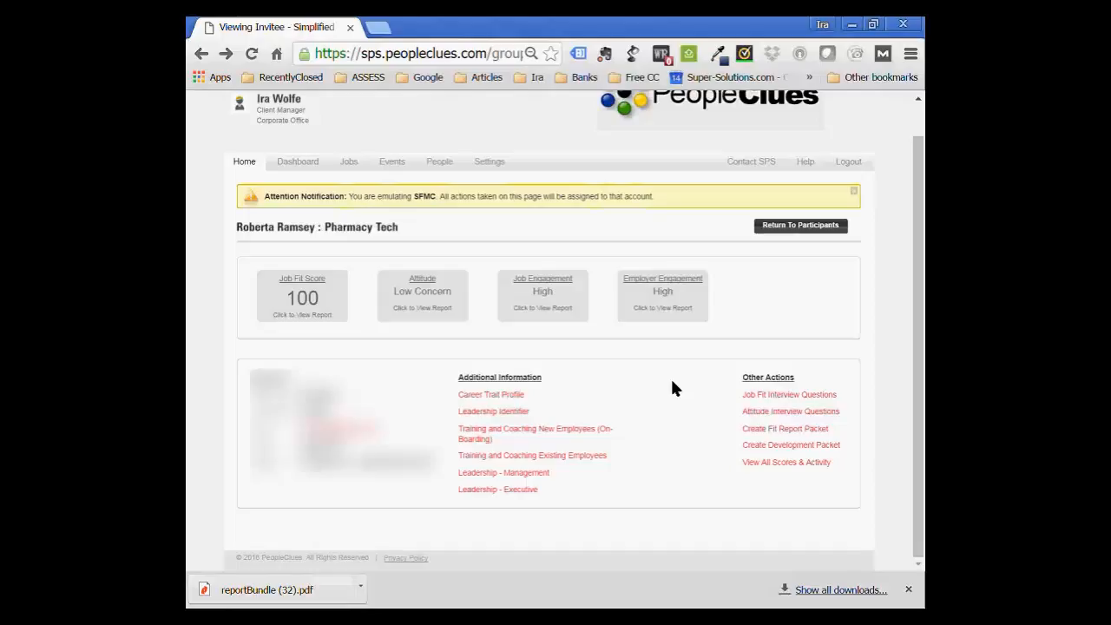
pyautogui.moveTo(495, 389)
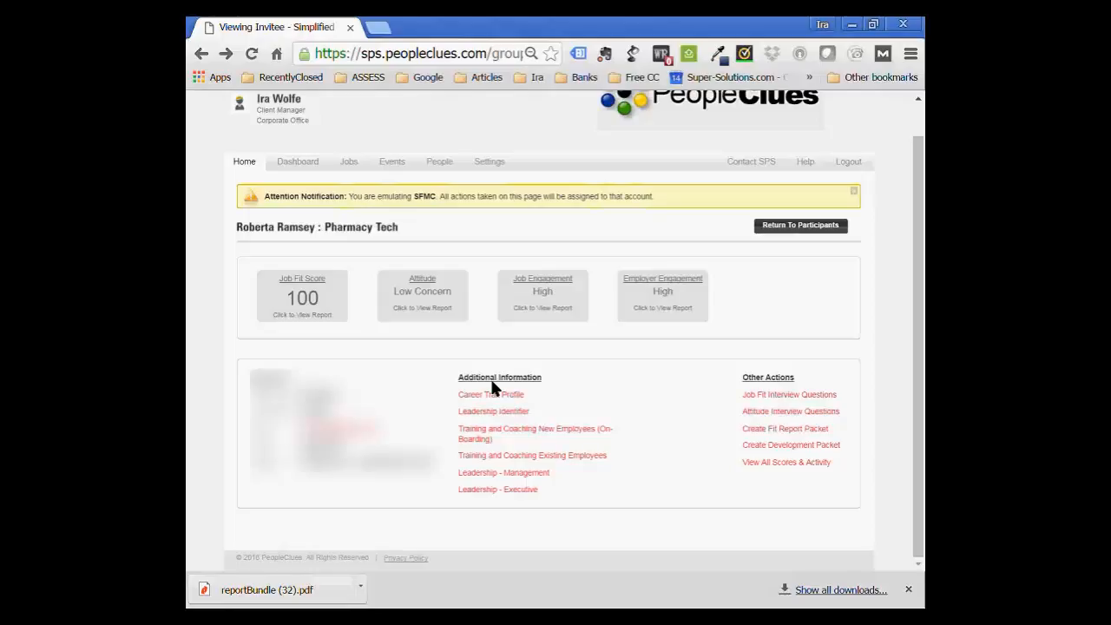
pyautogui.moveTo(669, 423)
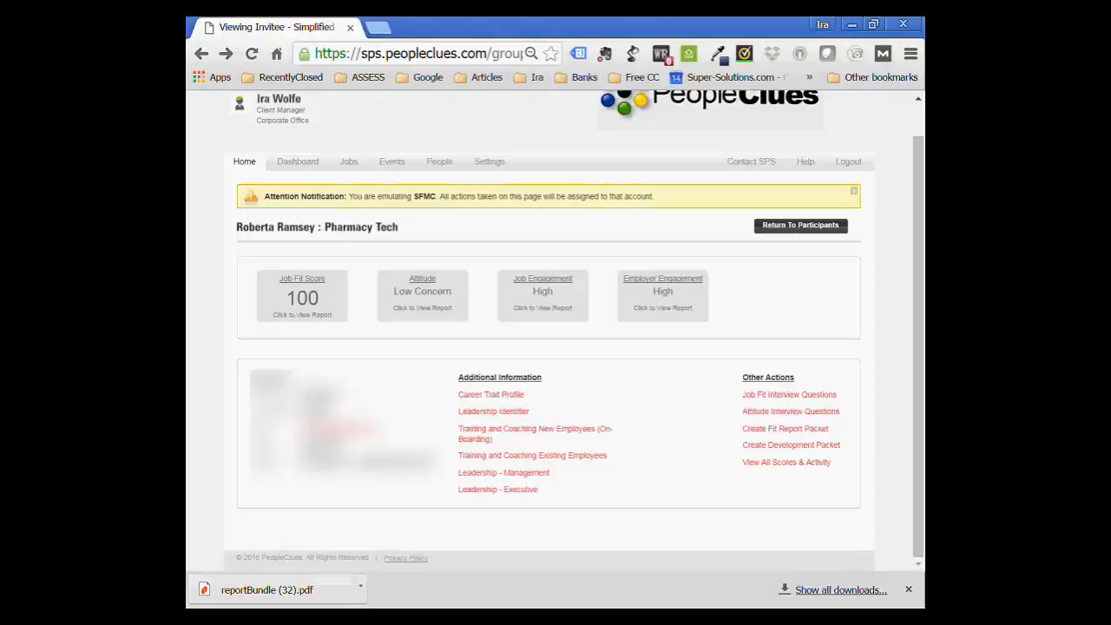
pyautogui.moveTo(788, 396)
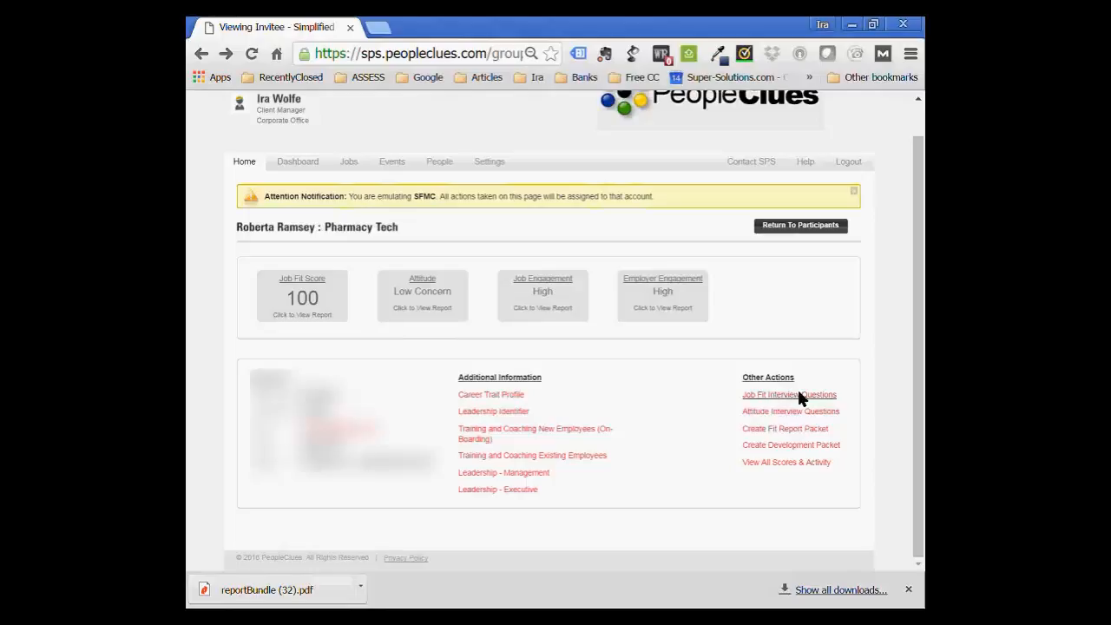
pyautogui.moveTo(503, 473)
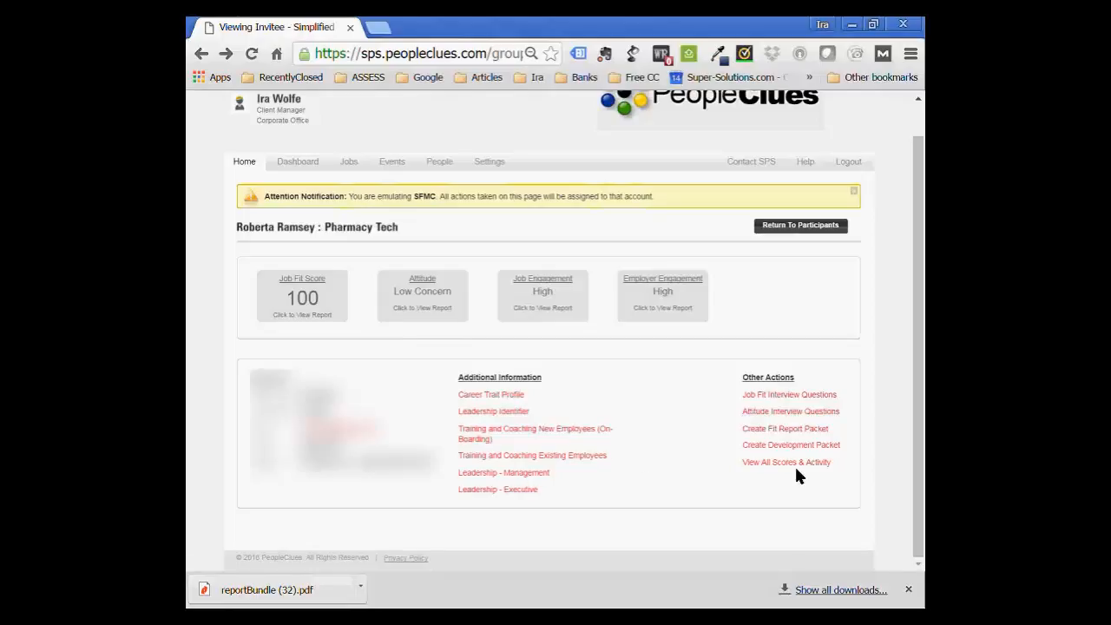
pyautogui.moveTo(302, 190)
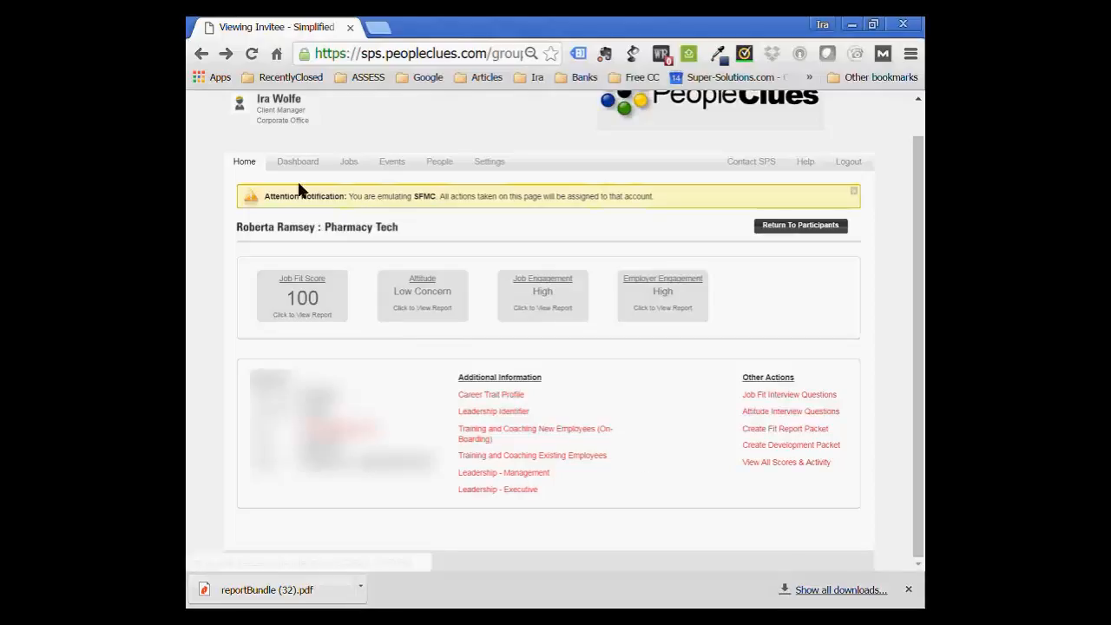